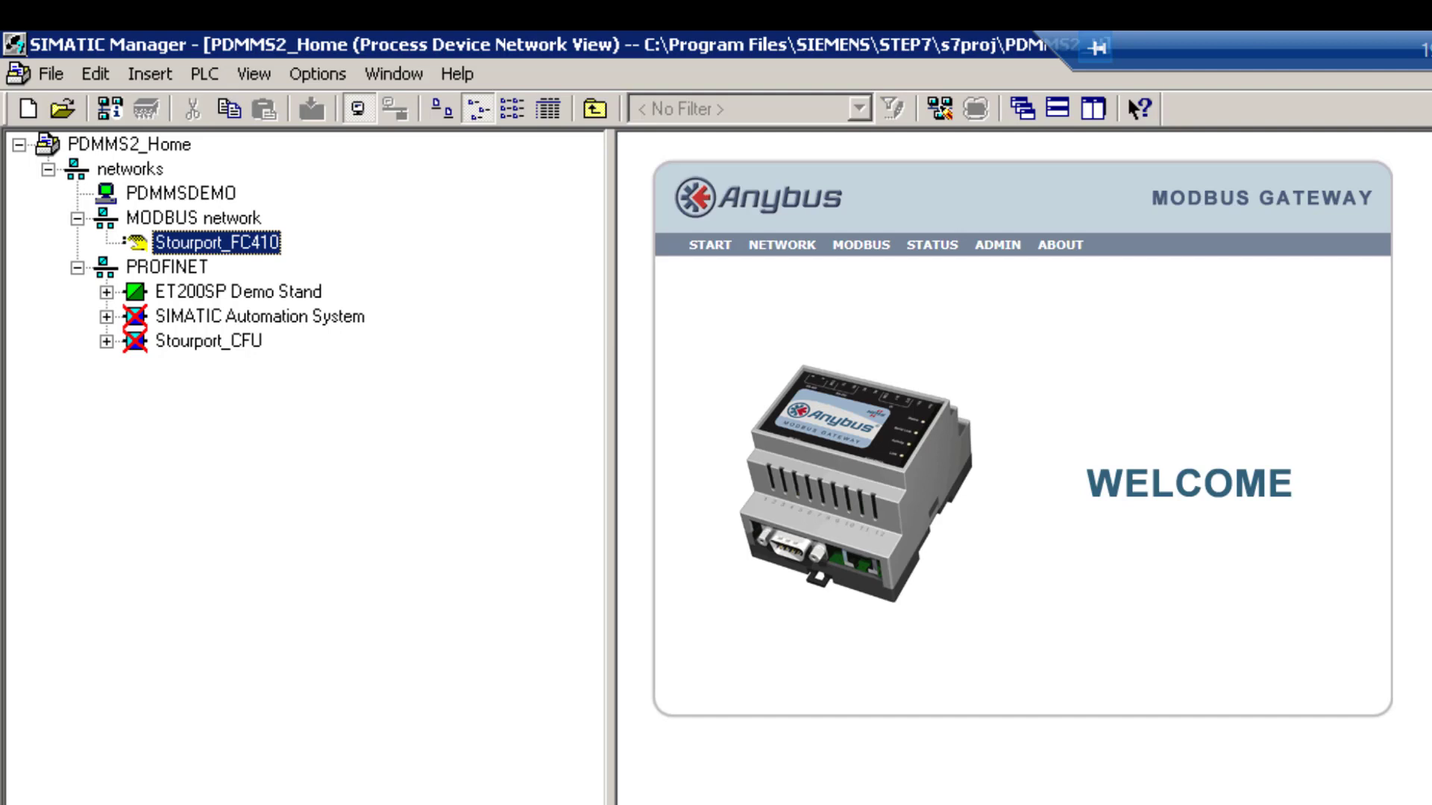
mouse_move(644, 498)
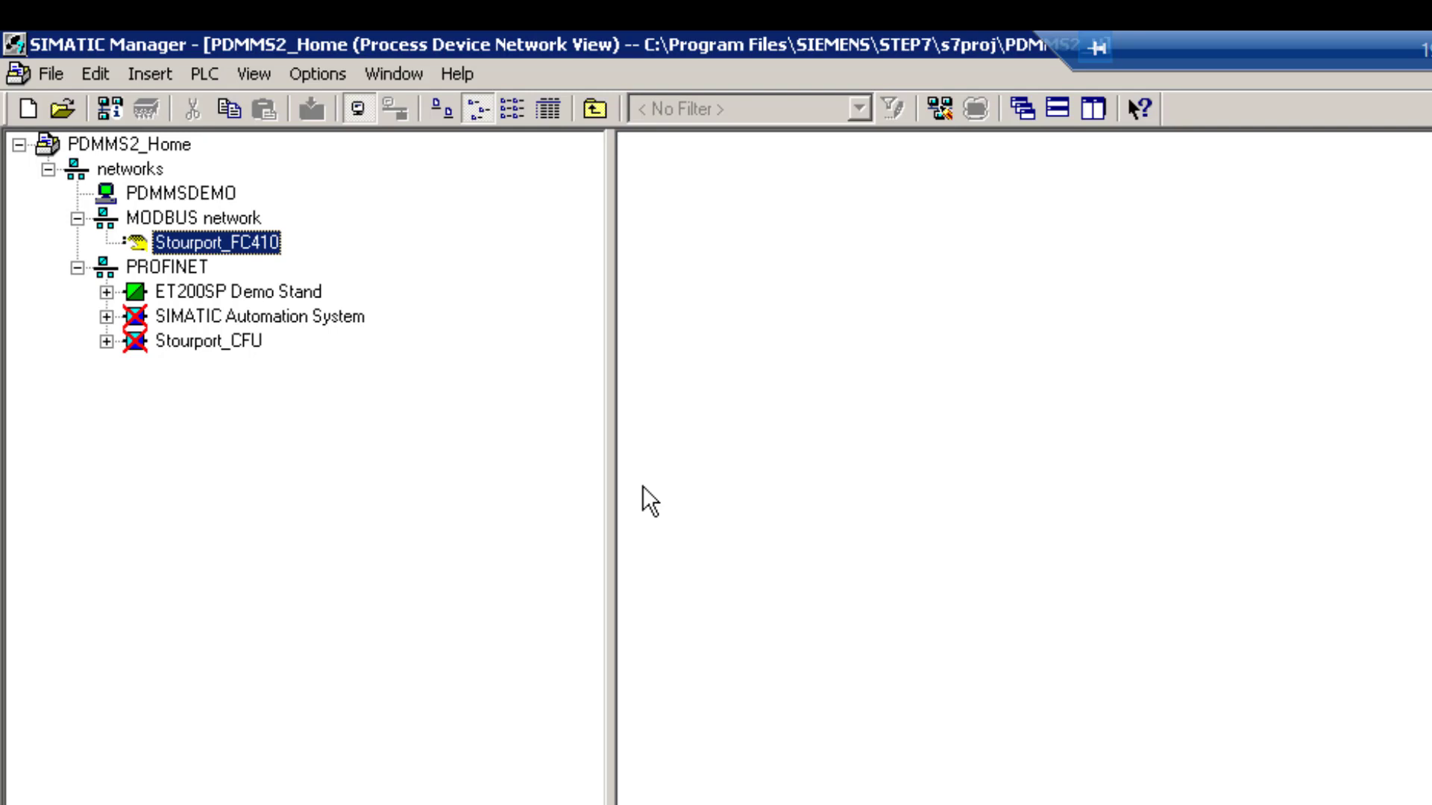
mouse_move(170, 268)
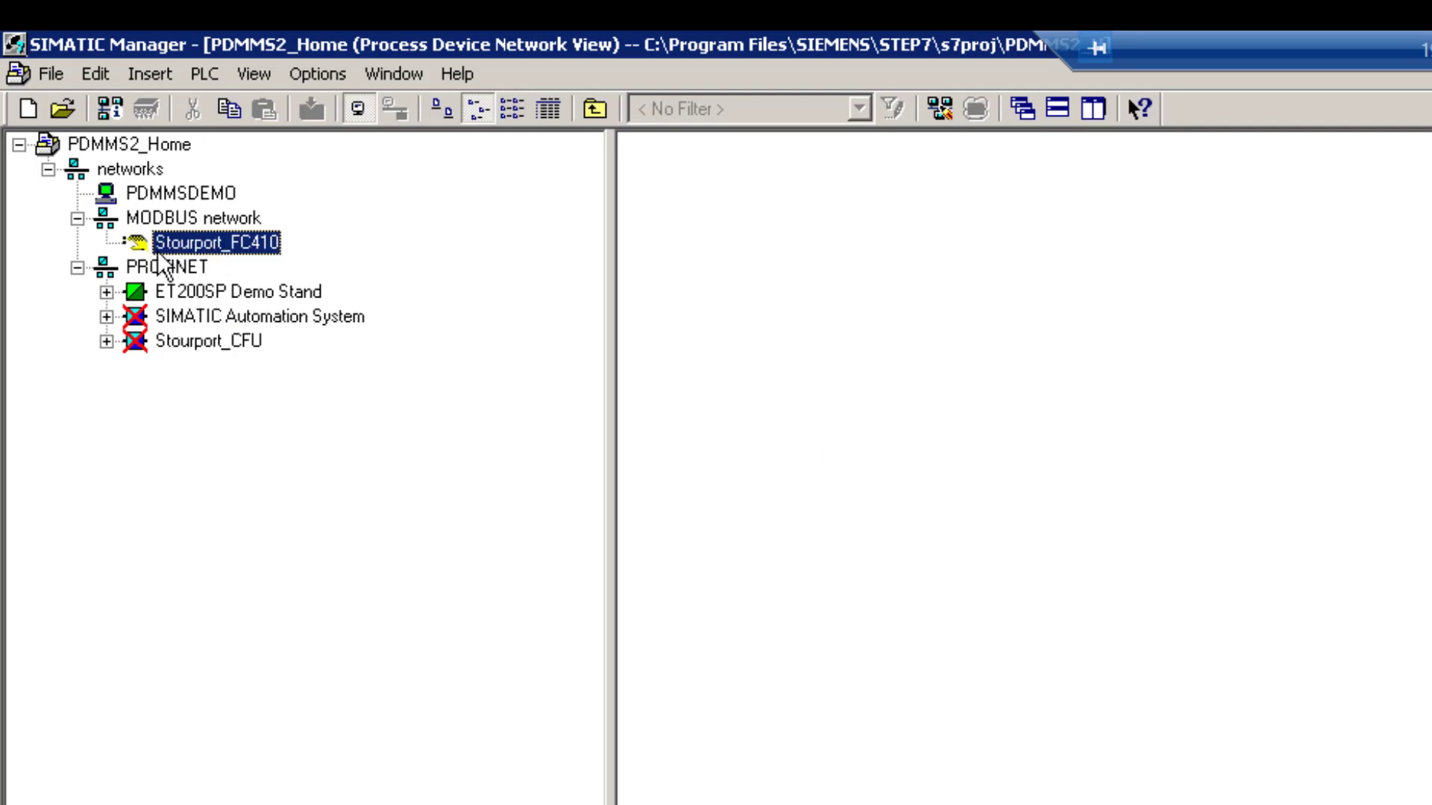
Select Stourport_FC410 under the MODBUS network and open its context menu
click(211, 243)
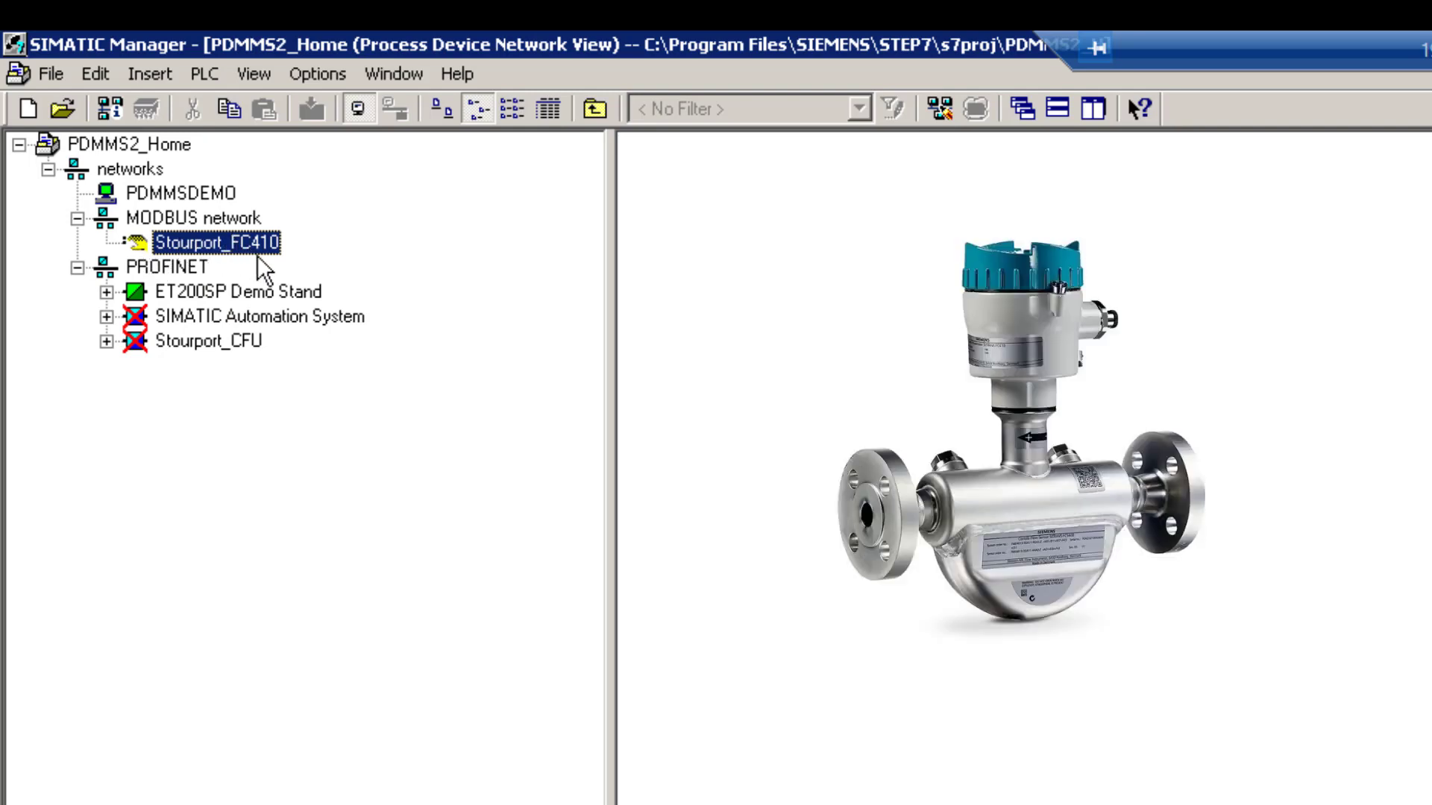
mouse_move(259, 258)
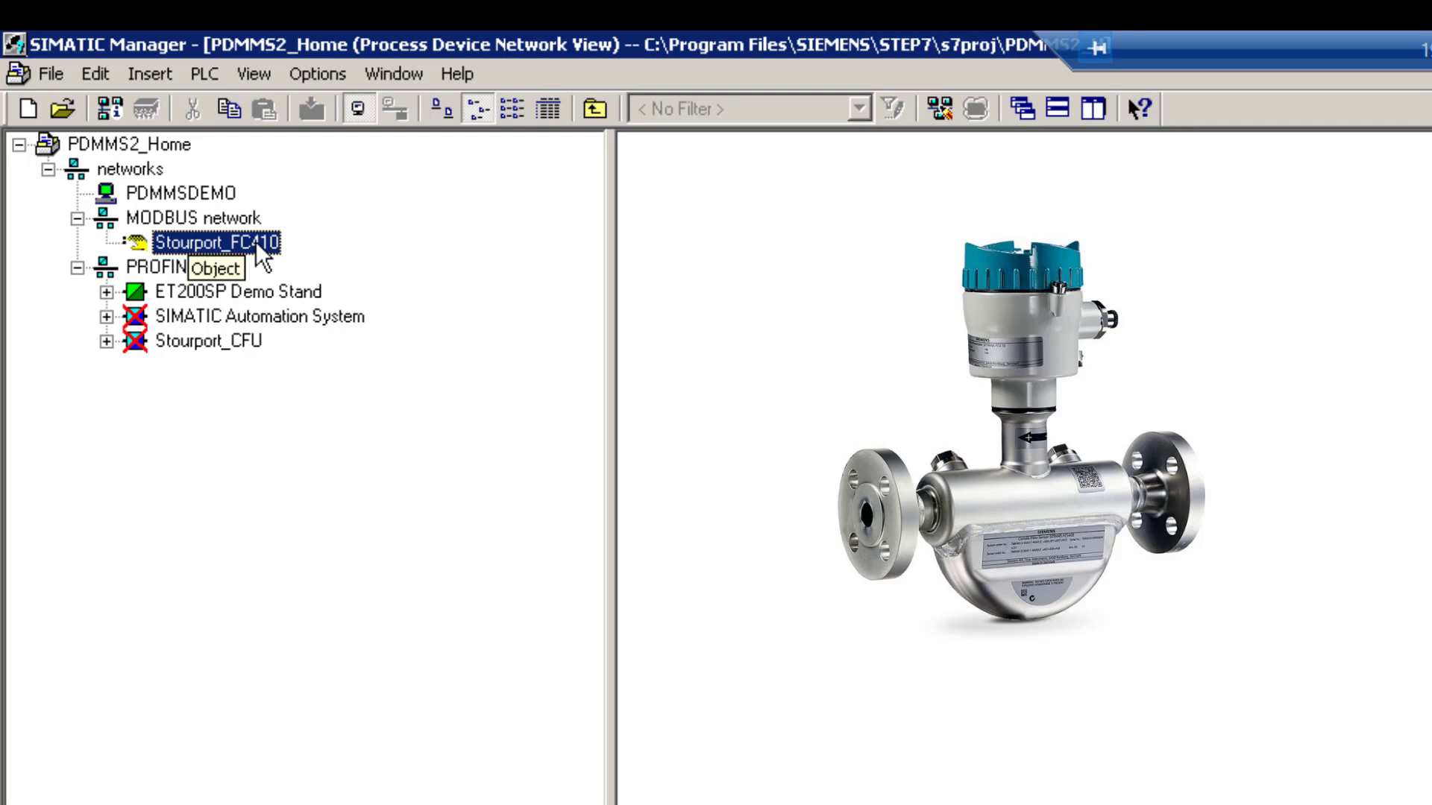
right_click(185, 242)
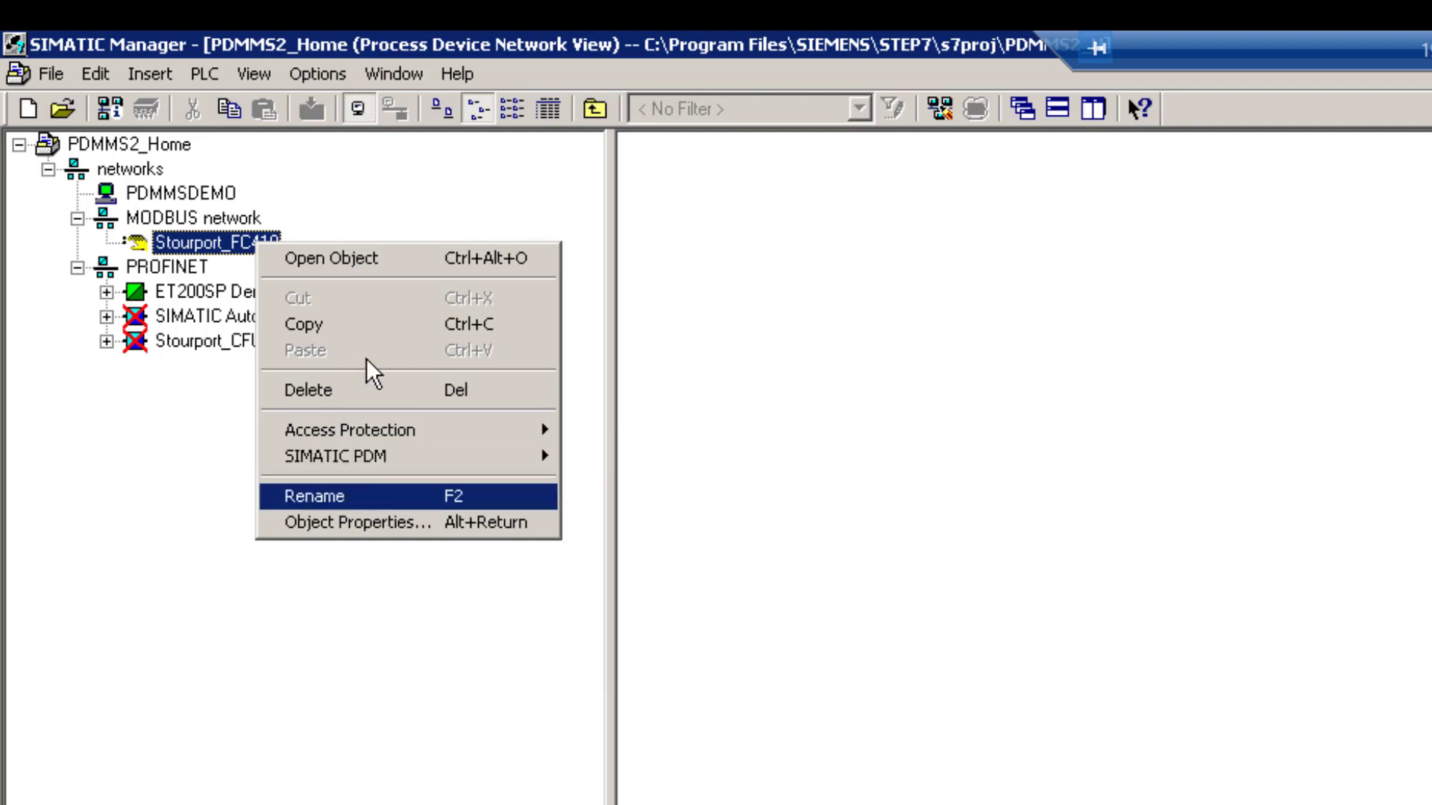
Open Stourport_FC410 in SIMATIC PDM and switch access management to User with the PIN
click(321, 257)
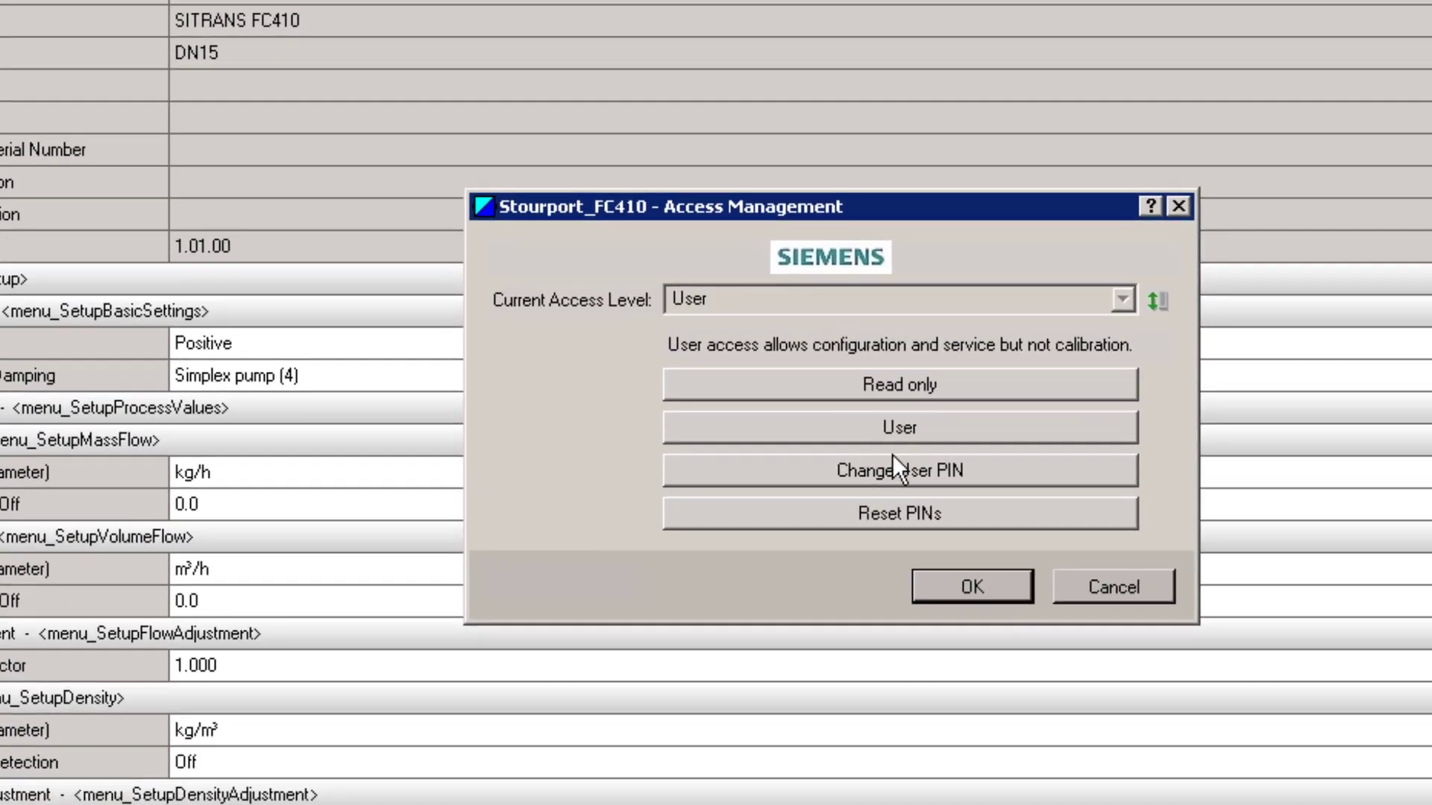
click(899, 426)
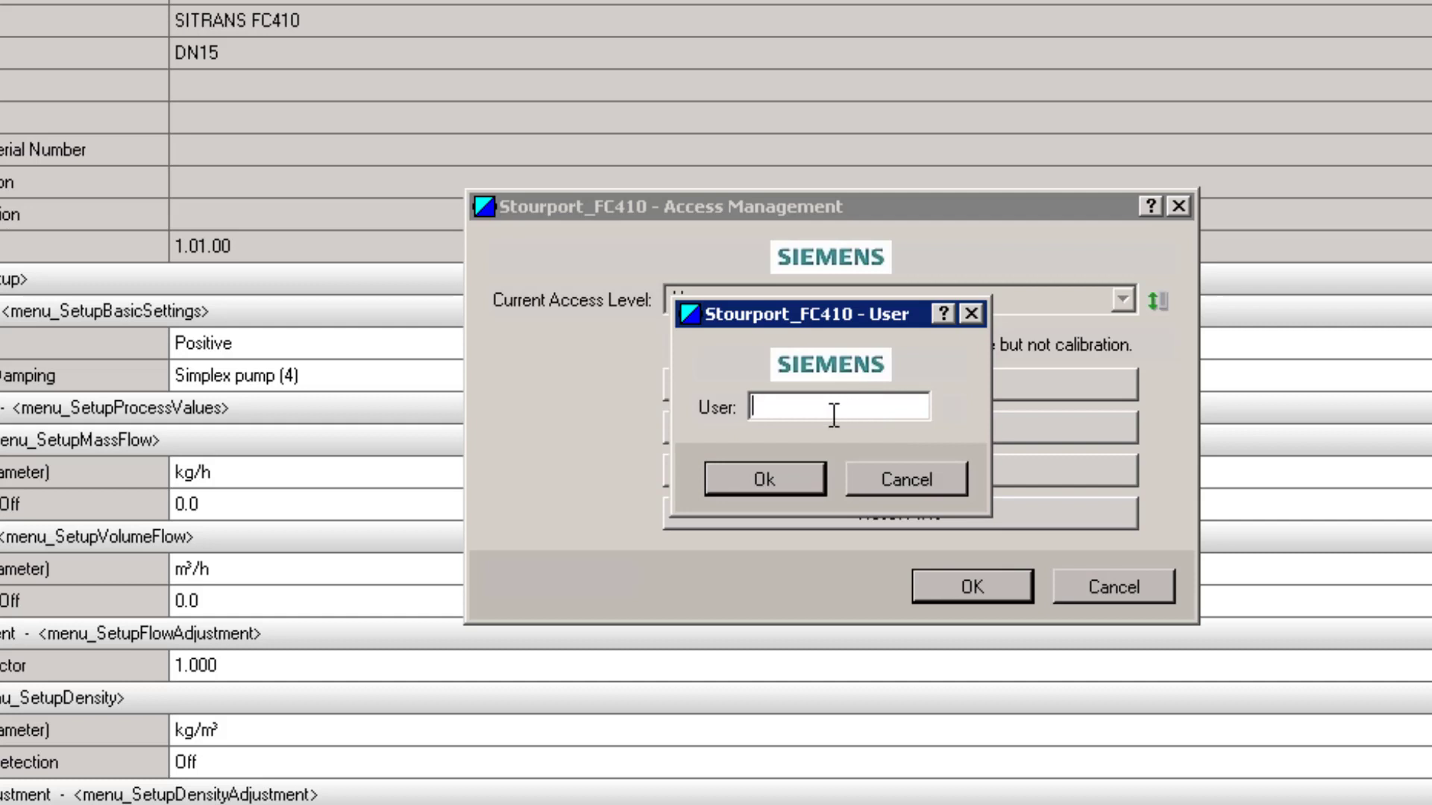
text(***)
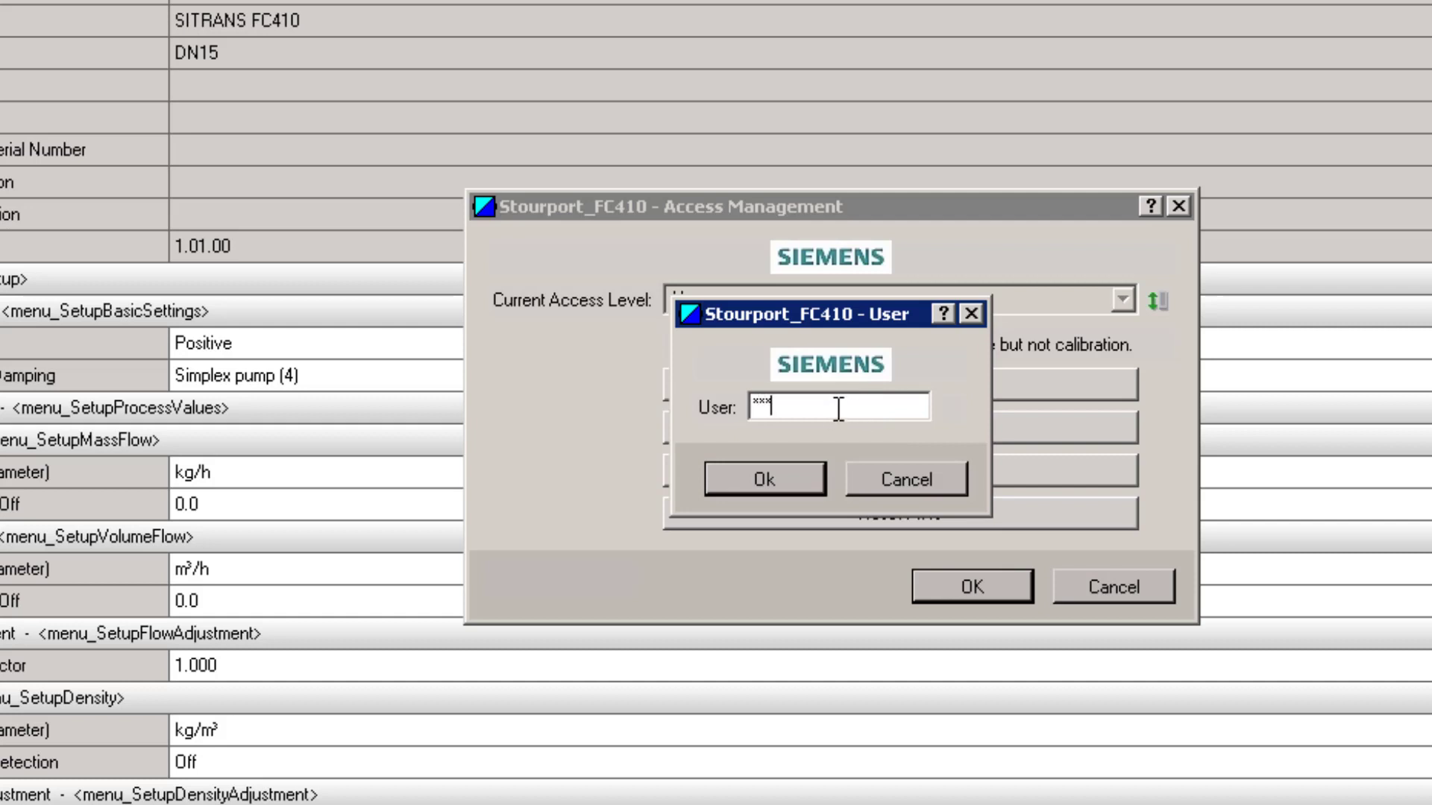
text(*)
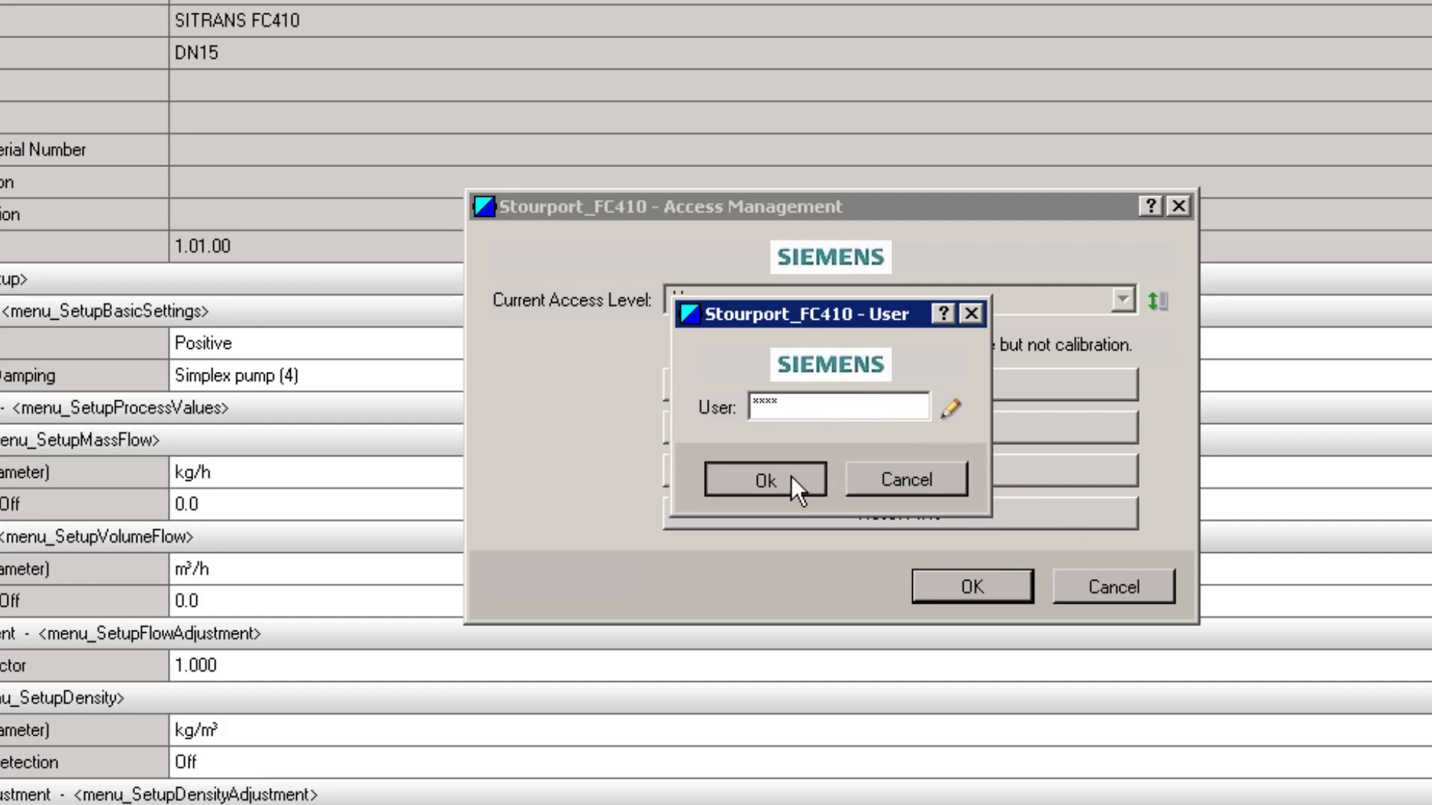
click(764, 480)
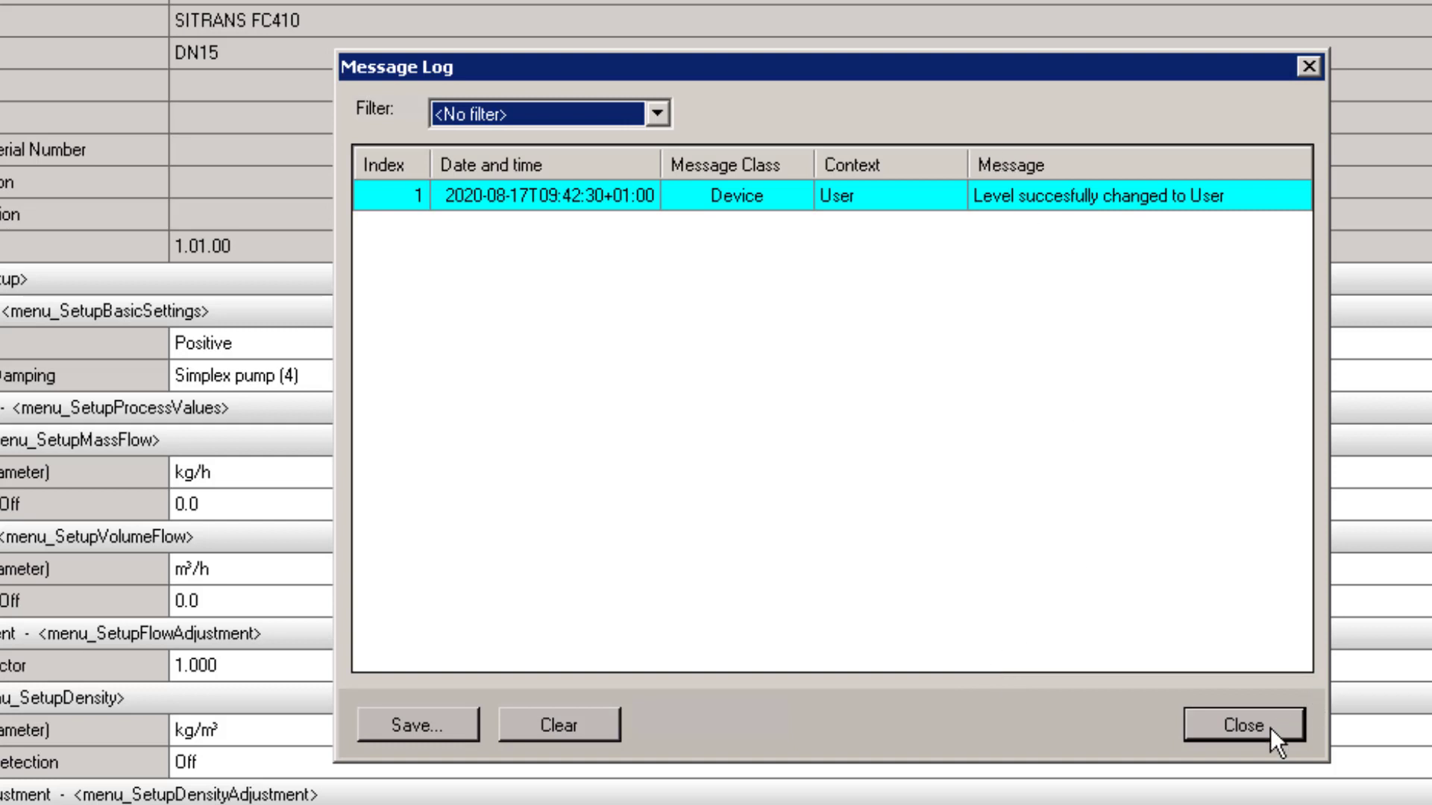
click(1241, 724)
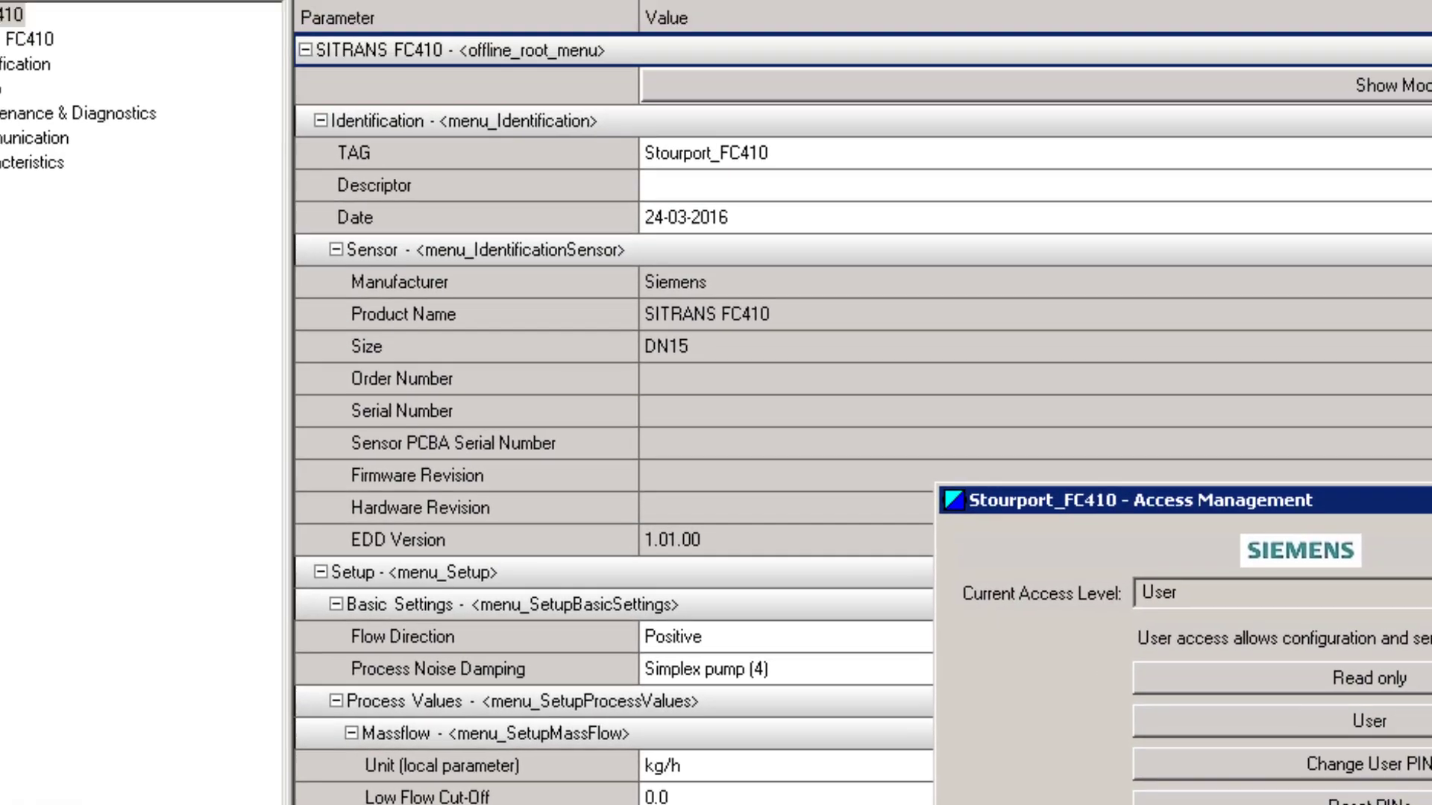
click(100, 45)
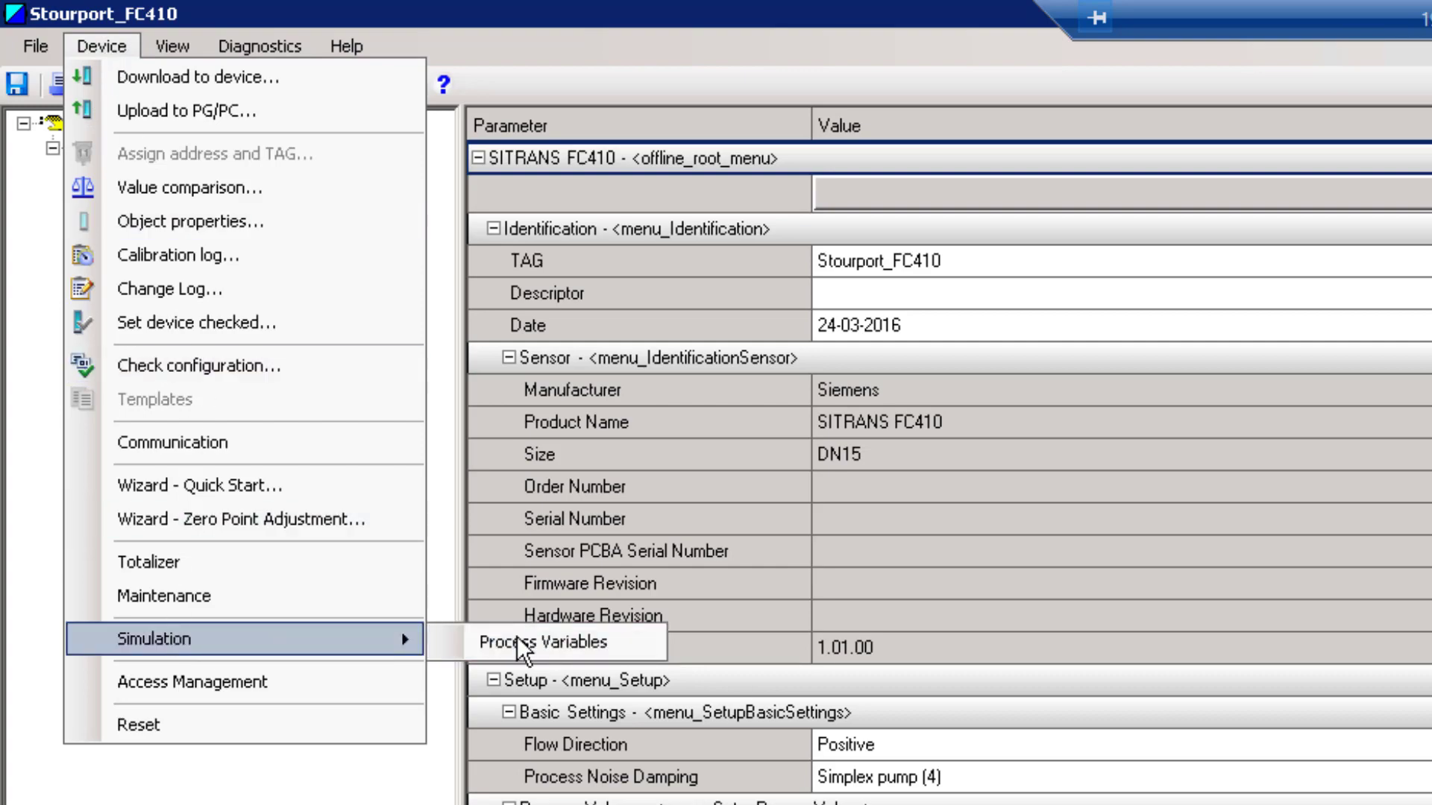
In the Process Variables simulation, replace the Density value with 1234 kg/m³
click(536, 641)
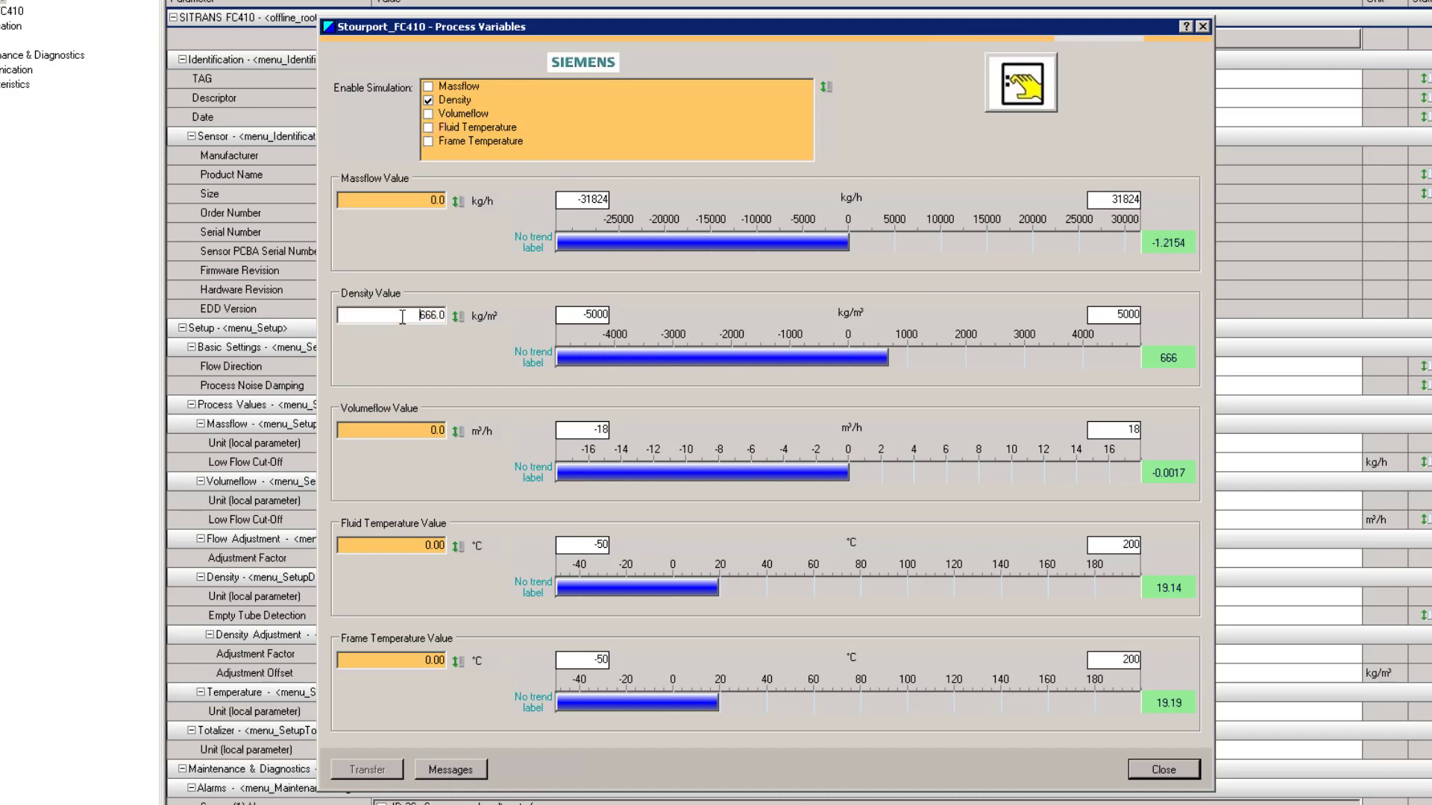
triple_click(430, 316)
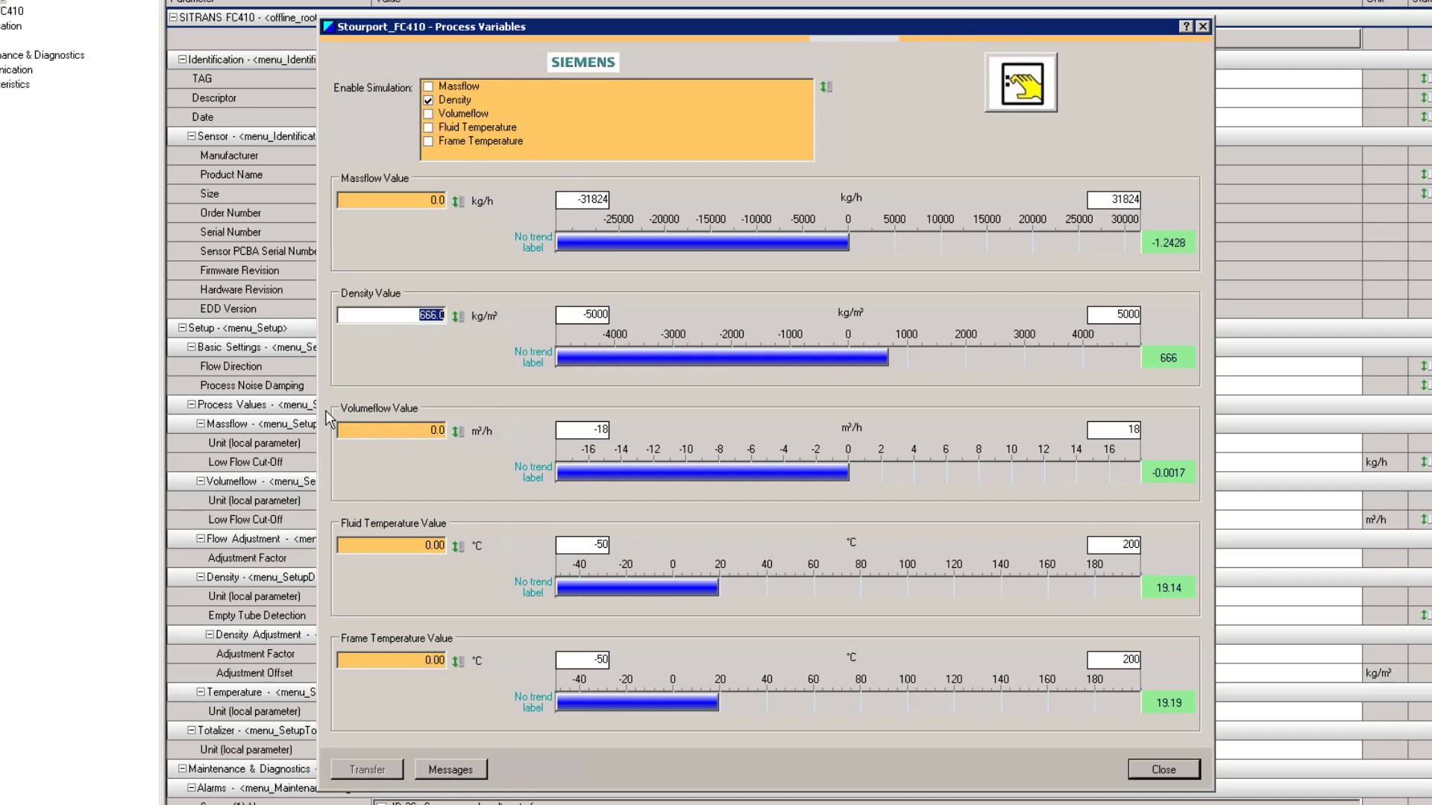
text(1234.0)
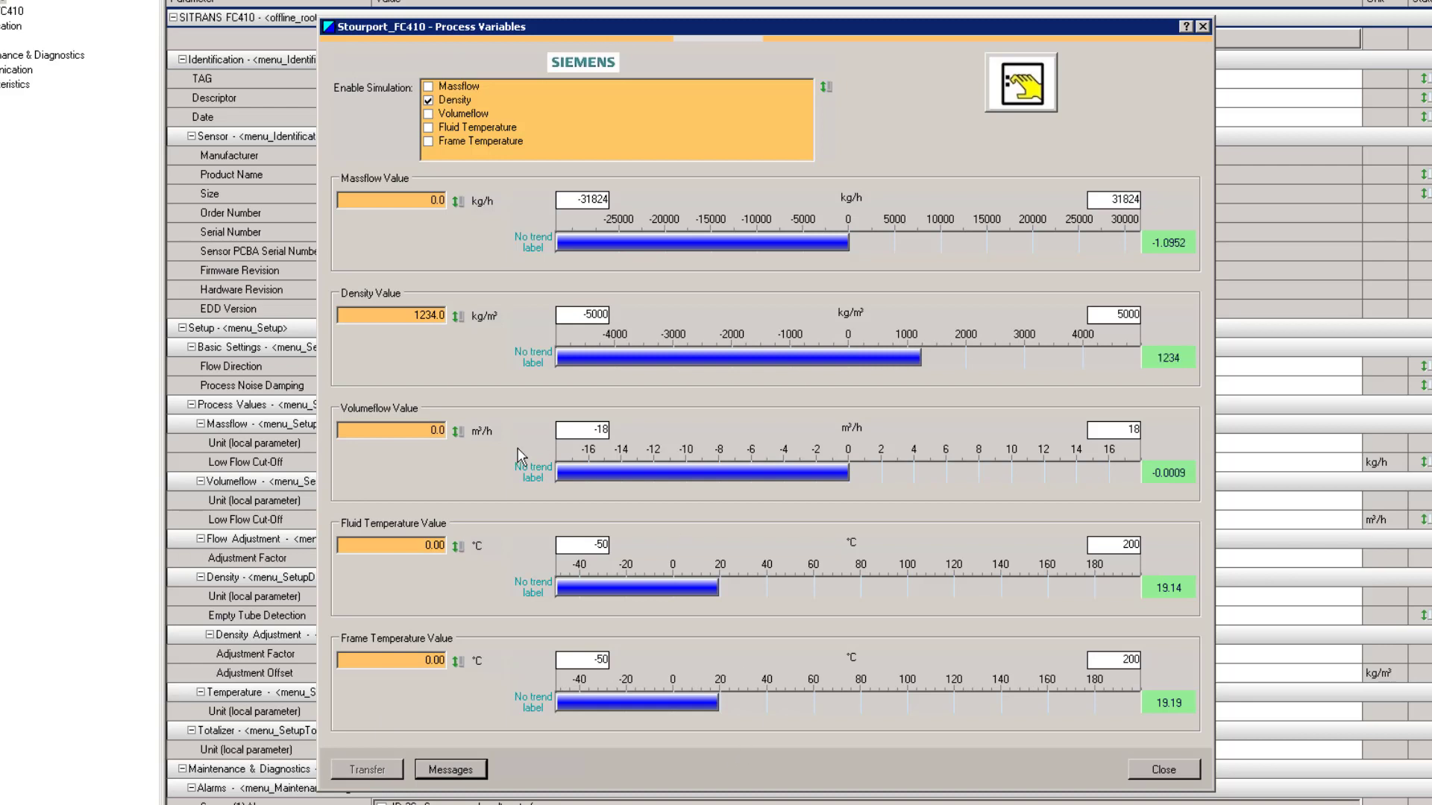
mouse_move(1181, 377)
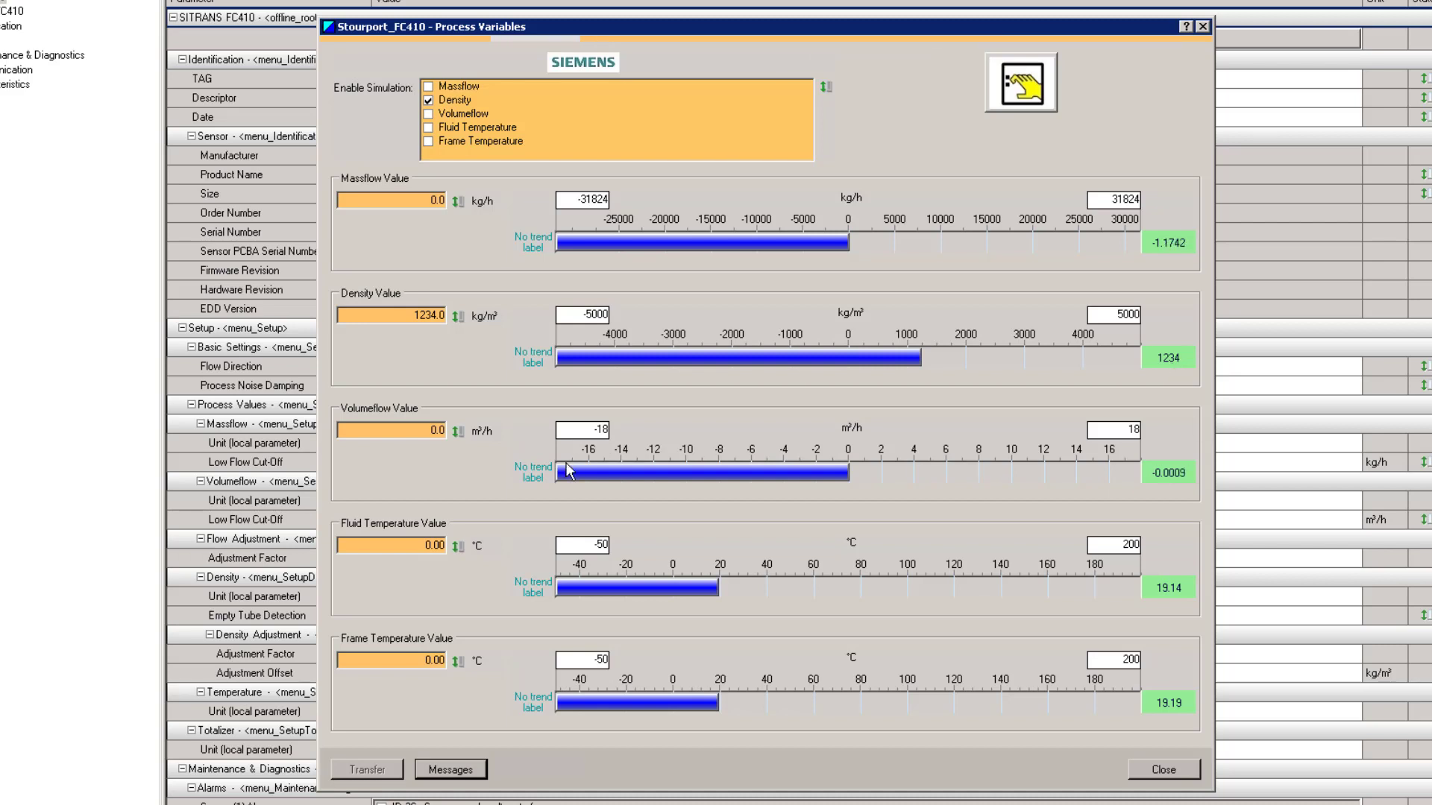
mouse_move(1172, 313)
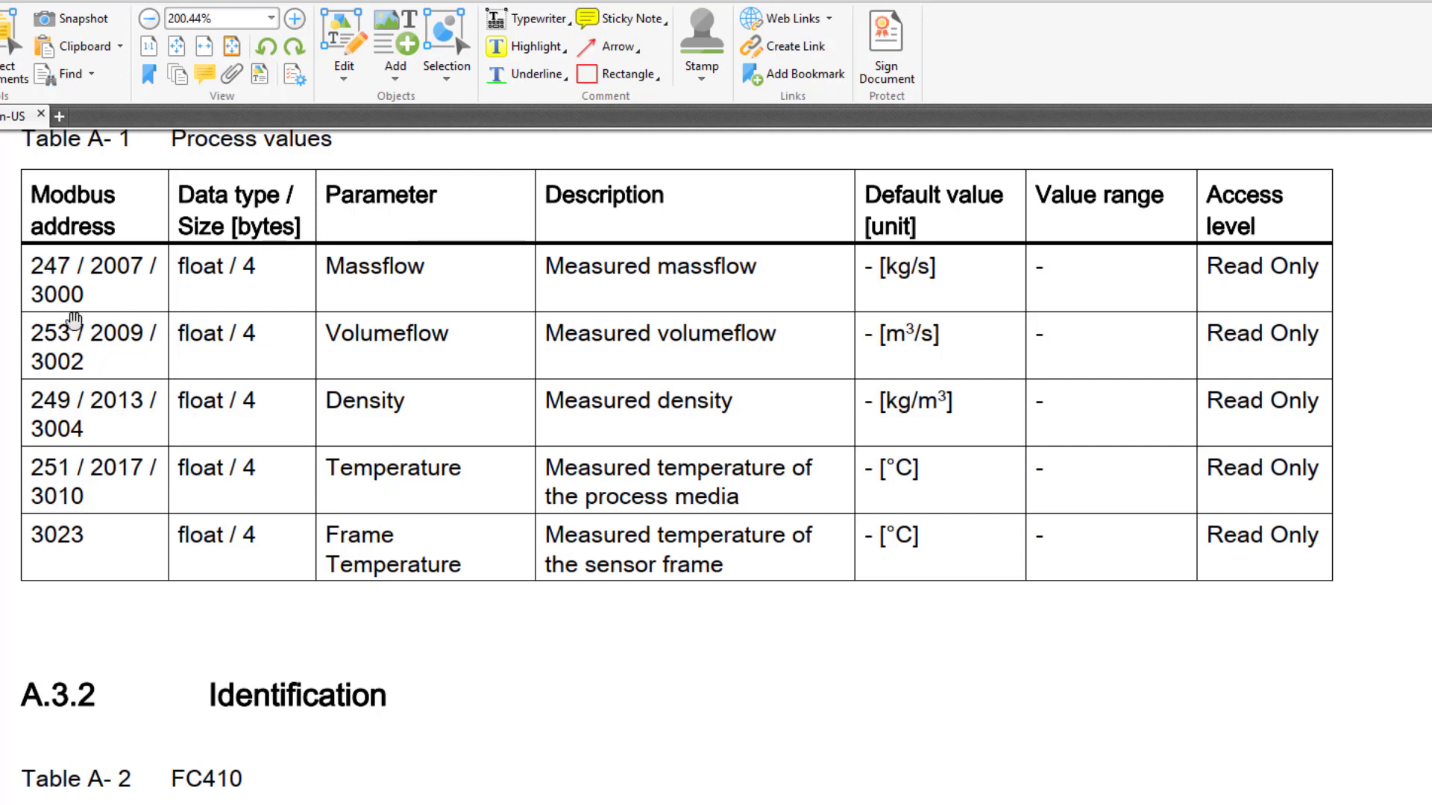
mouse_move(73, 441)
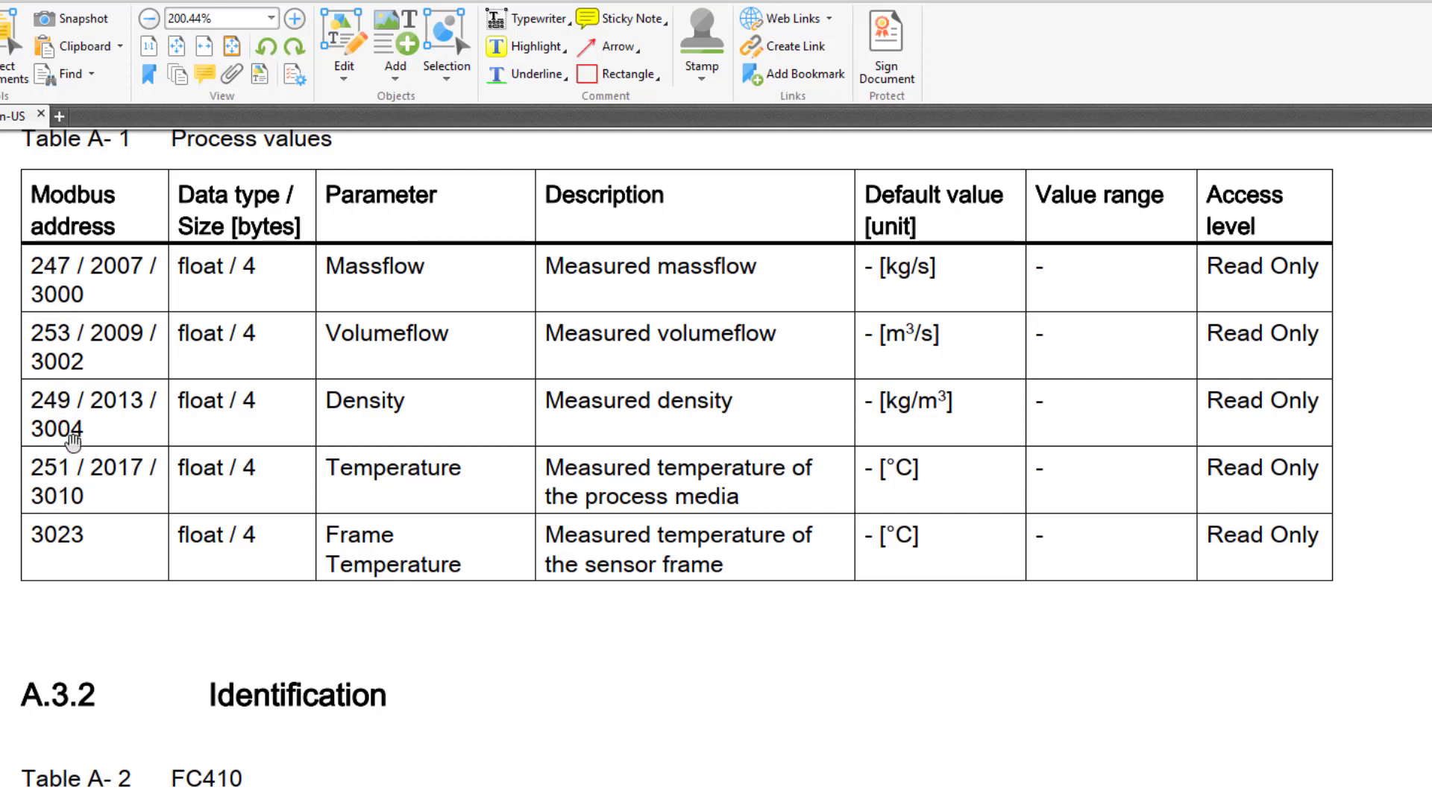
mouse_move(126, 403)
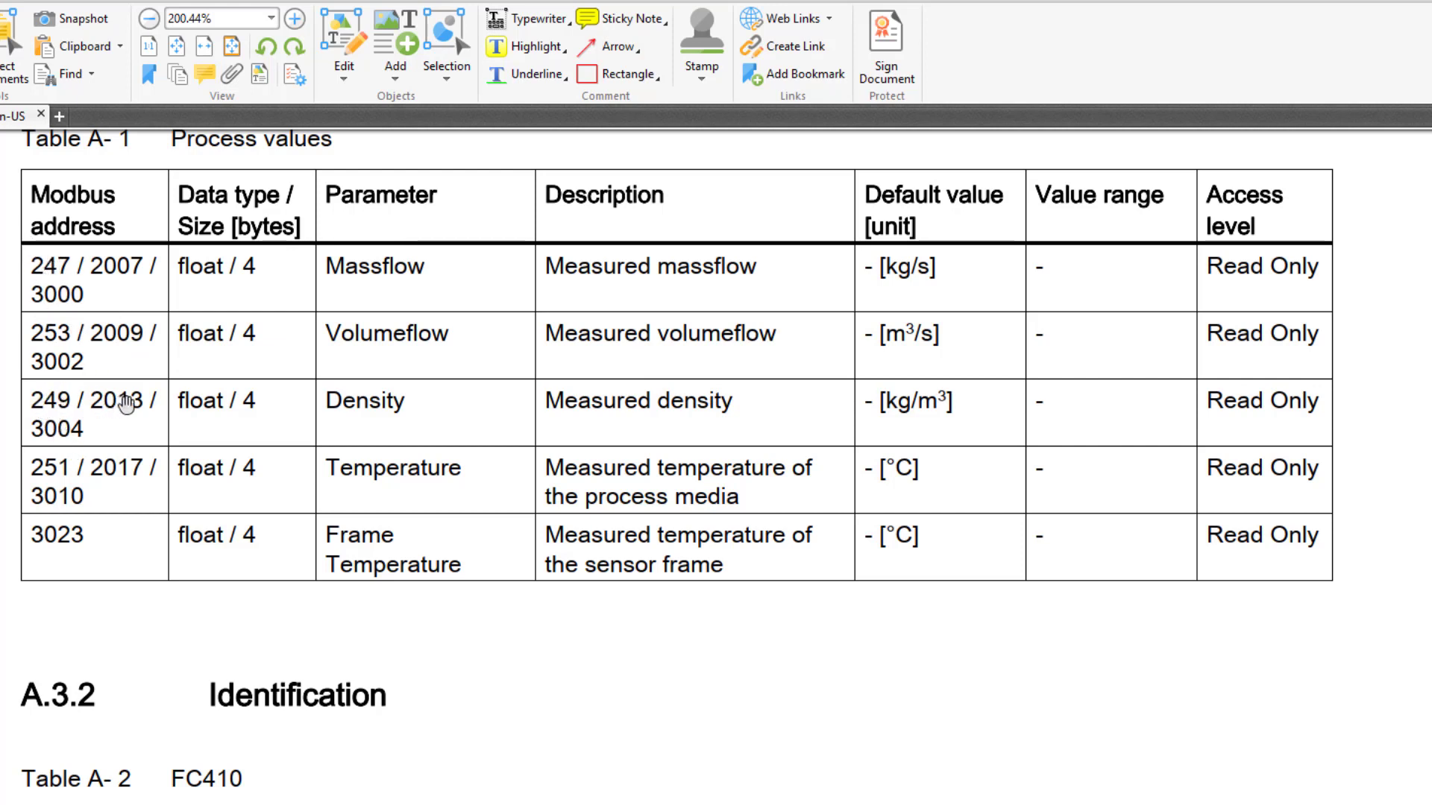
mouse_move(4, 286)
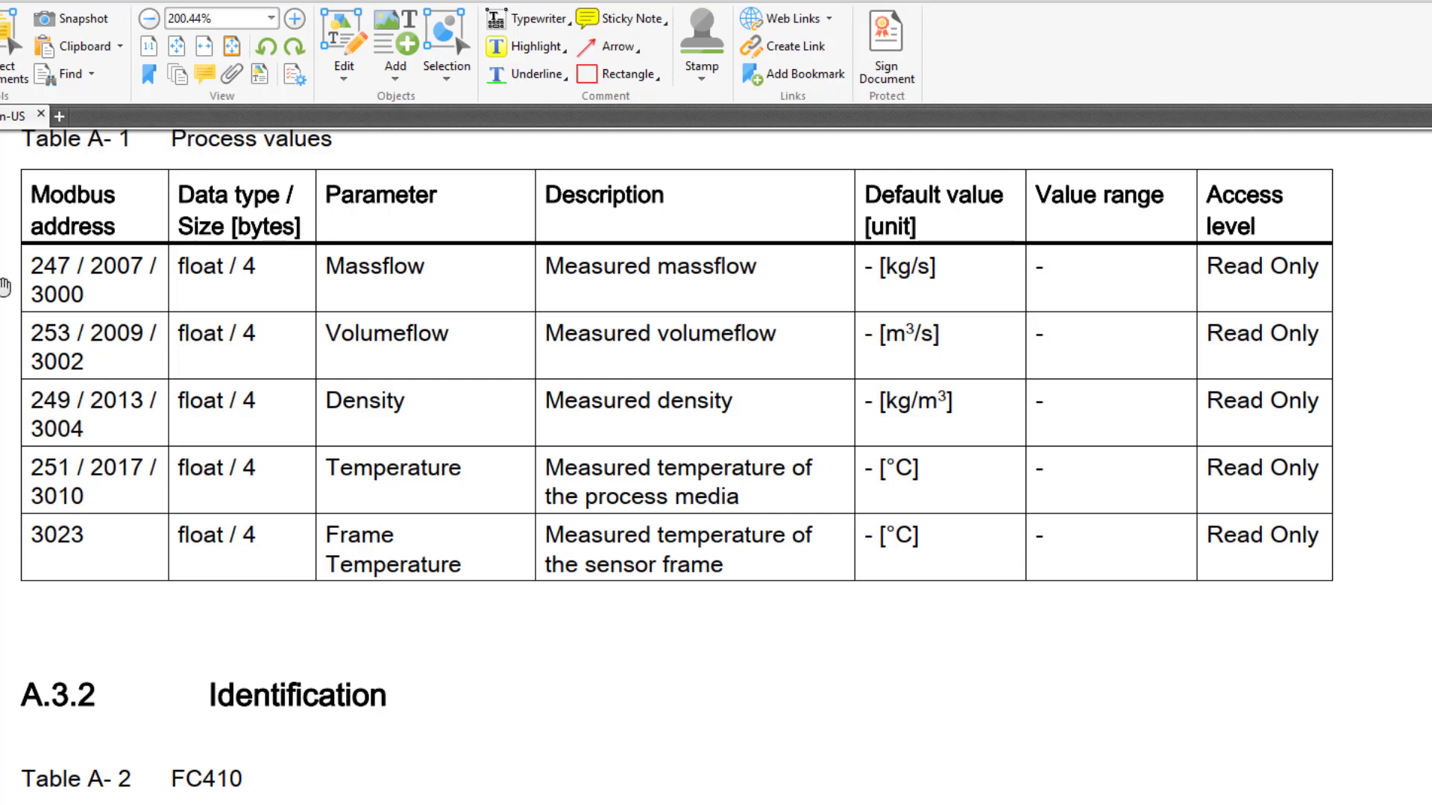
mouse_move(137, 351)
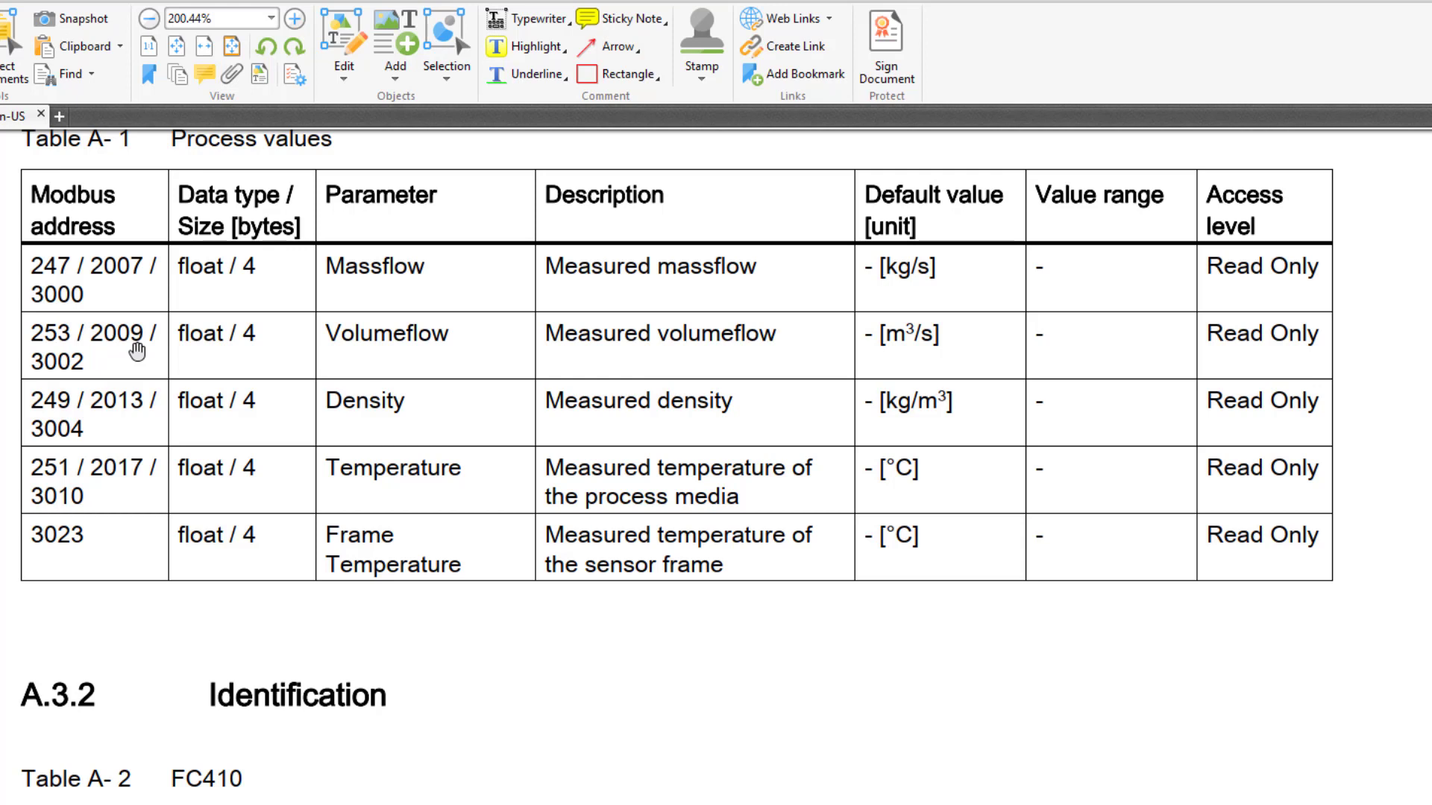
mouse_move(41, 338)
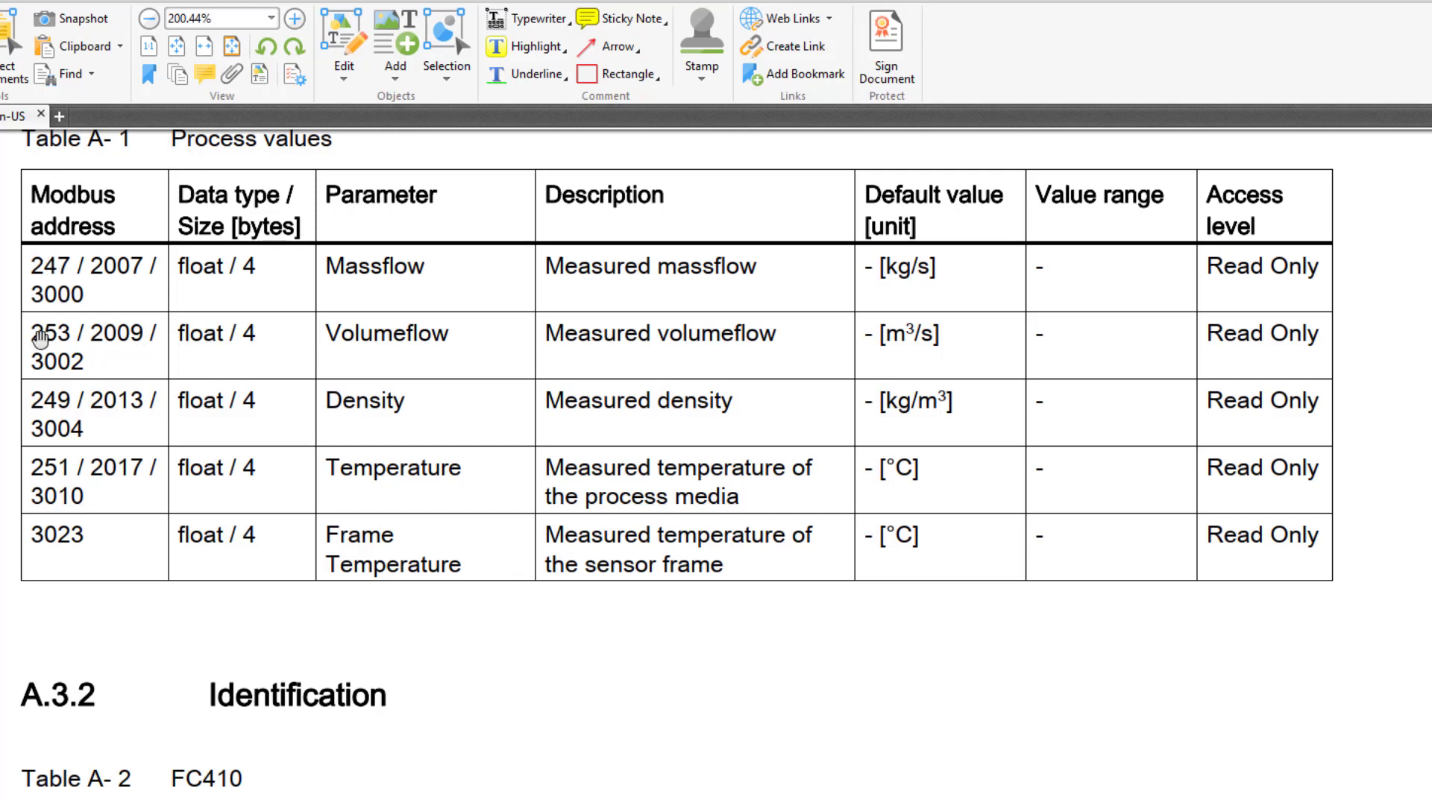
mouse_move(28, 412)
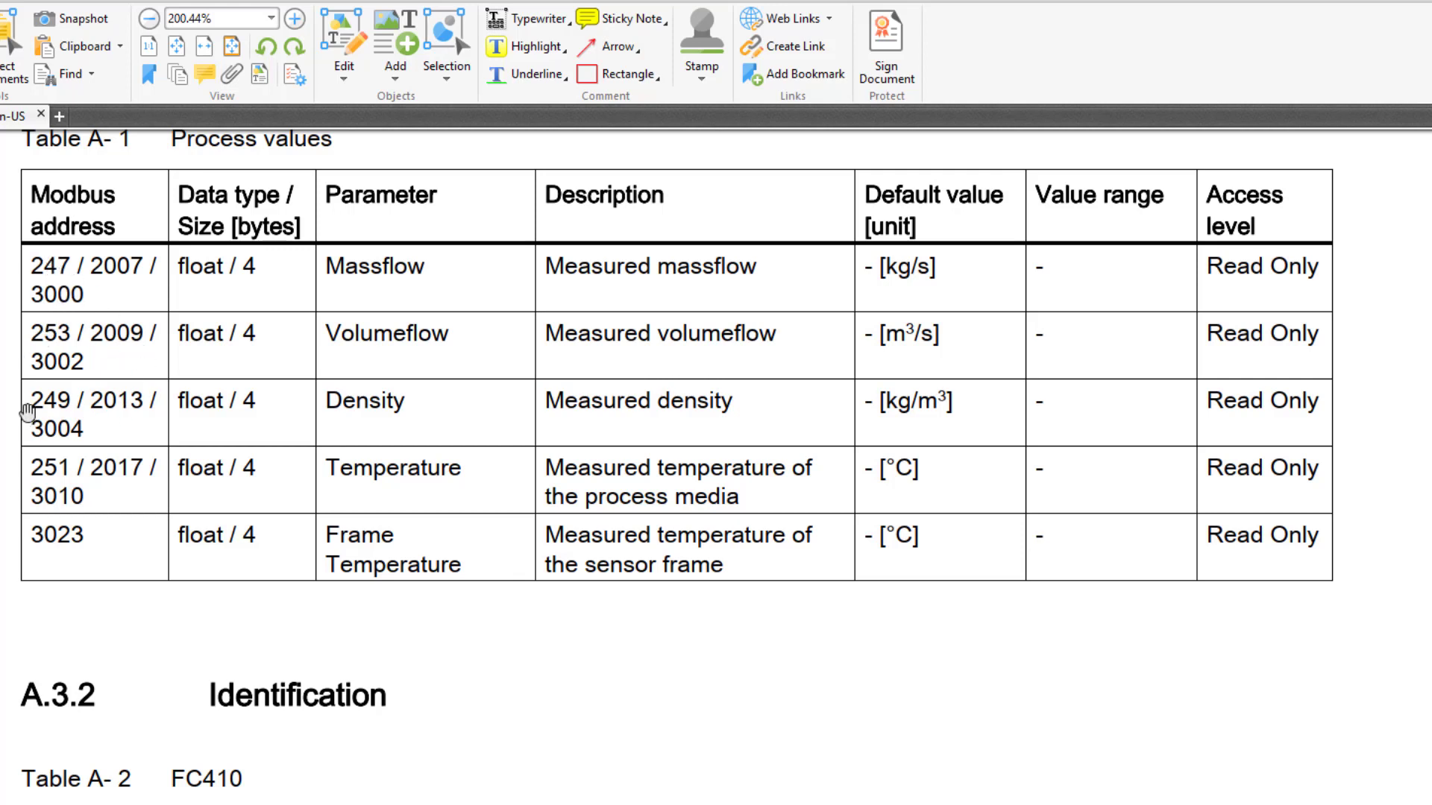
mouse_move(28, 388)
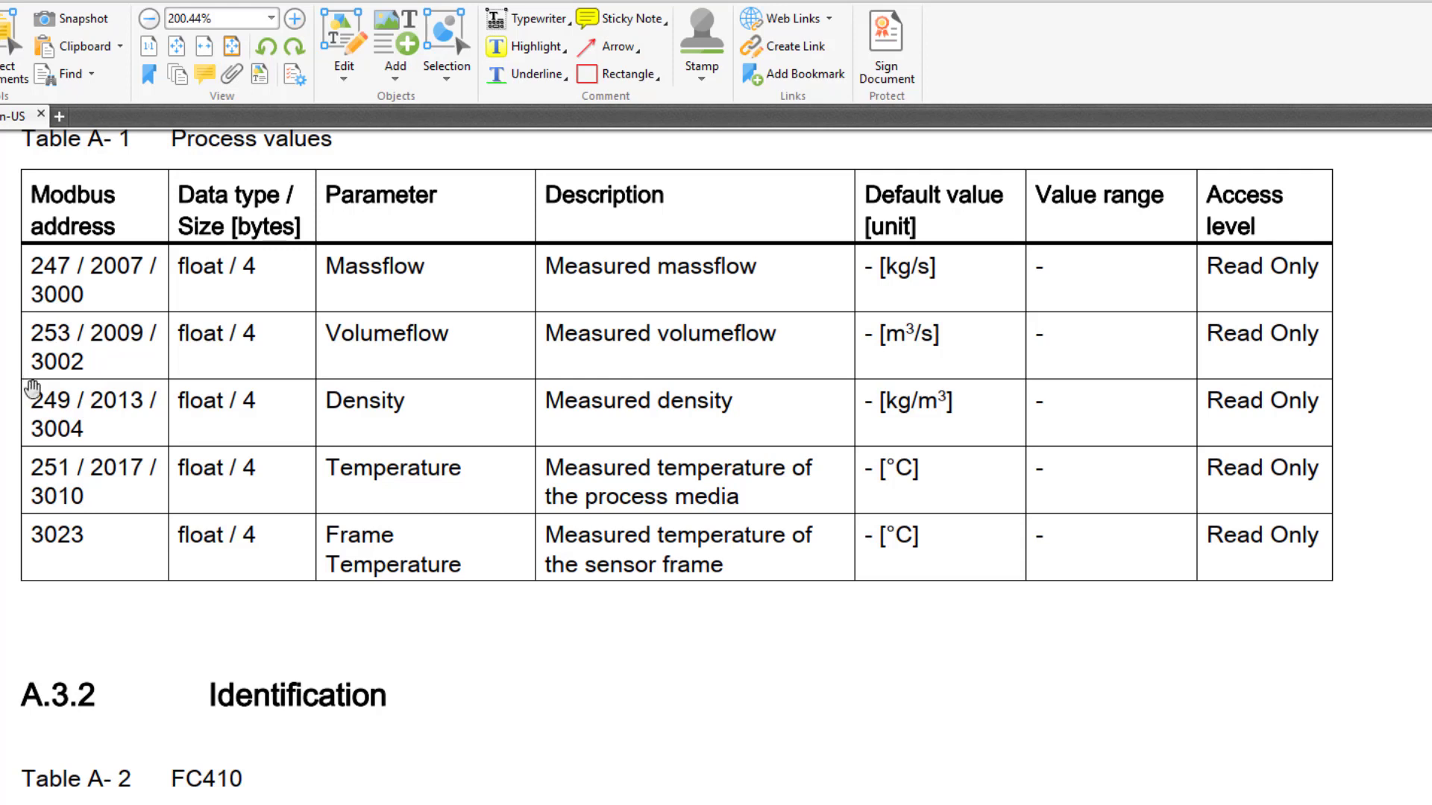
mouse_move(42, 368)
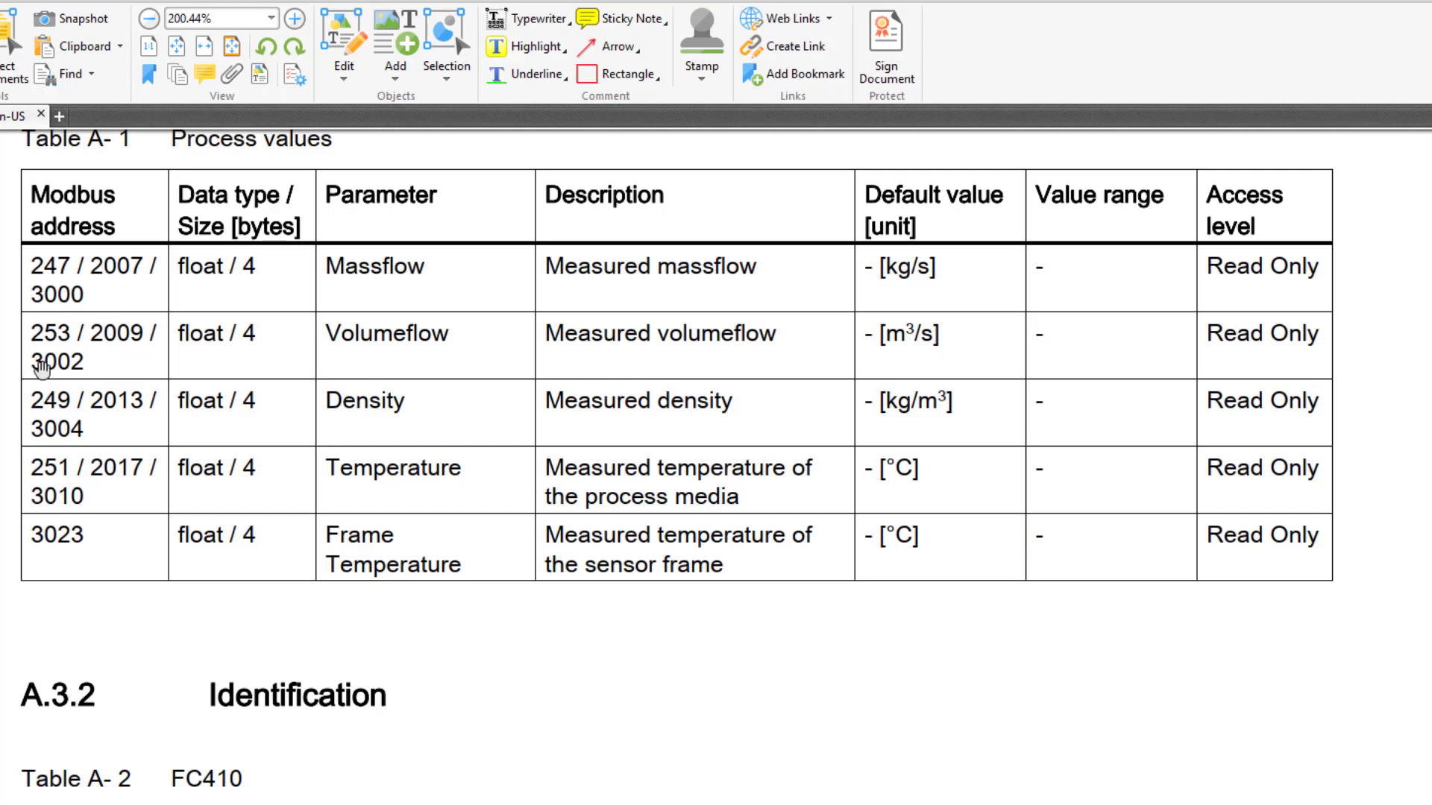
mouse_move(110, 450)
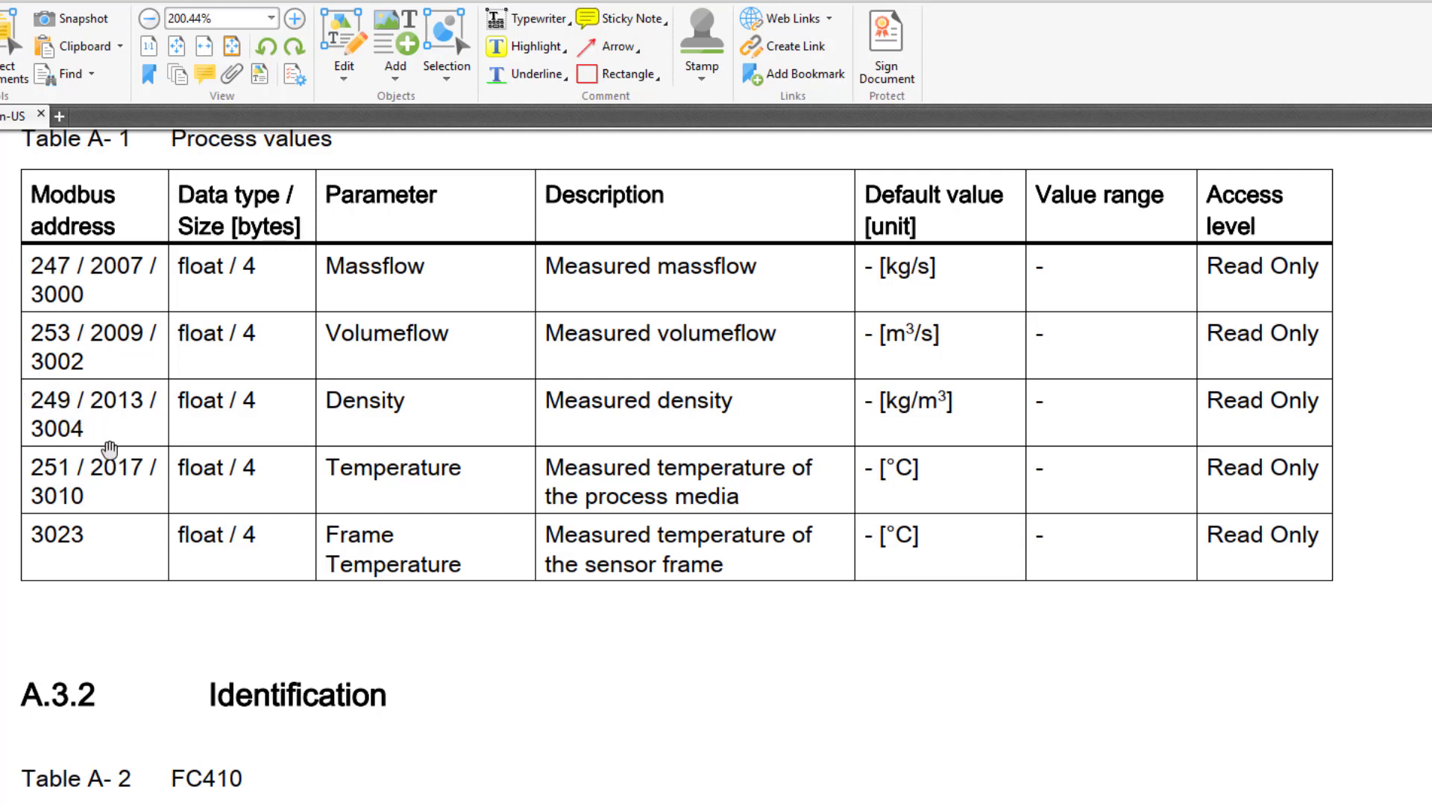
mouse_move(104, 454)
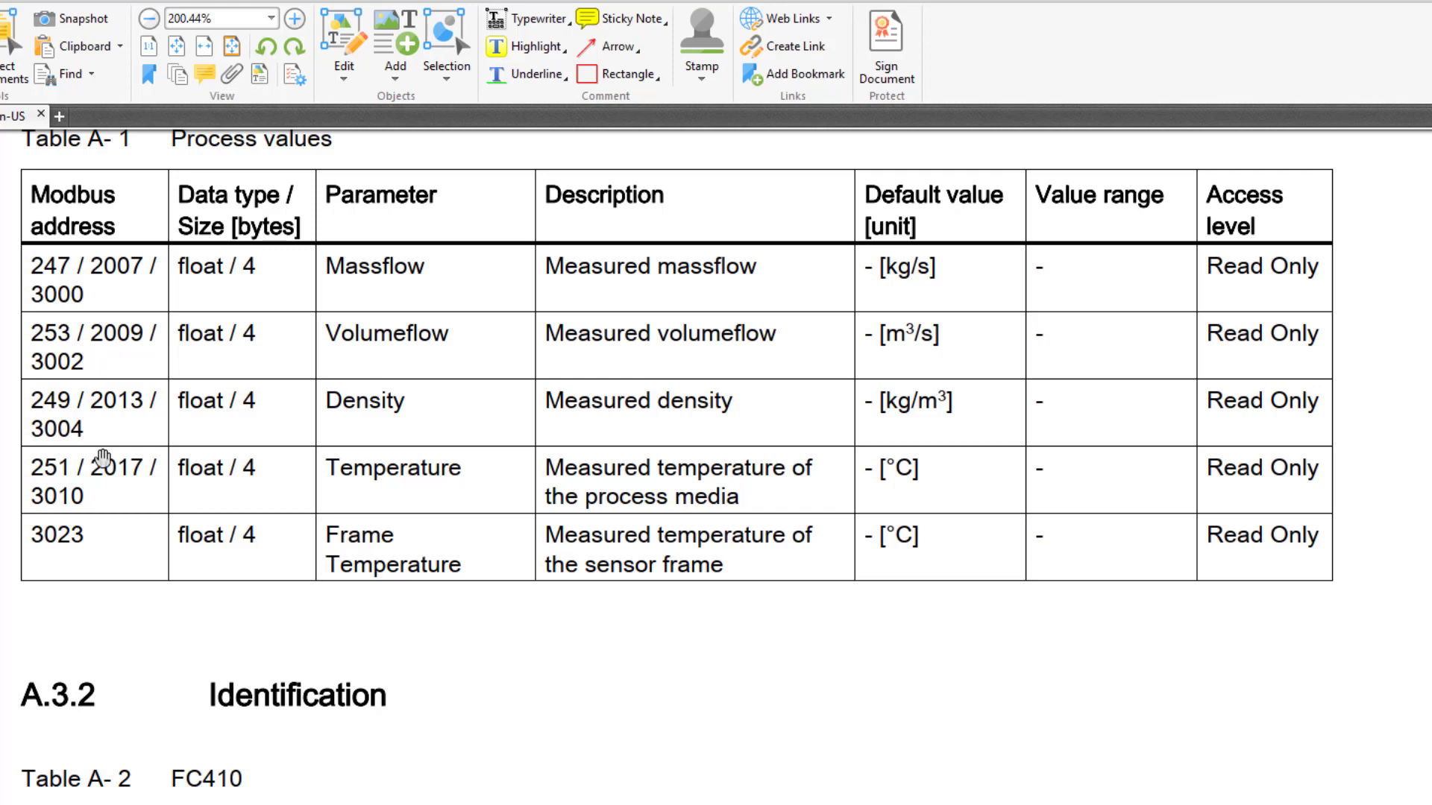
mouse_move(90, 306)
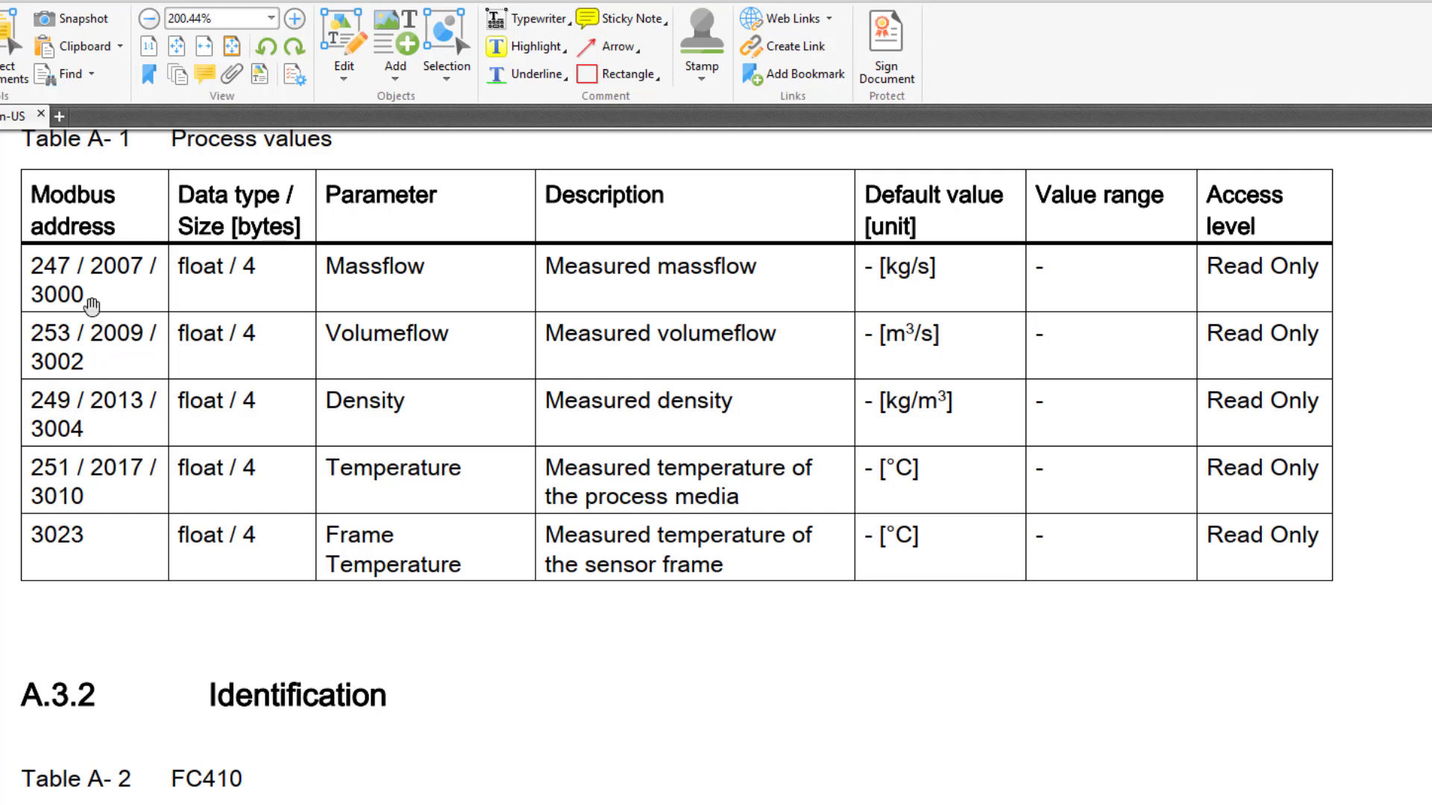
mouse_move(341, 398)
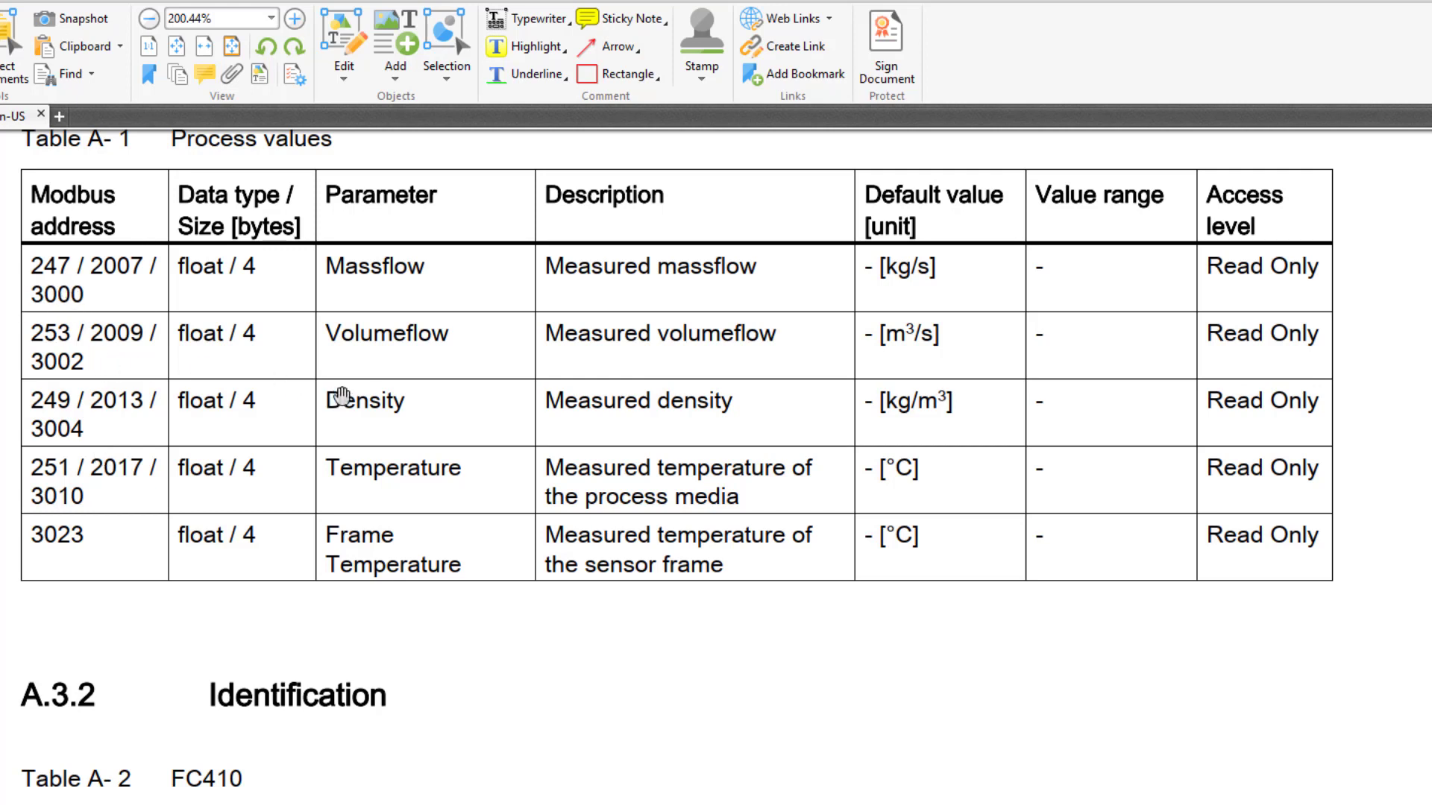
mouse_move(172, 269)
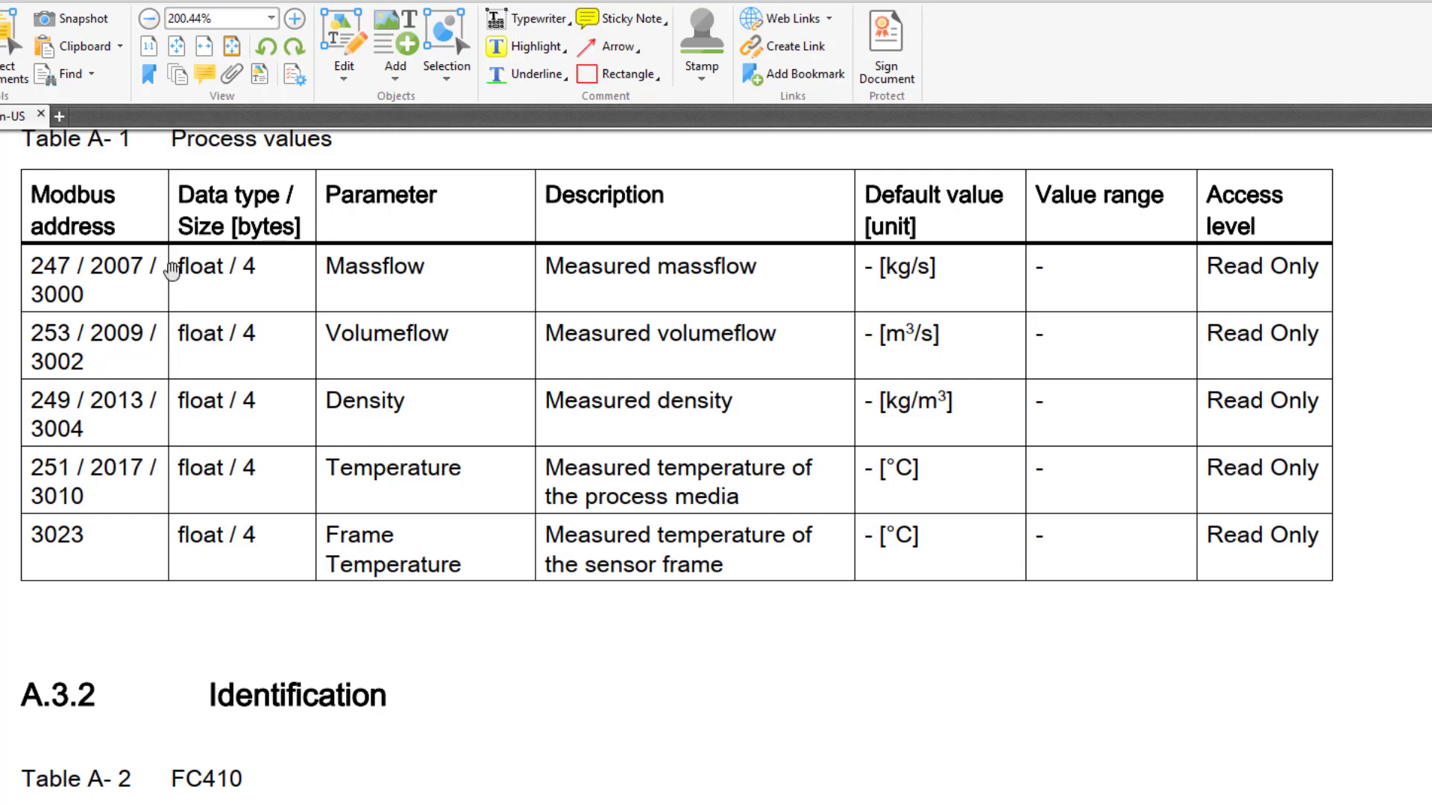
mouse_move(35, 309)
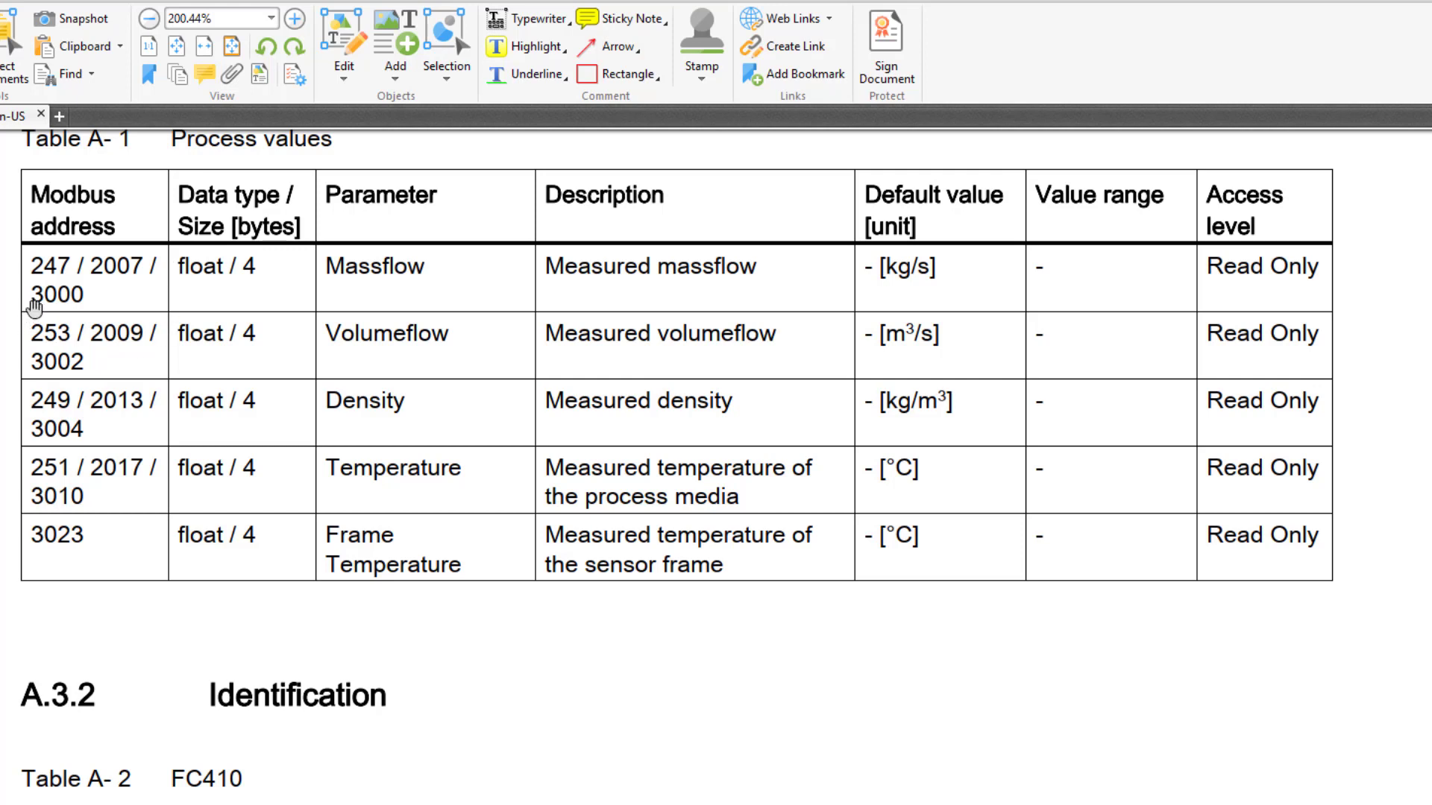
mouse_move(94, 300)
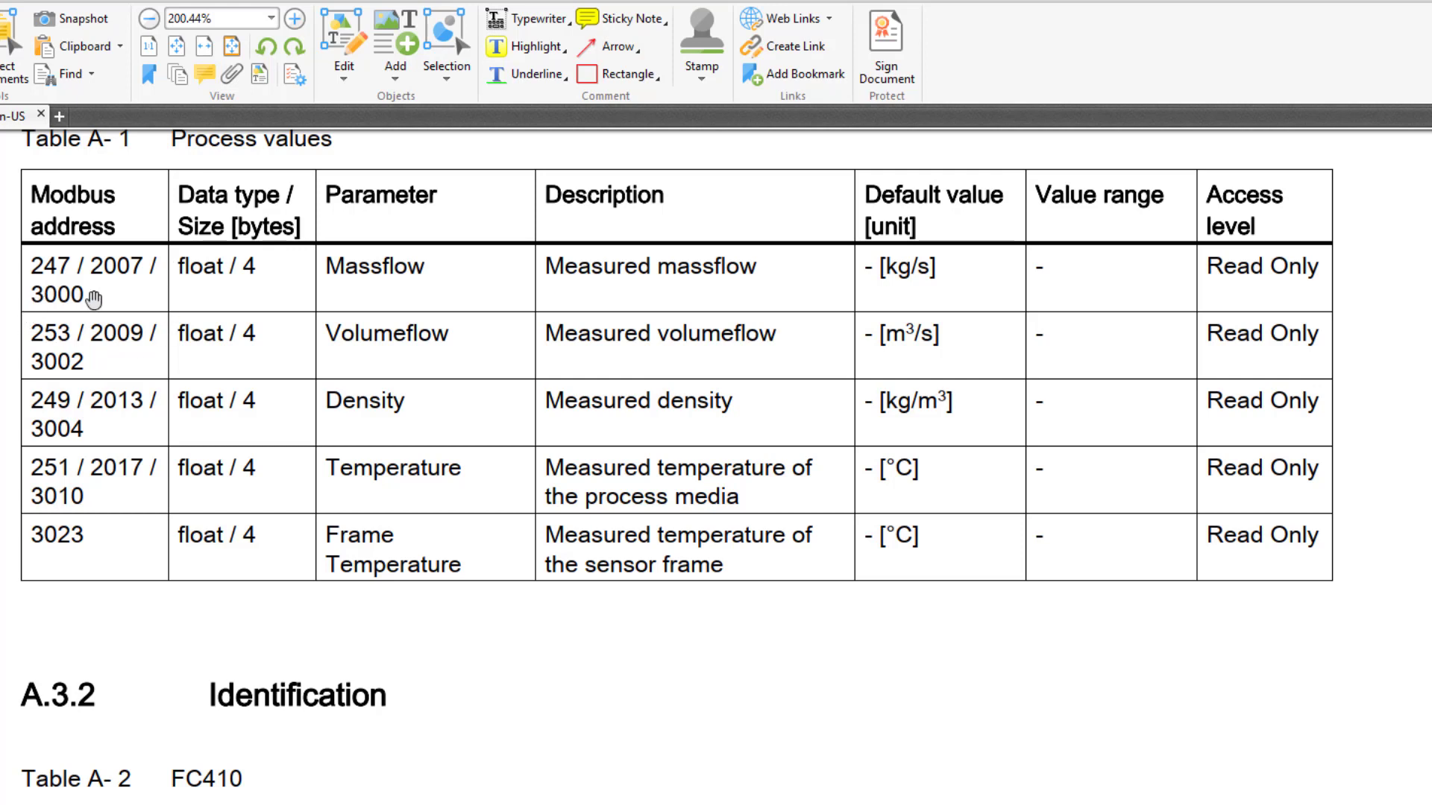
mouse_move(32, 363)
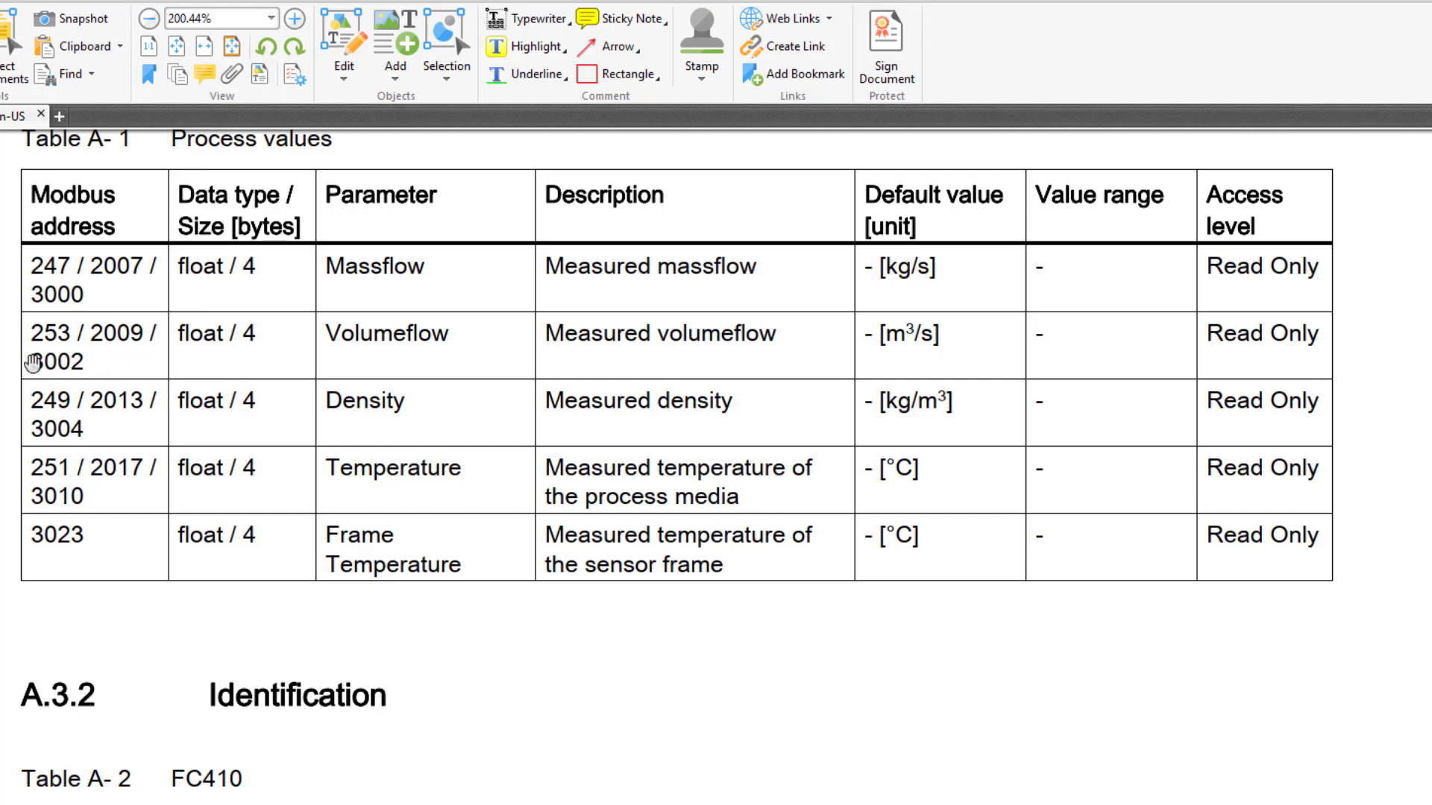
mouse_move(284, 343)
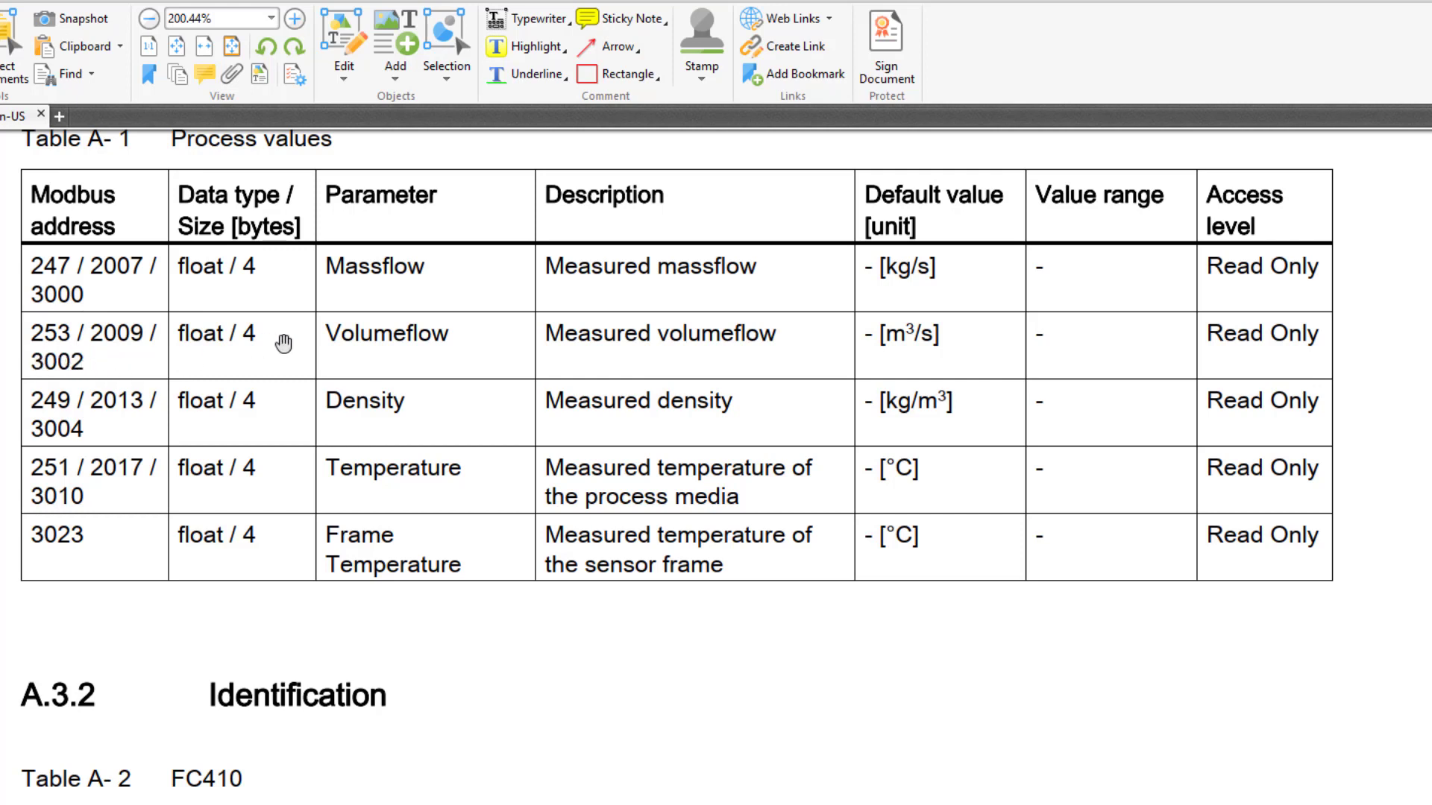
mouse_move(248, 428)
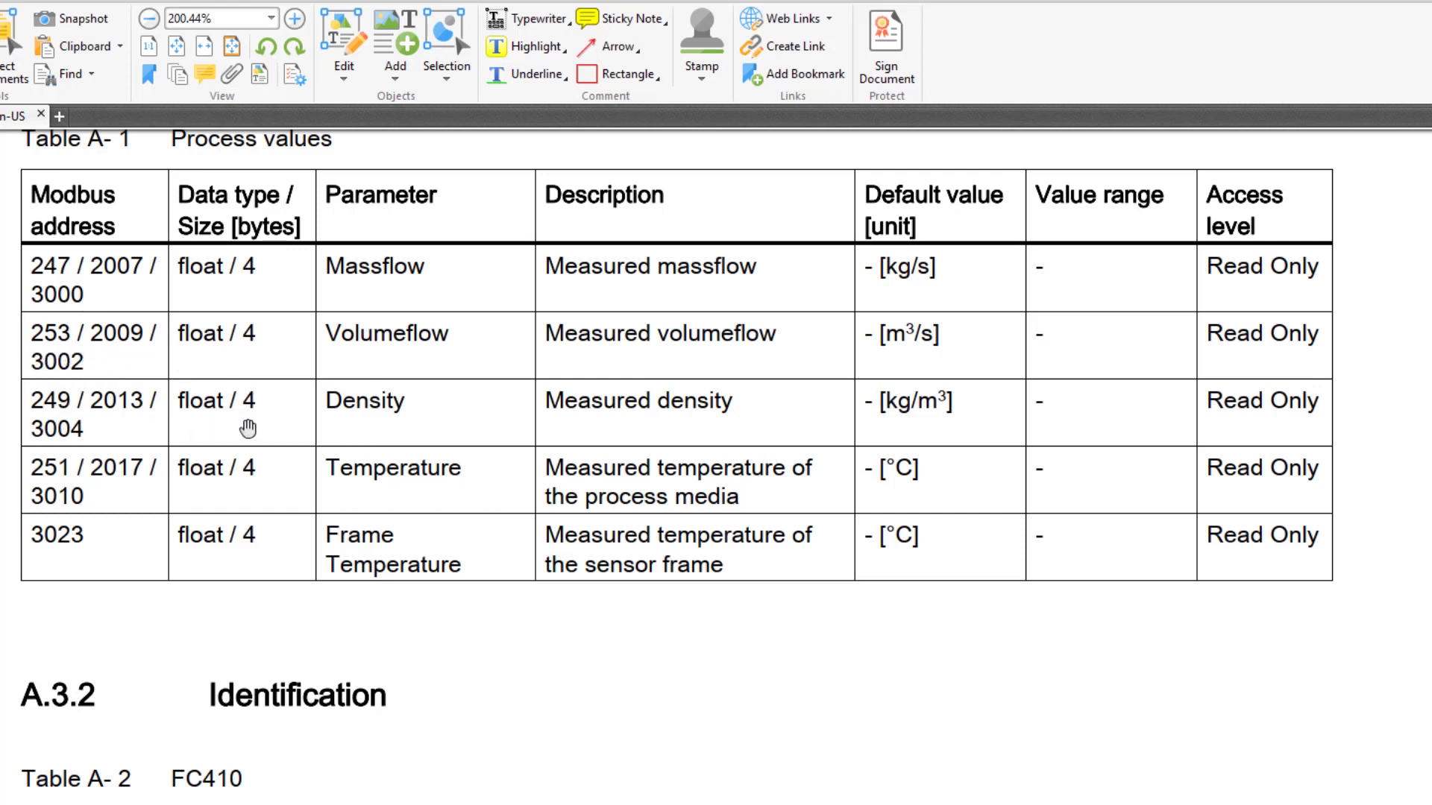
mouse_move(69, 270)
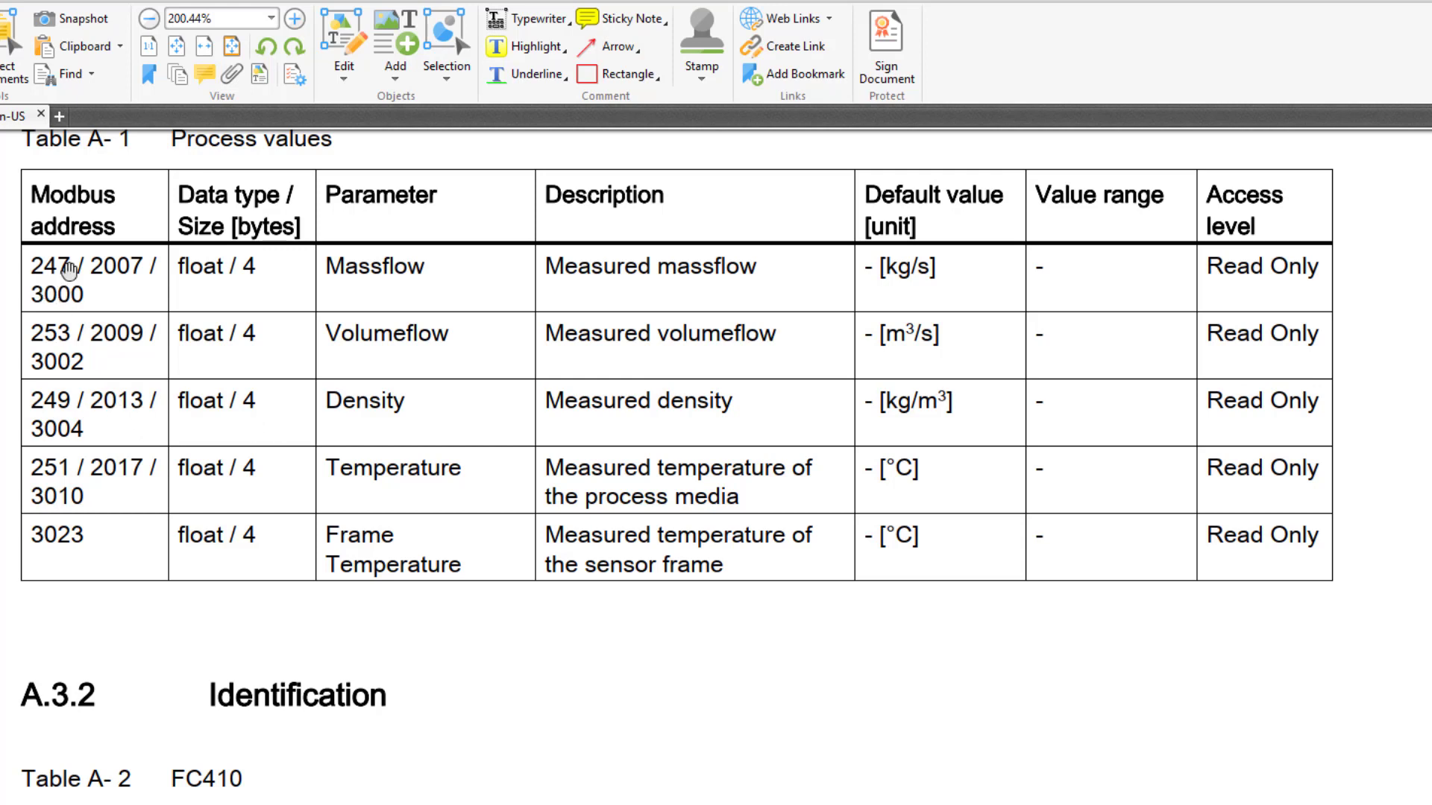
mouse_move(73, 443)
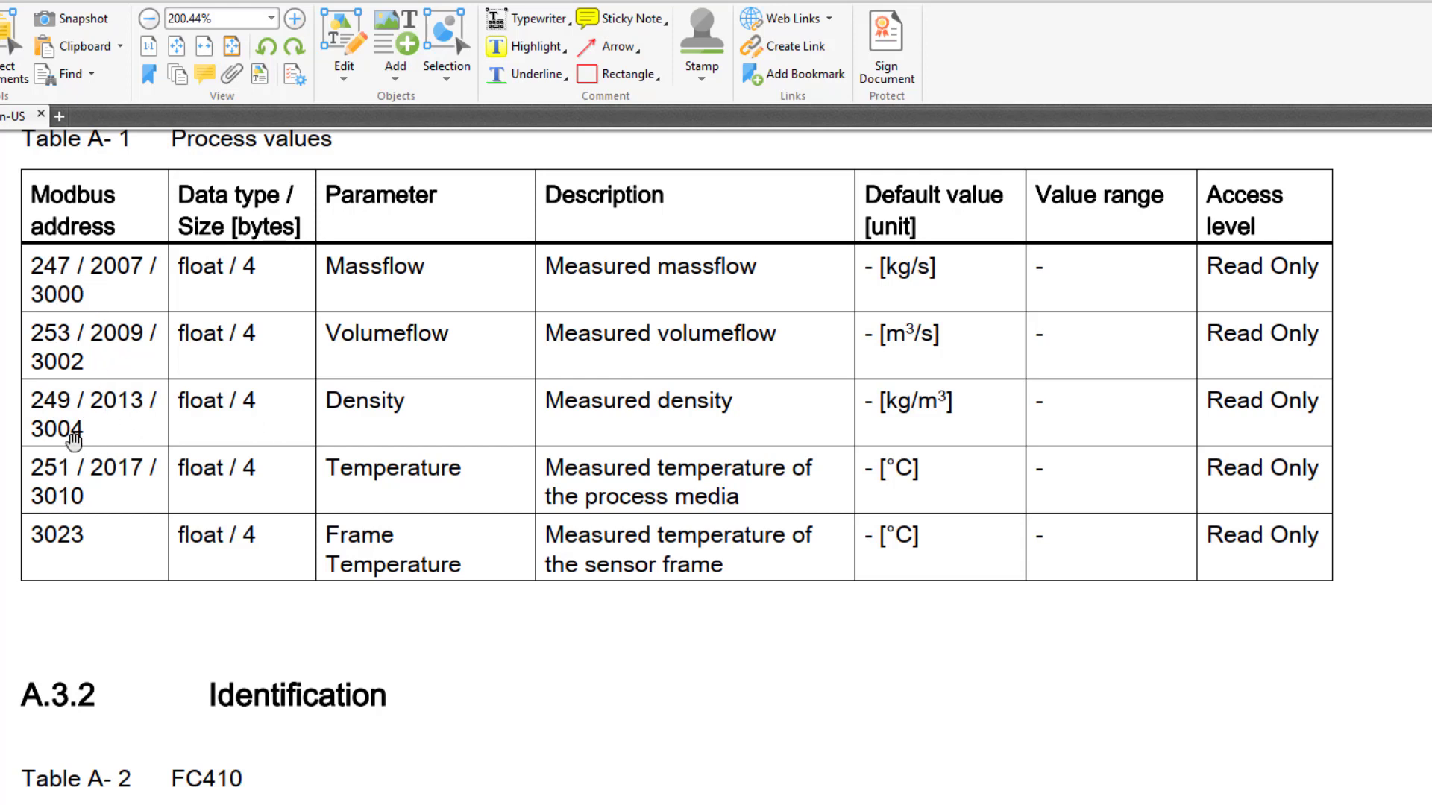
mouse_move(199, 426)
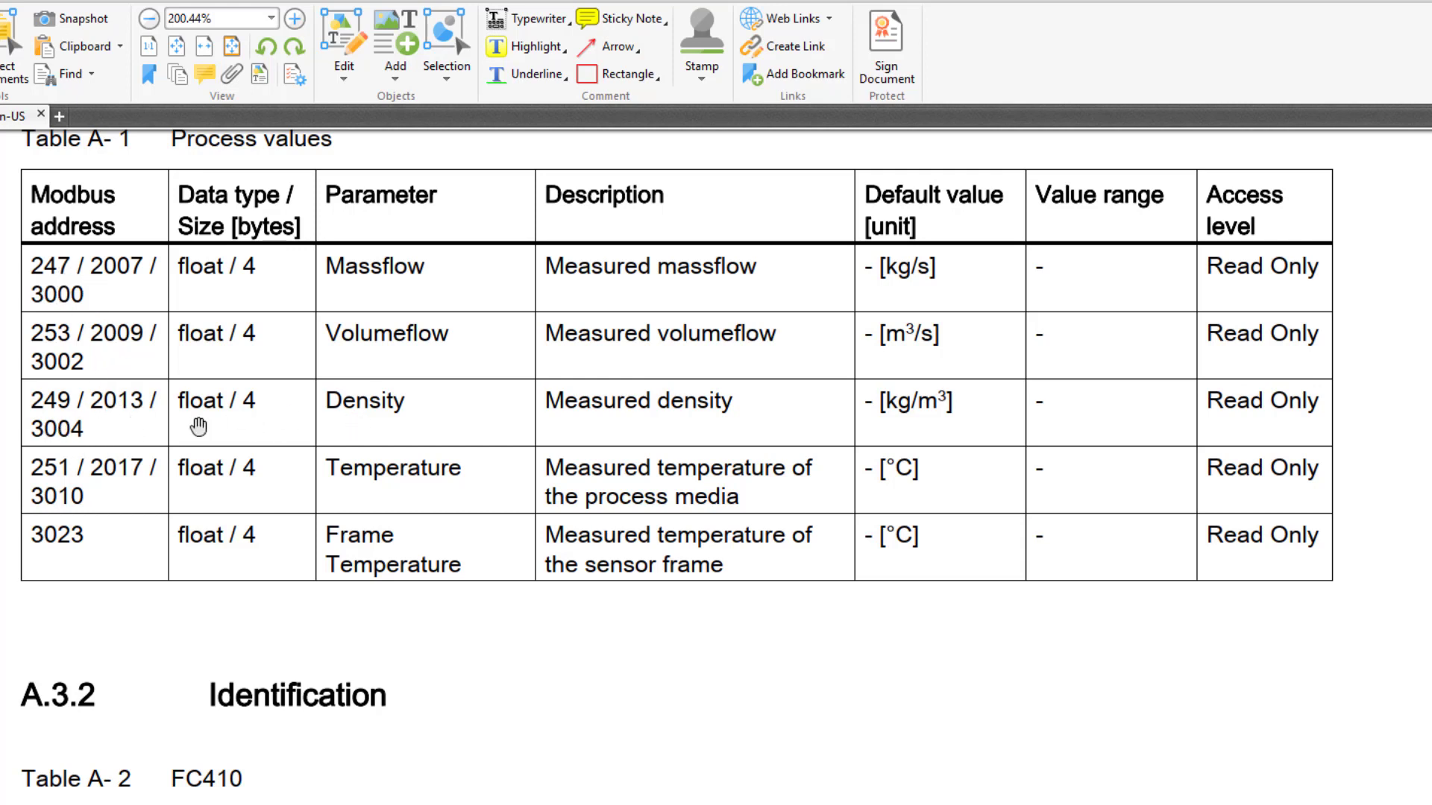
mouse_move(87, 418)
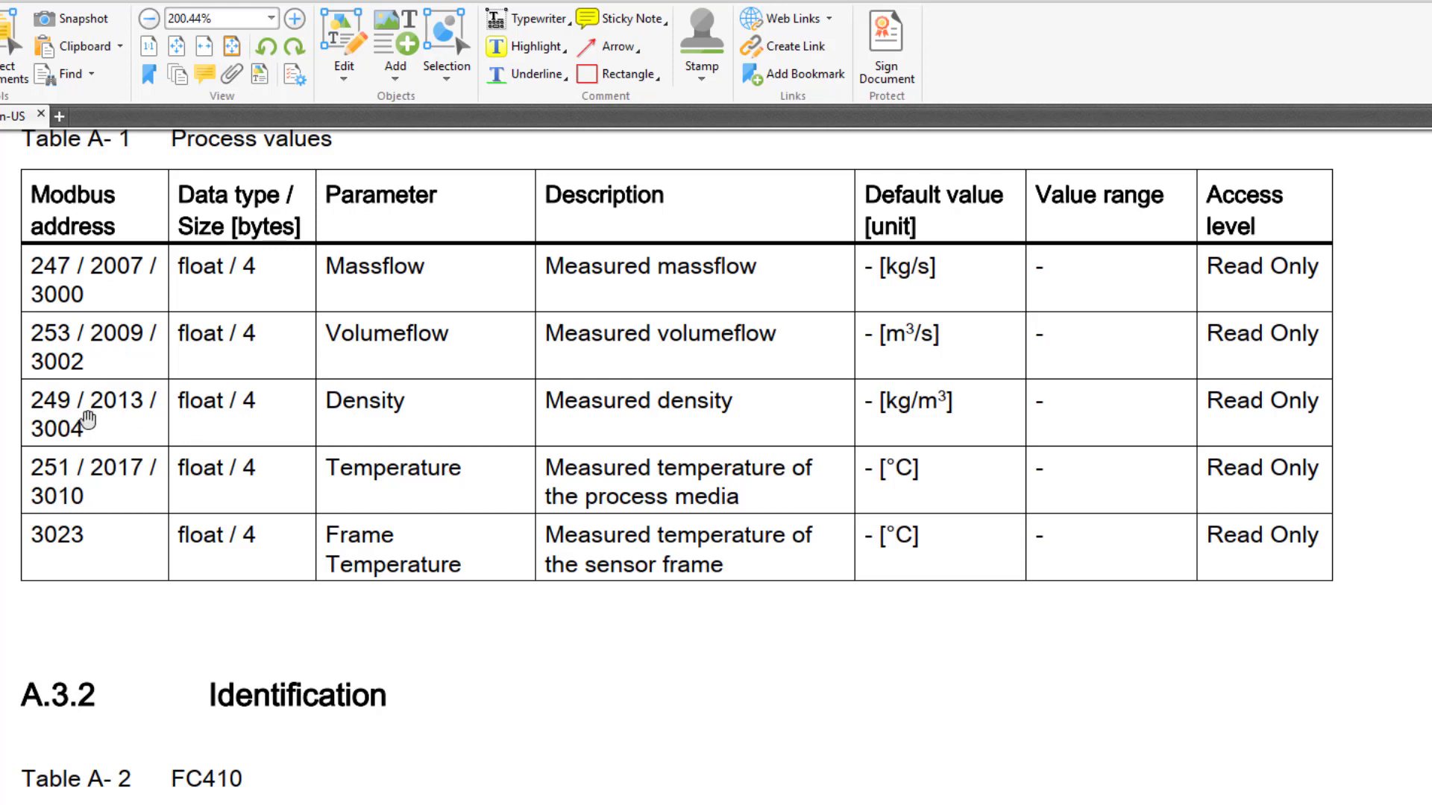
mouse_move(299, 400)
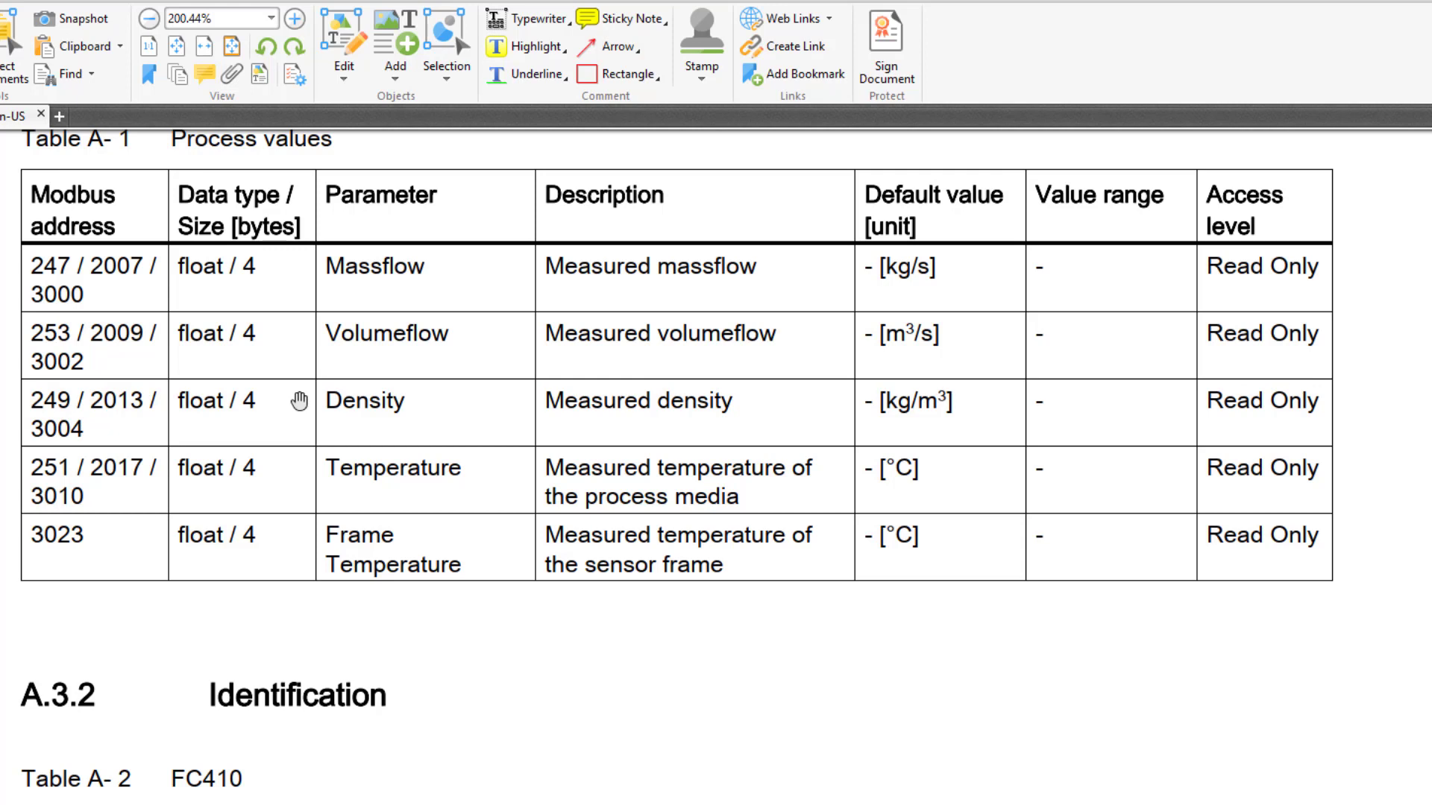
mouse_move(28, 313)
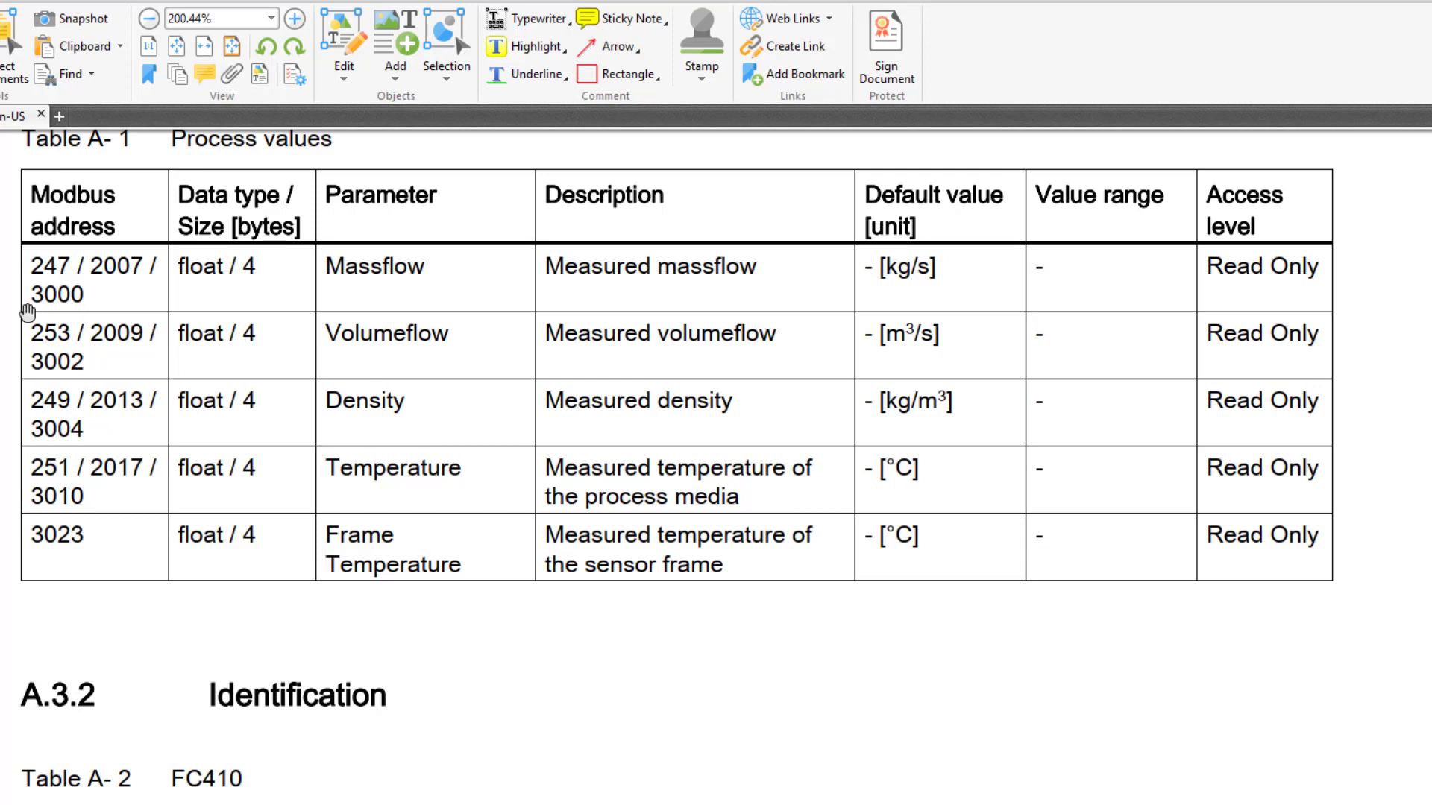
mouse_move(109, 317)
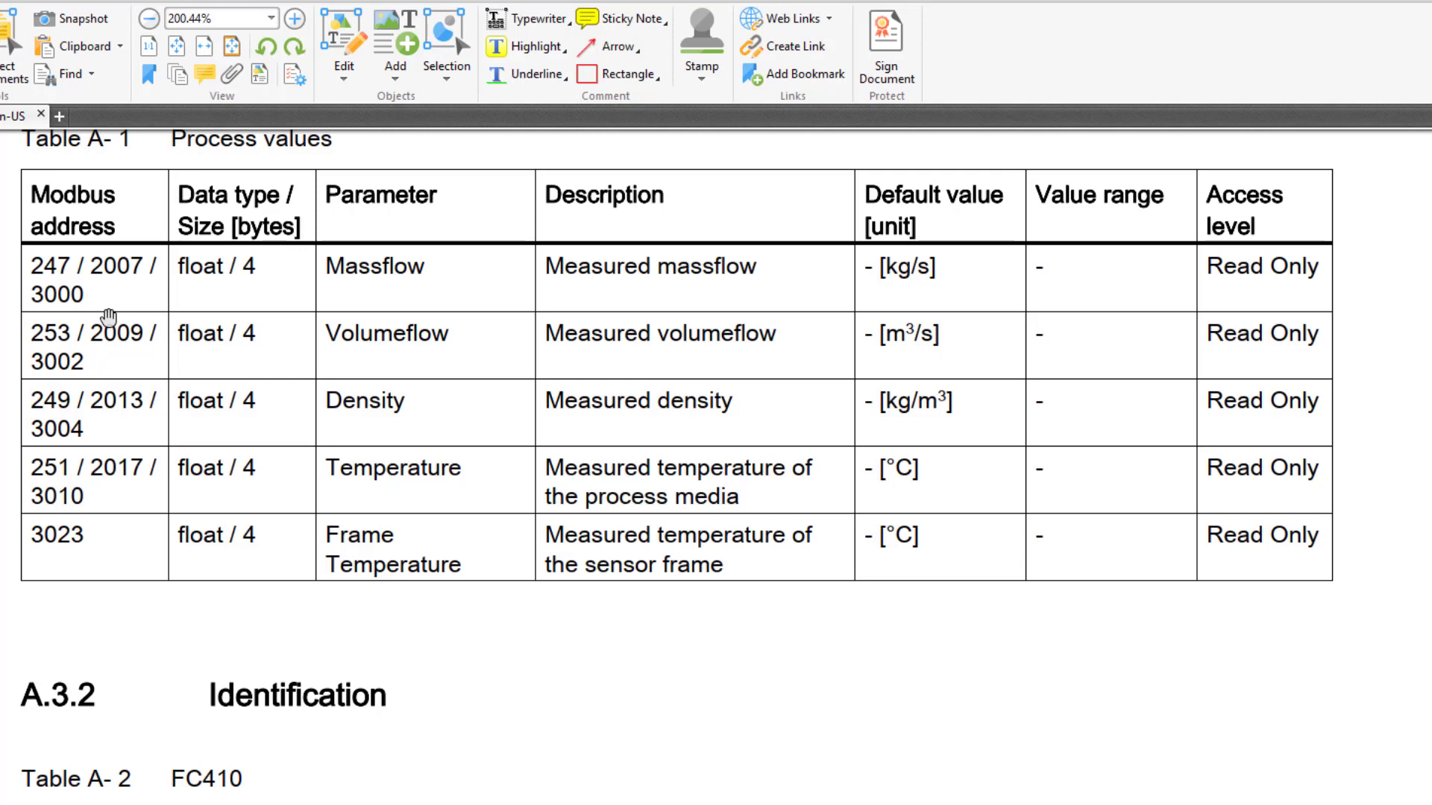
mouse_move(35, 305)
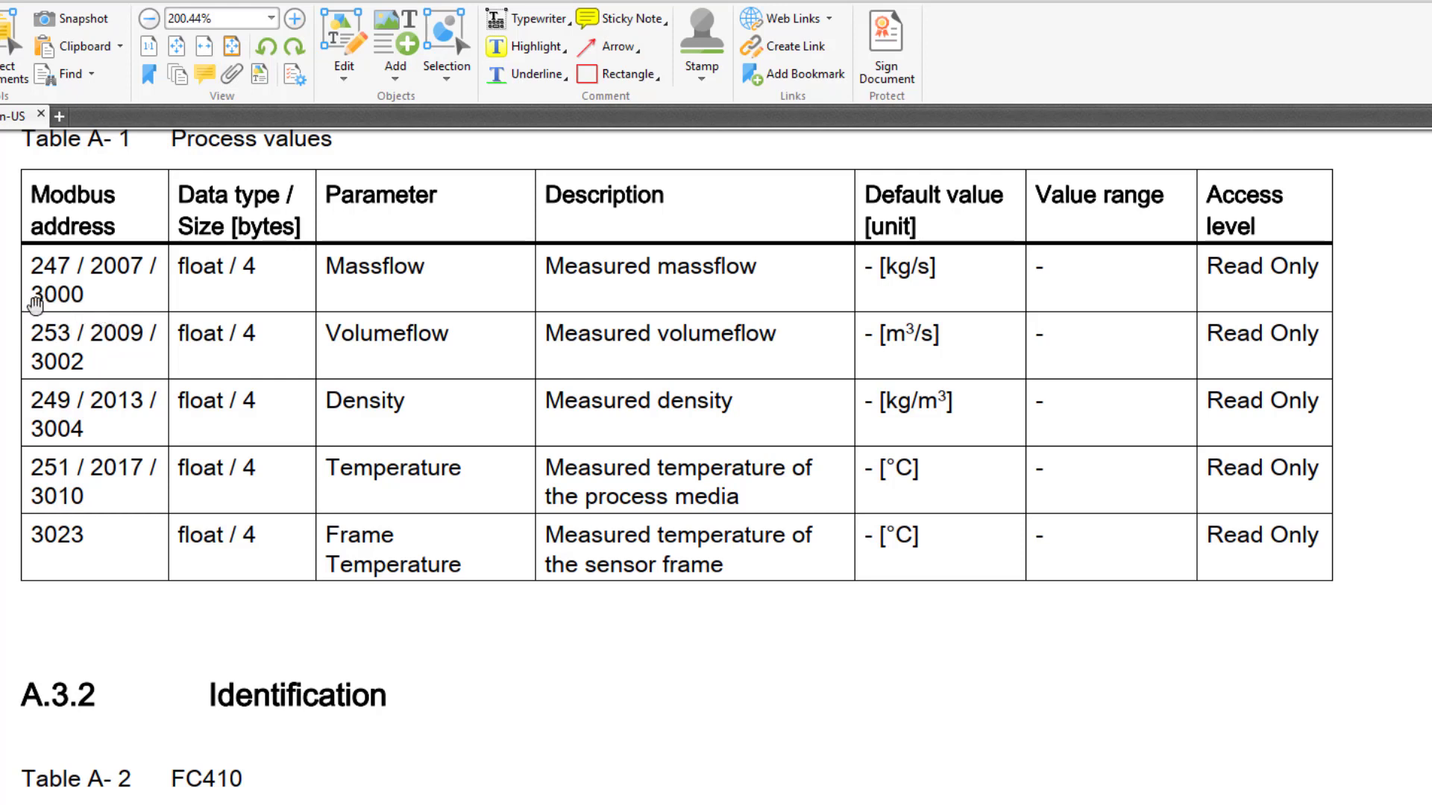
mouse_move(69, 319)
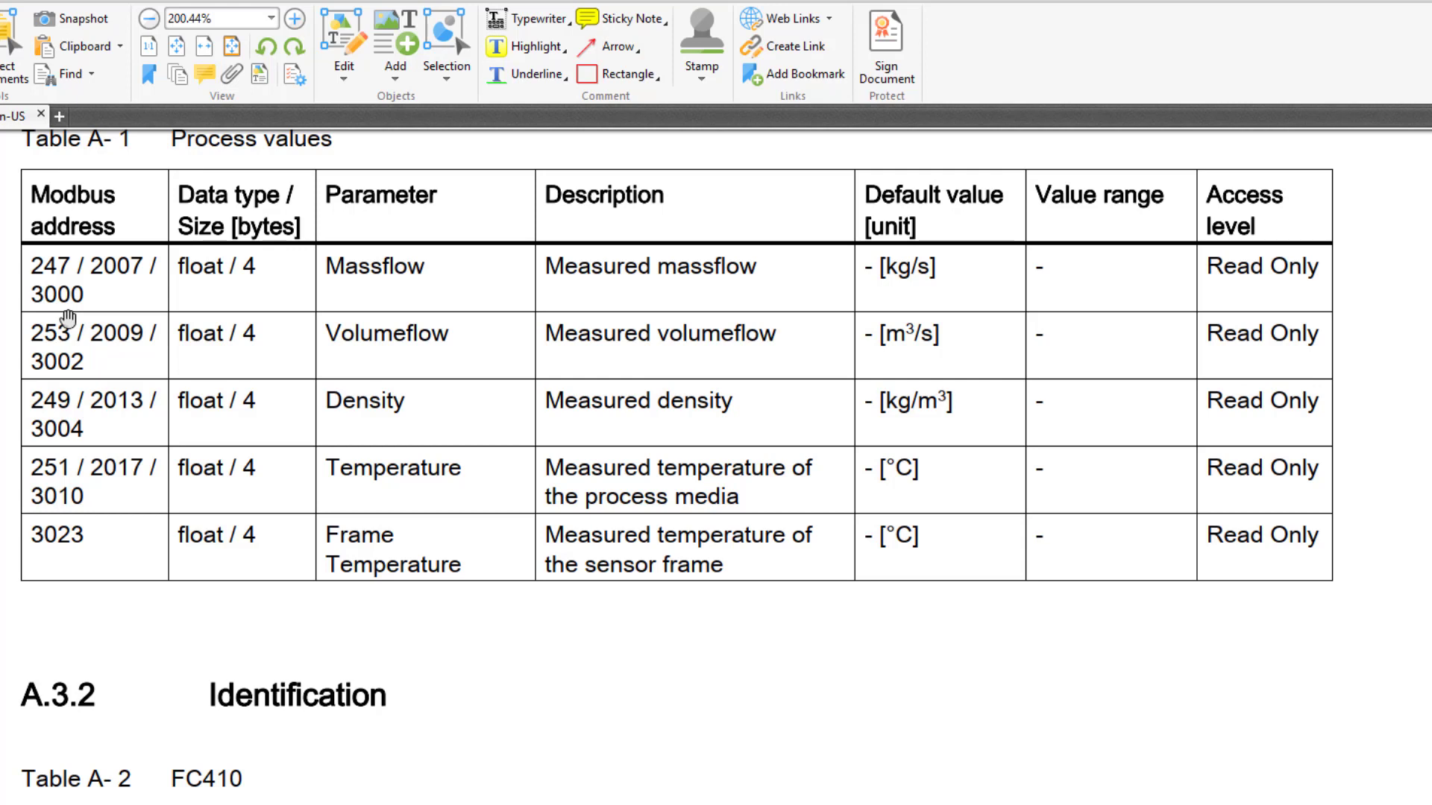
mouse_move(81, 348)
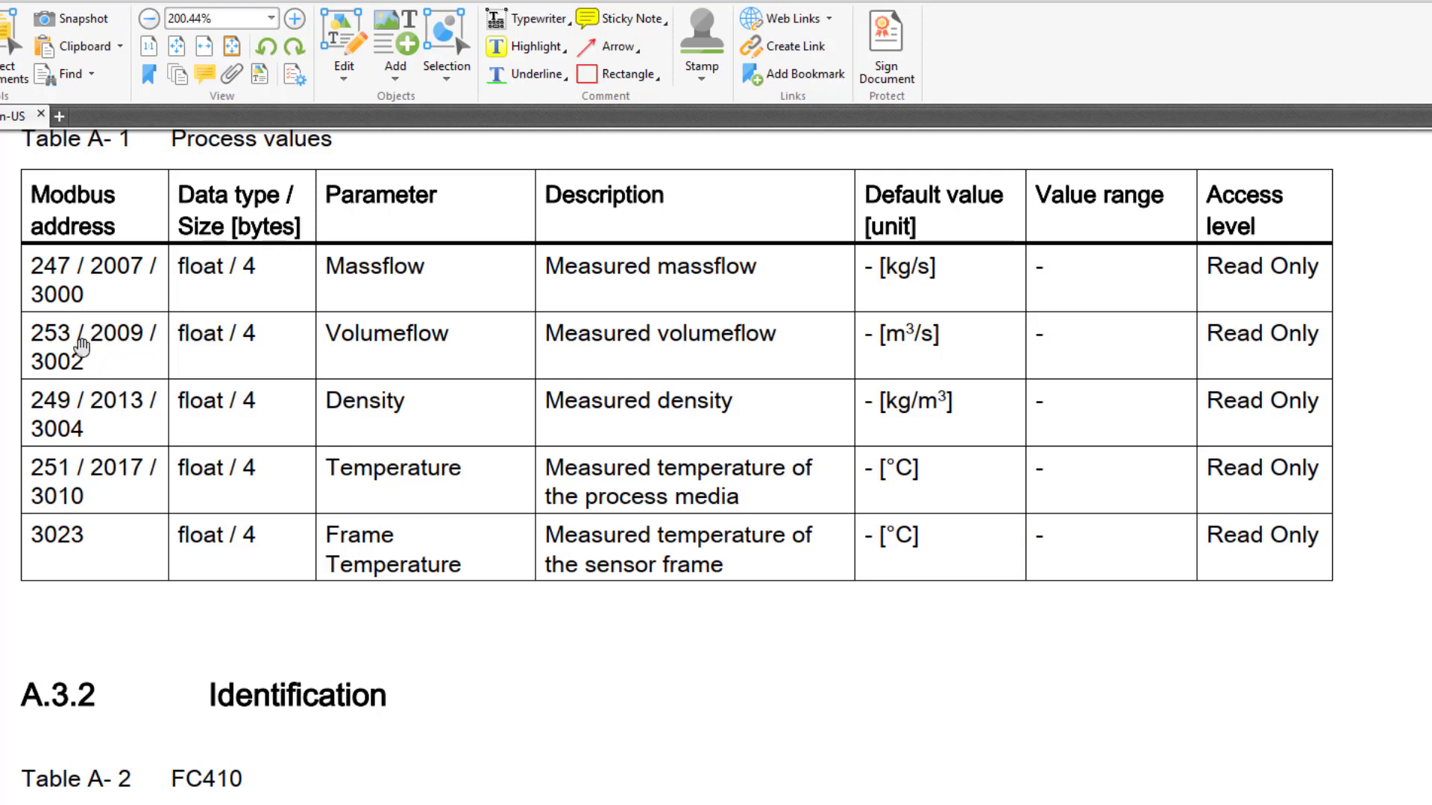
mouse_move(557, 472)
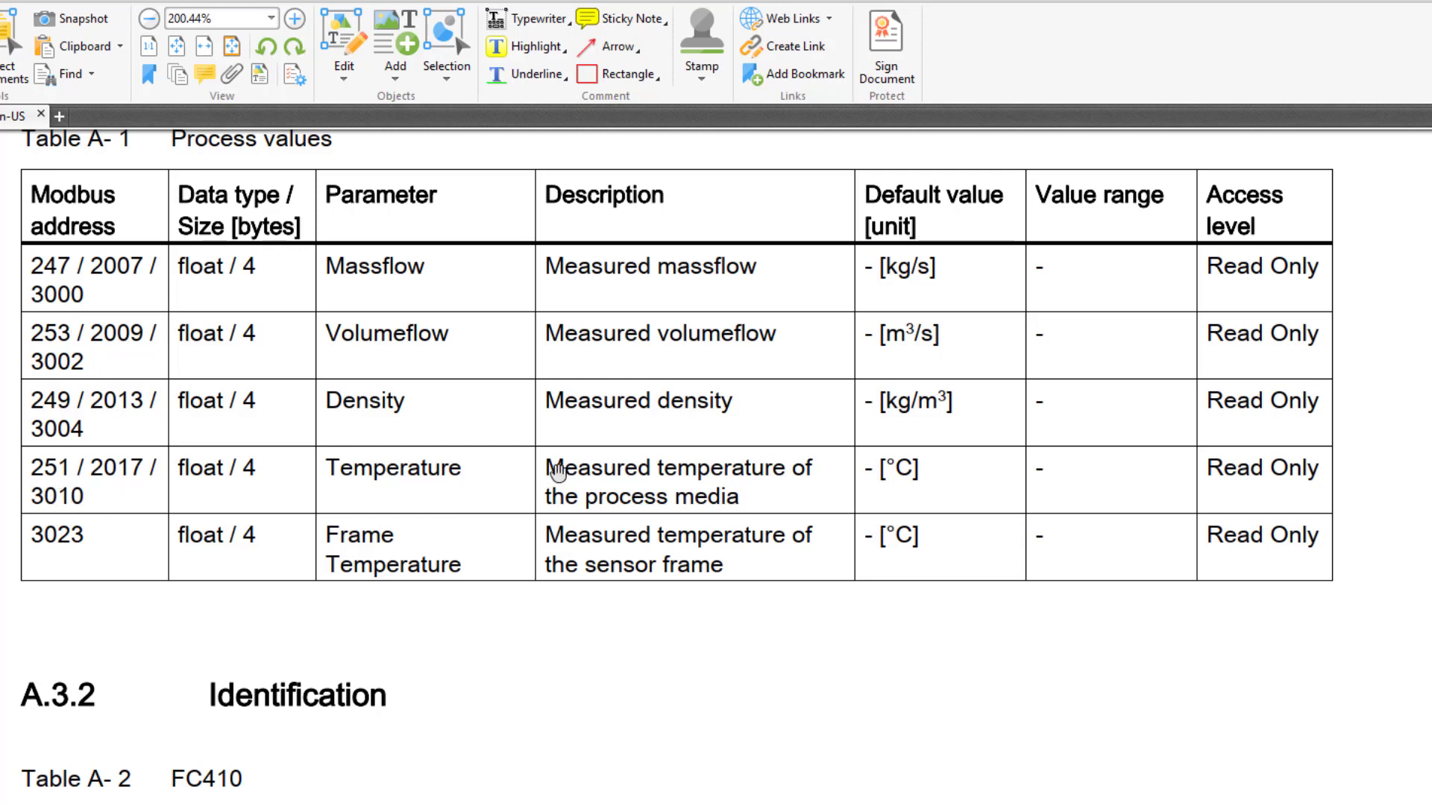
mouse_move(1000, 467)
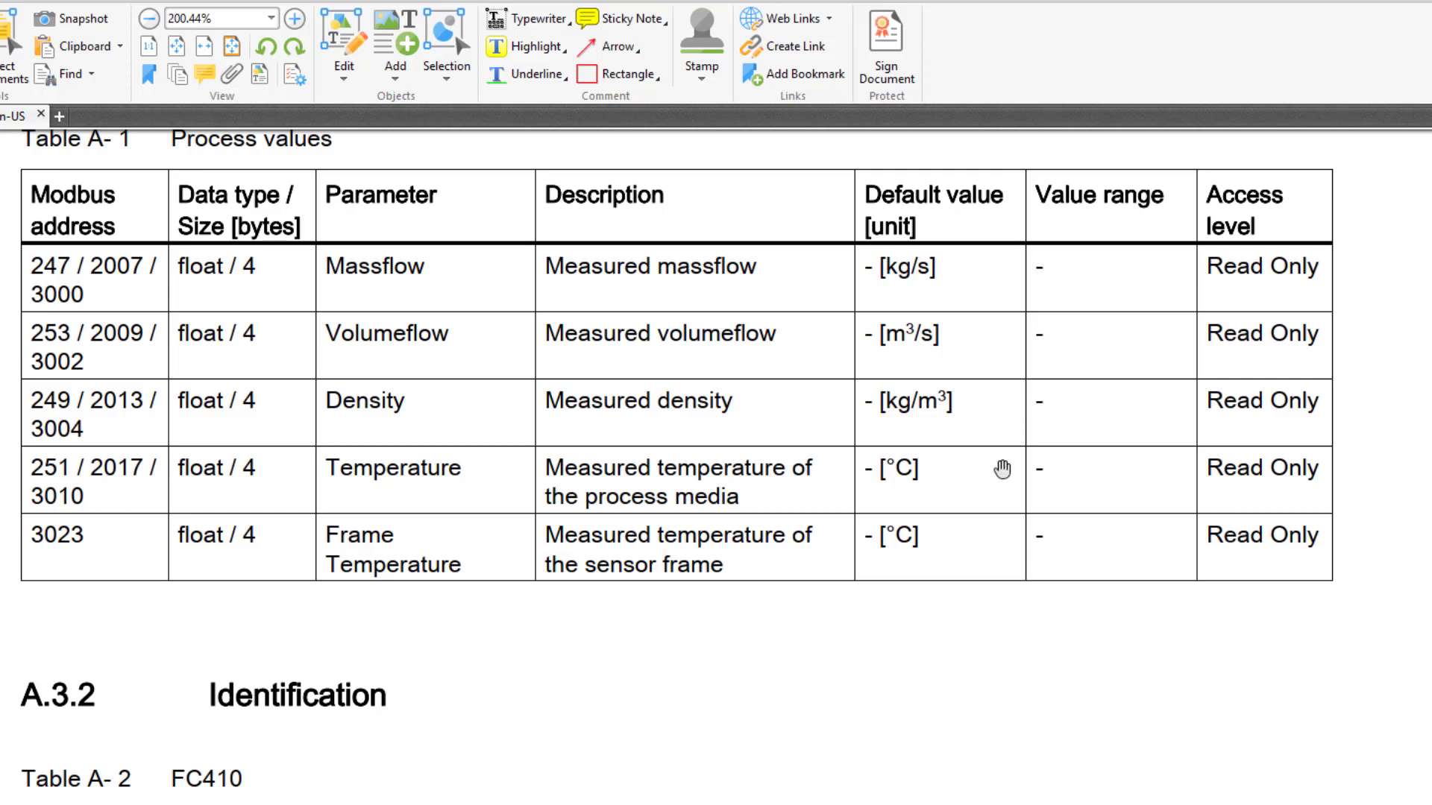
mouse_move(874, 429)
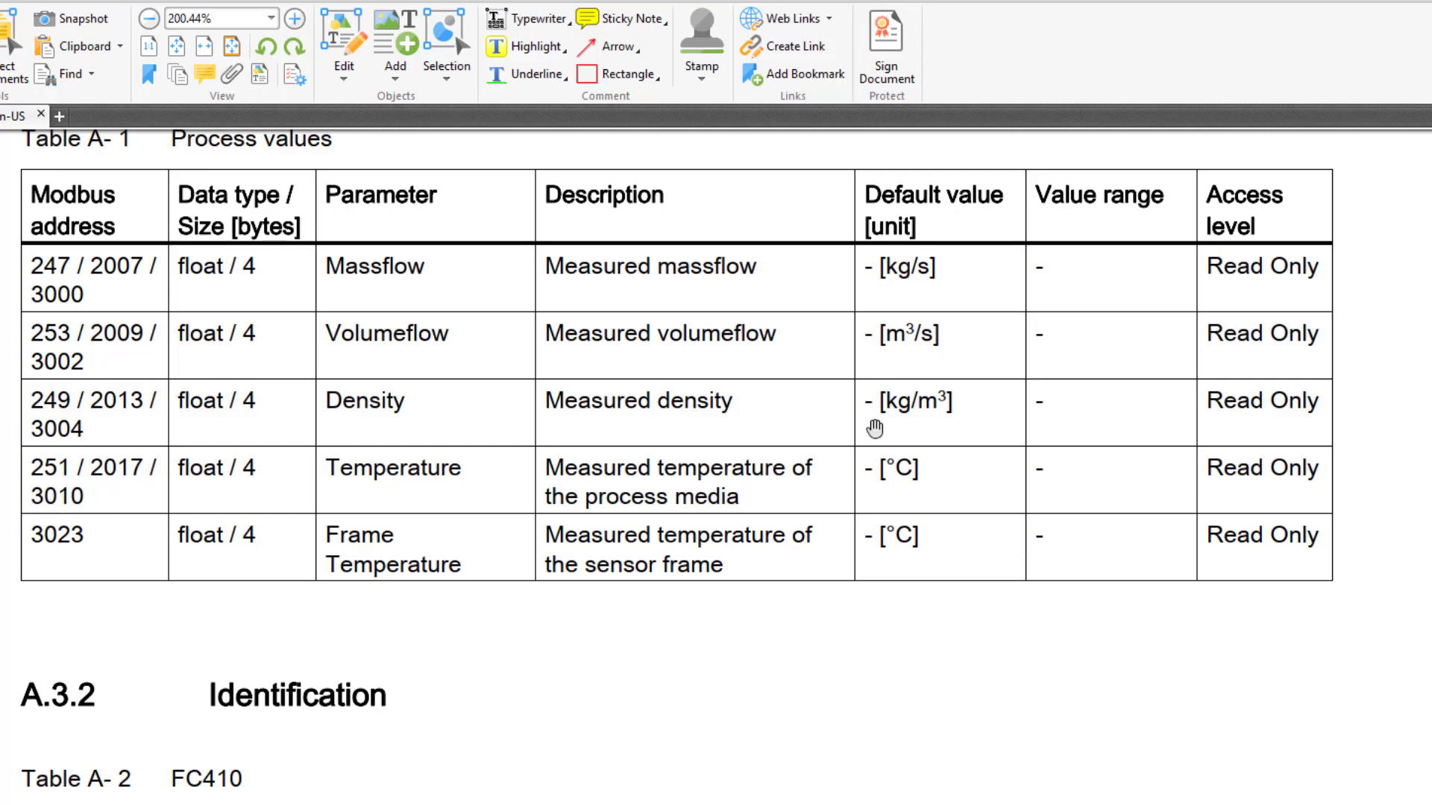
mouse_move(148, 487)
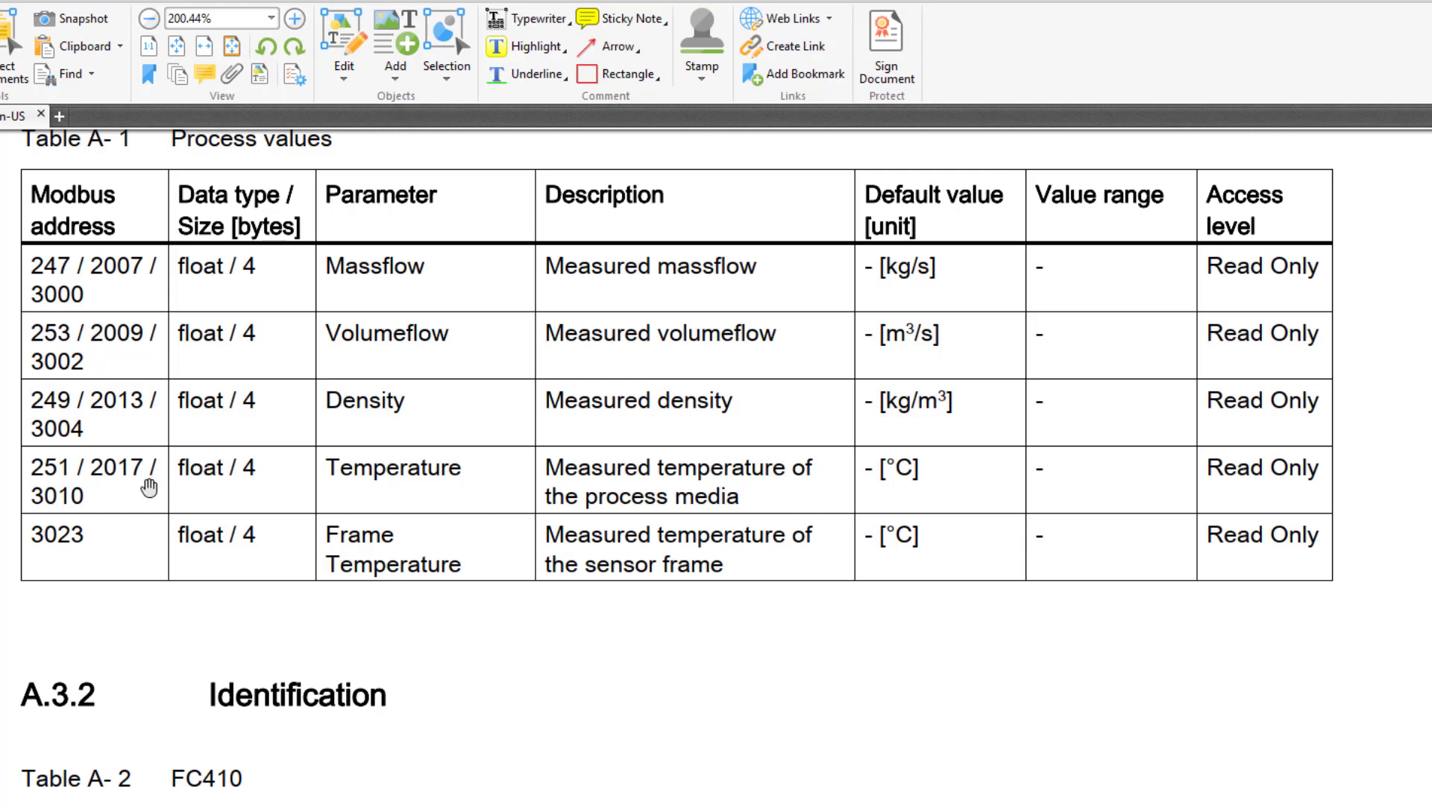
mouse_move(101, 536)
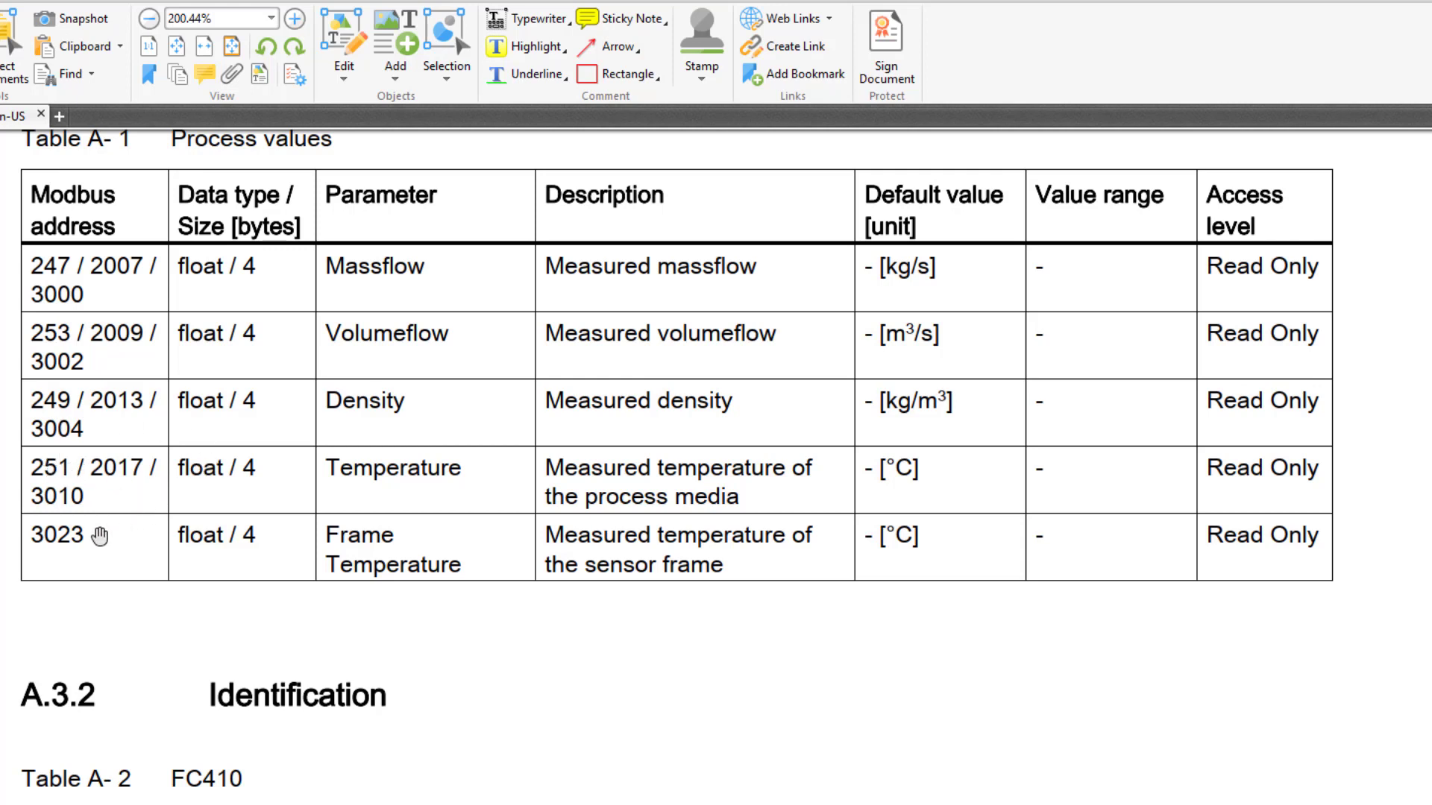
mouse_move(82, 273)
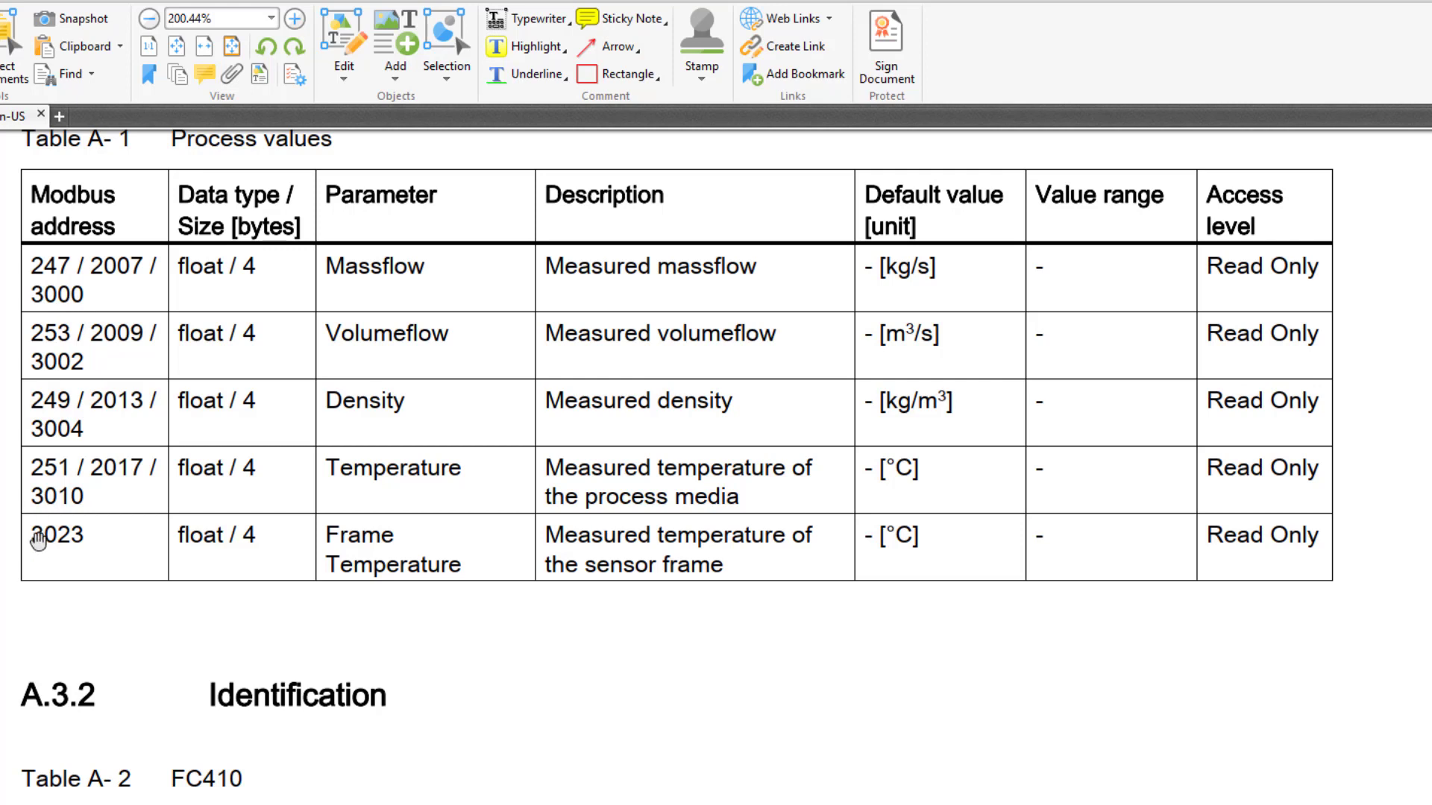
mouse_move(85, 495)
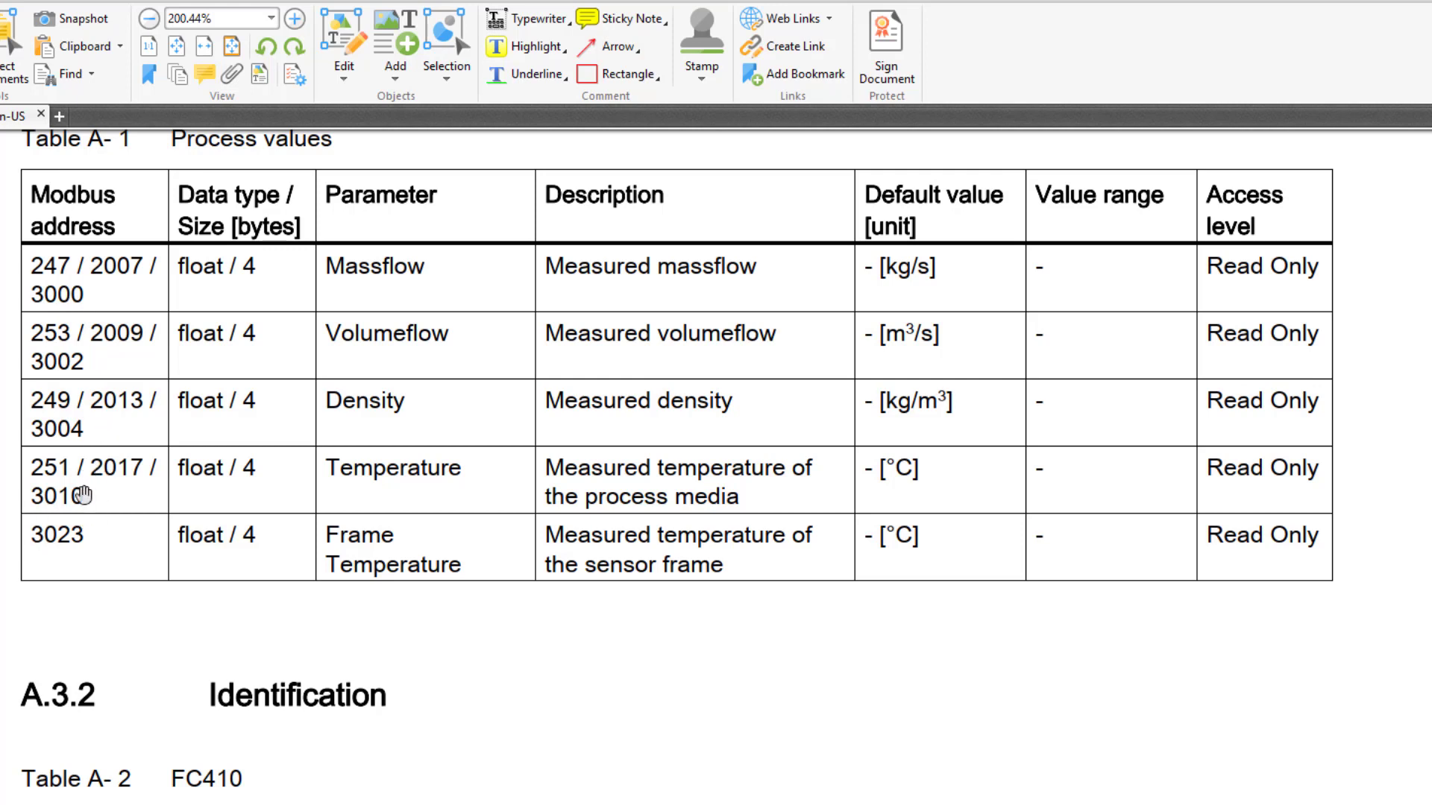
mouse_move(525, 492)
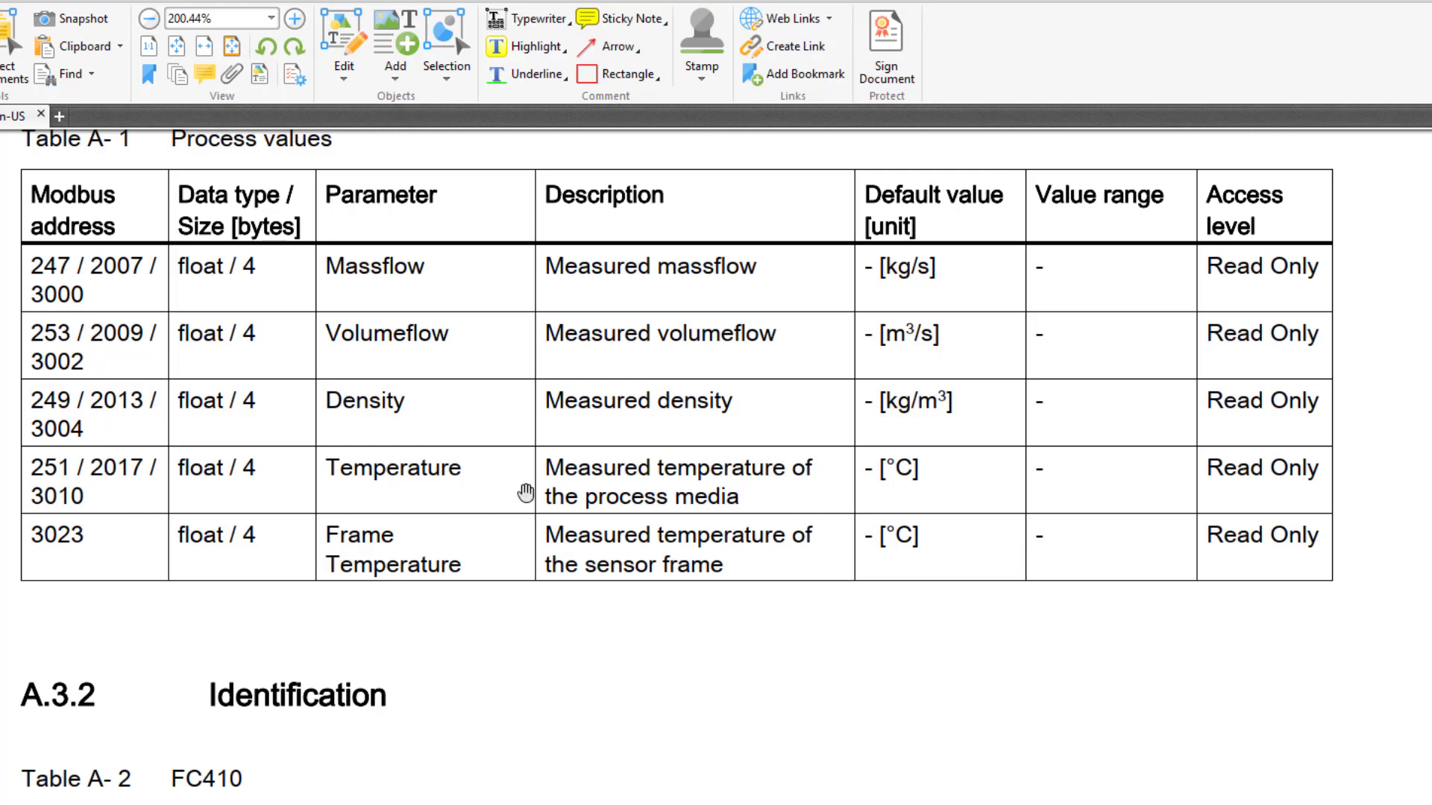
mouse_move(73, 465)
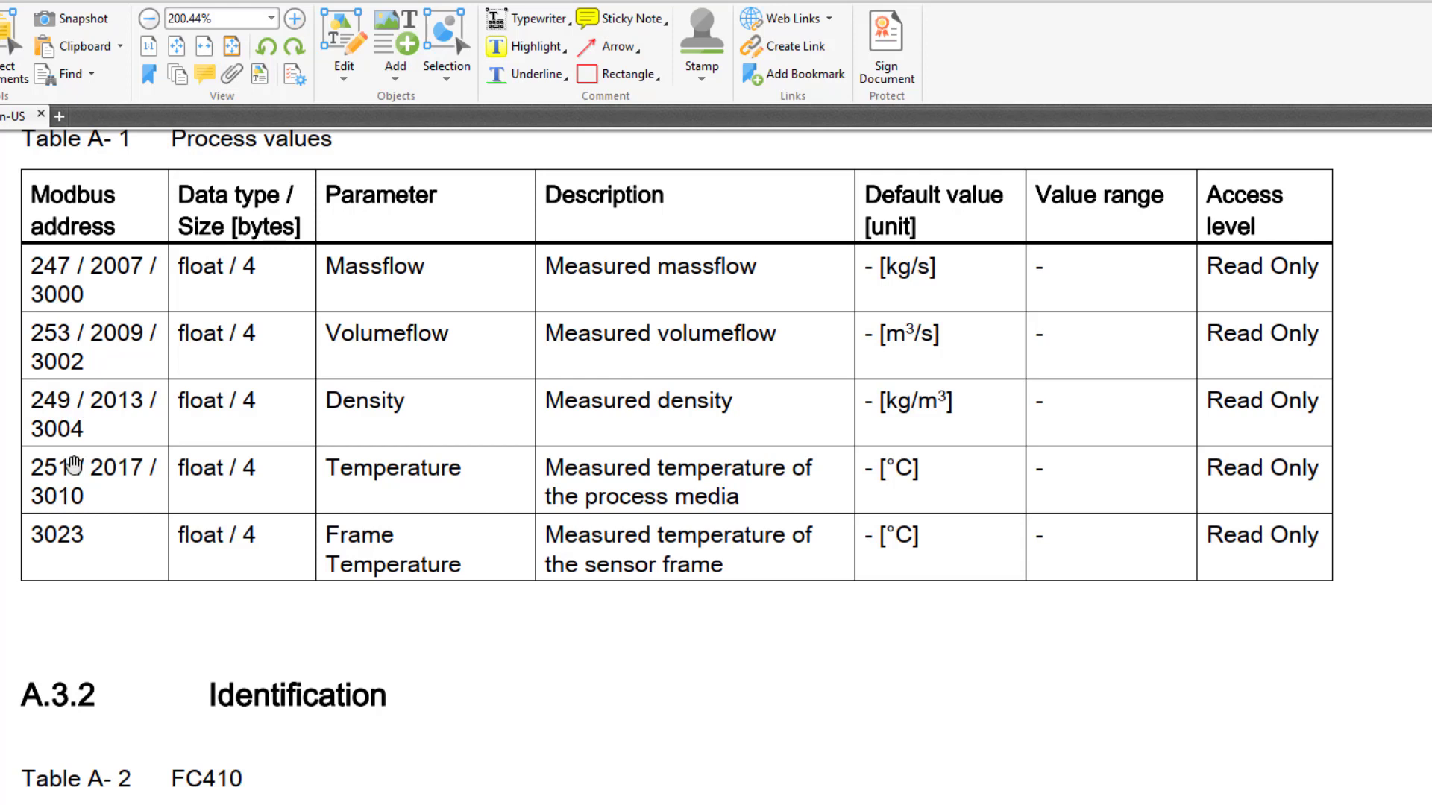
mouse_move(109, 491)
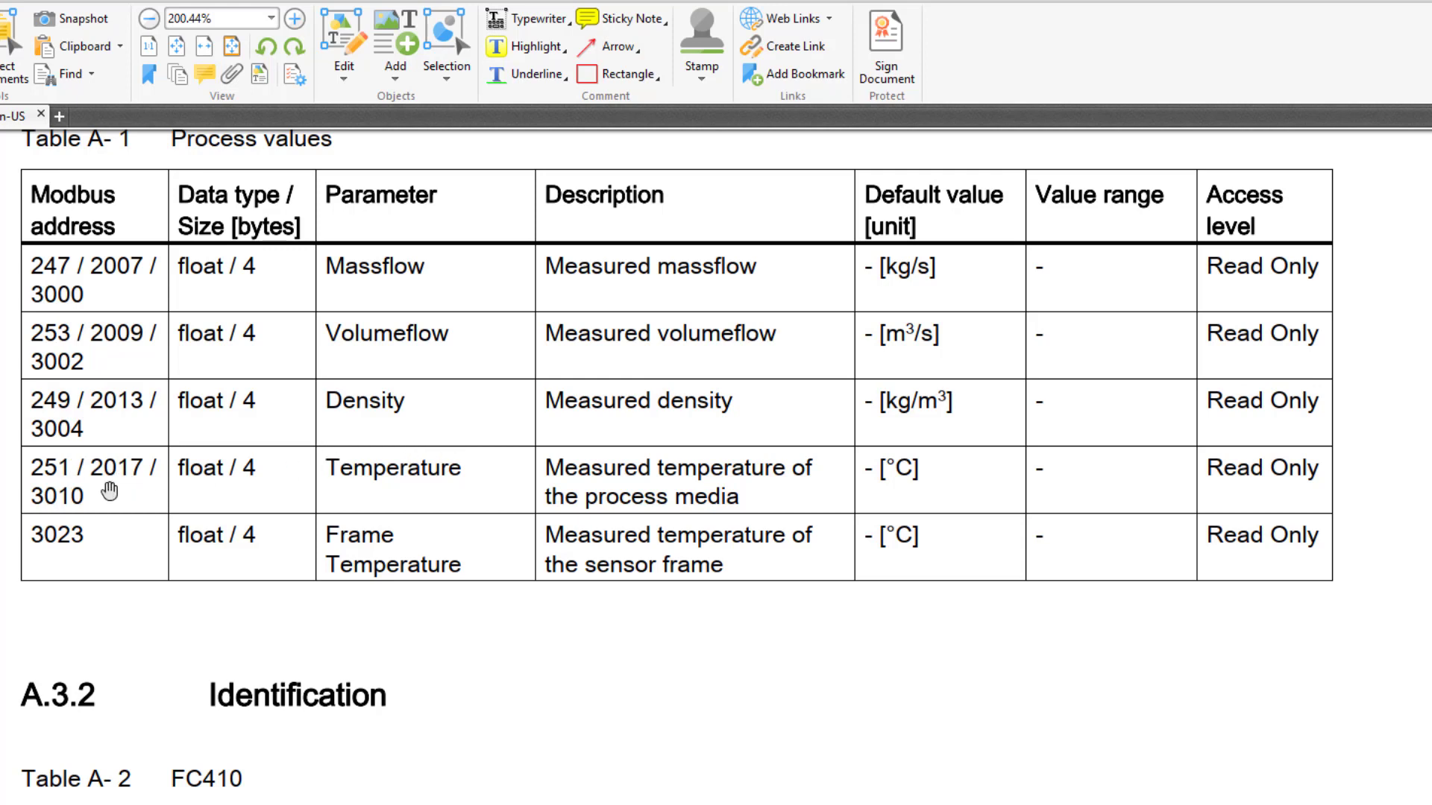
mouse_move(167, 301)
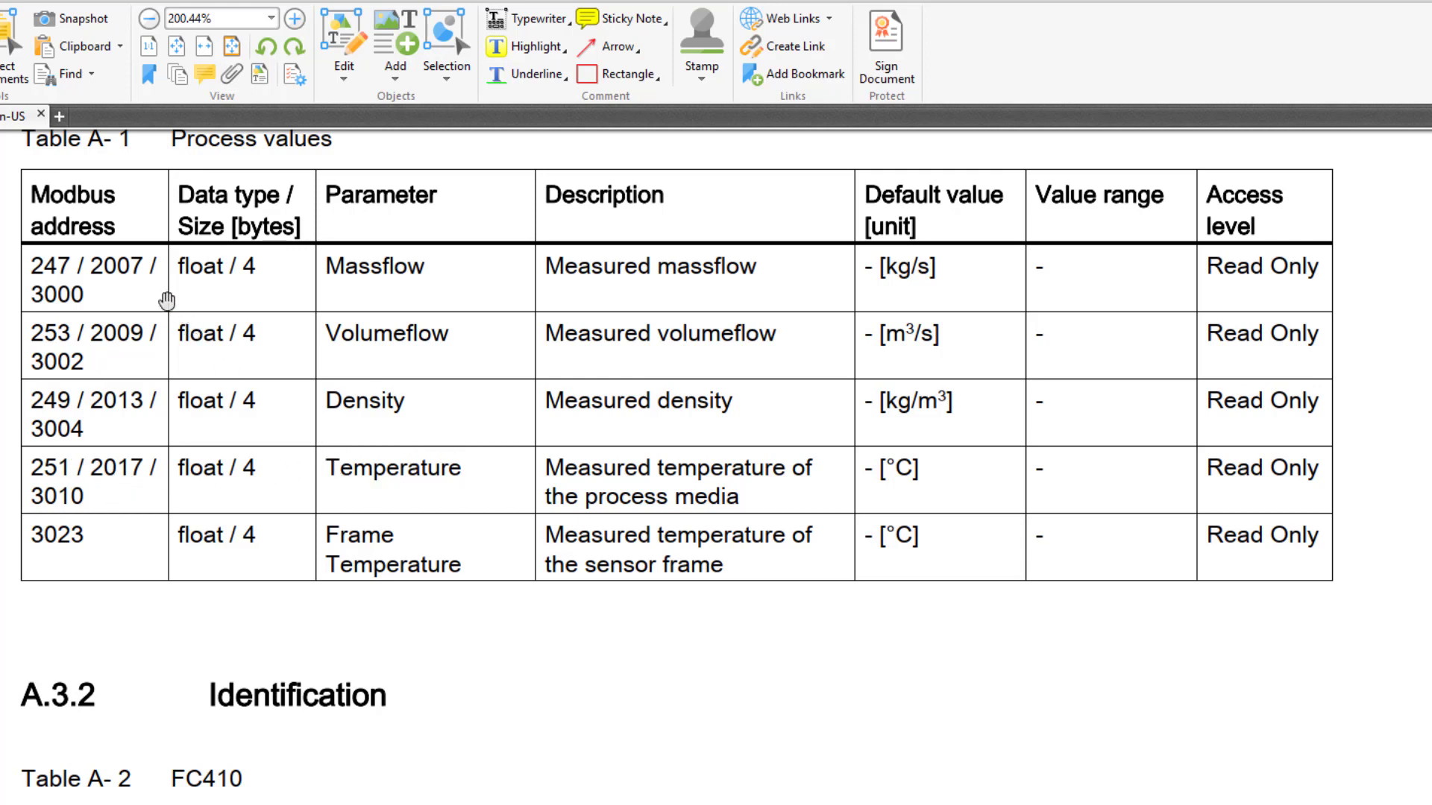
mouse_move(322, 253)
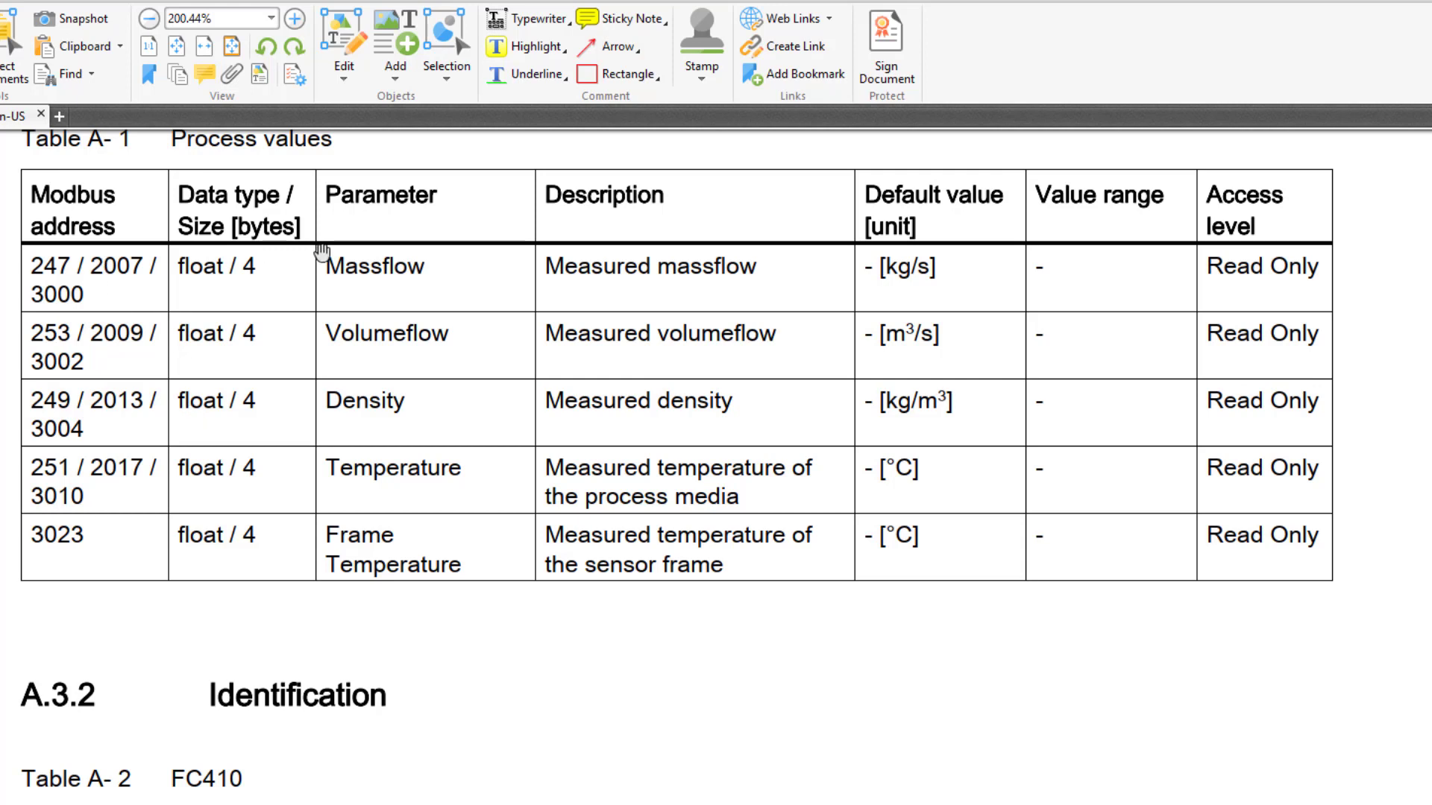
mouse_move(410, 371)
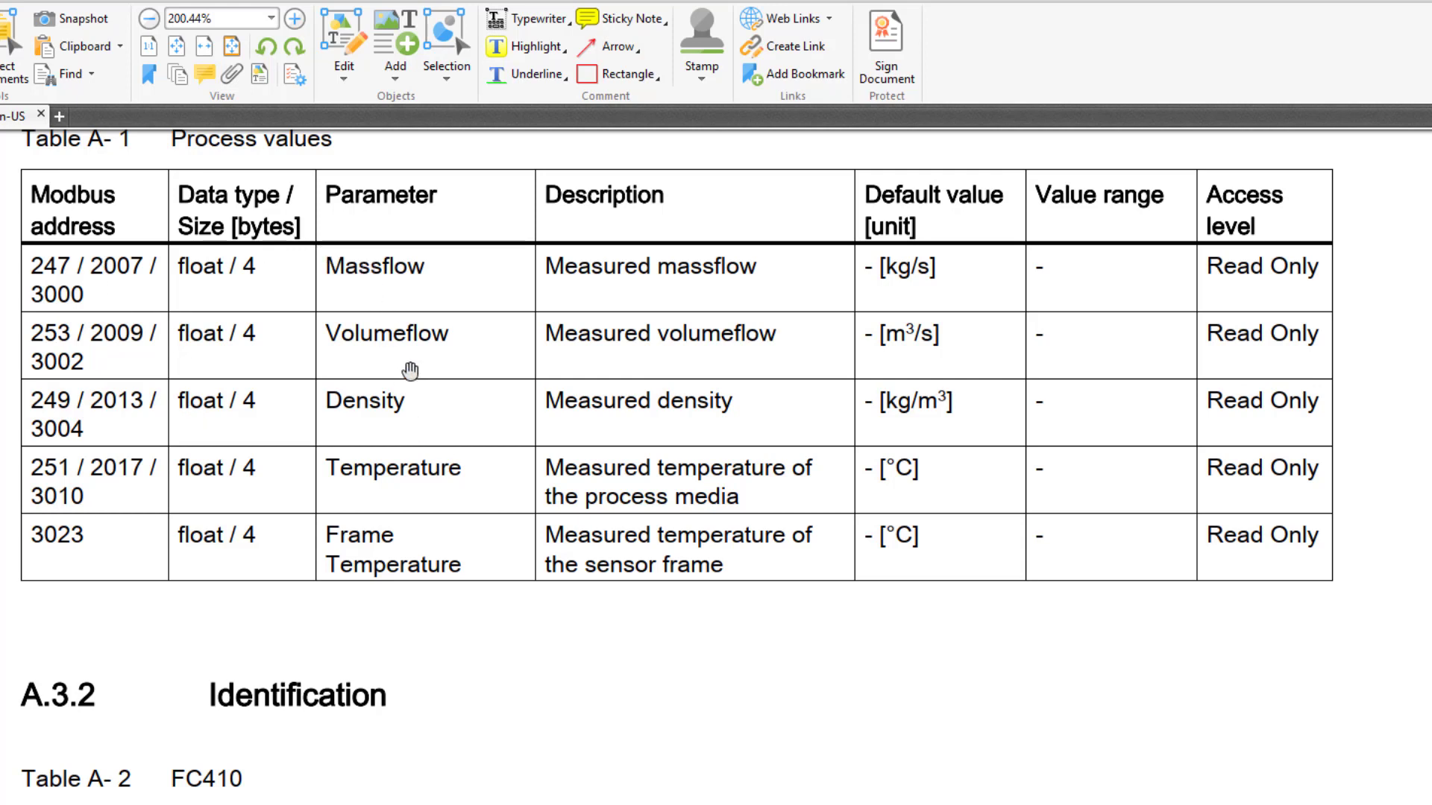
mouse_move(50, 290)
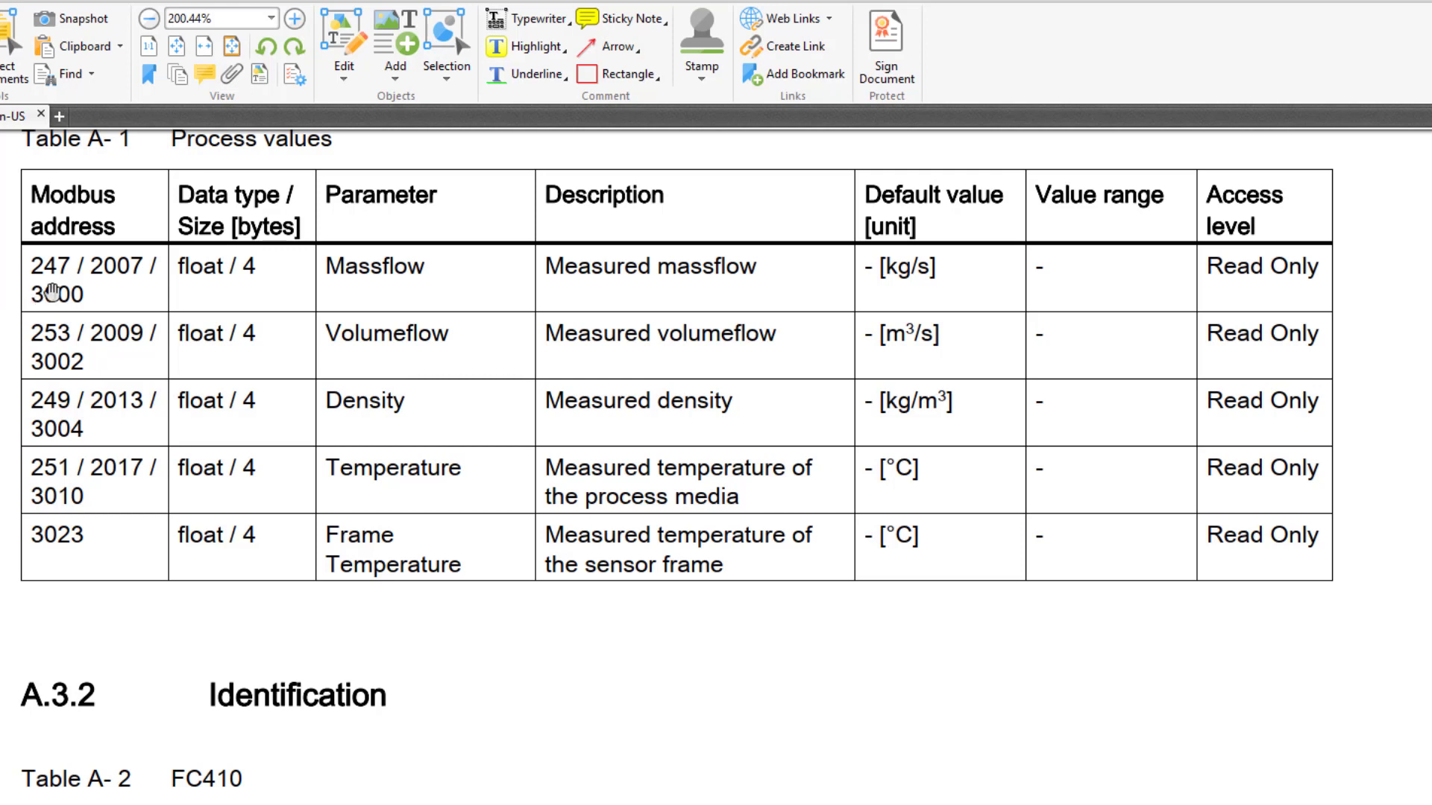
mouse_move(103, 302)
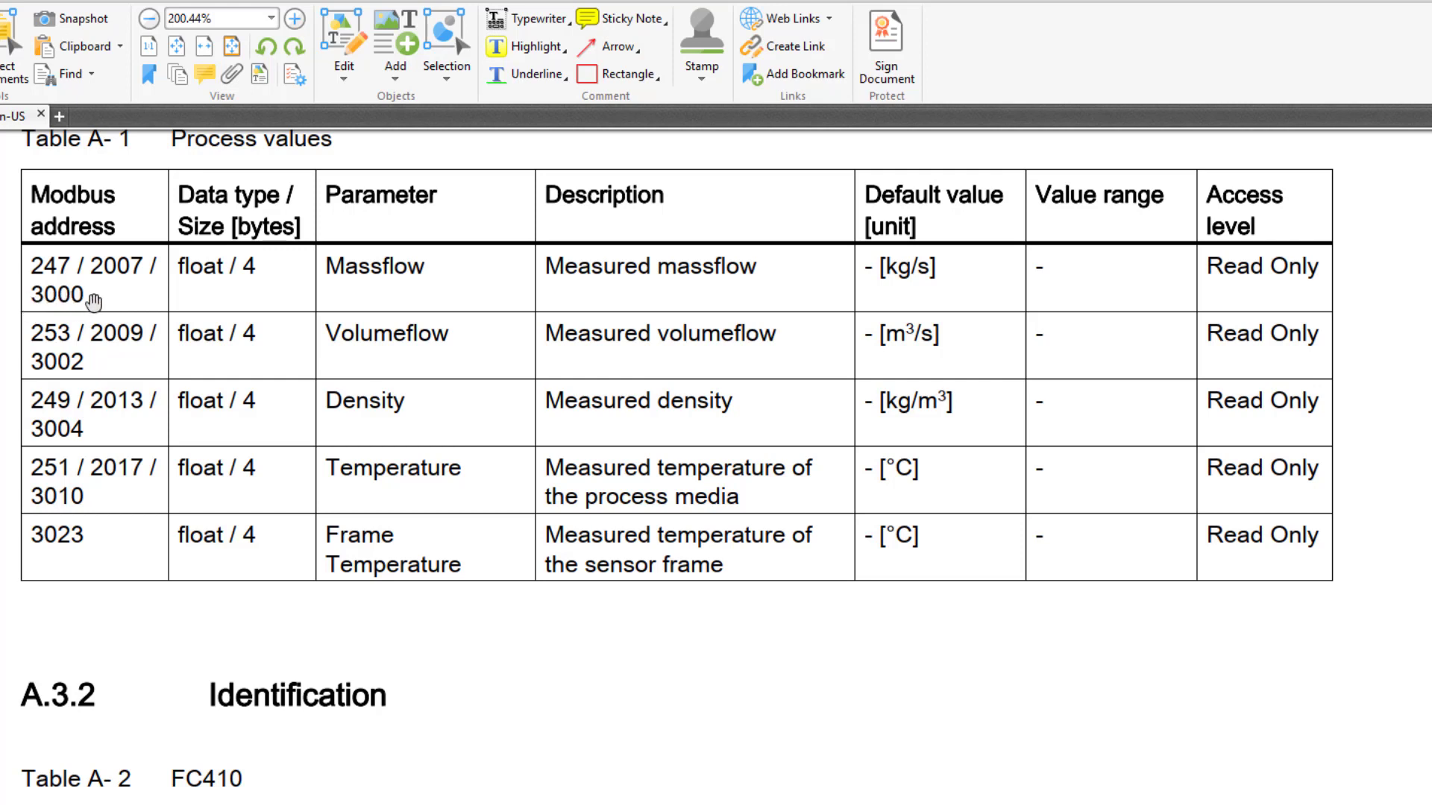
mouse_move(119, 356)
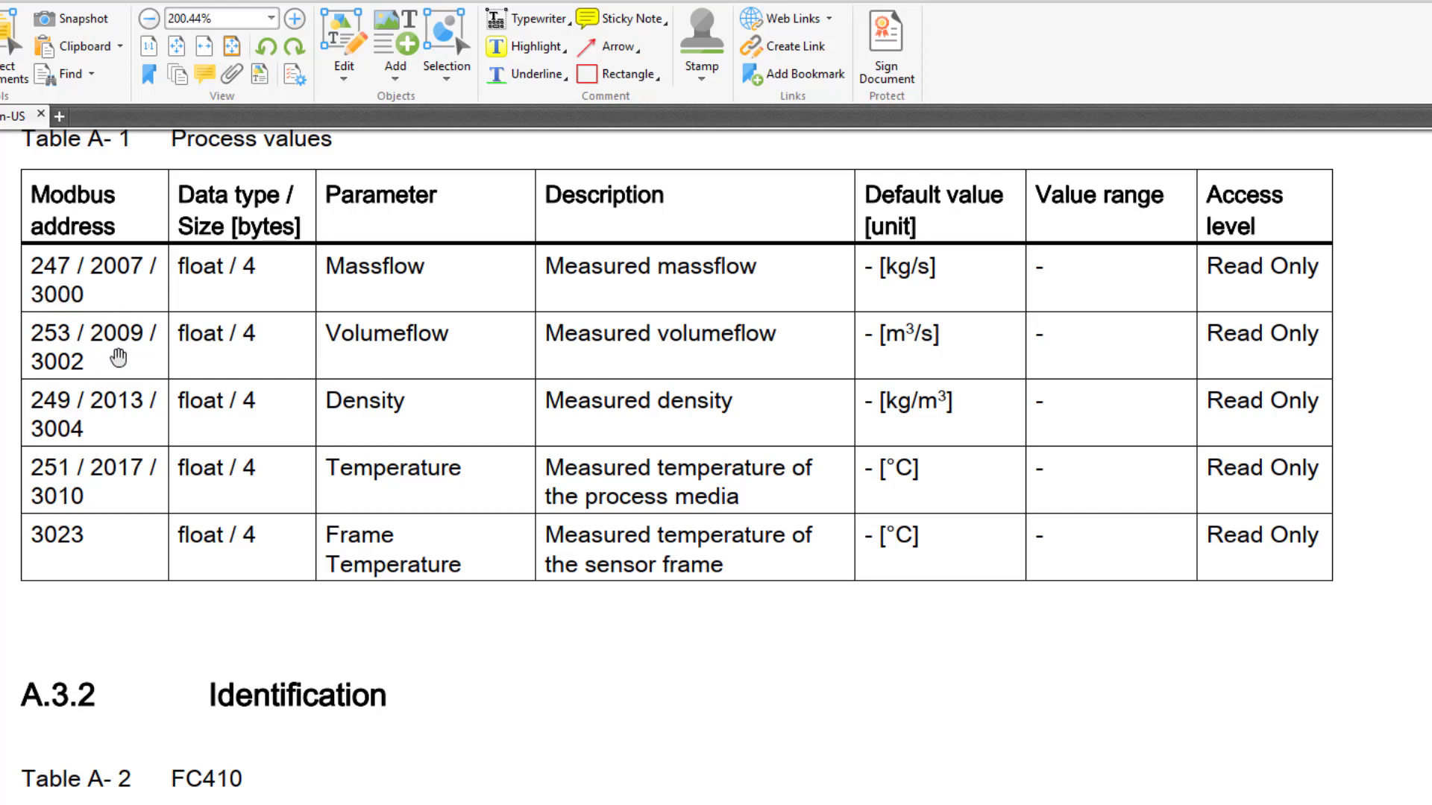
mouse_move(39, 377)
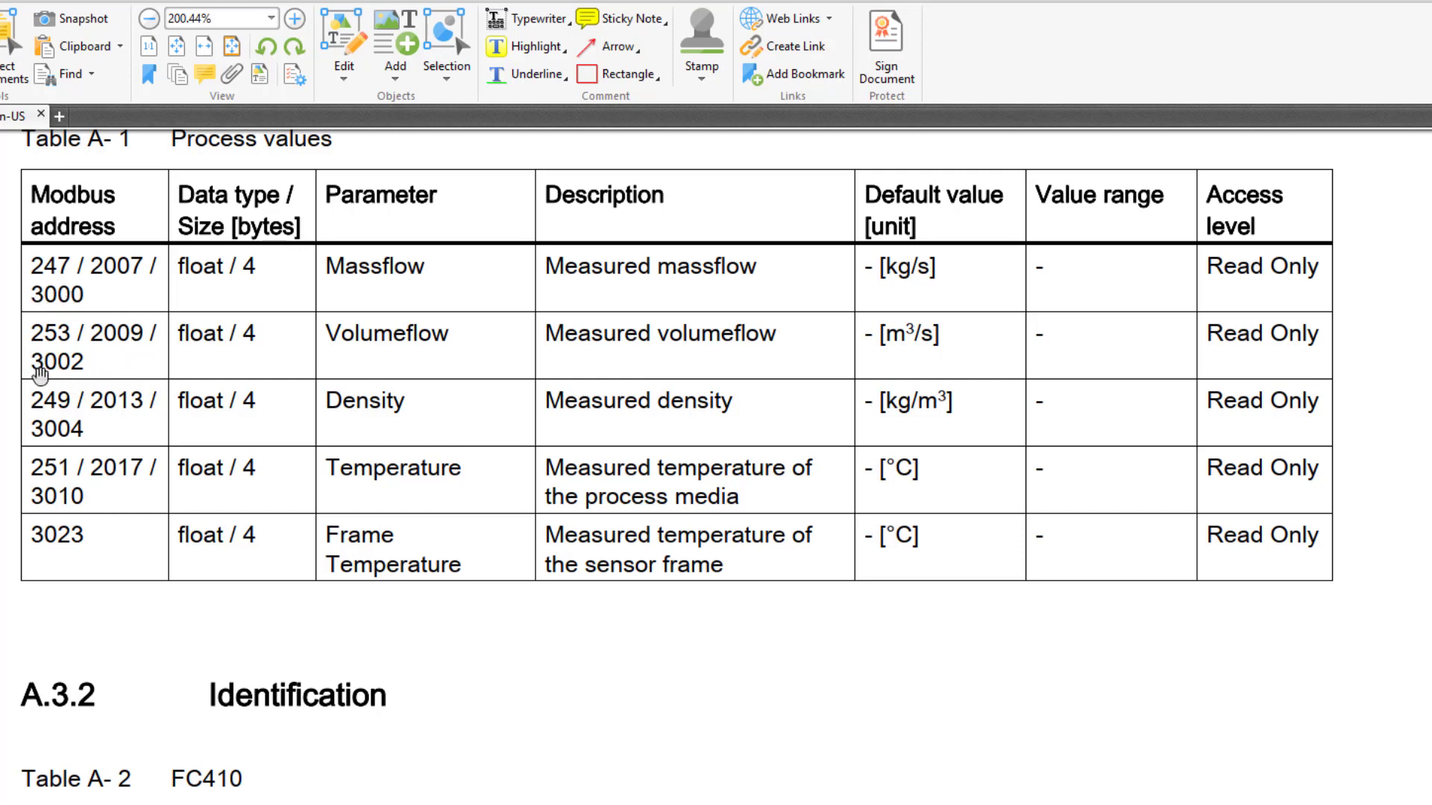
mouse_move(401, 323)
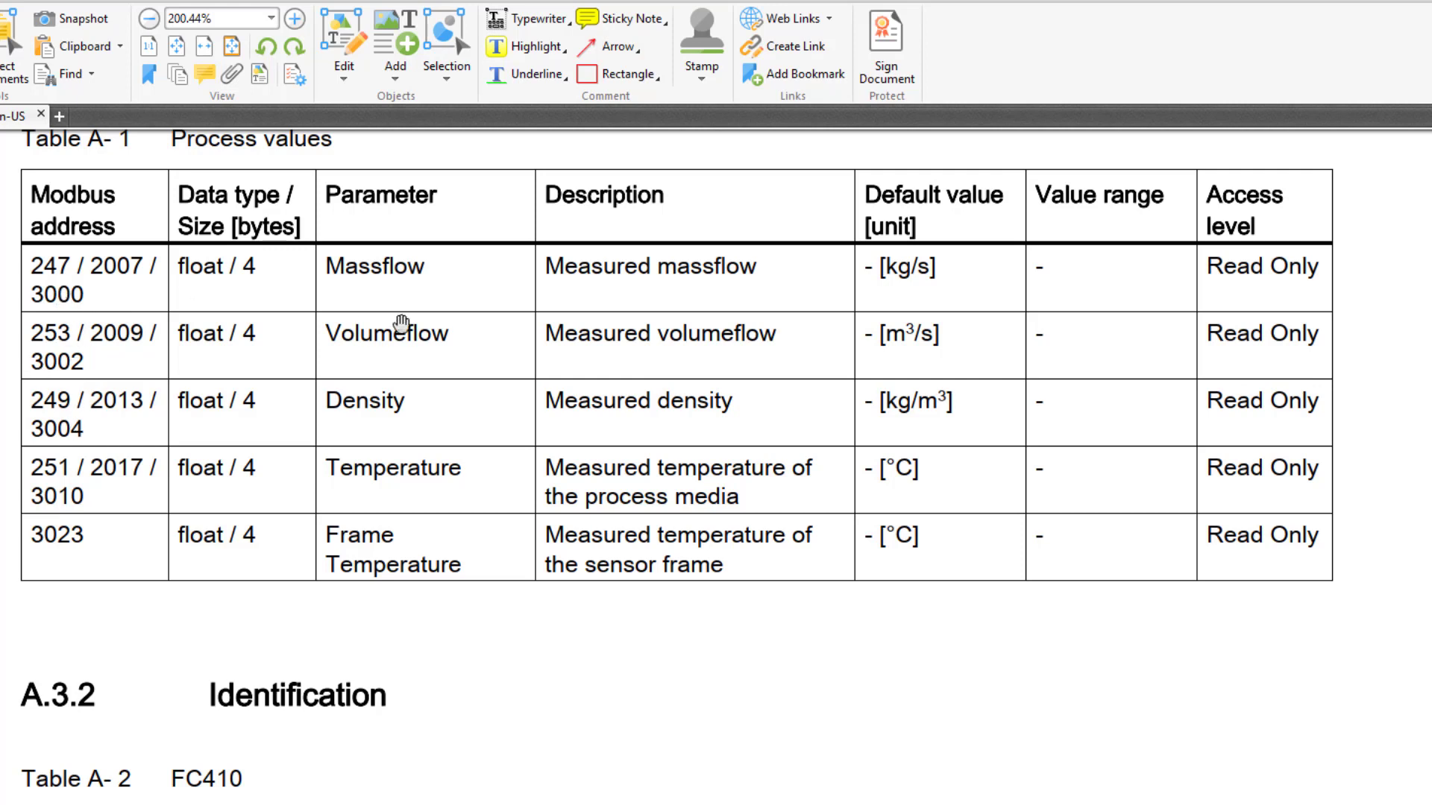
mouse_move(384, 432)
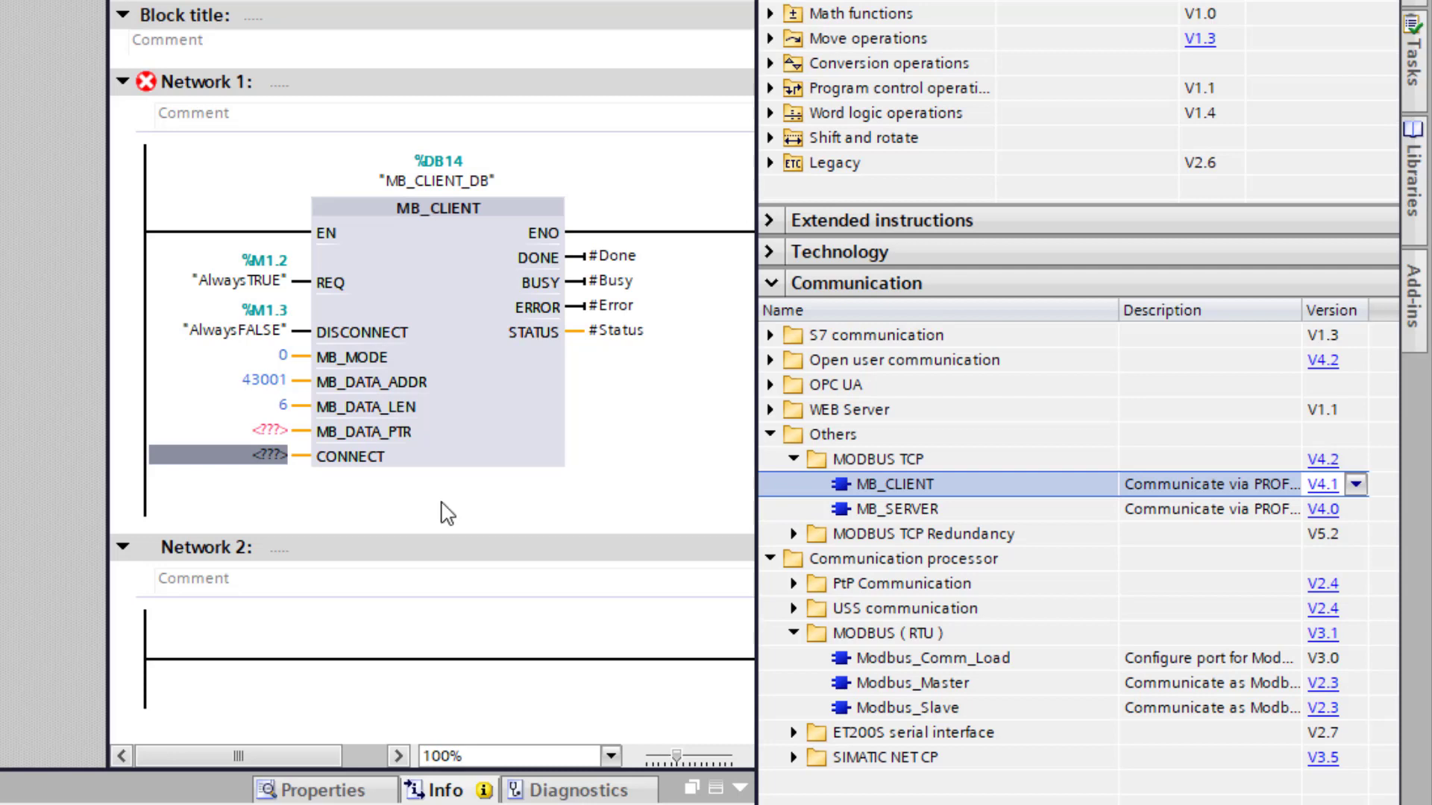
mouse_move(436, 162)
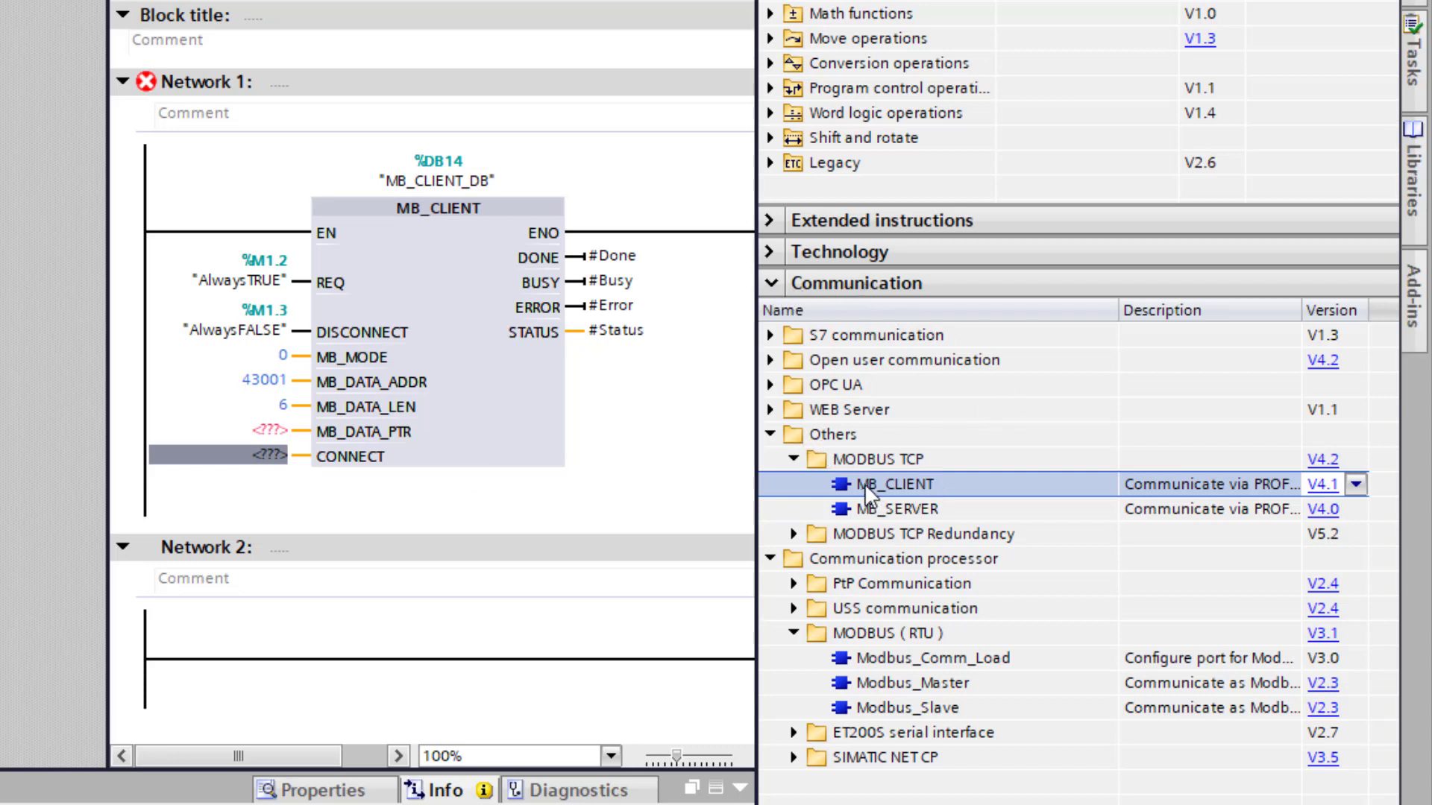
mouse_move(1121, 512)
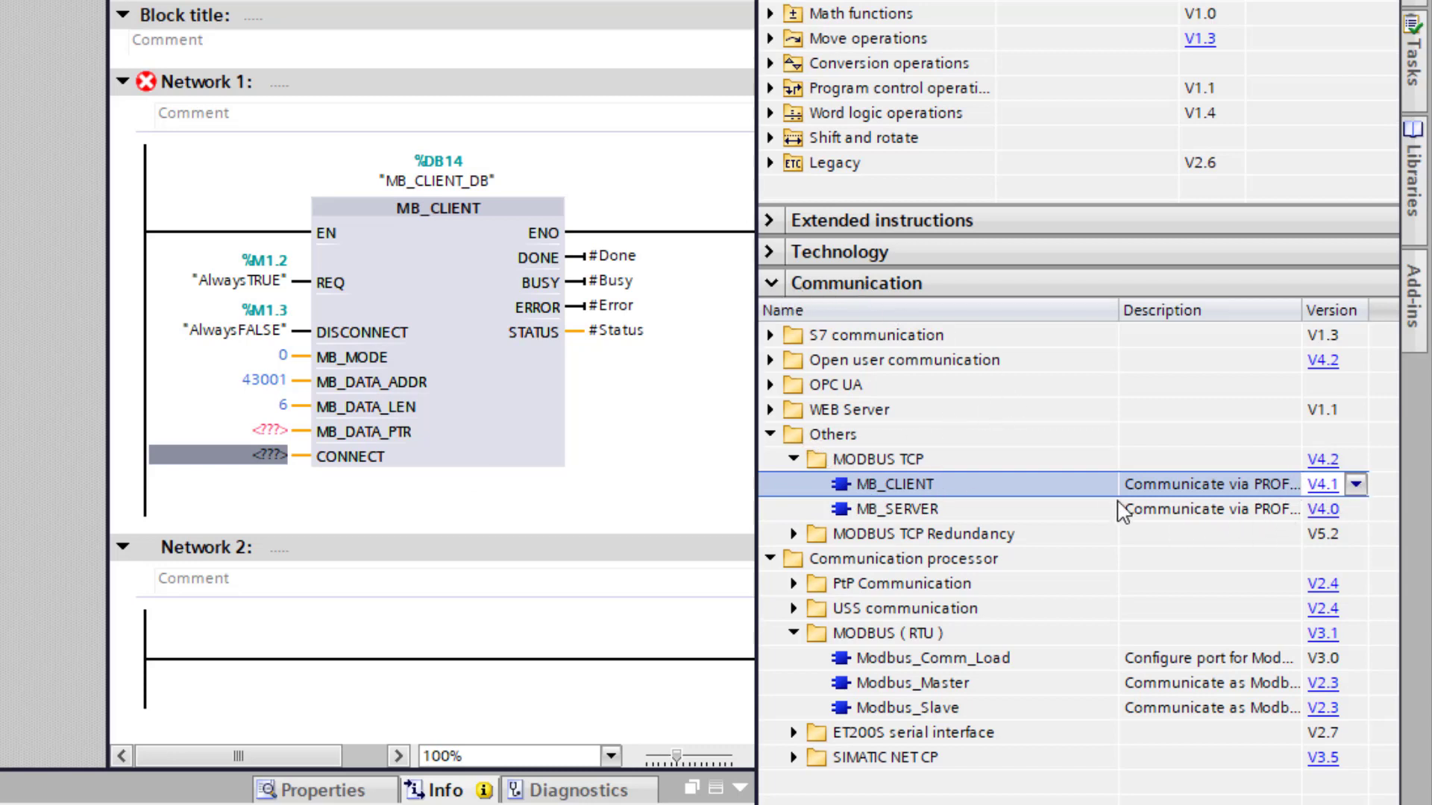
mouse_move(1315, 501)
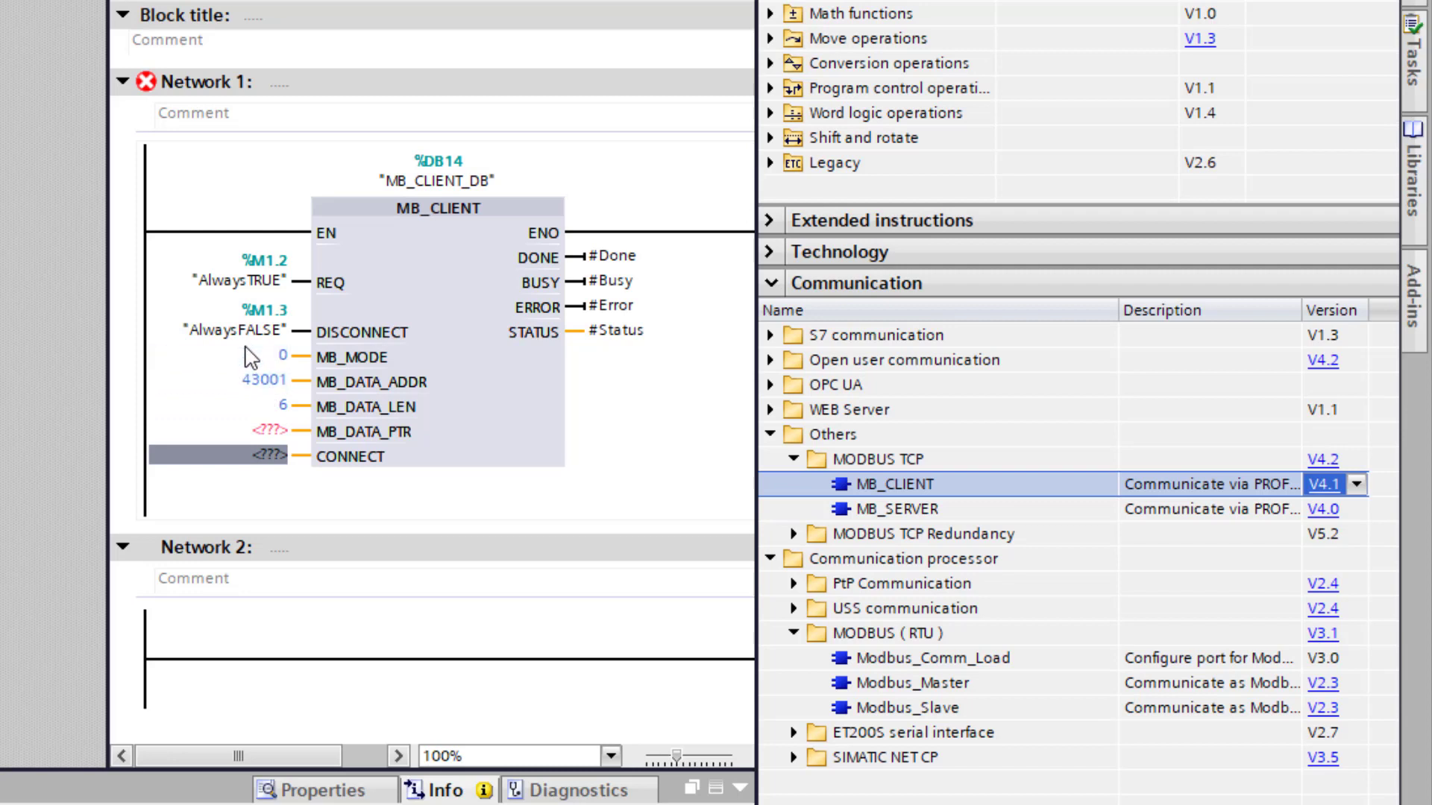
Select the MB_CLIENT MB_DATA_LEN value of 6 in Network 1
click(273, 407)
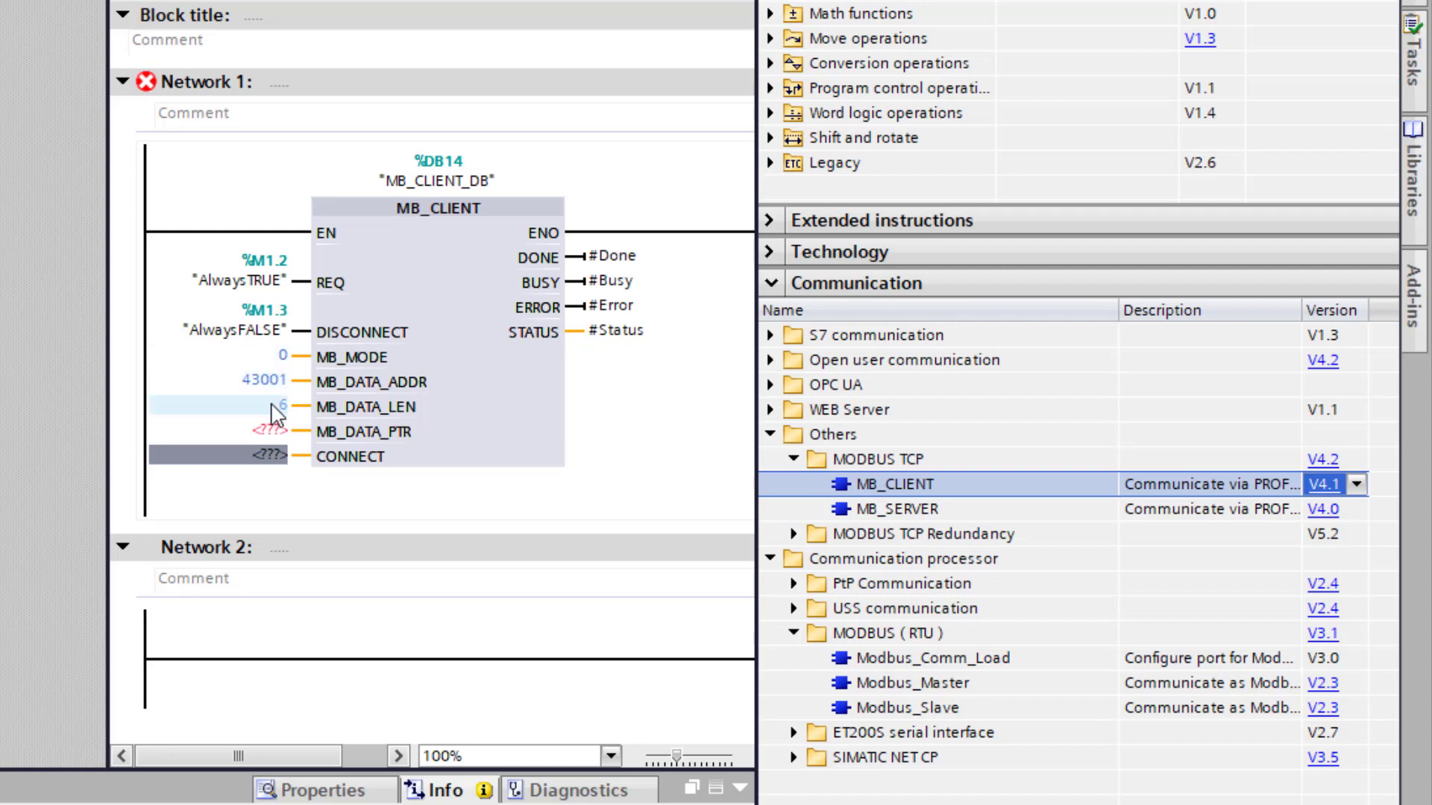
mouse_move(276, 416)
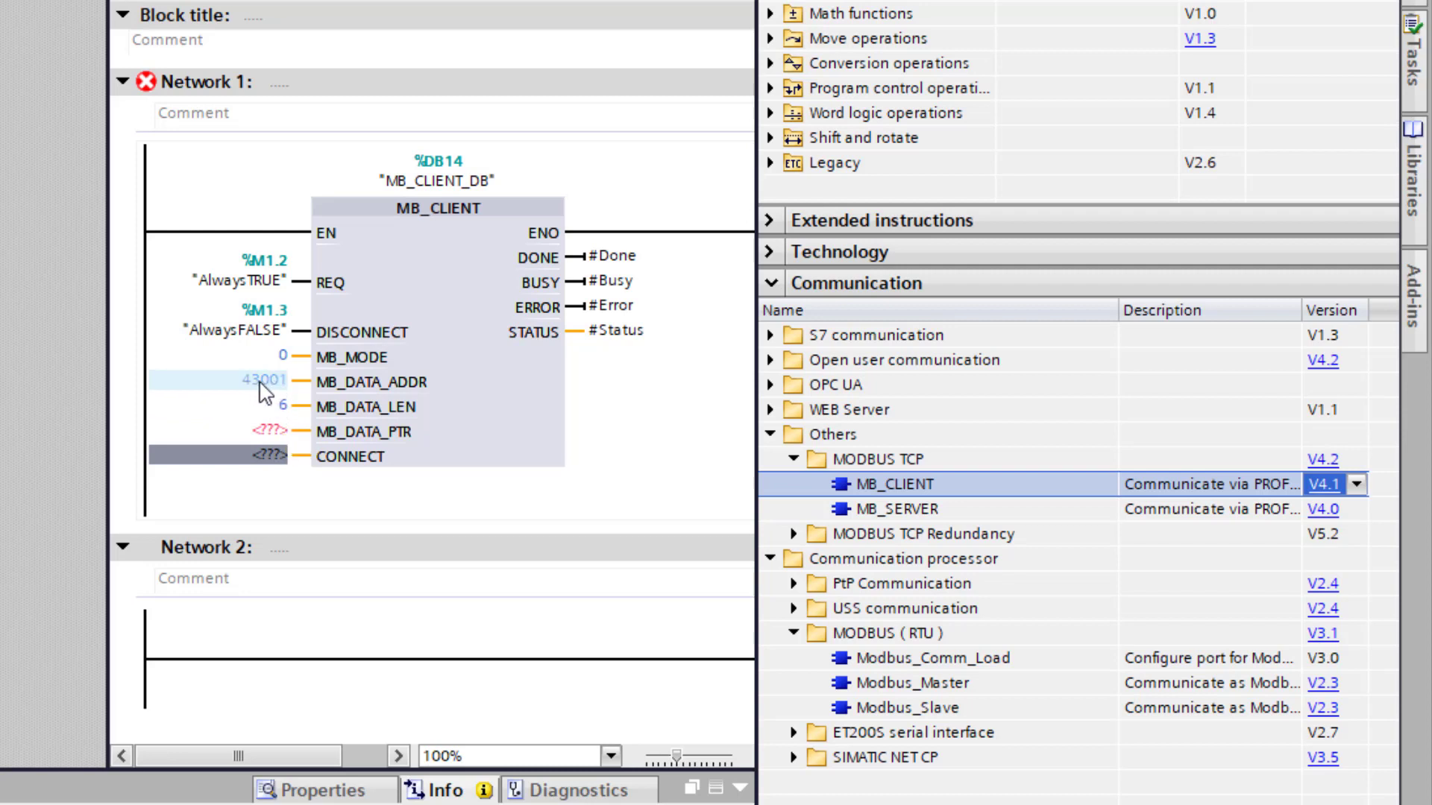
mouse_move(273, 393)
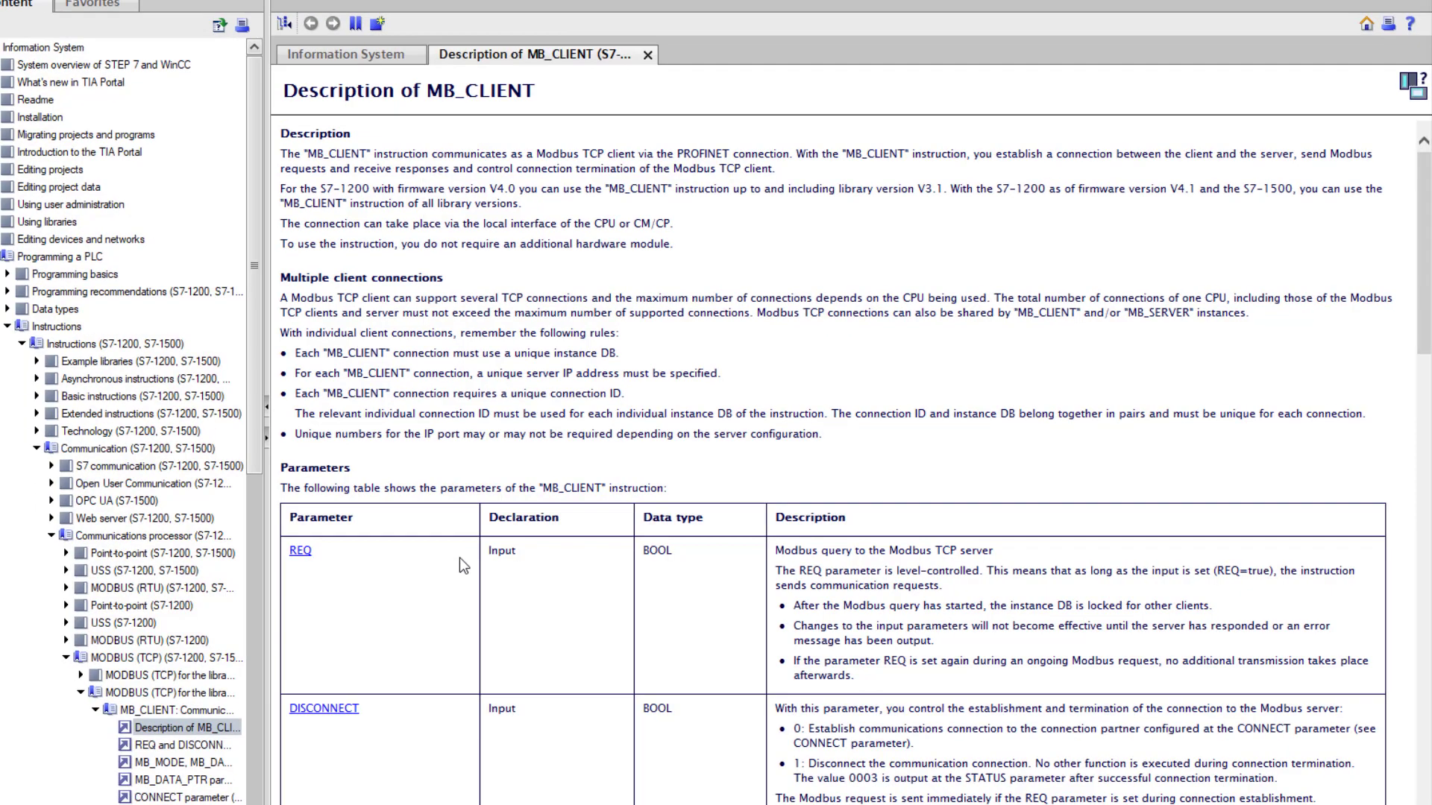
In the MB_CLIENT help, follow the MB_MODE link and highlight the mode 0 holding-register row
scroll(down, 3)
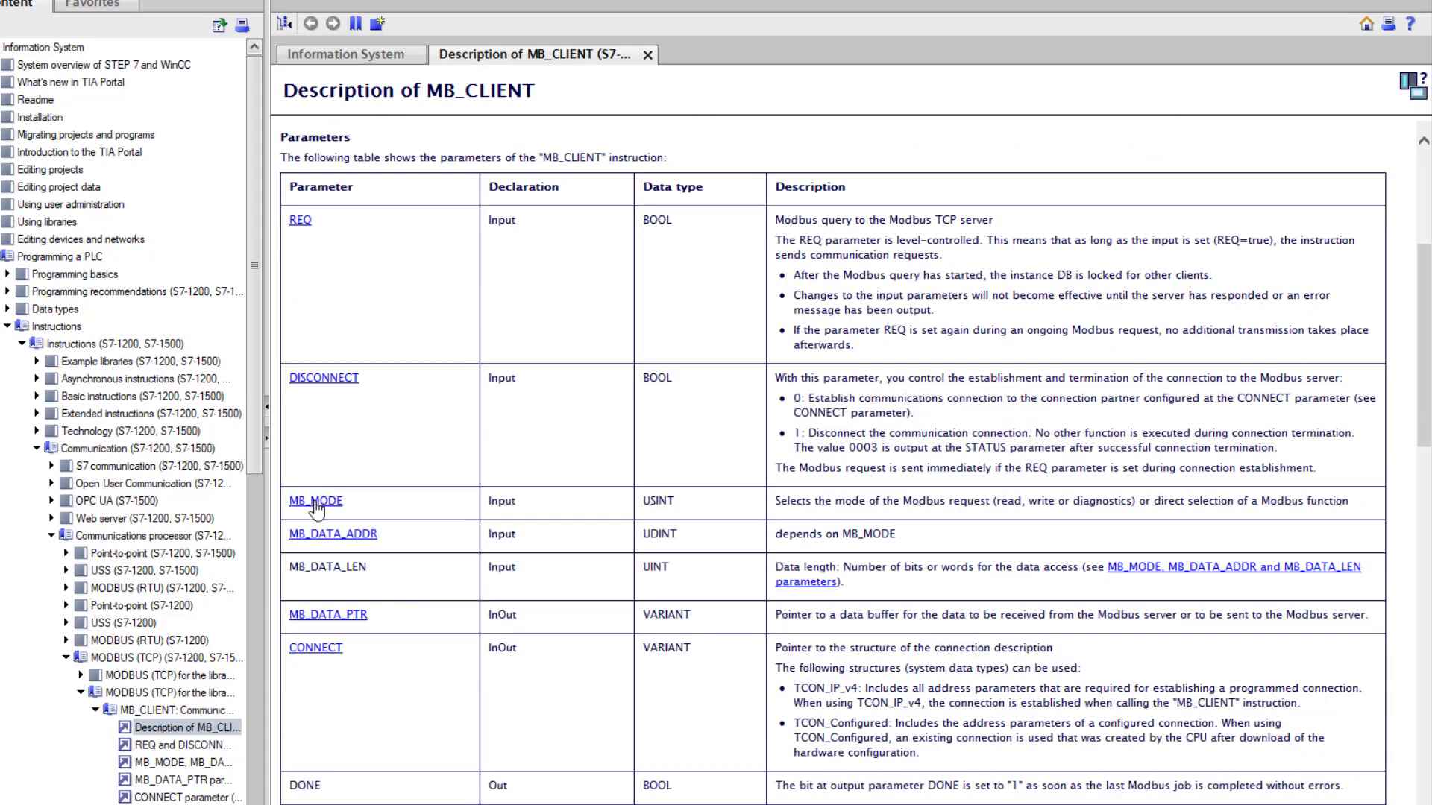
click(314, 501)
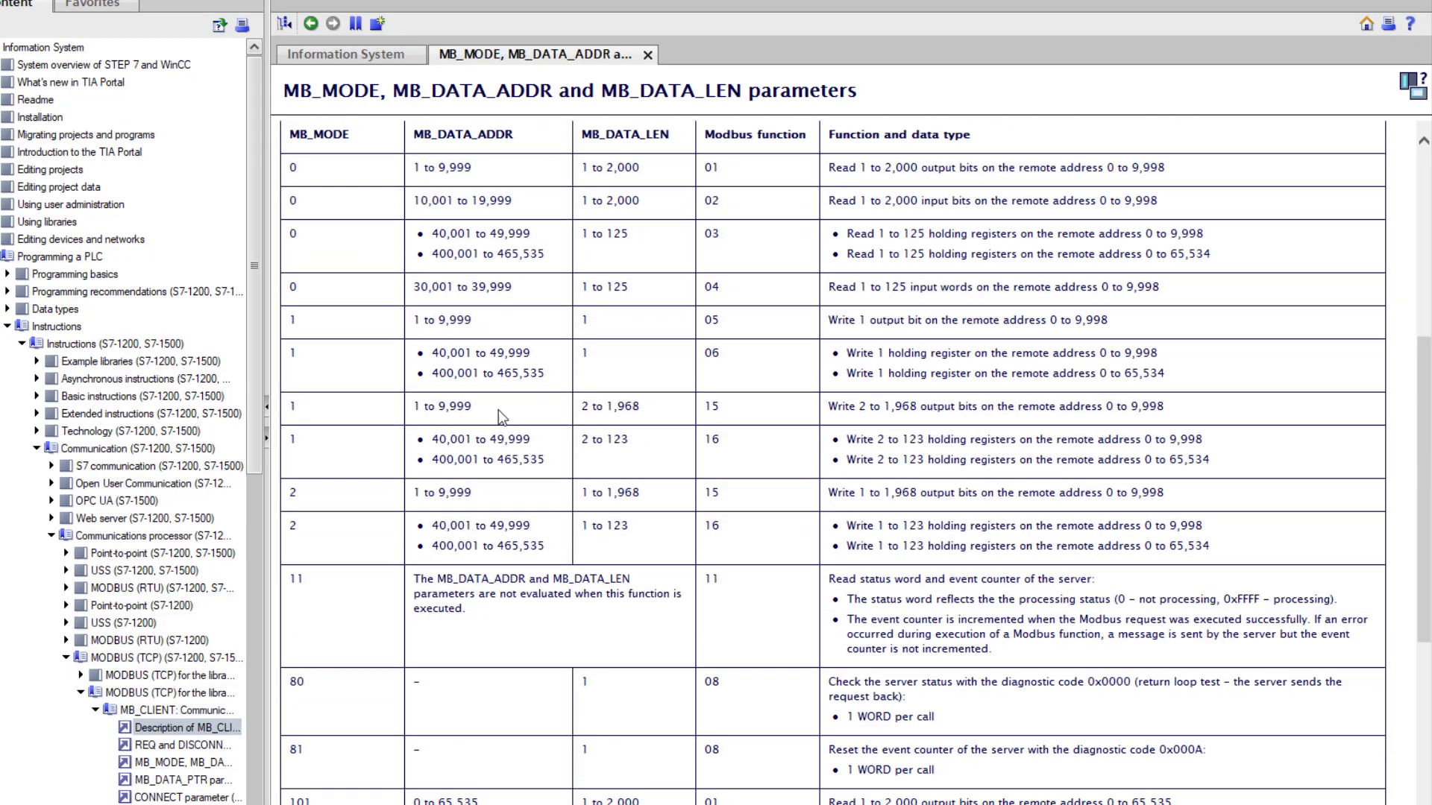
mouse_move(517, 724)
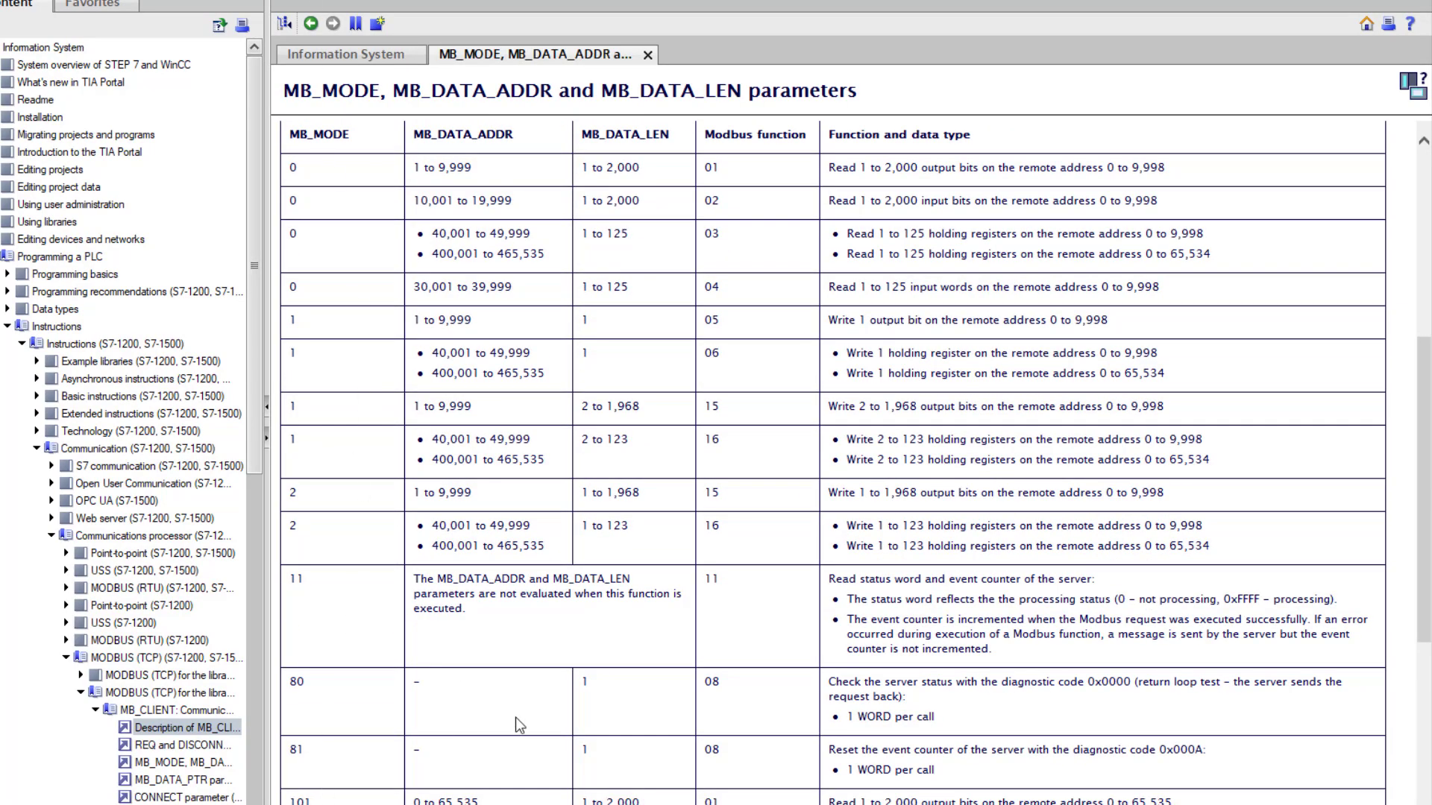
scroll(up, 3)
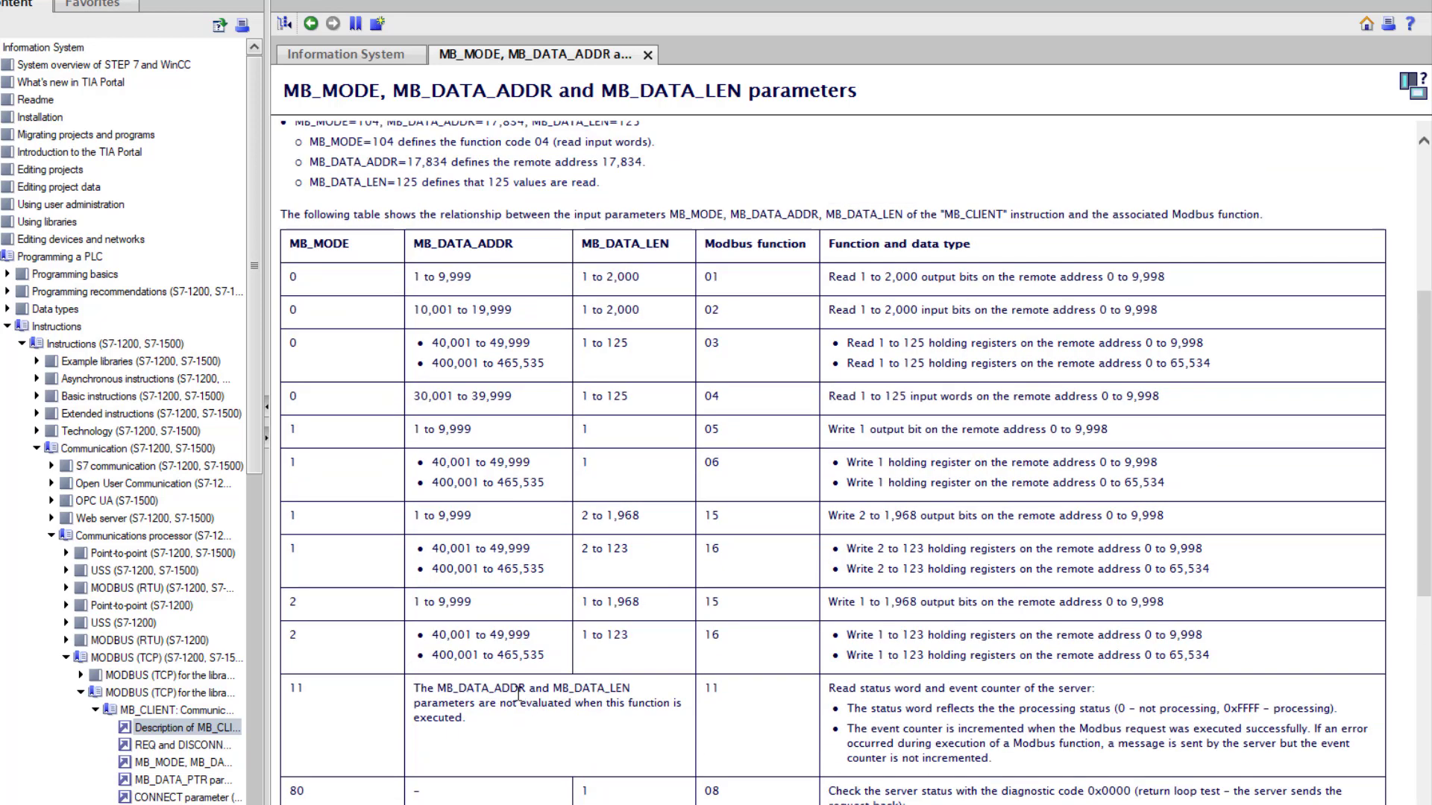
mouse_move(1008, 214)
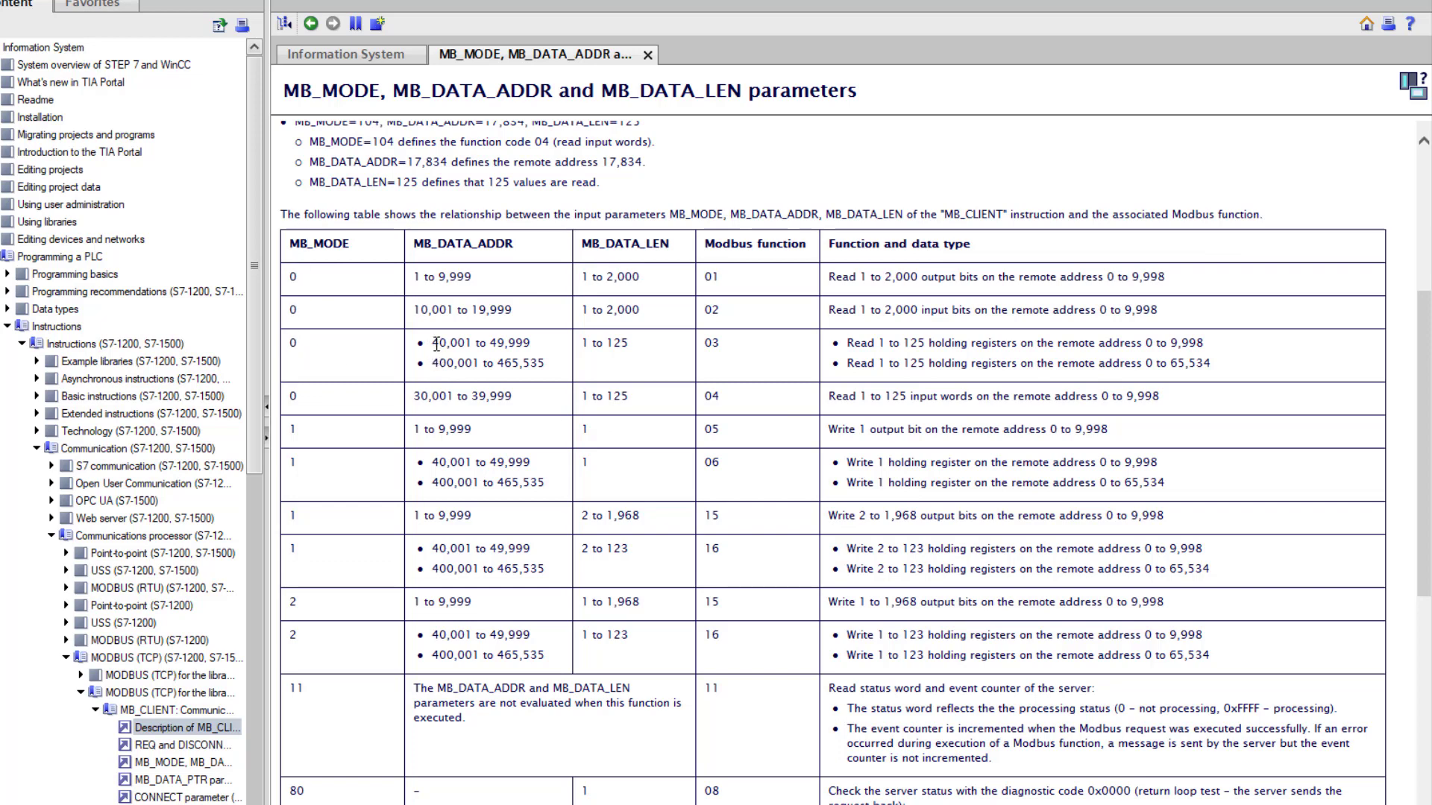
double_click(473, 343)
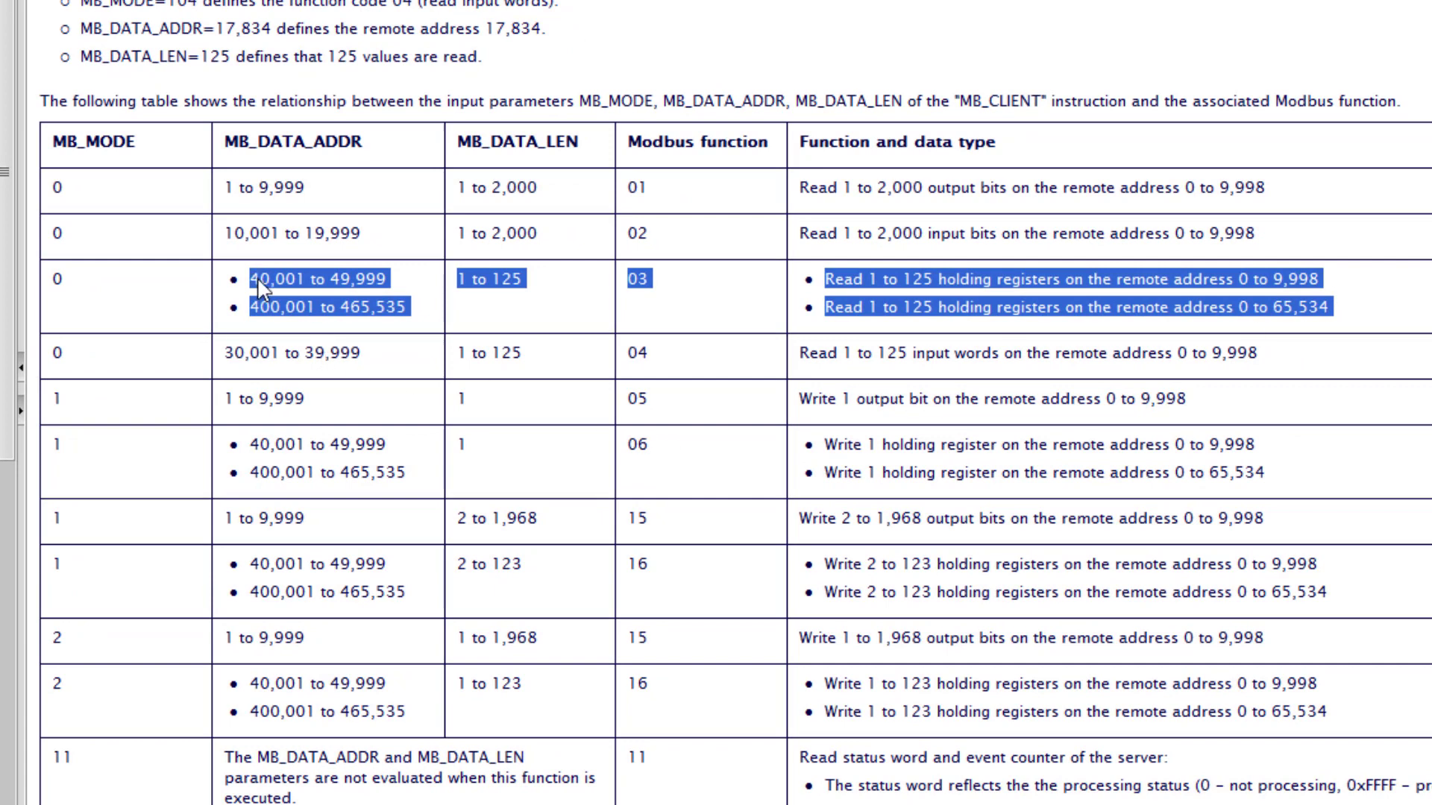
mouse_move(304, 290)
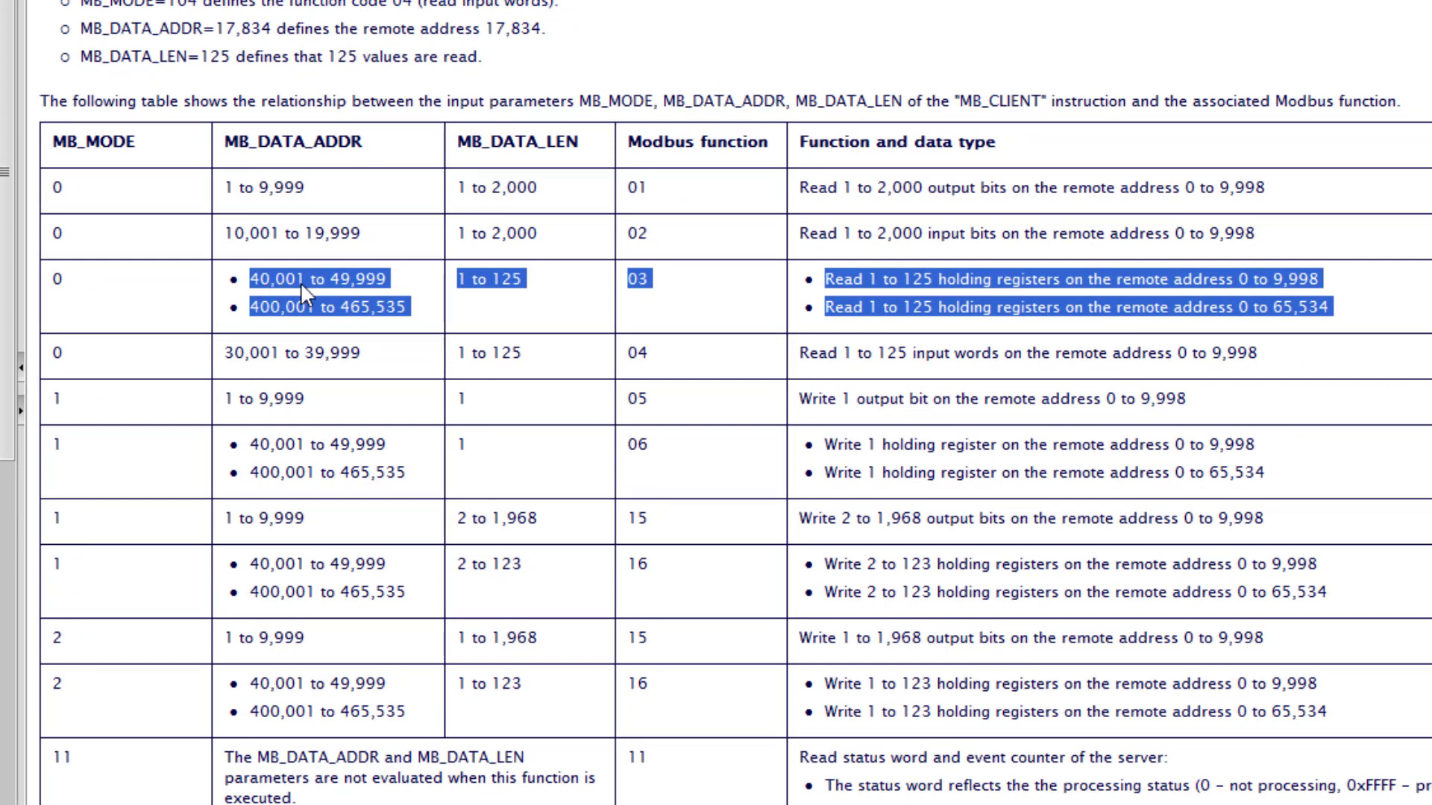
mouse_move(924, 408)
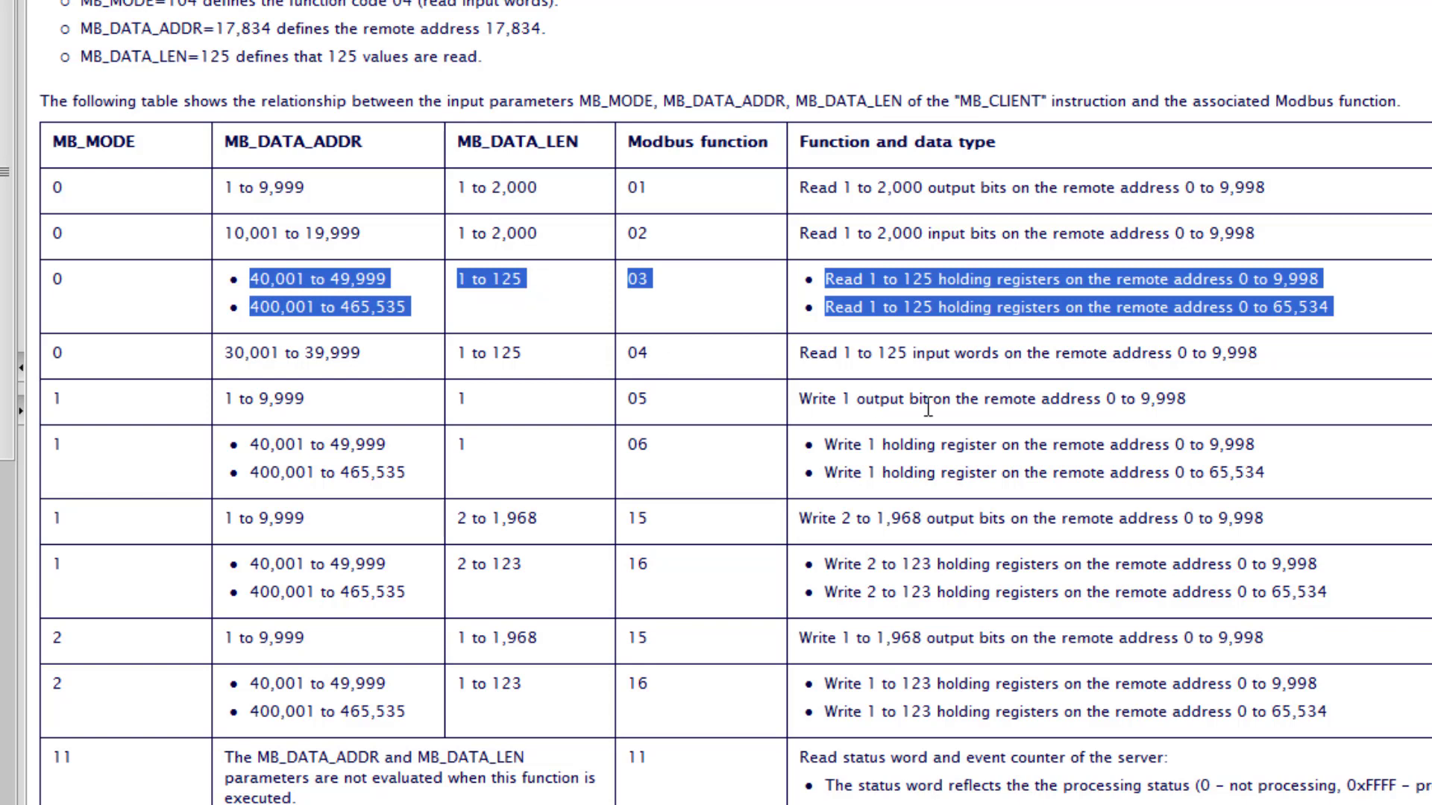
mouse_move(819, 265)
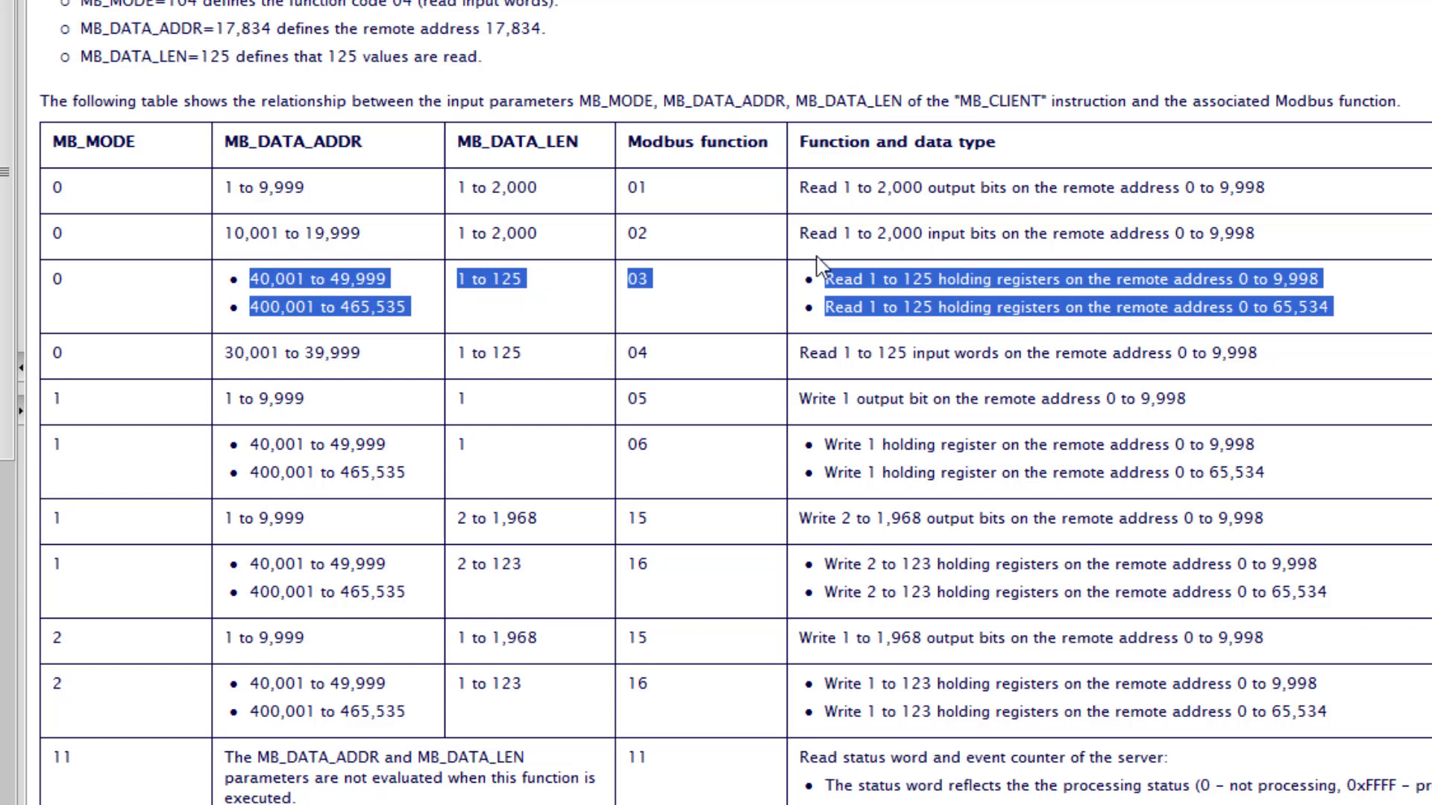
mouse_move(912, 301)
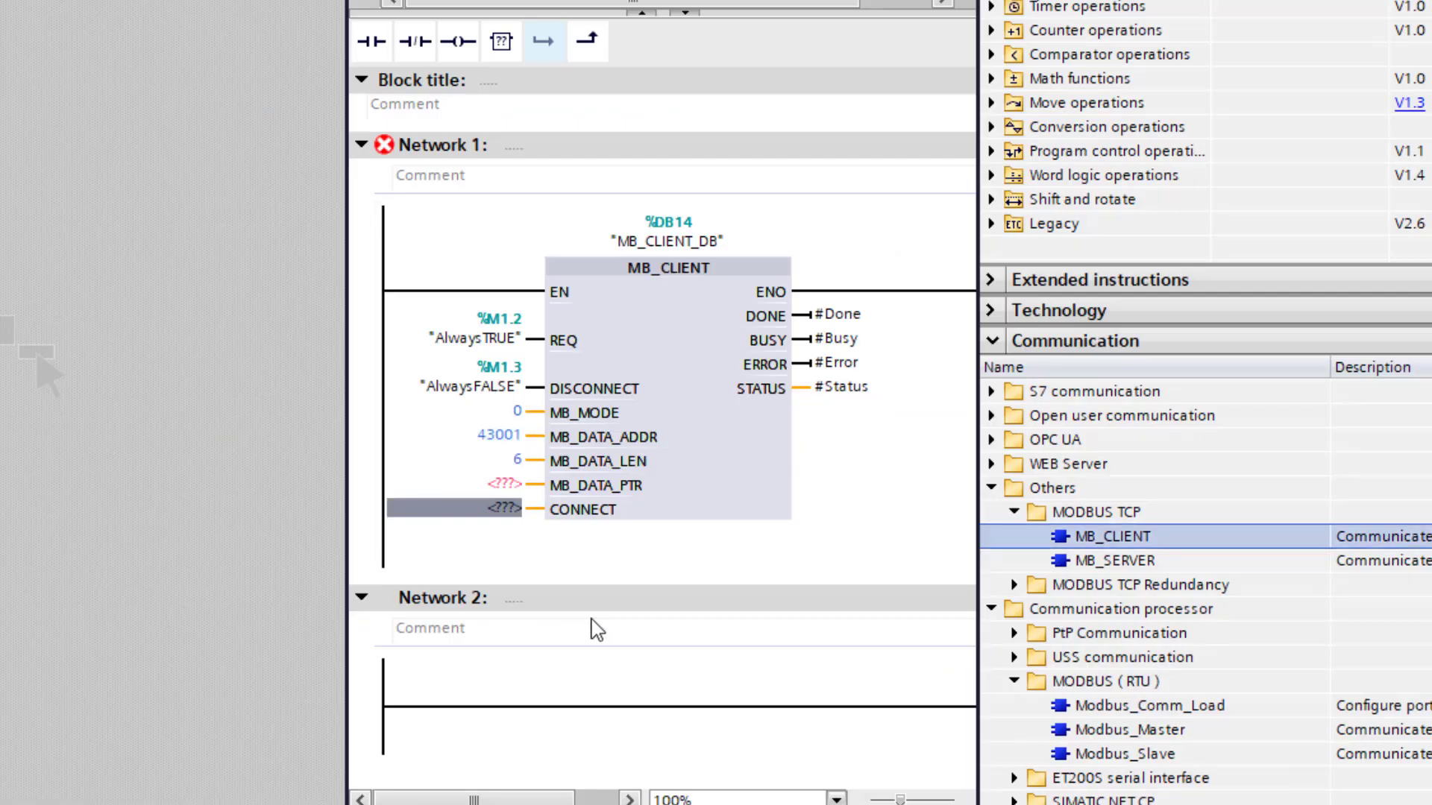
mouse_move(545, 610)
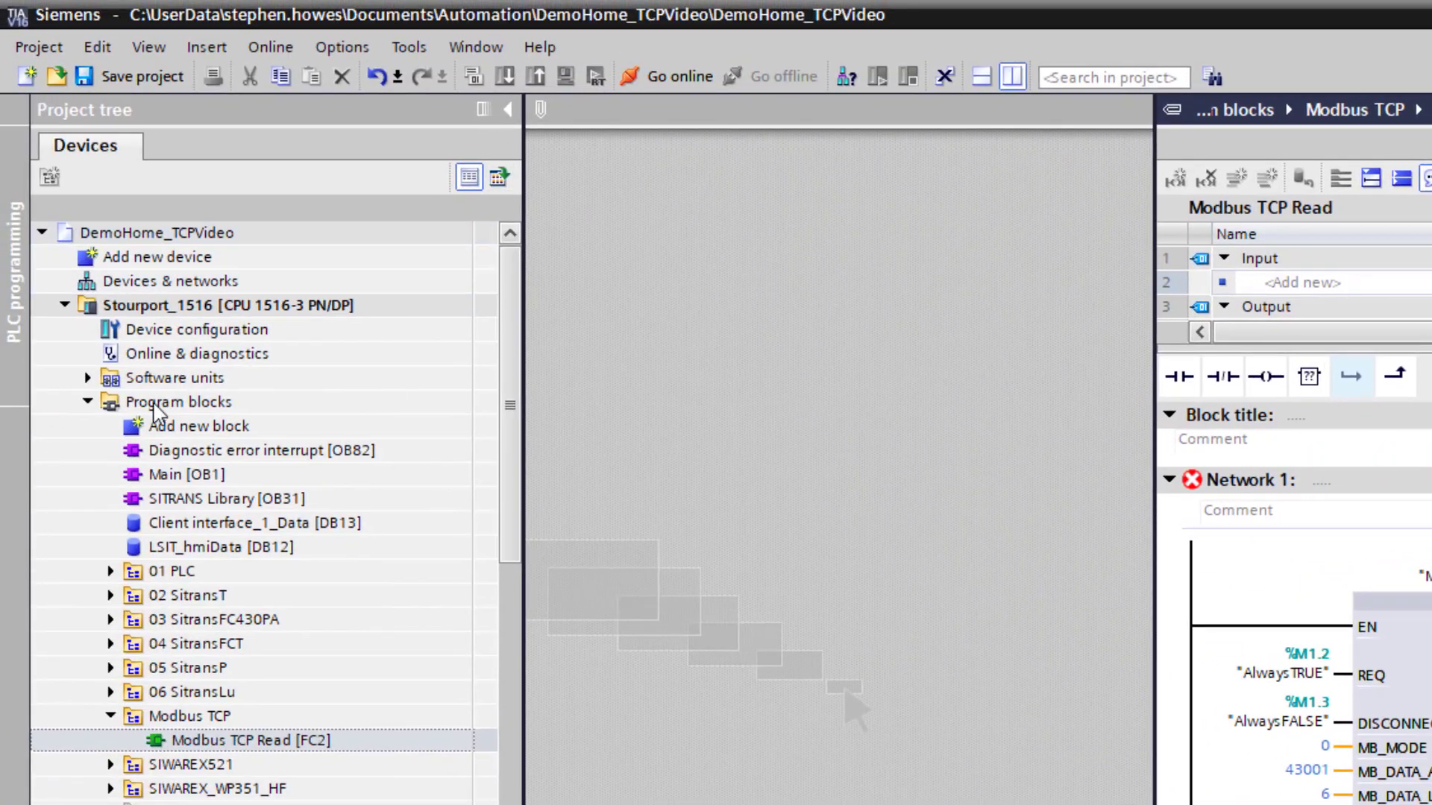
Launch 'Add new block' from Program blocks in the project tree
click(199, 426)
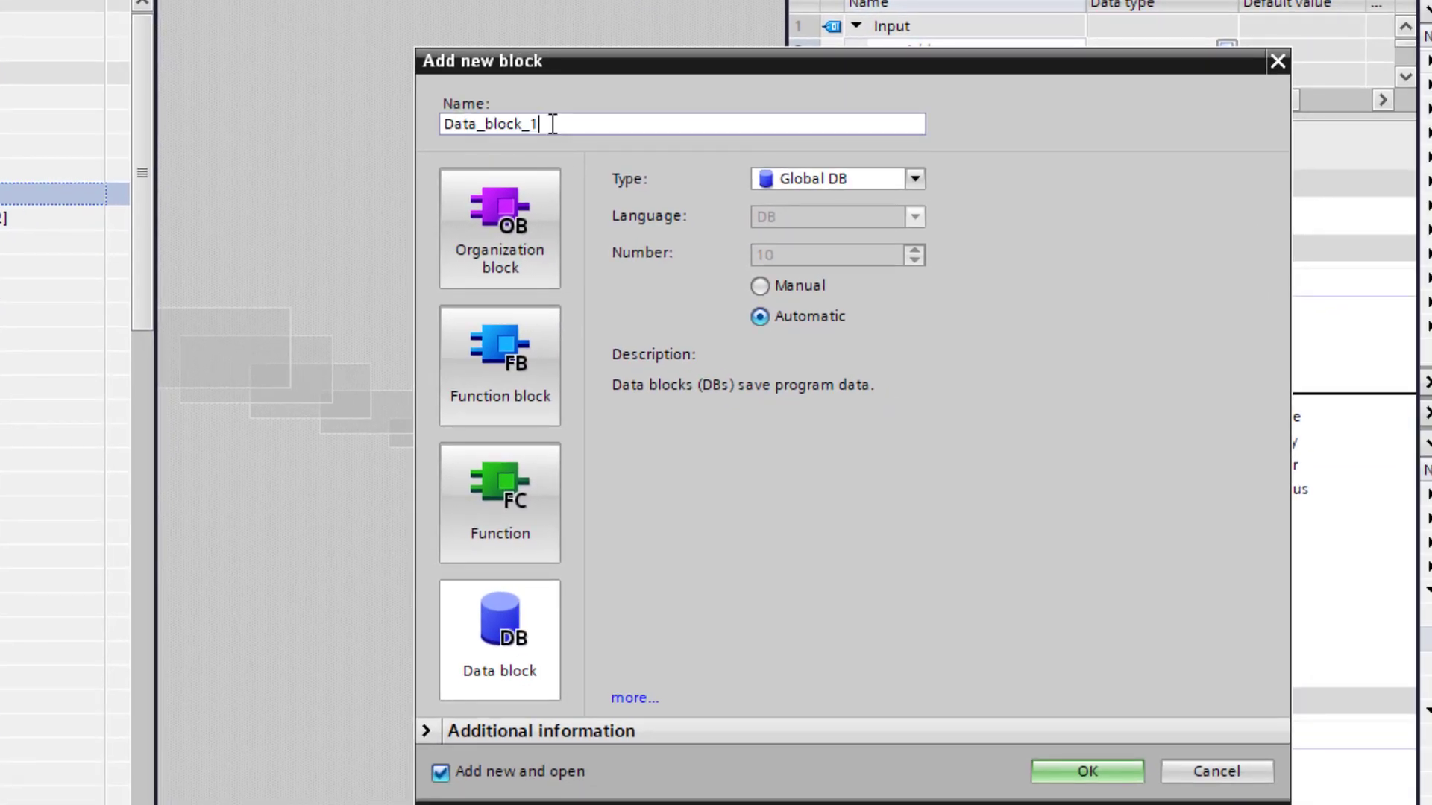
Name the new global data block ModbusTCPDATA and confirm its creation
text(Mo)
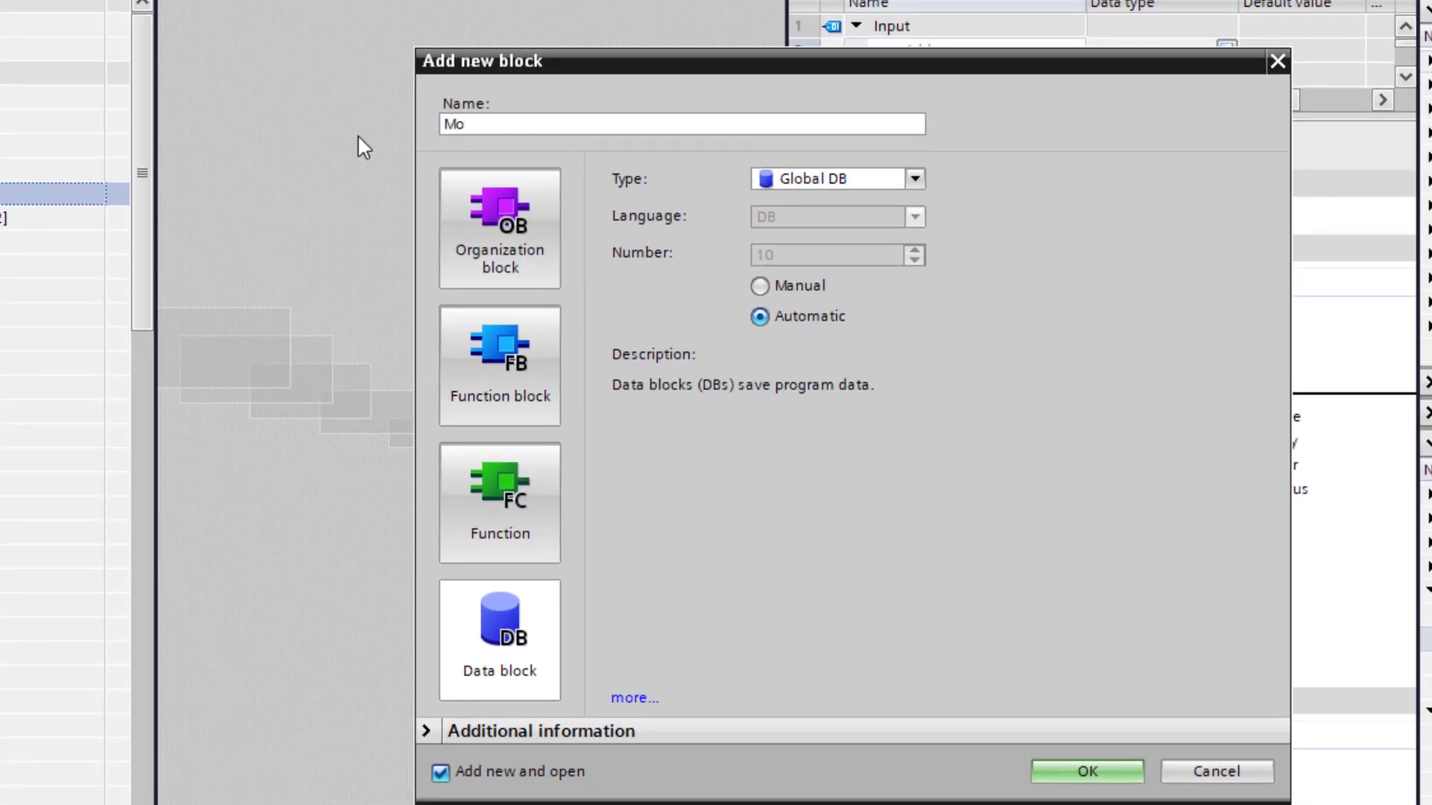
text(dbus)
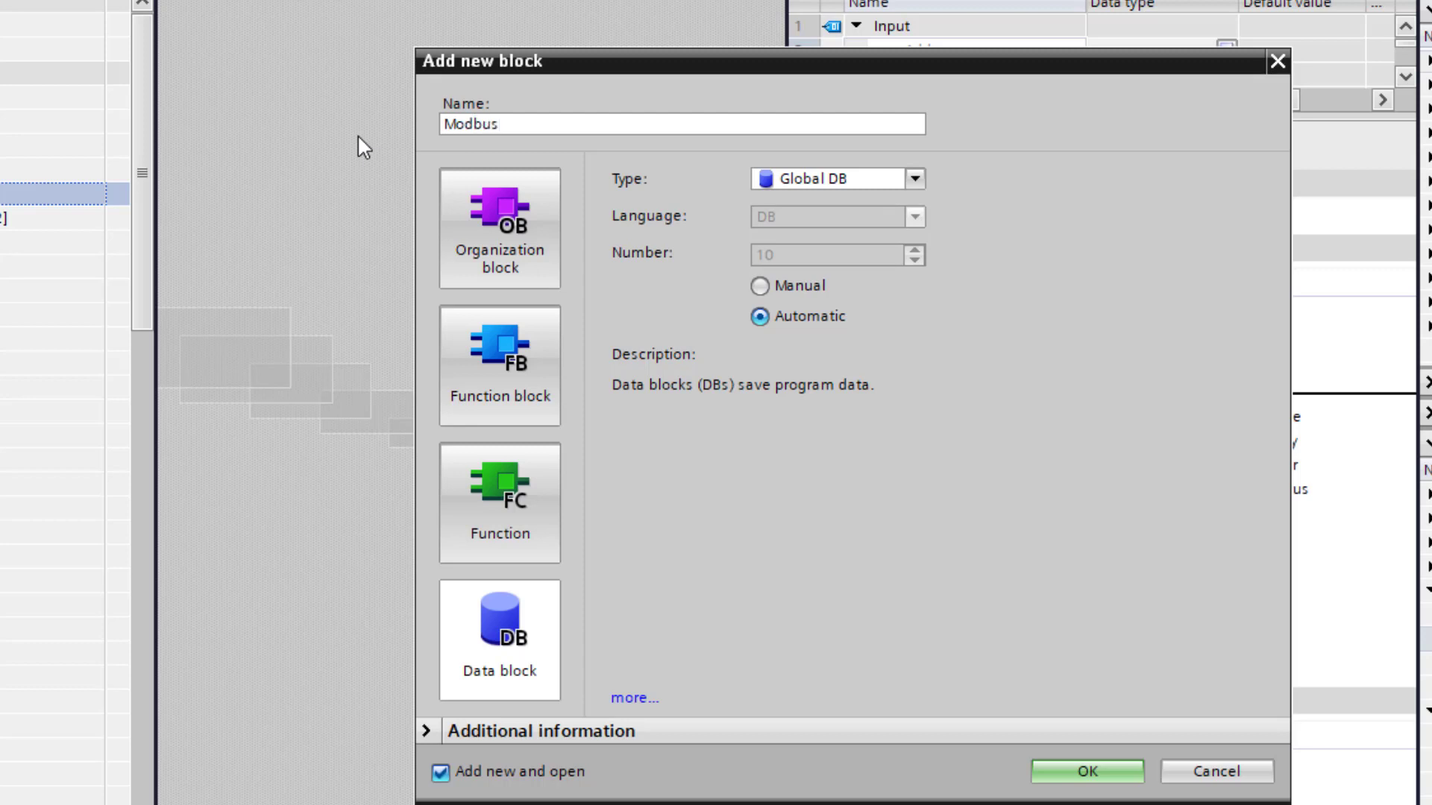
text(TCPDATA)
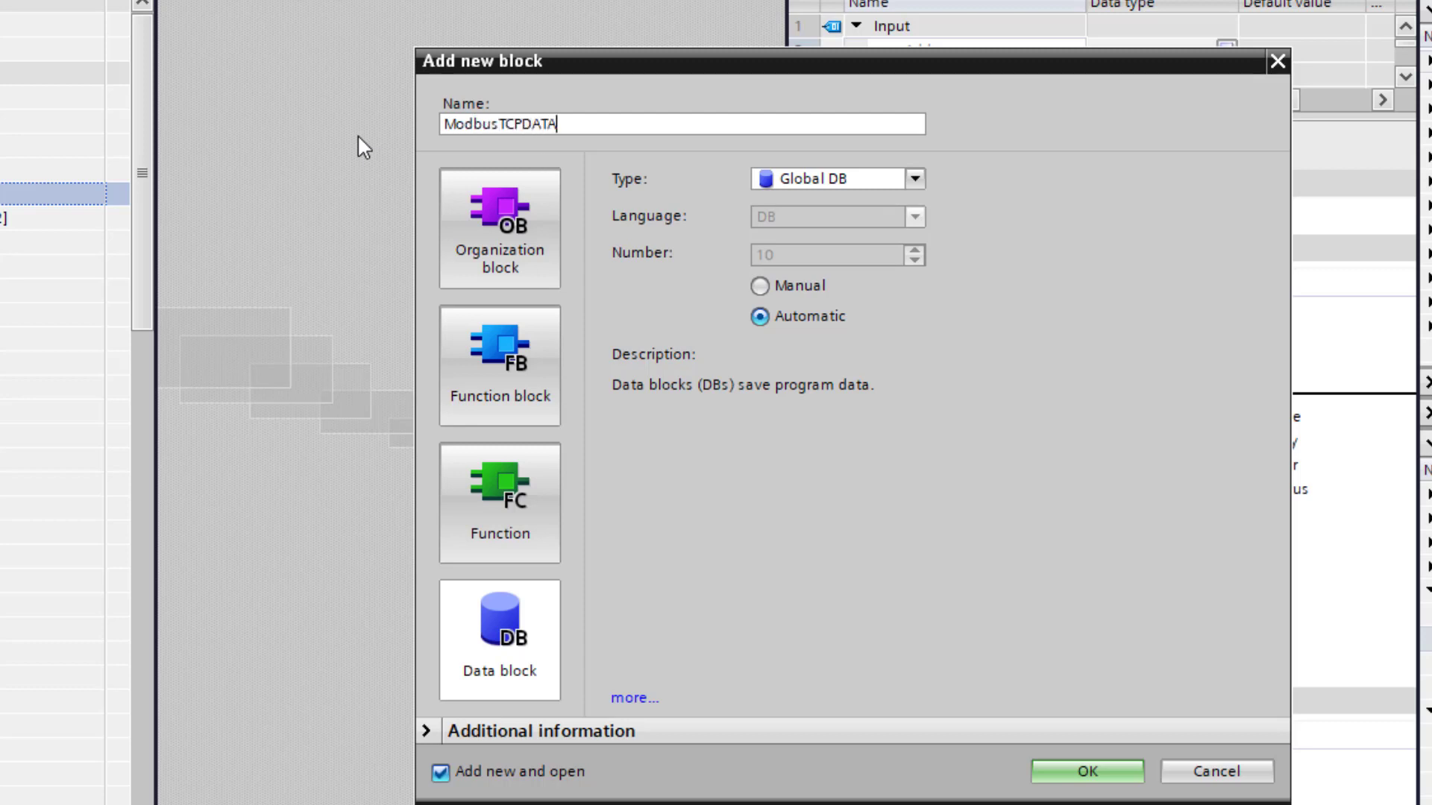
click(1085, 772)
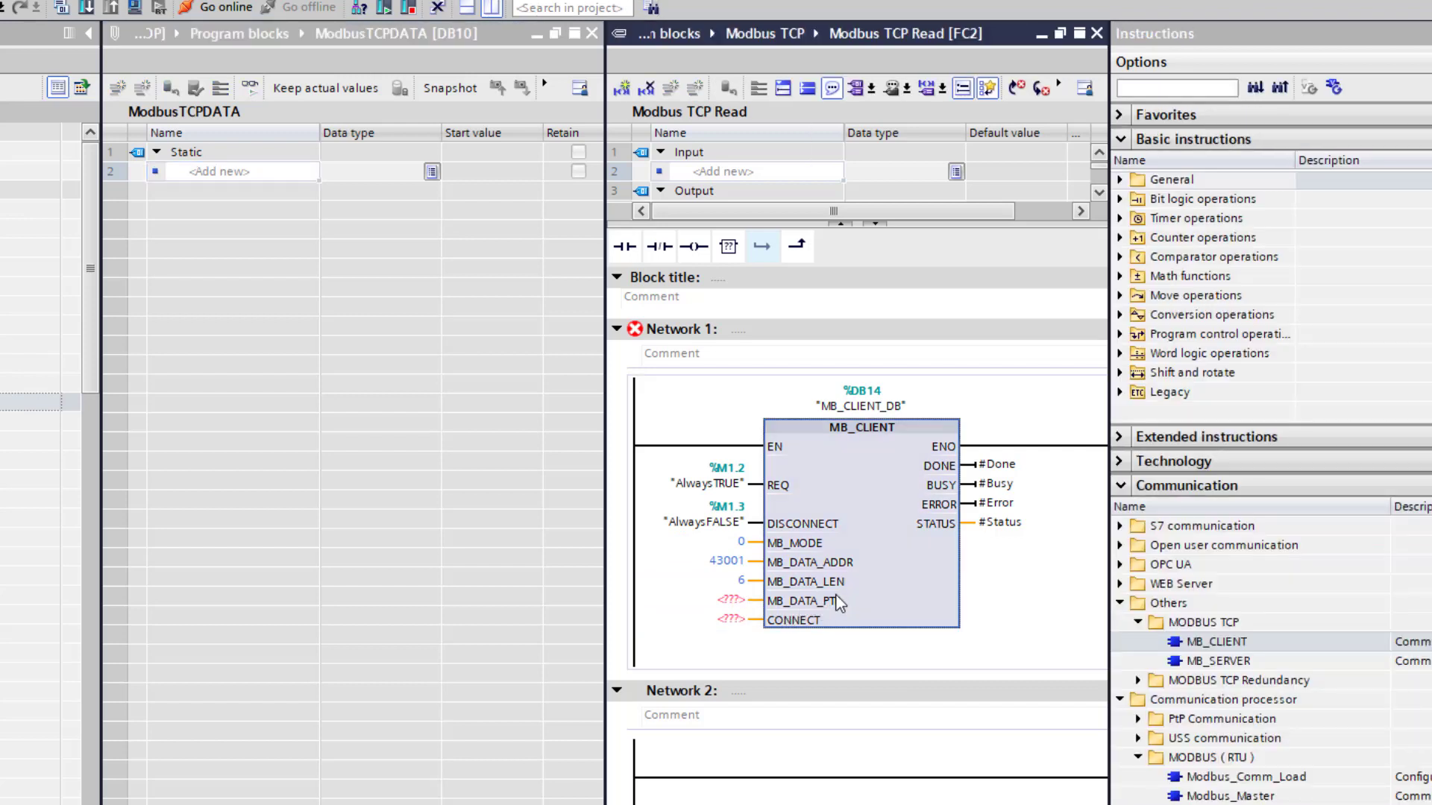
mouse_move(826, 536)
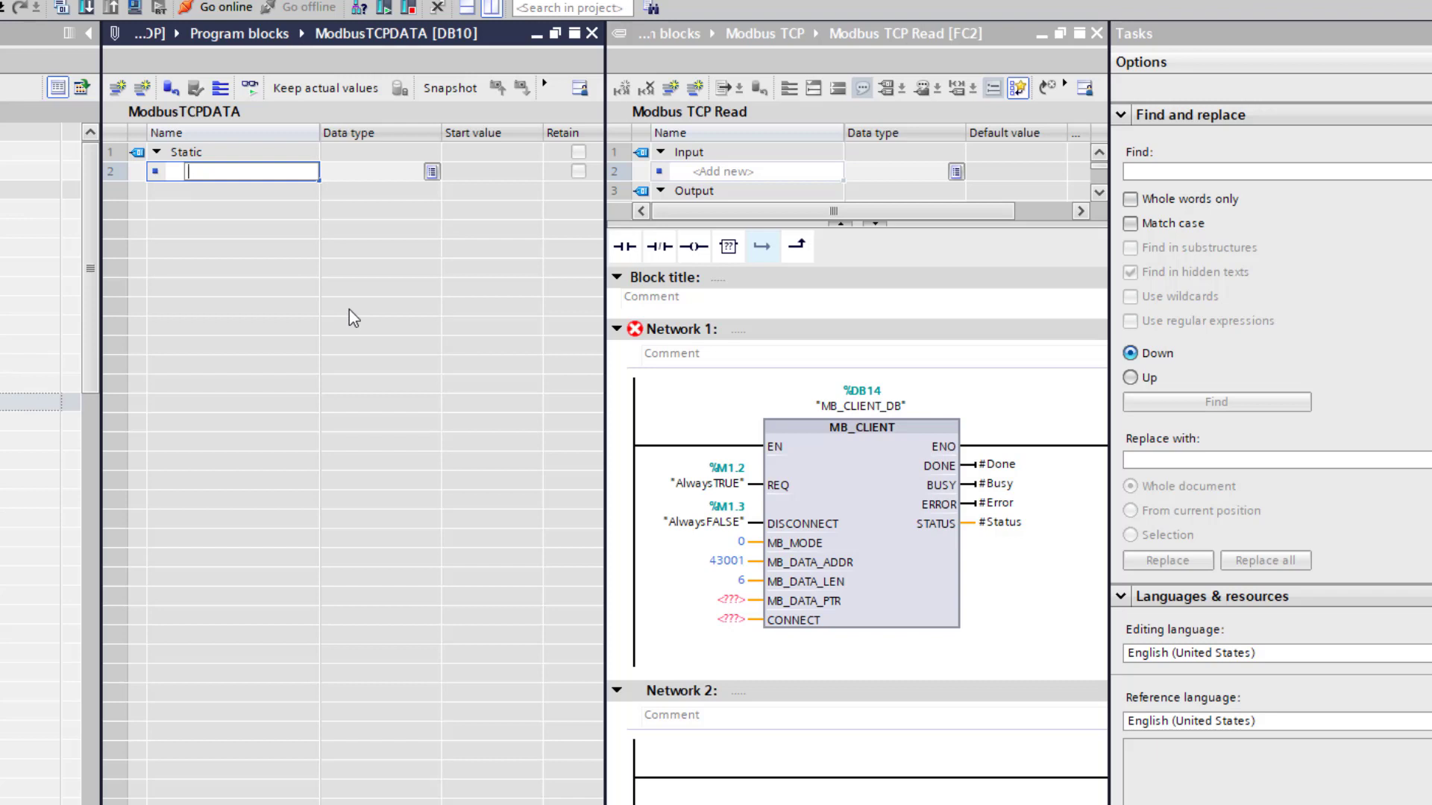
Add a static entry 'Flow Process Value' with data type Struct
text(Flow Process)
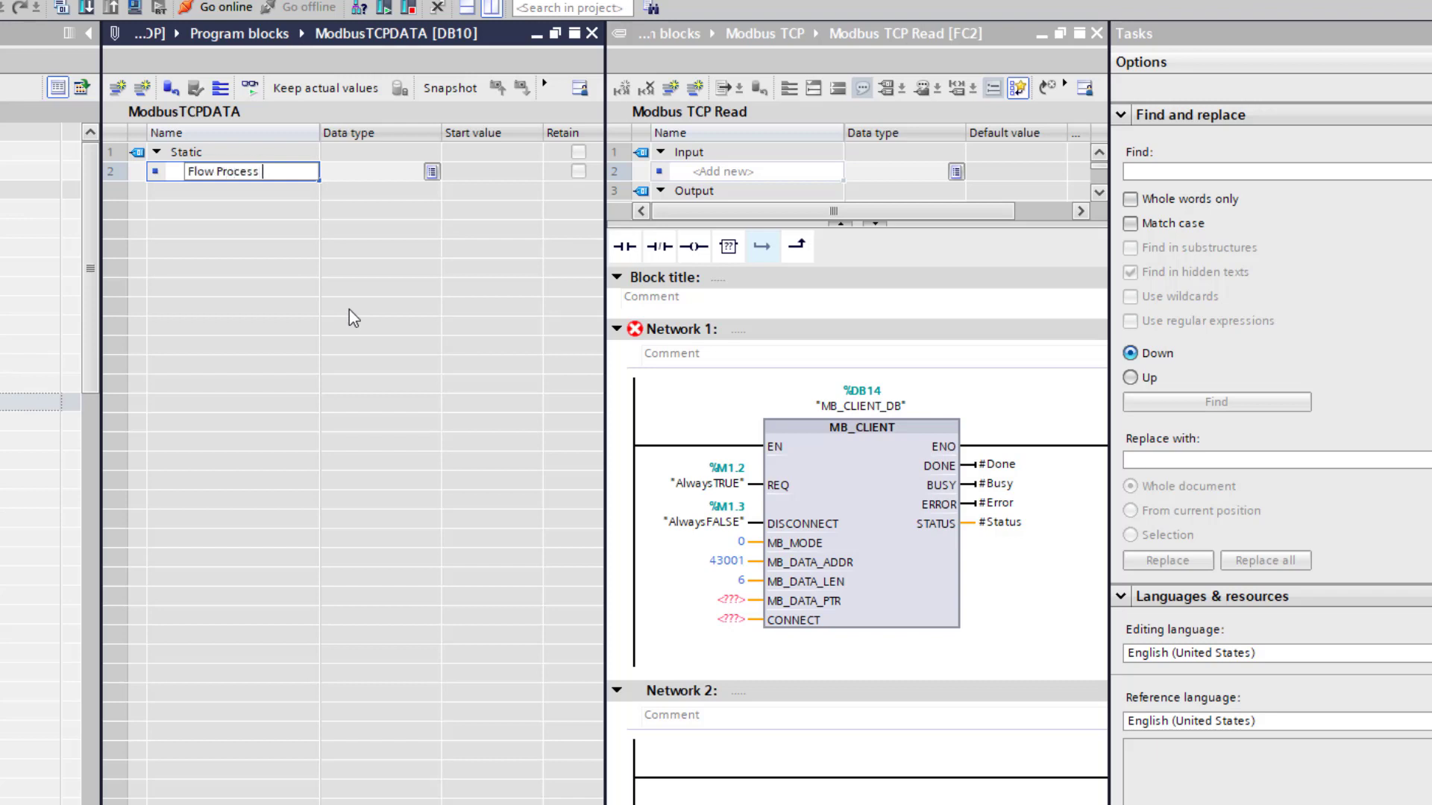
text(Value)
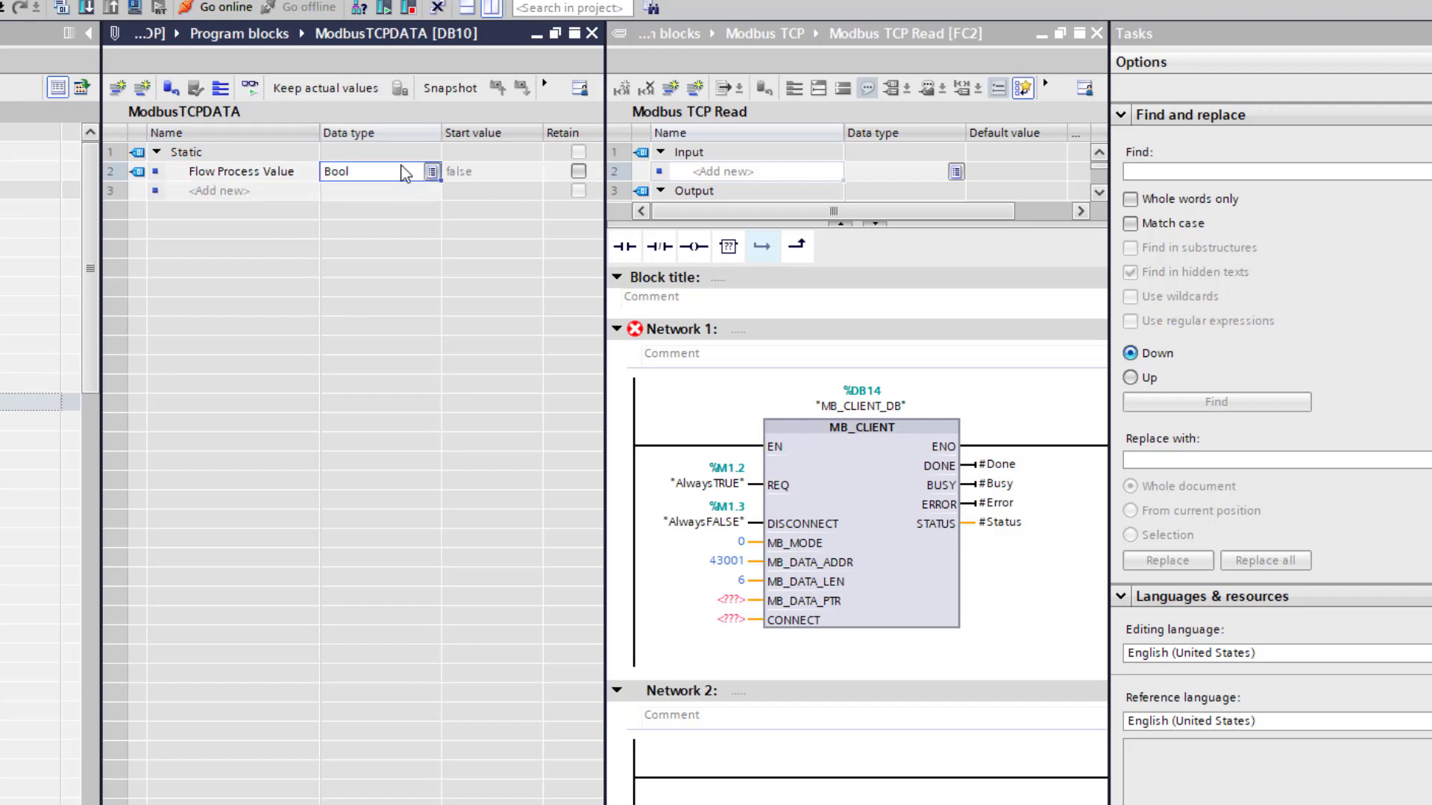
text(s)
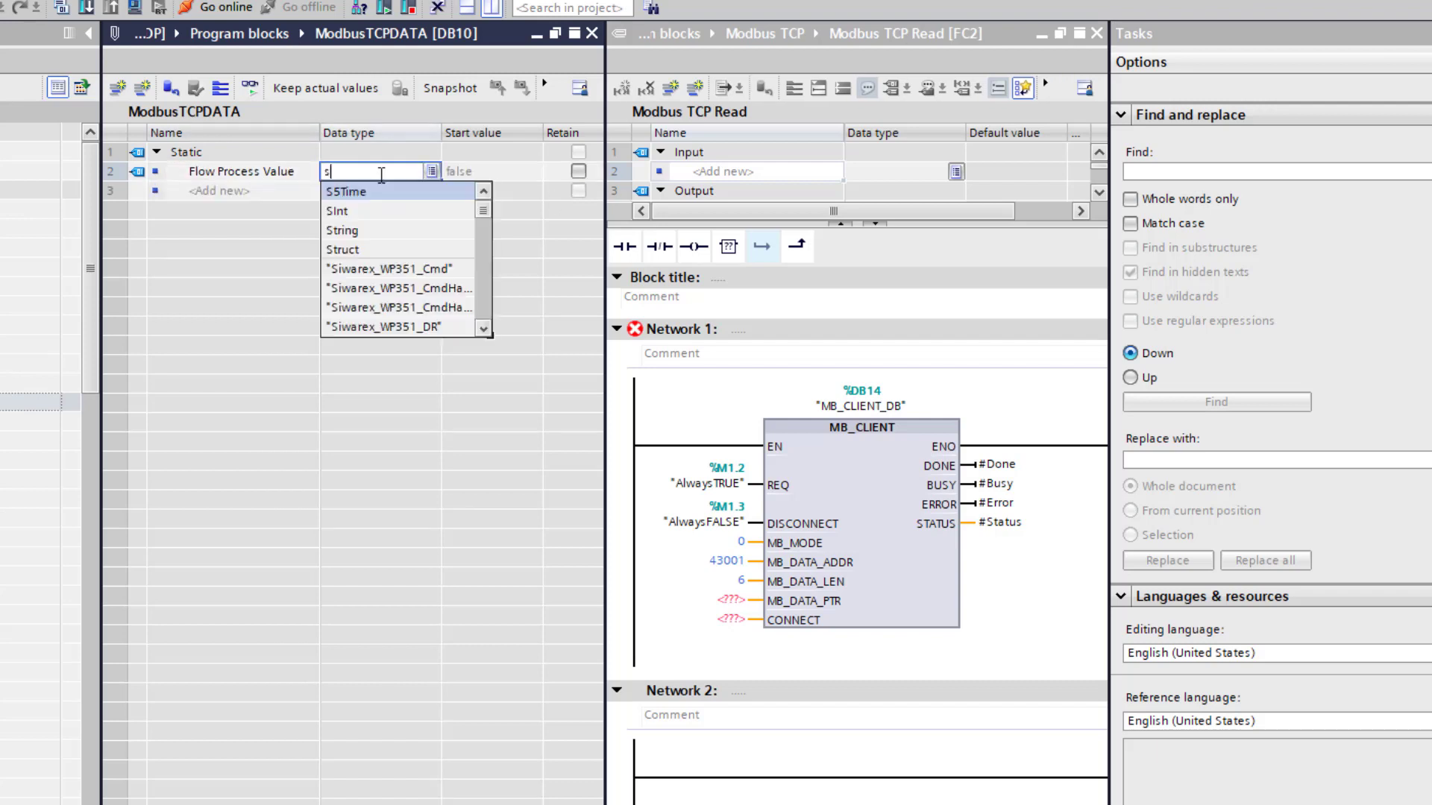
text(tr)
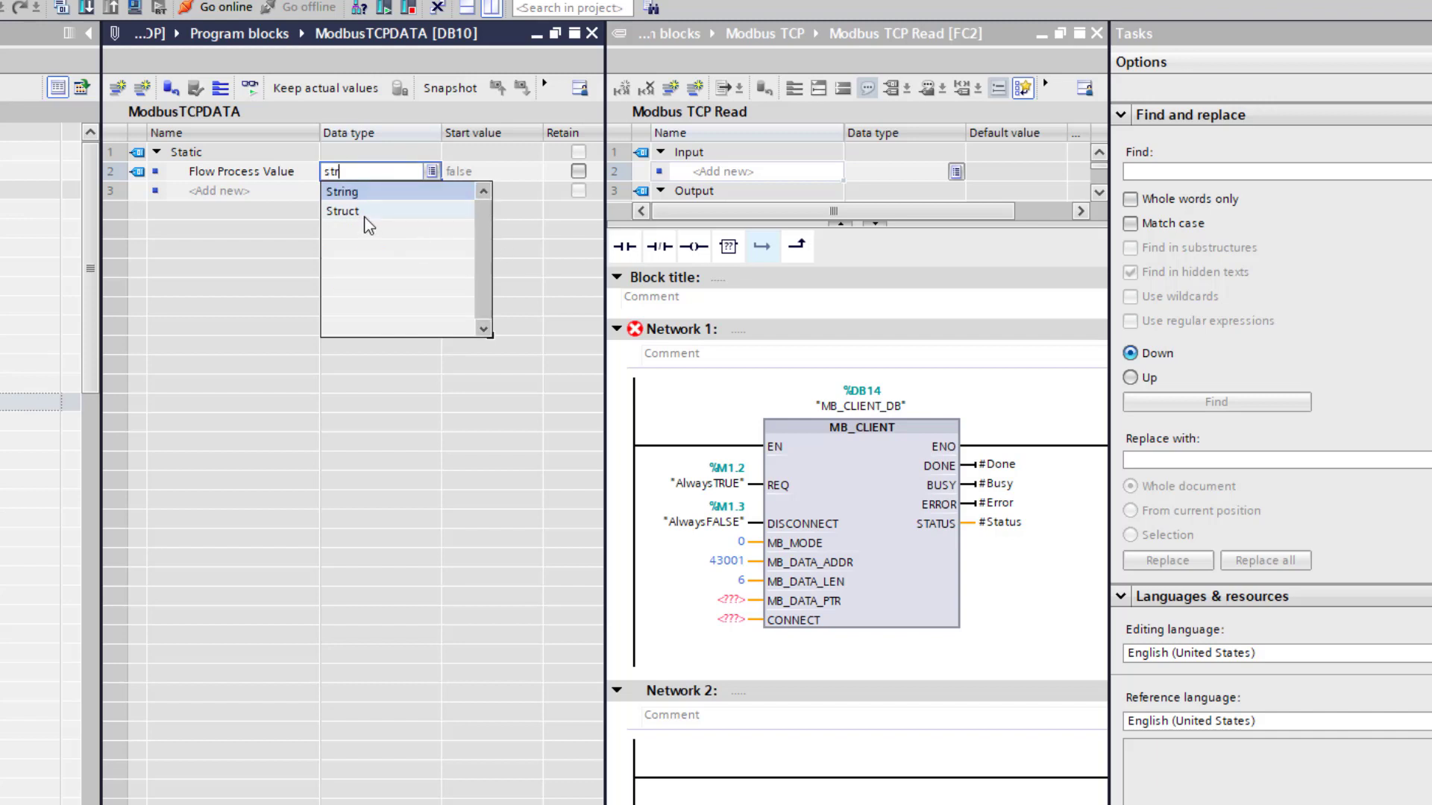
click(342, 211)
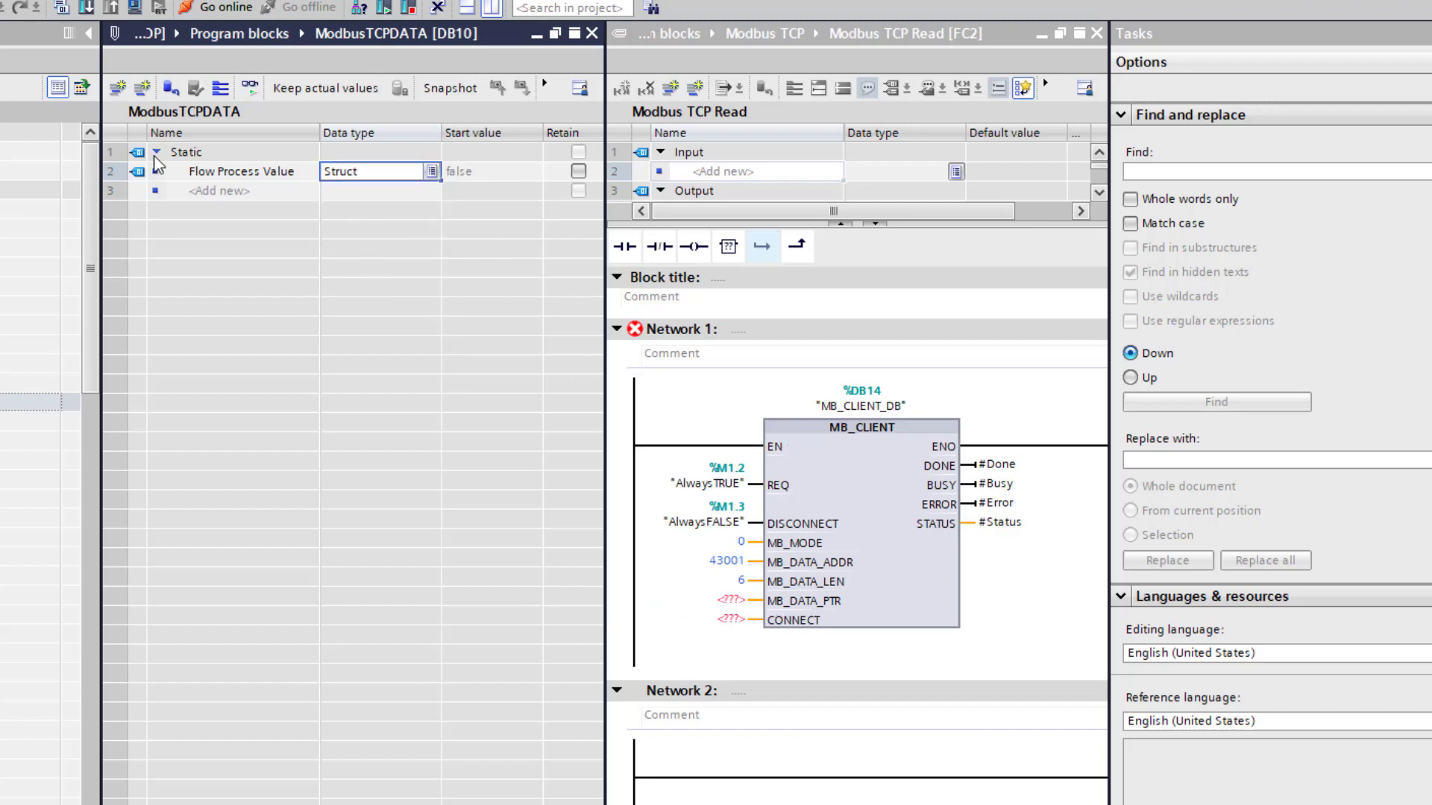
Add members Mass_Flow of type Real and Volume_Flow inside the struct
click(156, 170)
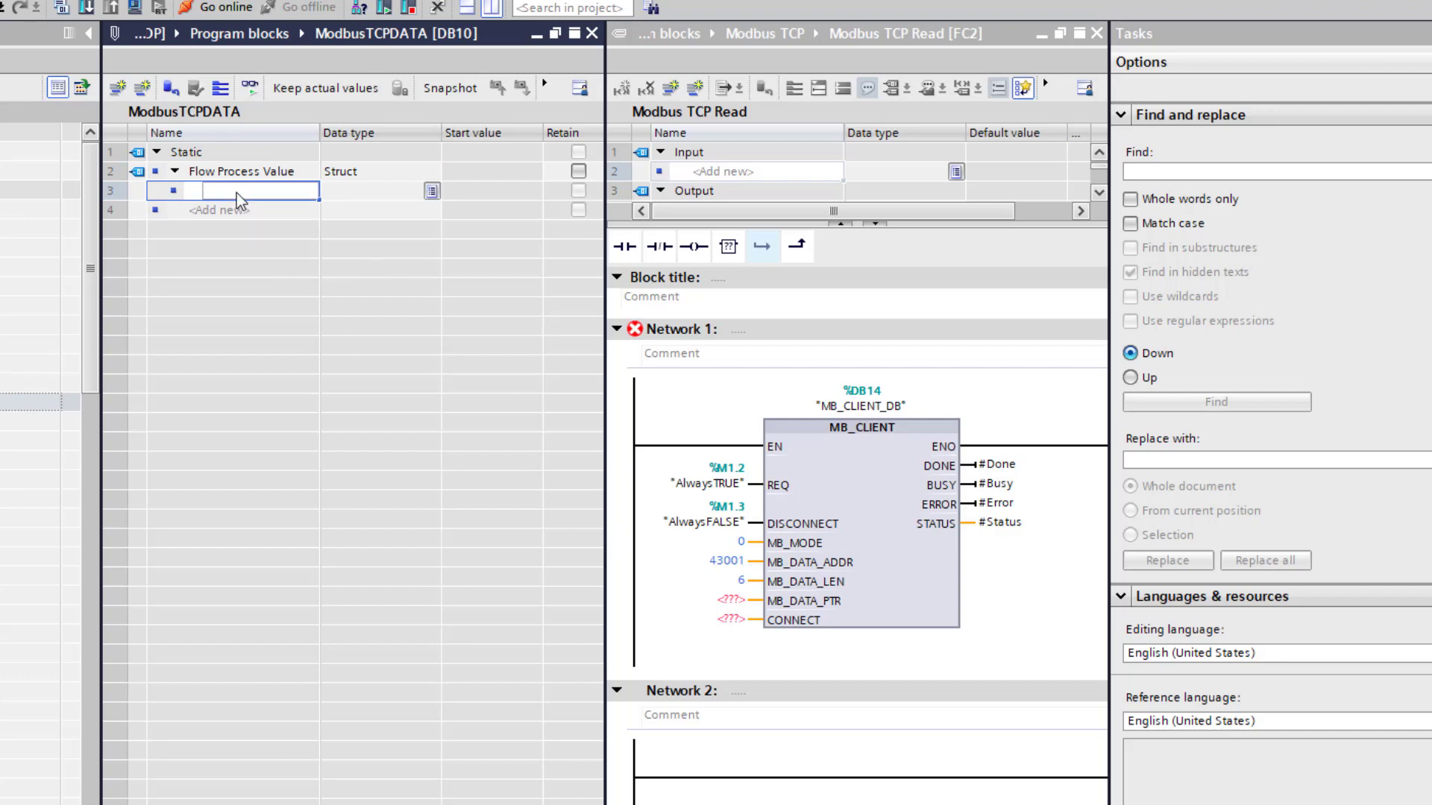
text(Mass)
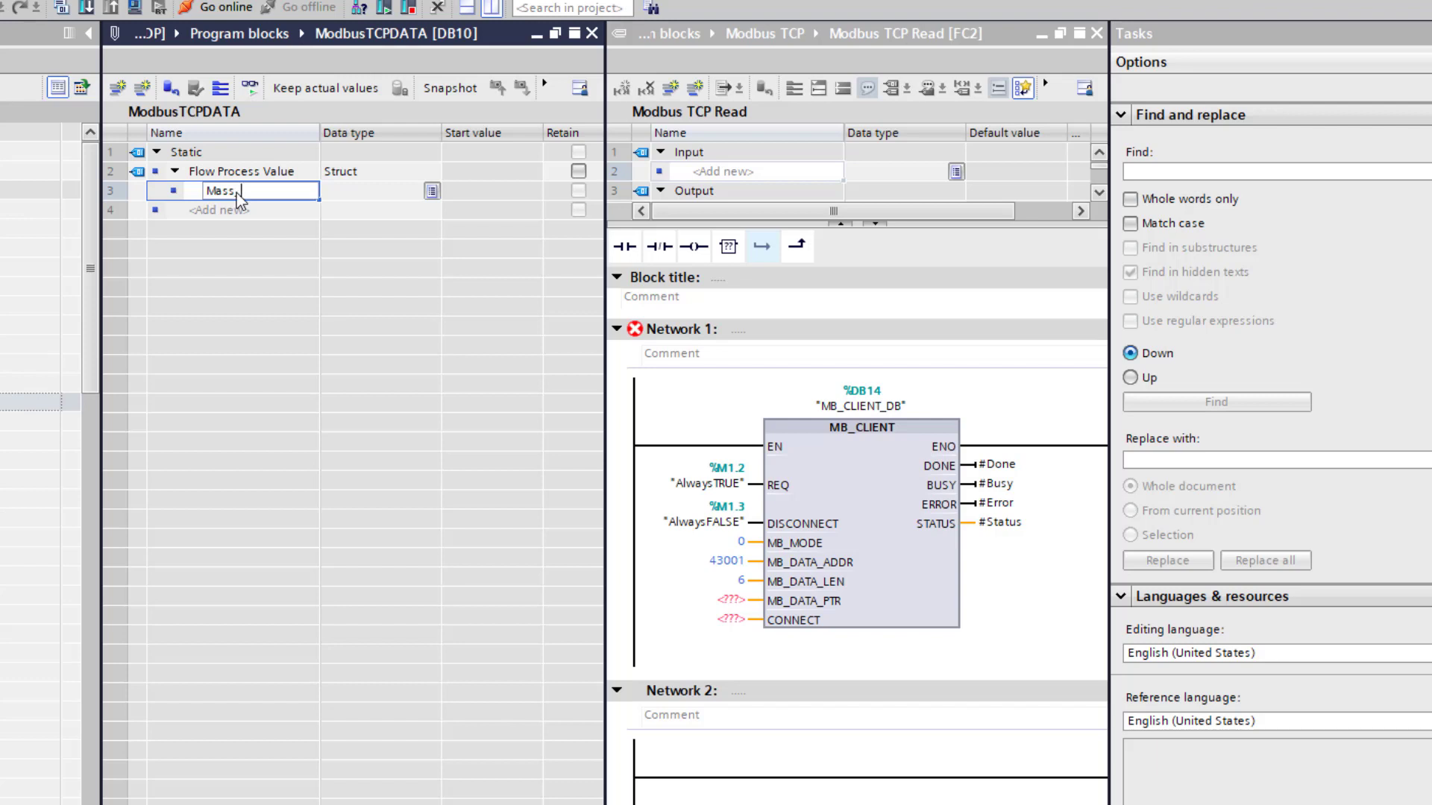
text(_Flow)
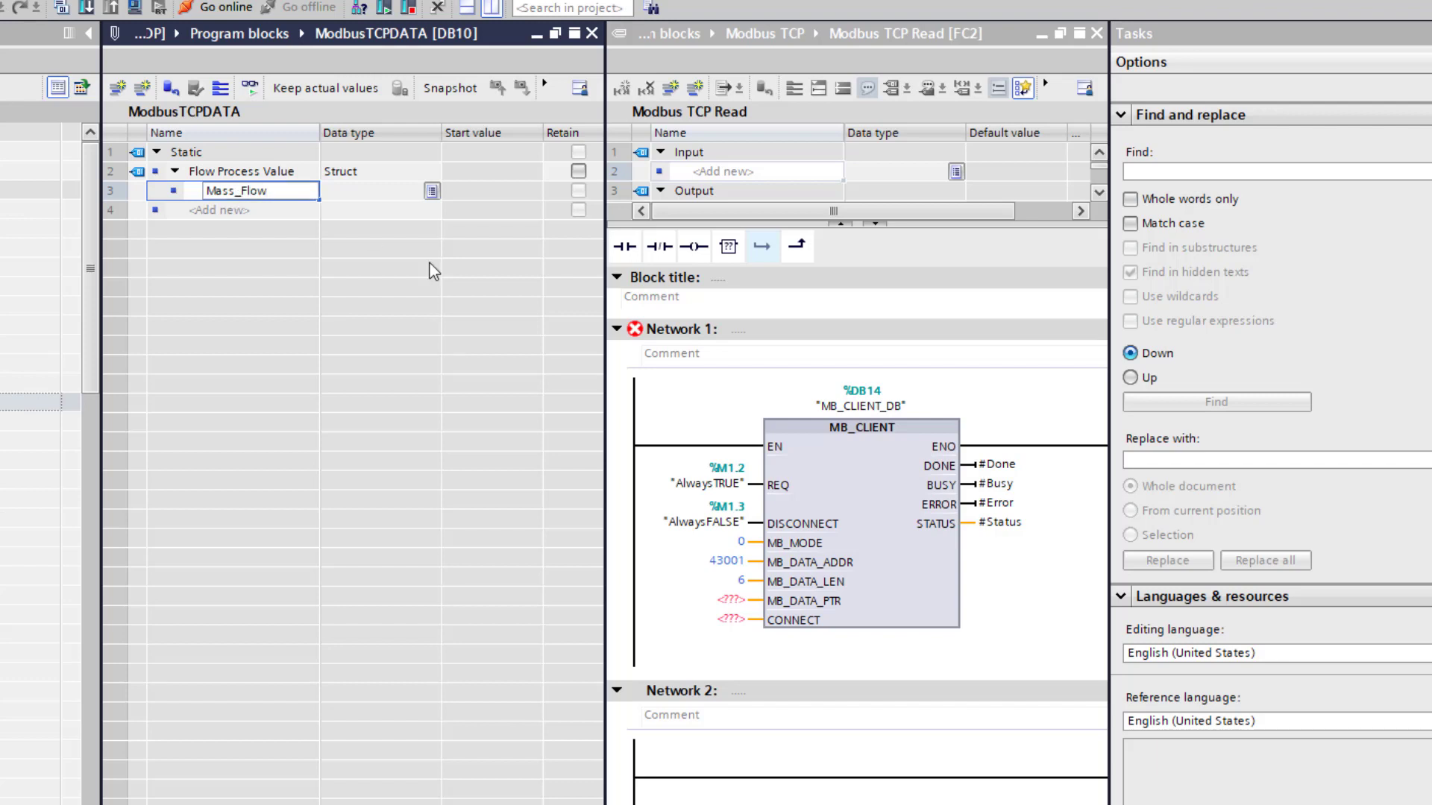
click(374, 190)
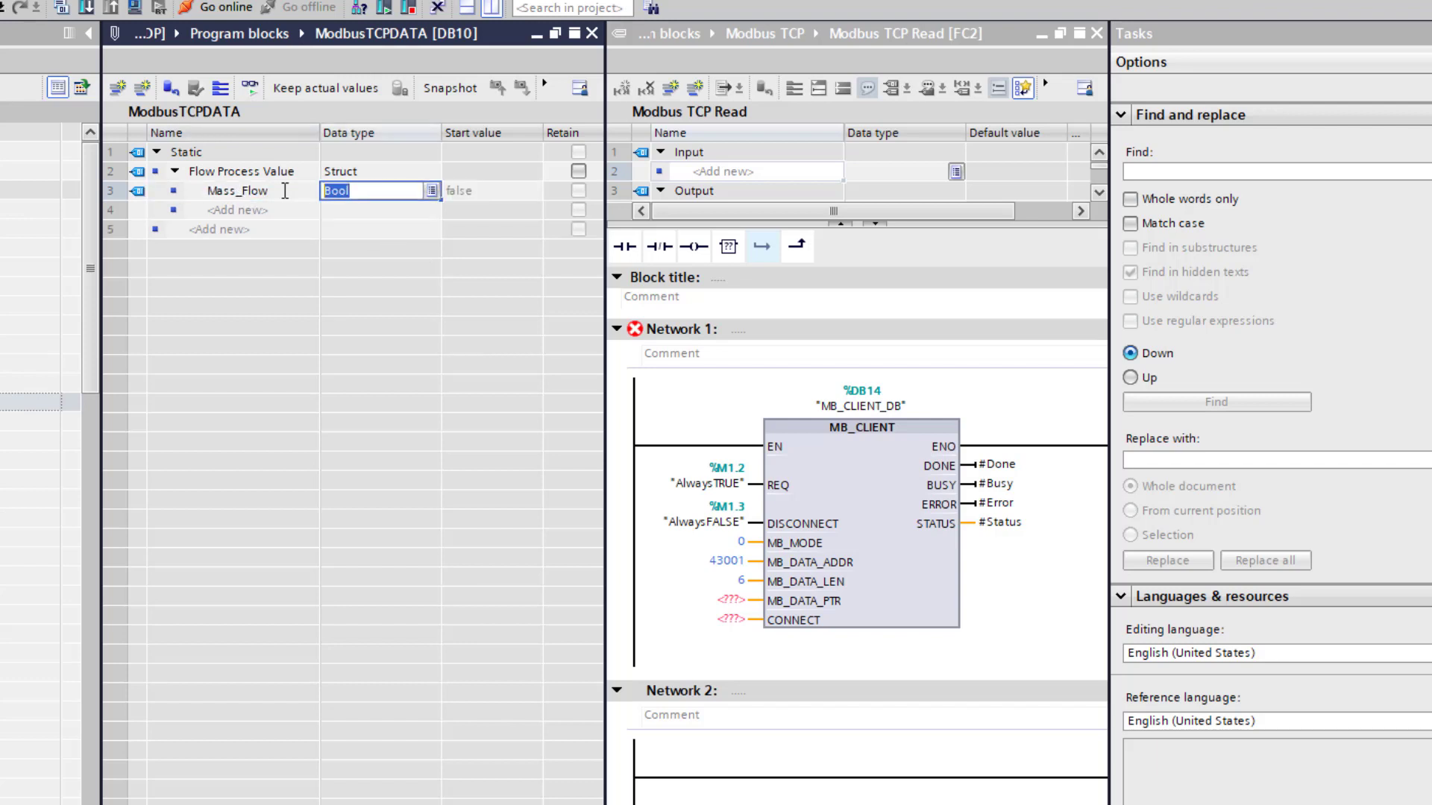
text(Real)
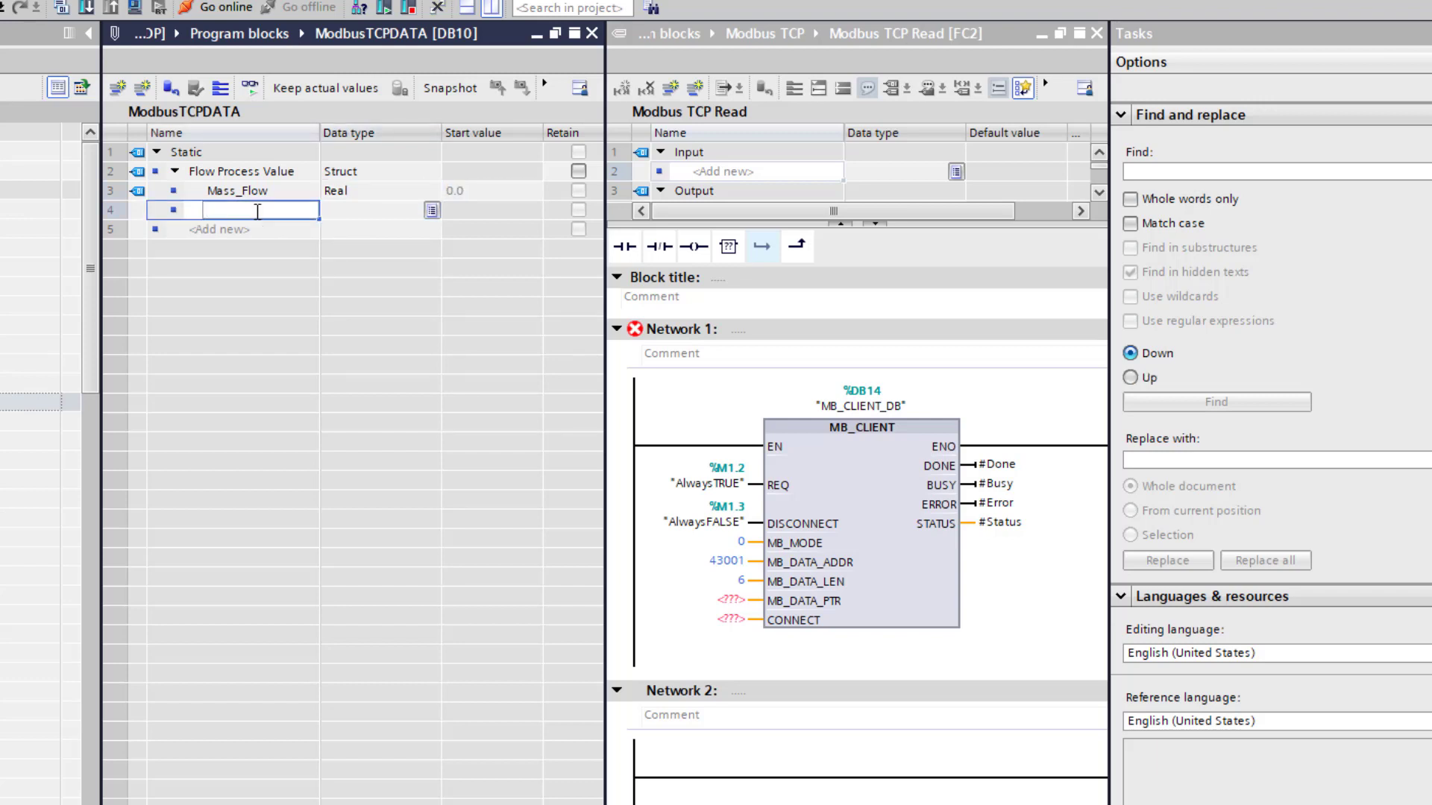
text(V)
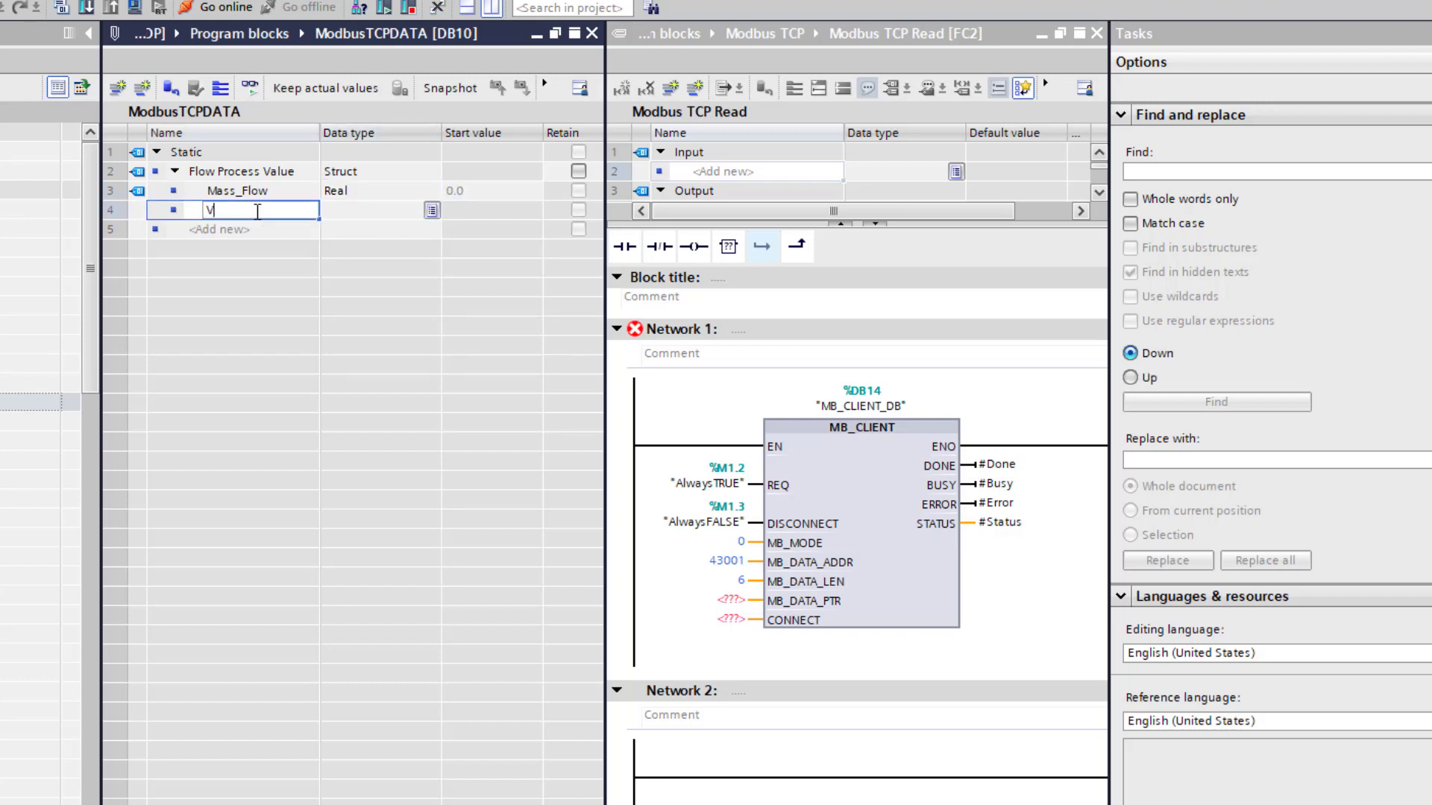
text(Volume_F)
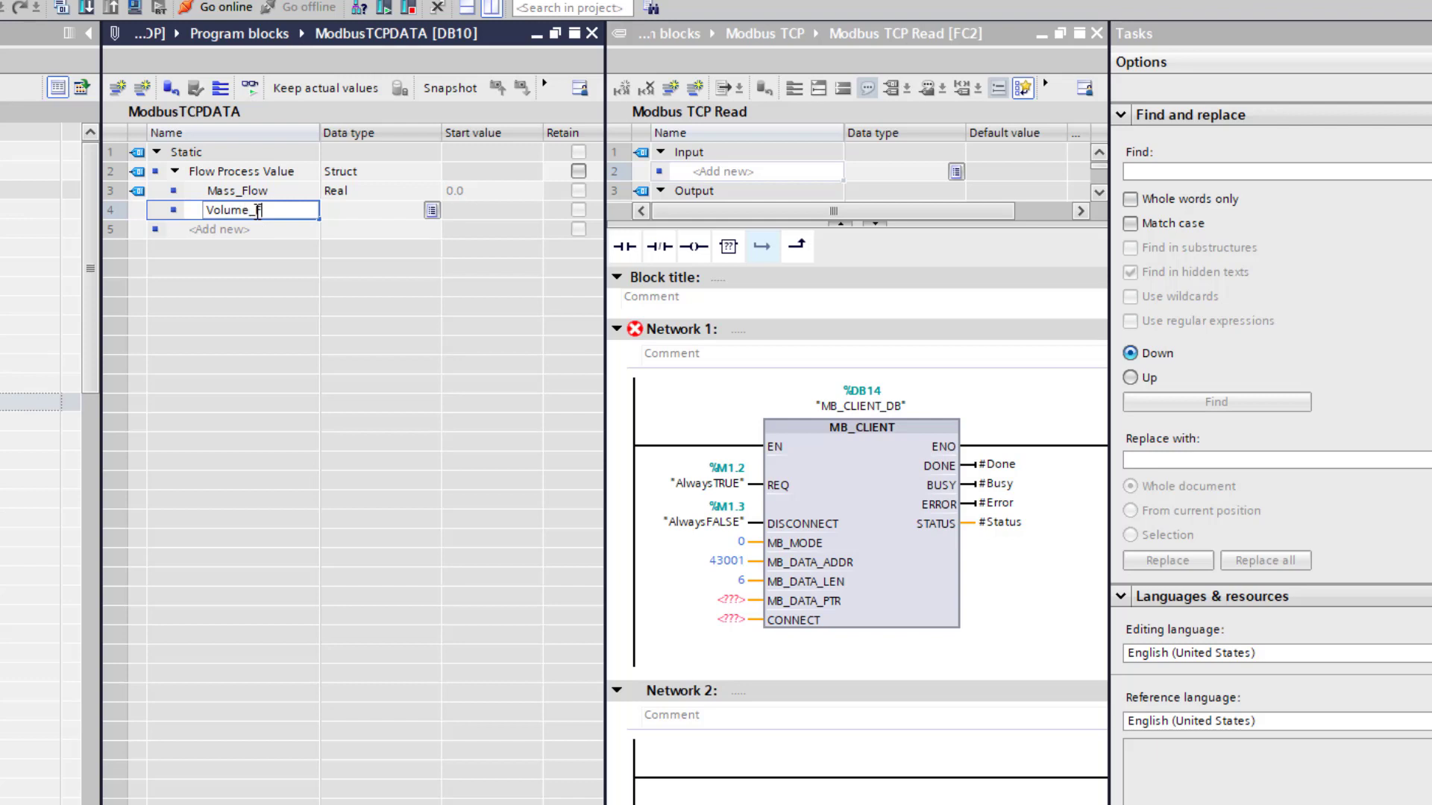
key(Return)
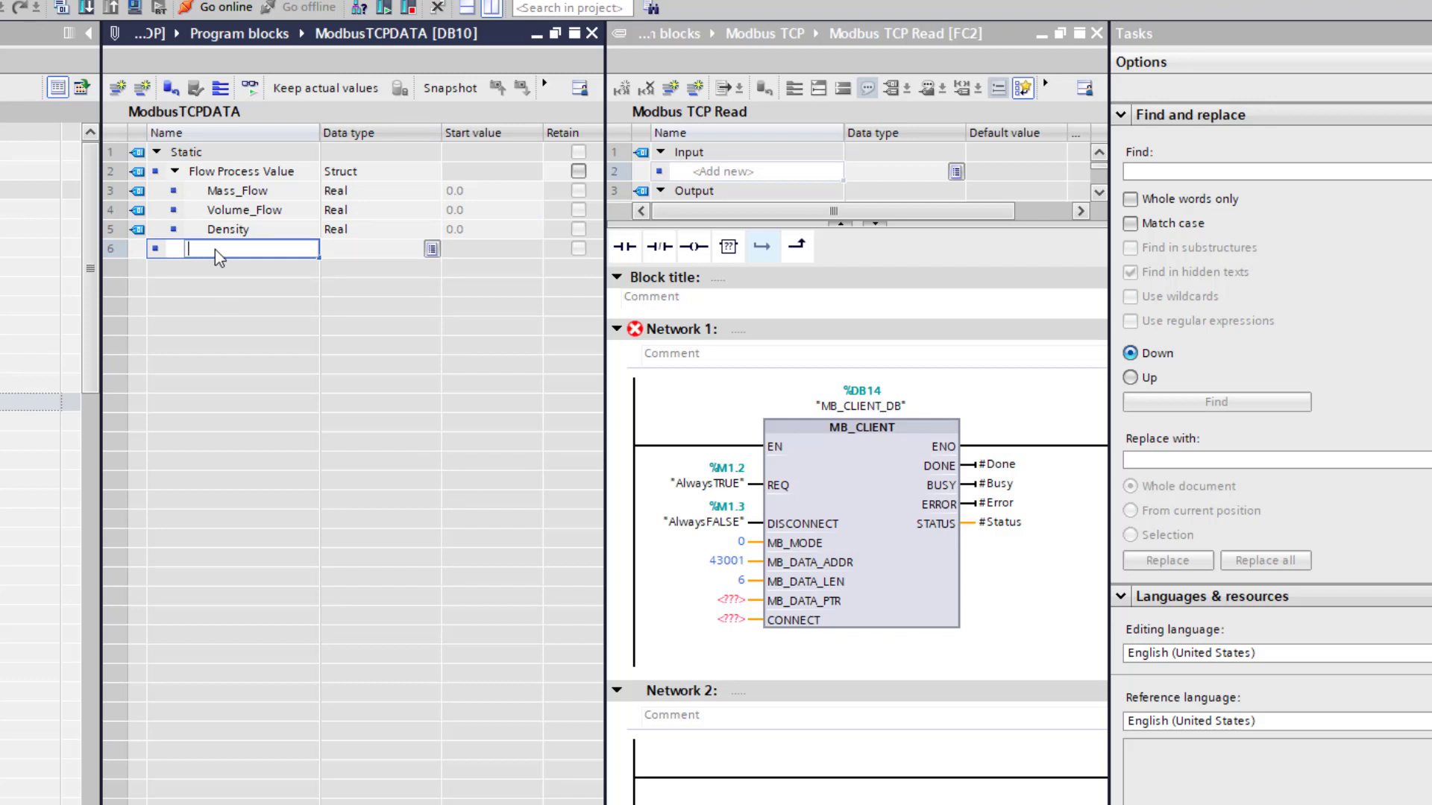
Add a Connect row of type TCON_IP_v4 and expand its connection parameters
text(C)
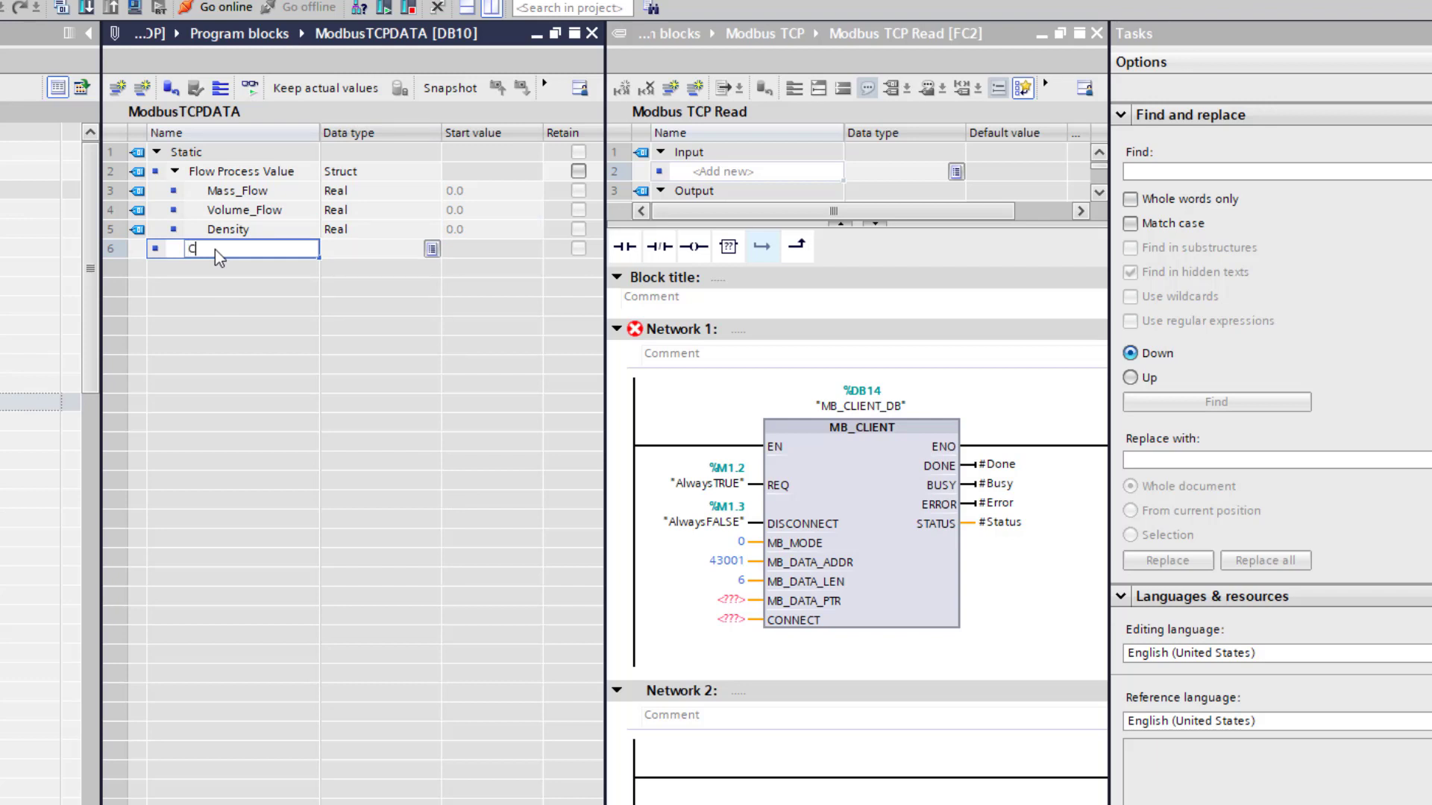
text(Connect)
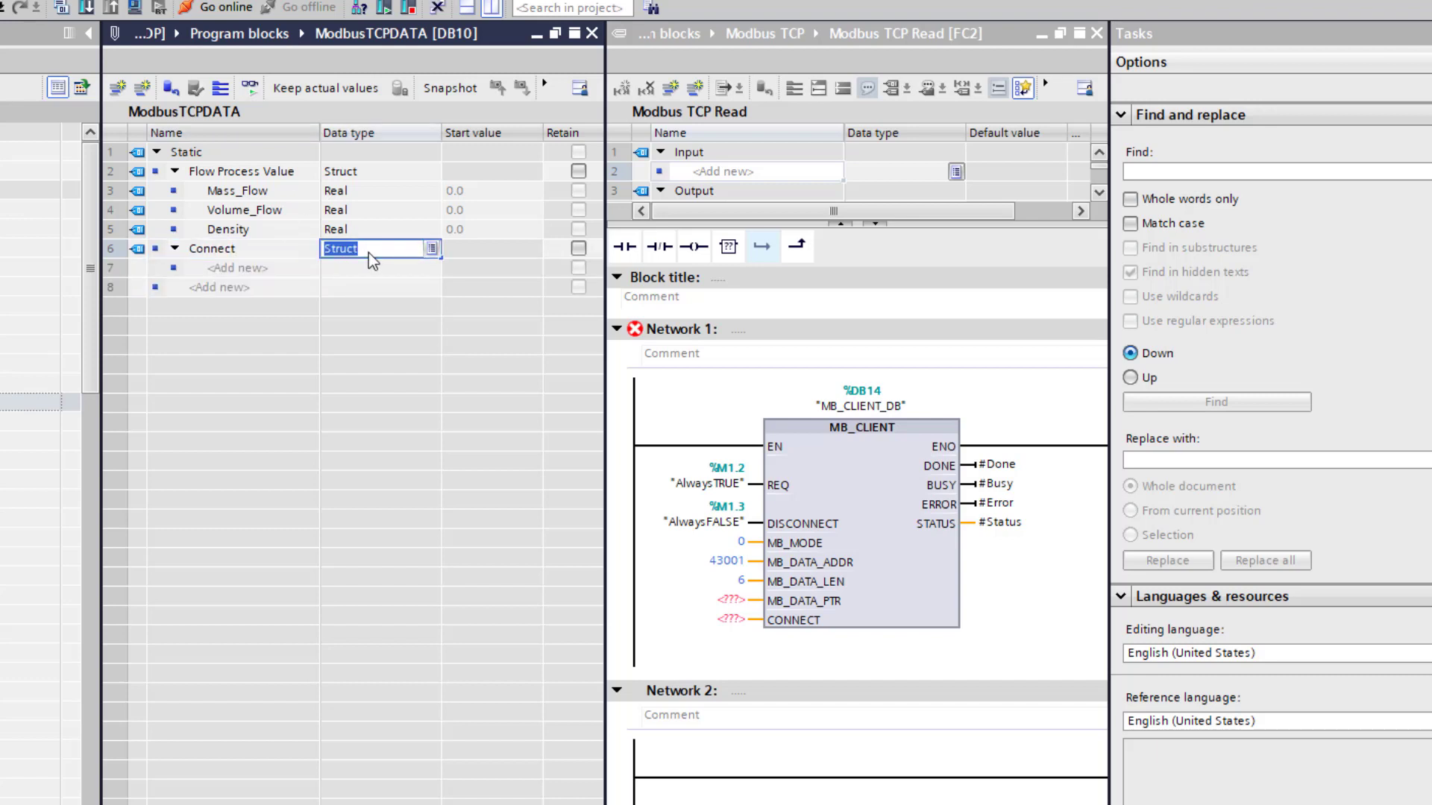
text(TCON)
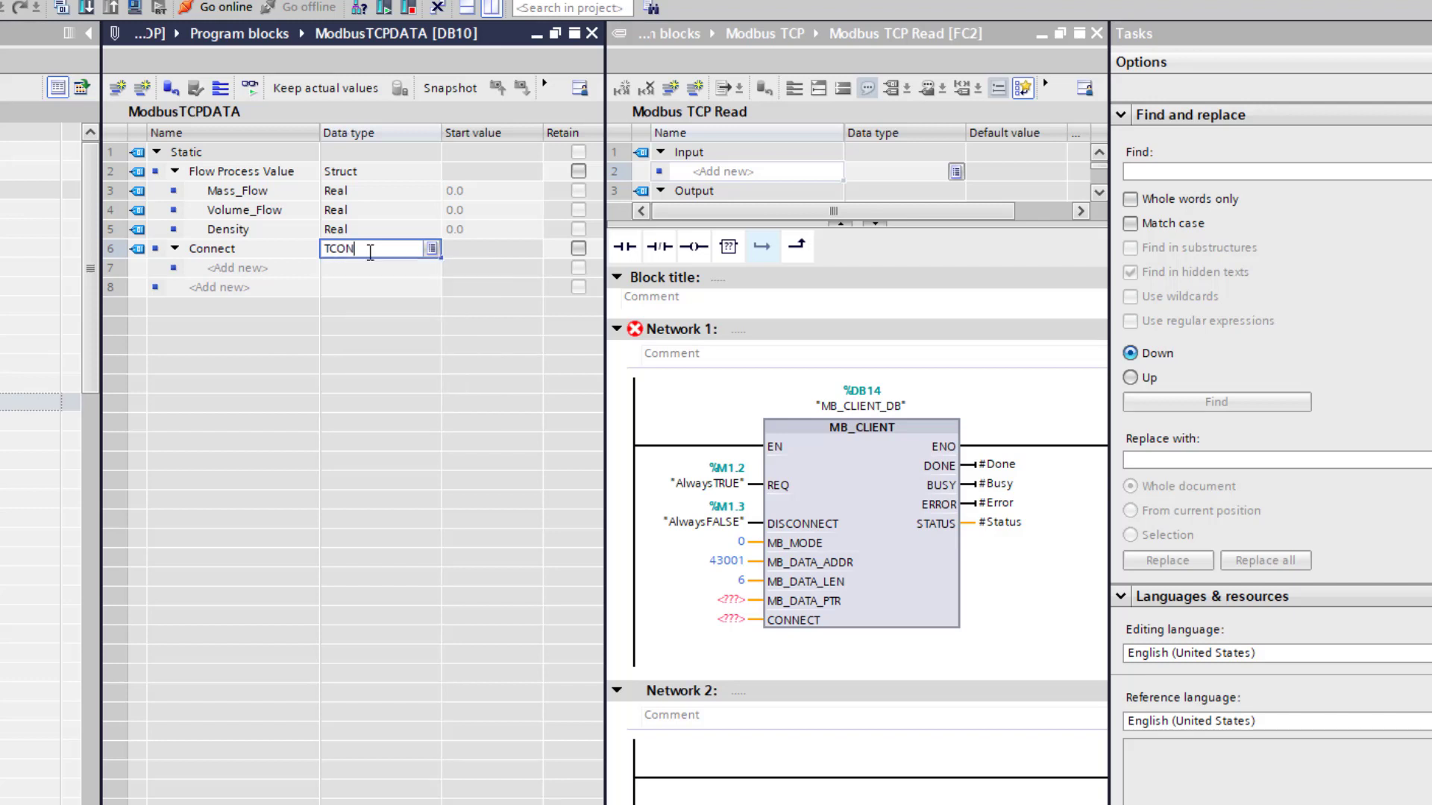
text(_)
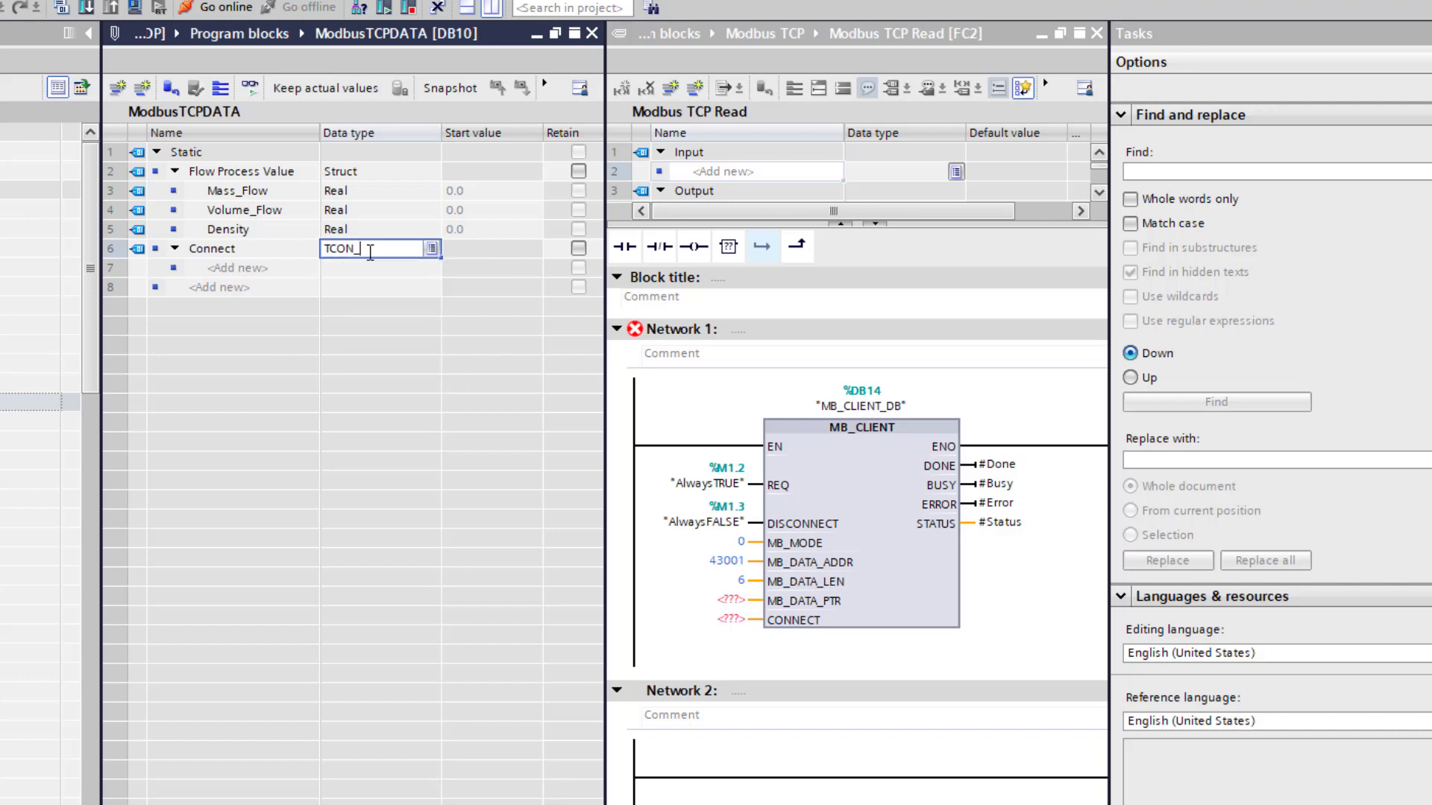
text(IP)
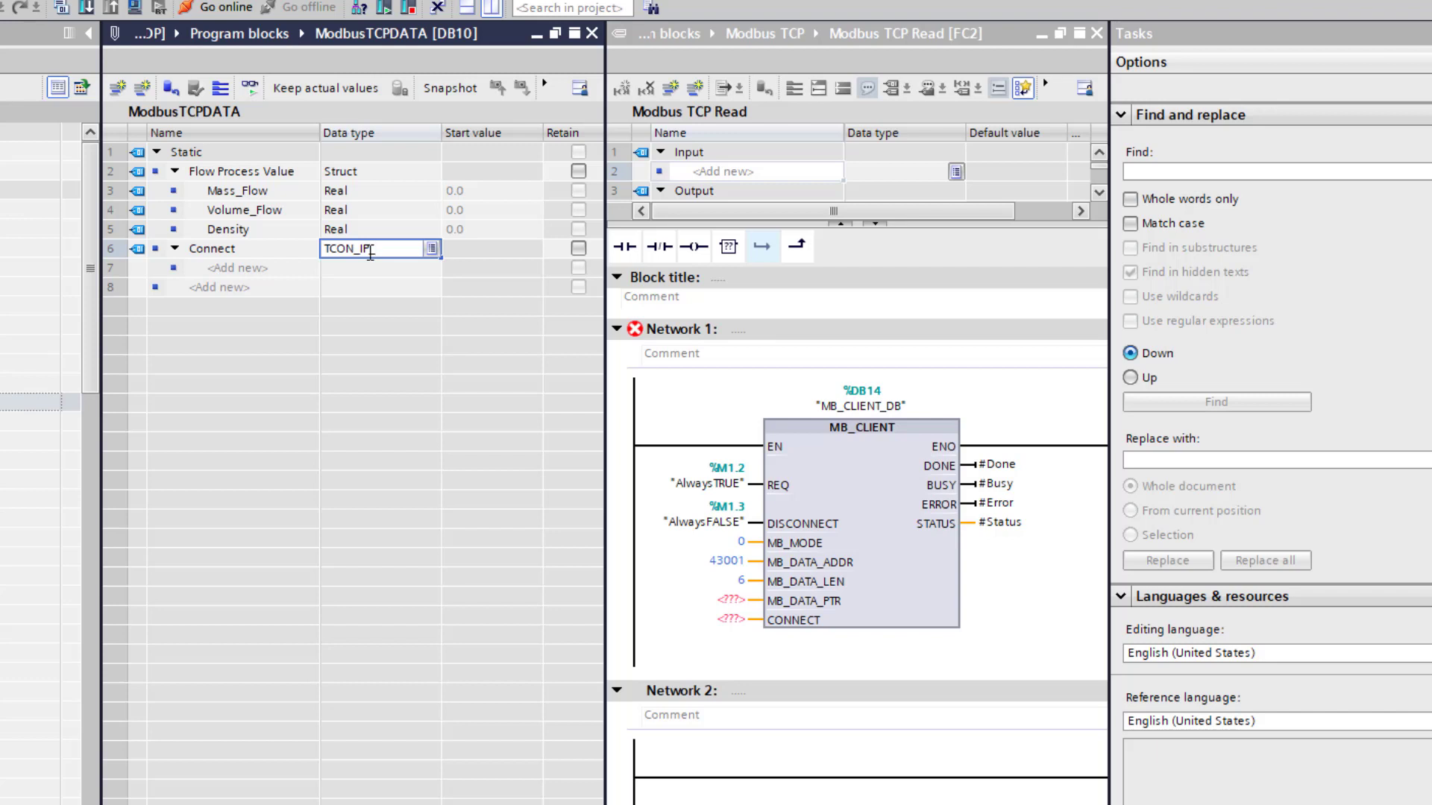
text(_v4)
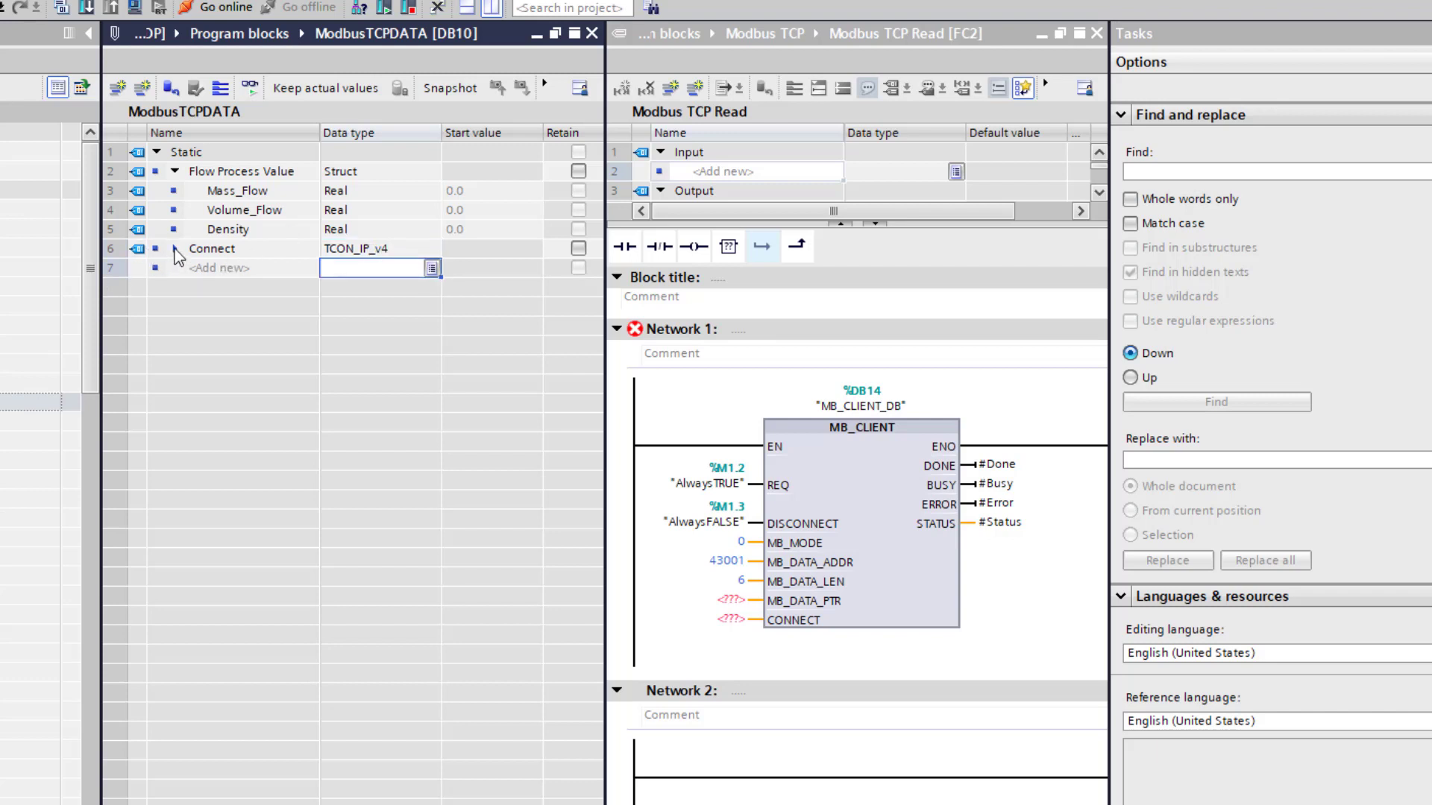
click(161, 249)
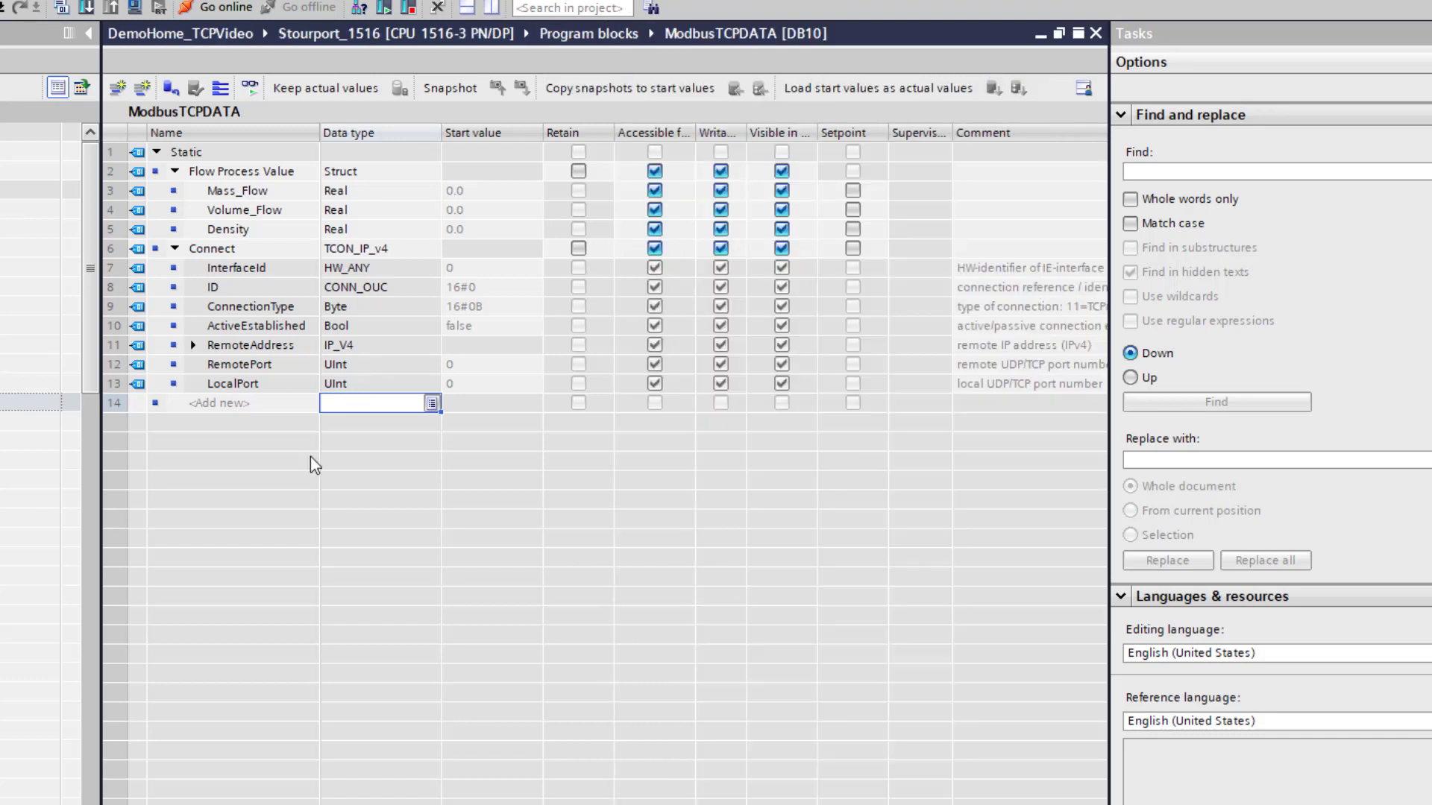
mouse_move(217, 268)
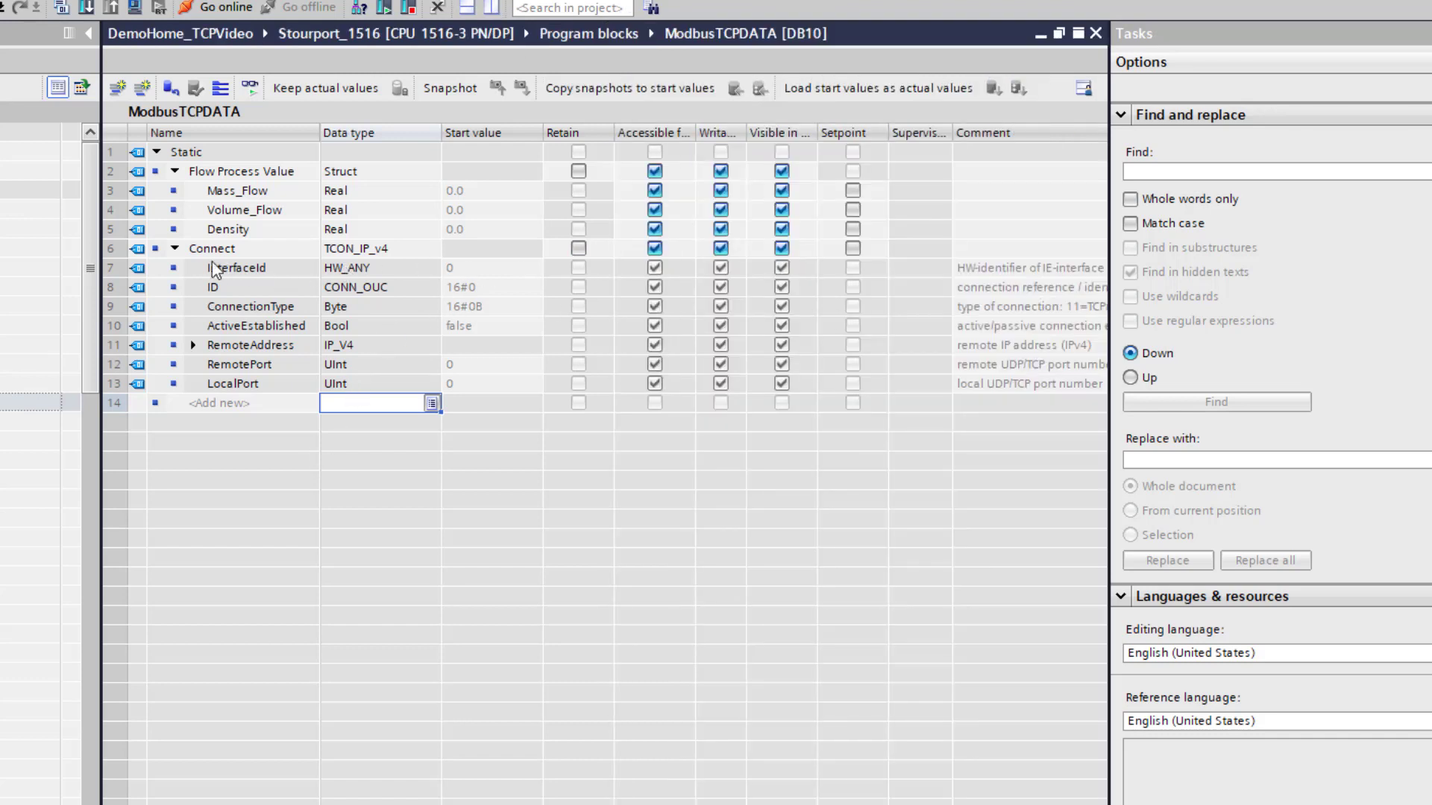
Enter Connect start values InterfaceId 64, ID 1, ConnectionType 11, ActiveEstablished true
click(236, 268)
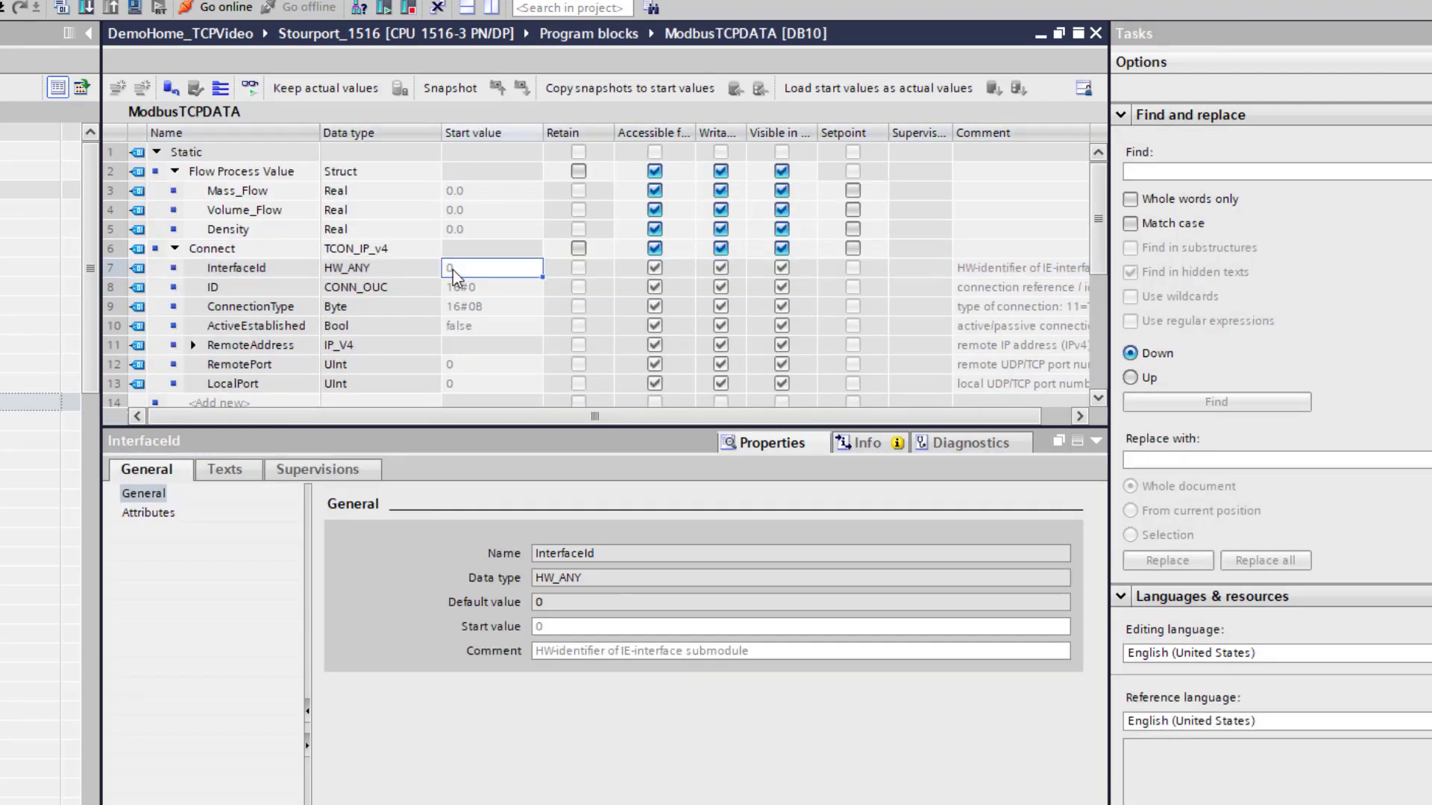
text(64)
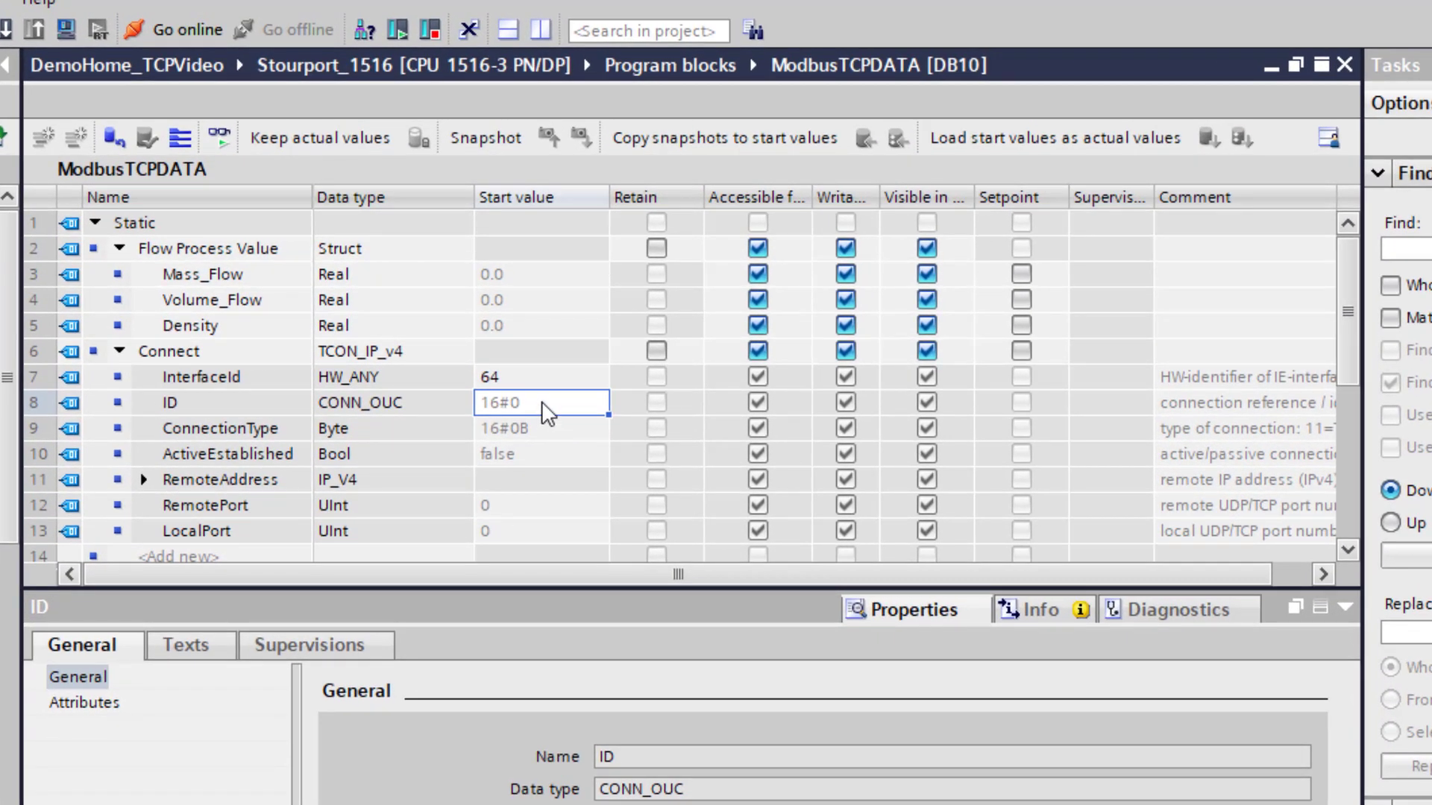
text(1)
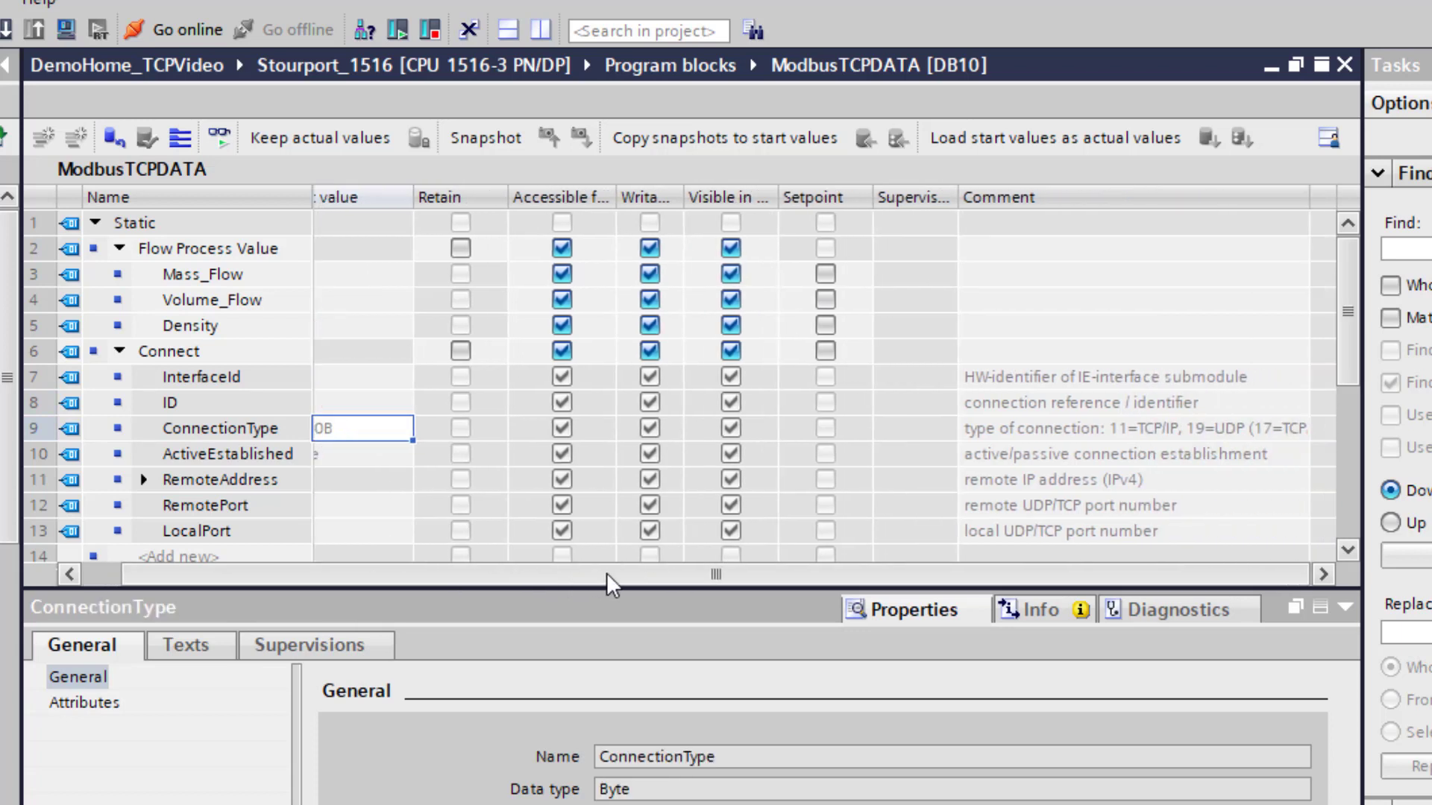
mouse_move(1125, 447)
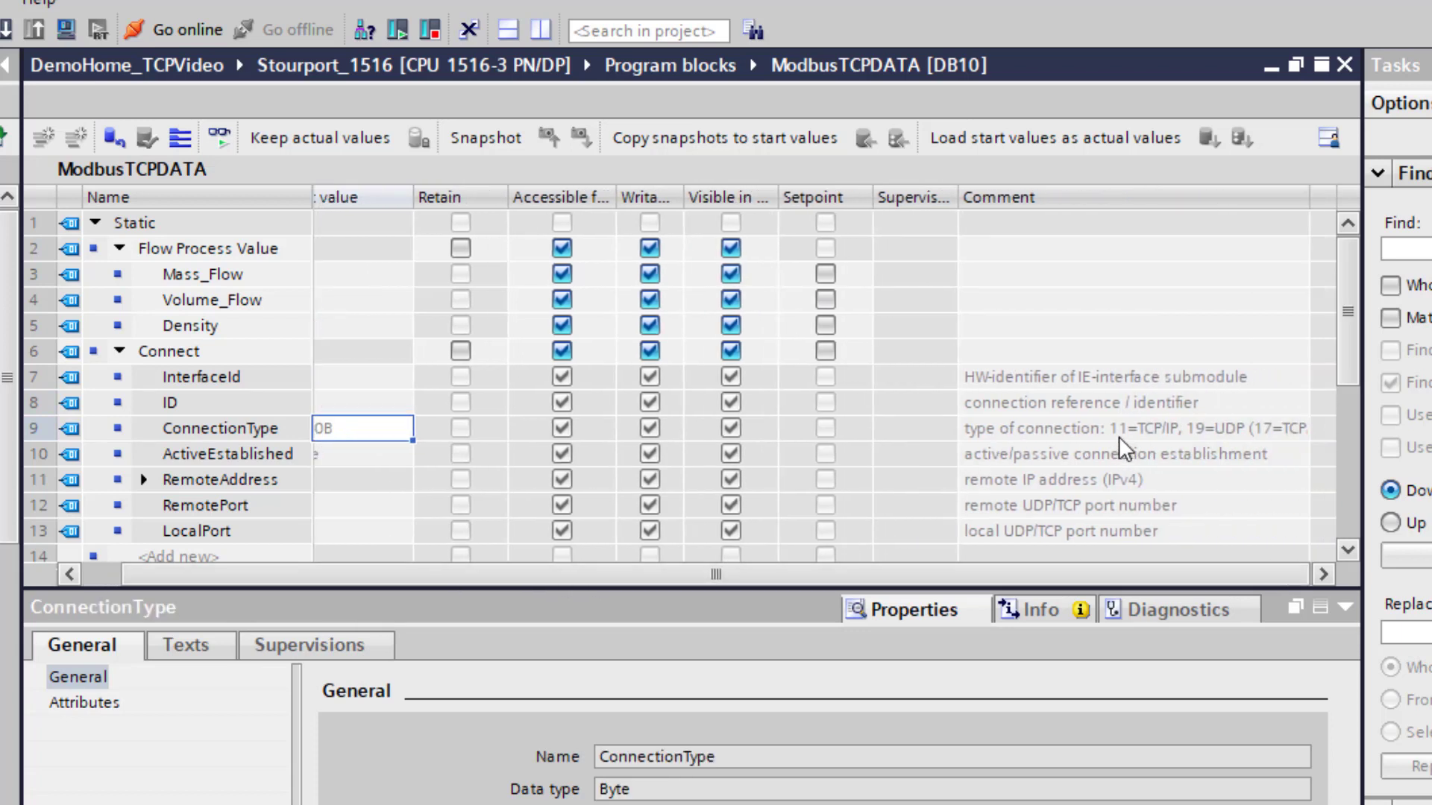
mouse_move(1130, 589)
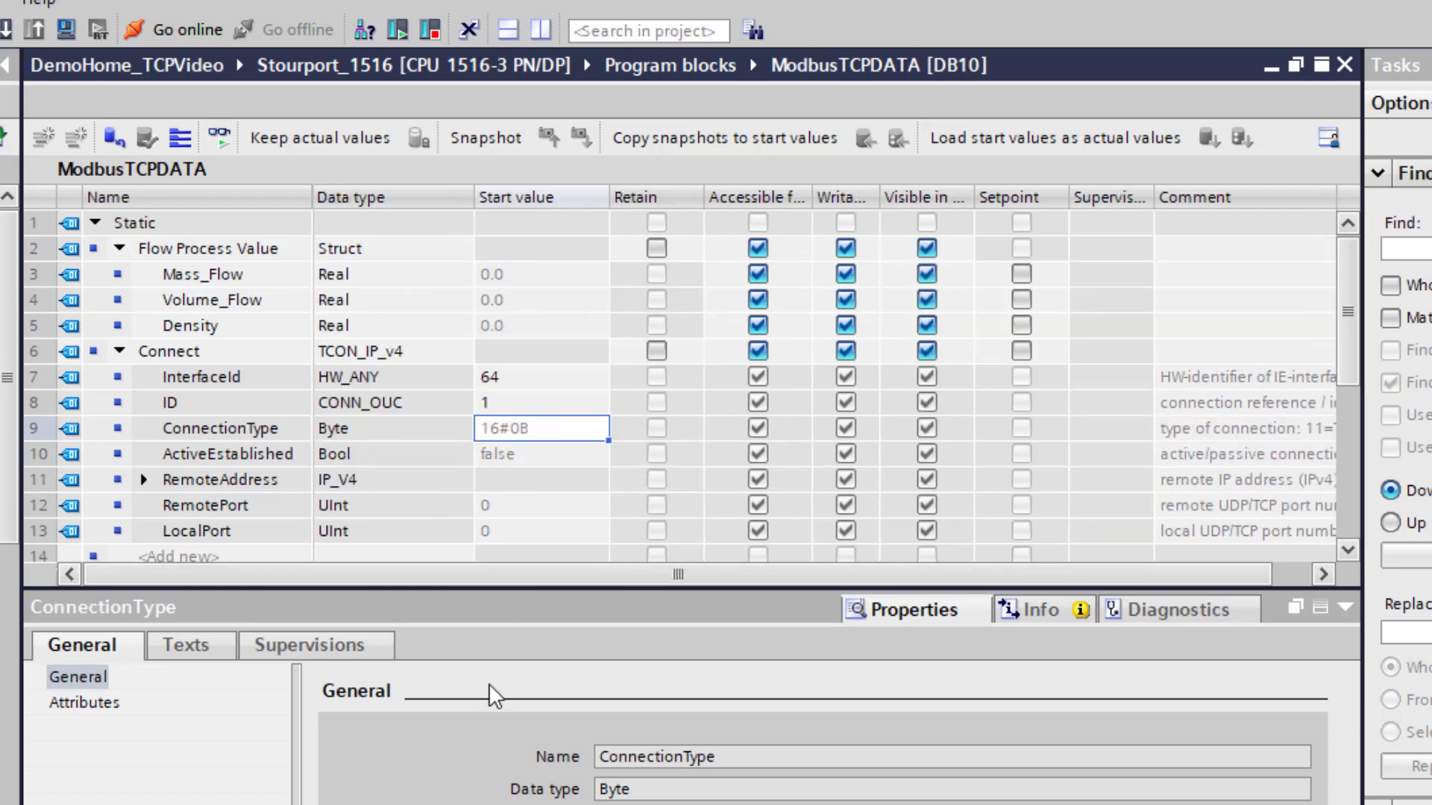
click(541, 454)
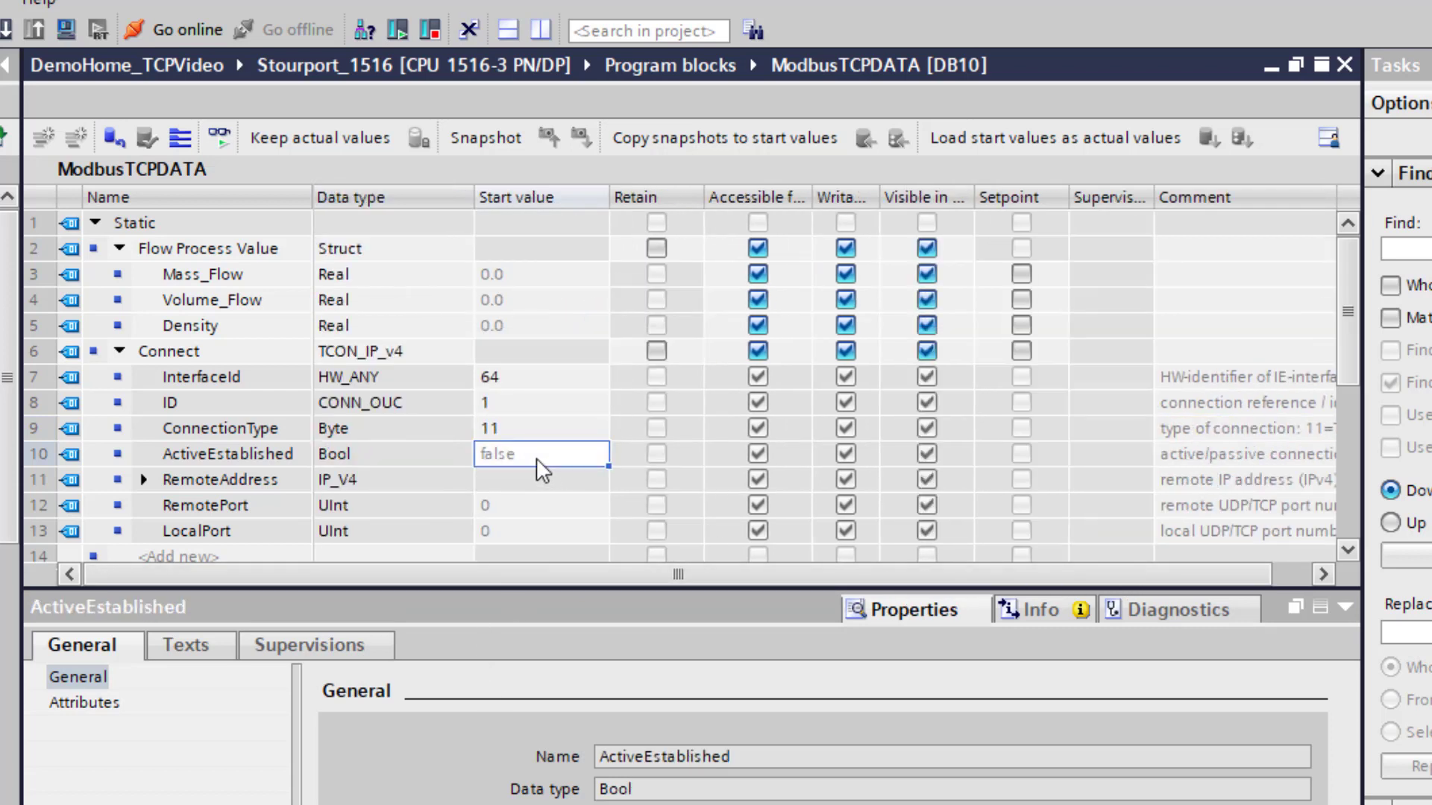
mouse_move(488, 484)
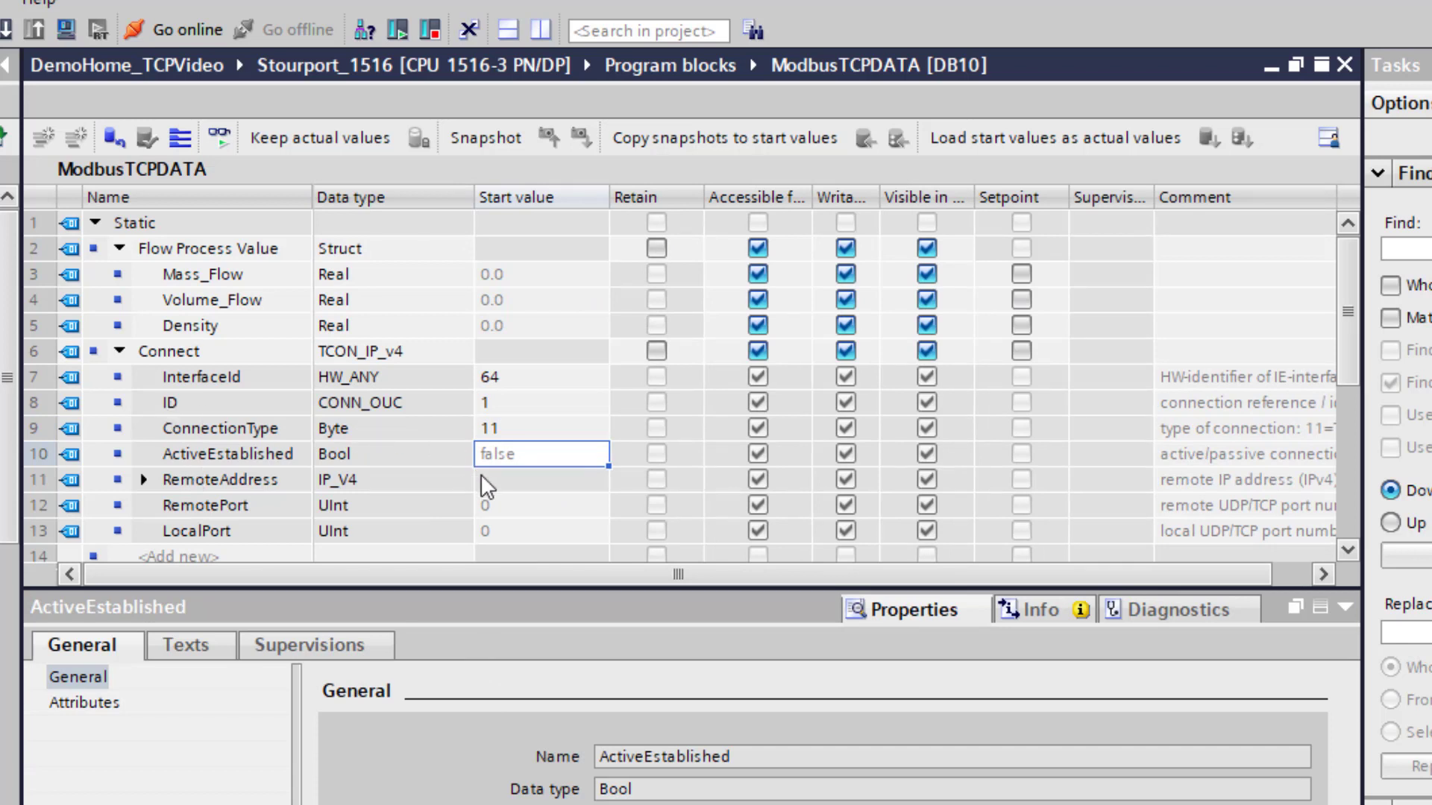
mouse_move(475, 480)
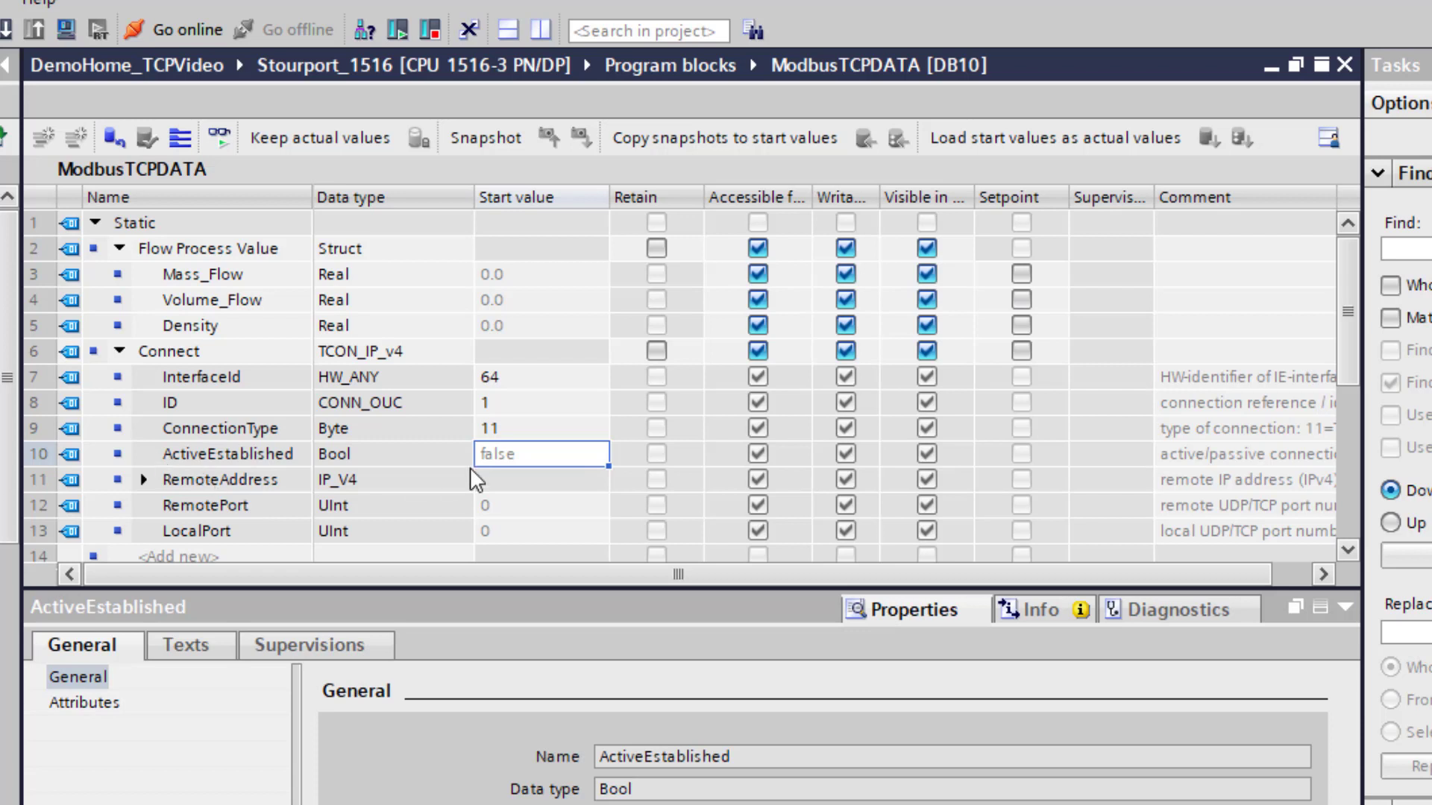
mouse_move(591, 459)
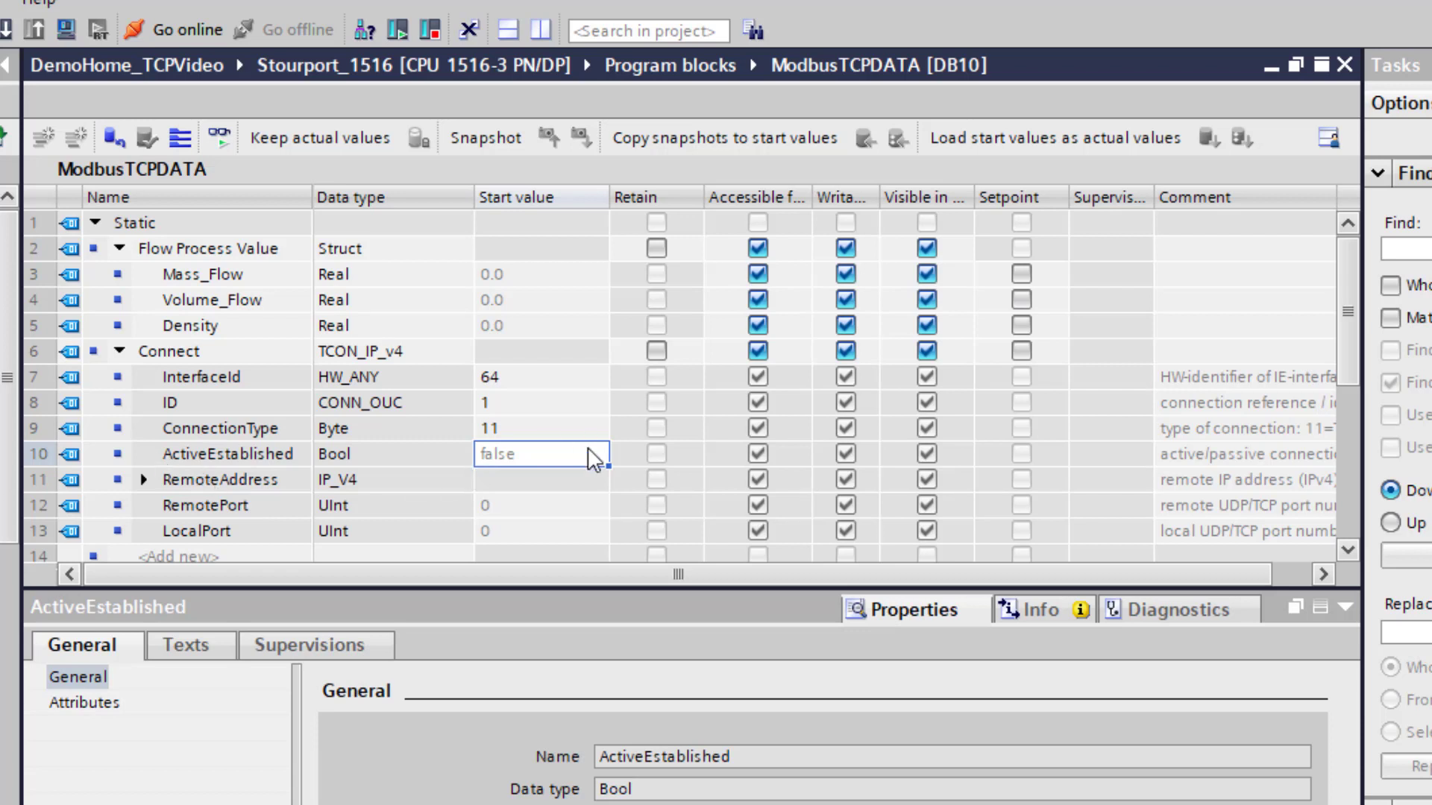
text(true)
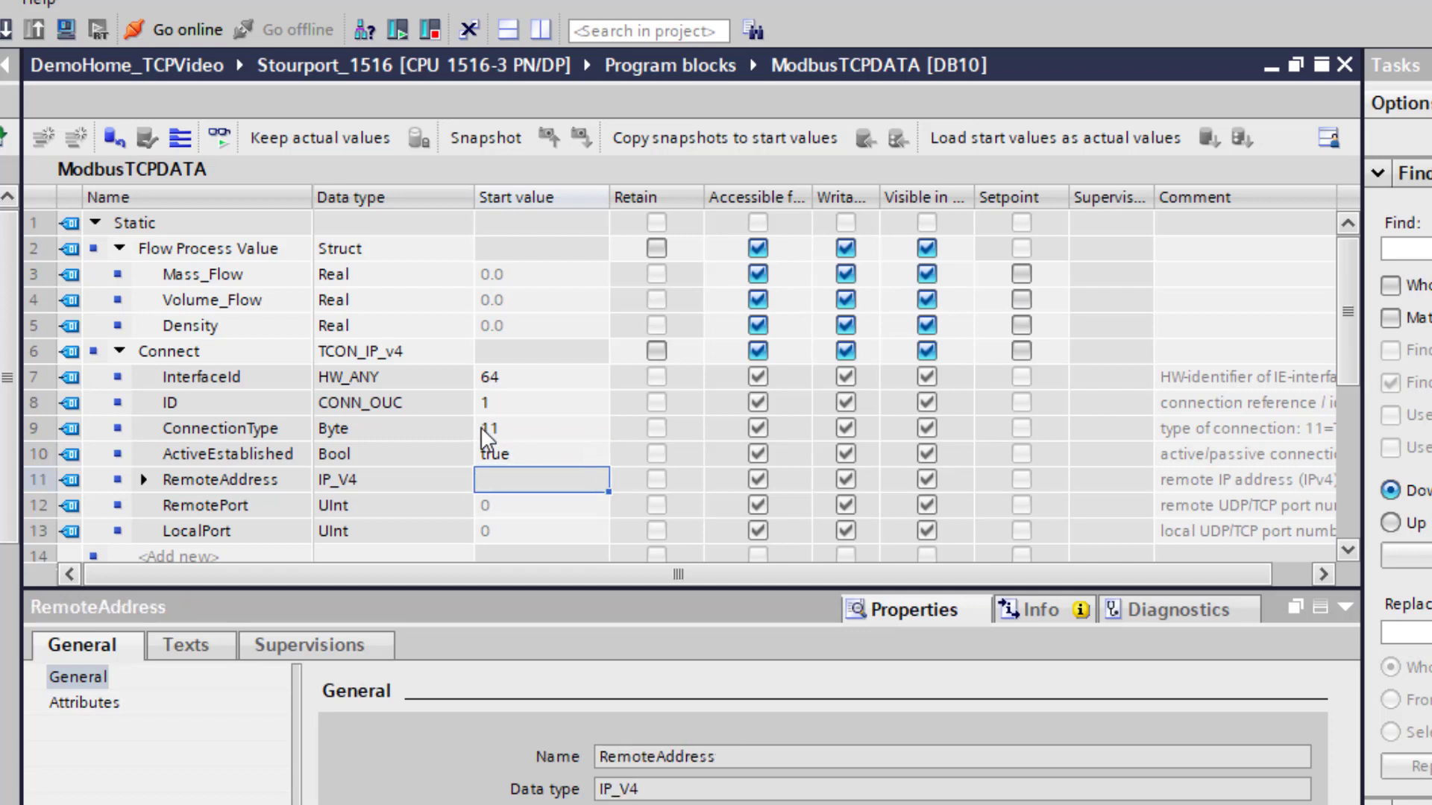
Set the Connect RemoteAddress to 192.168.1.130 and RemotePort to 502
scroll(down, 3)
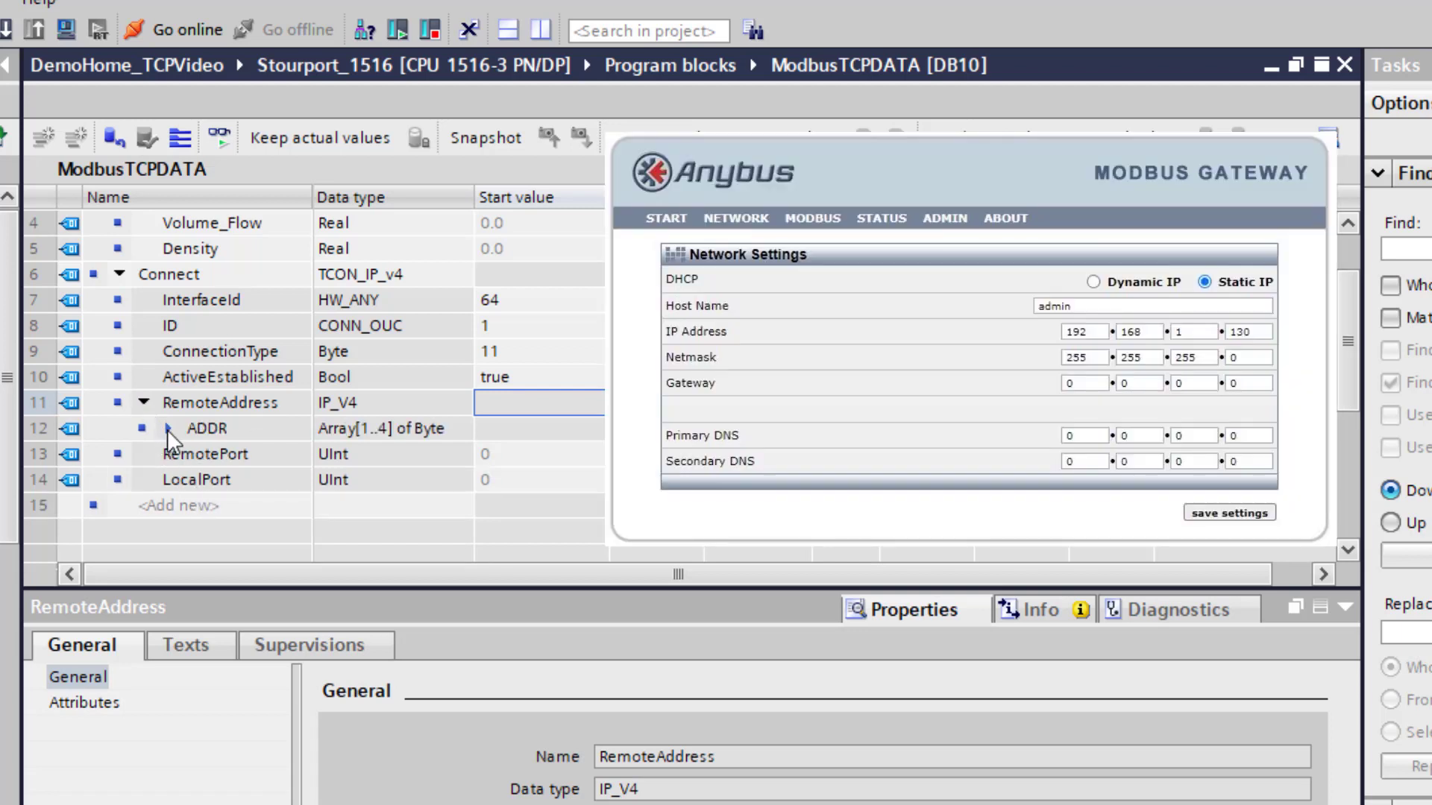
click(168, 428)
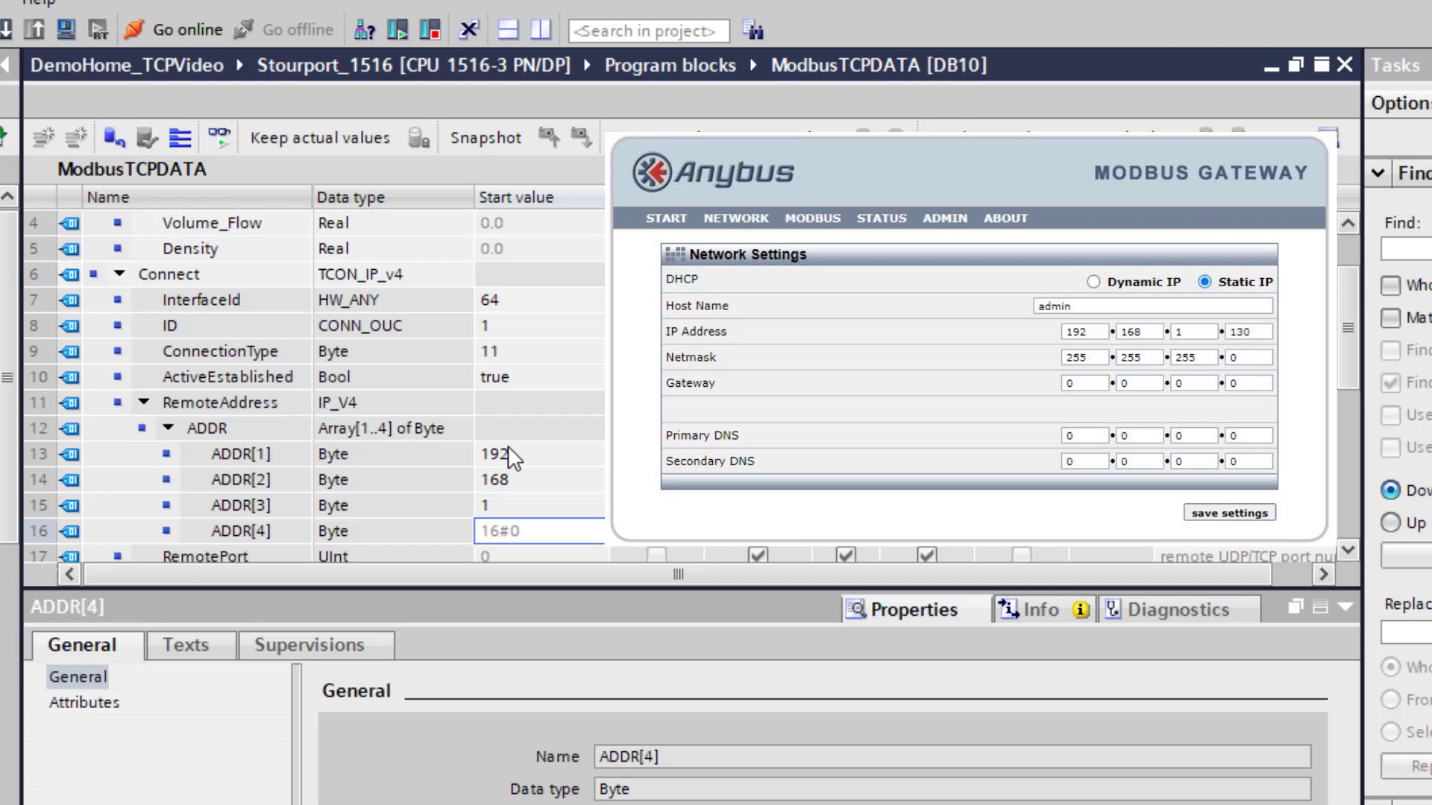
text(130)
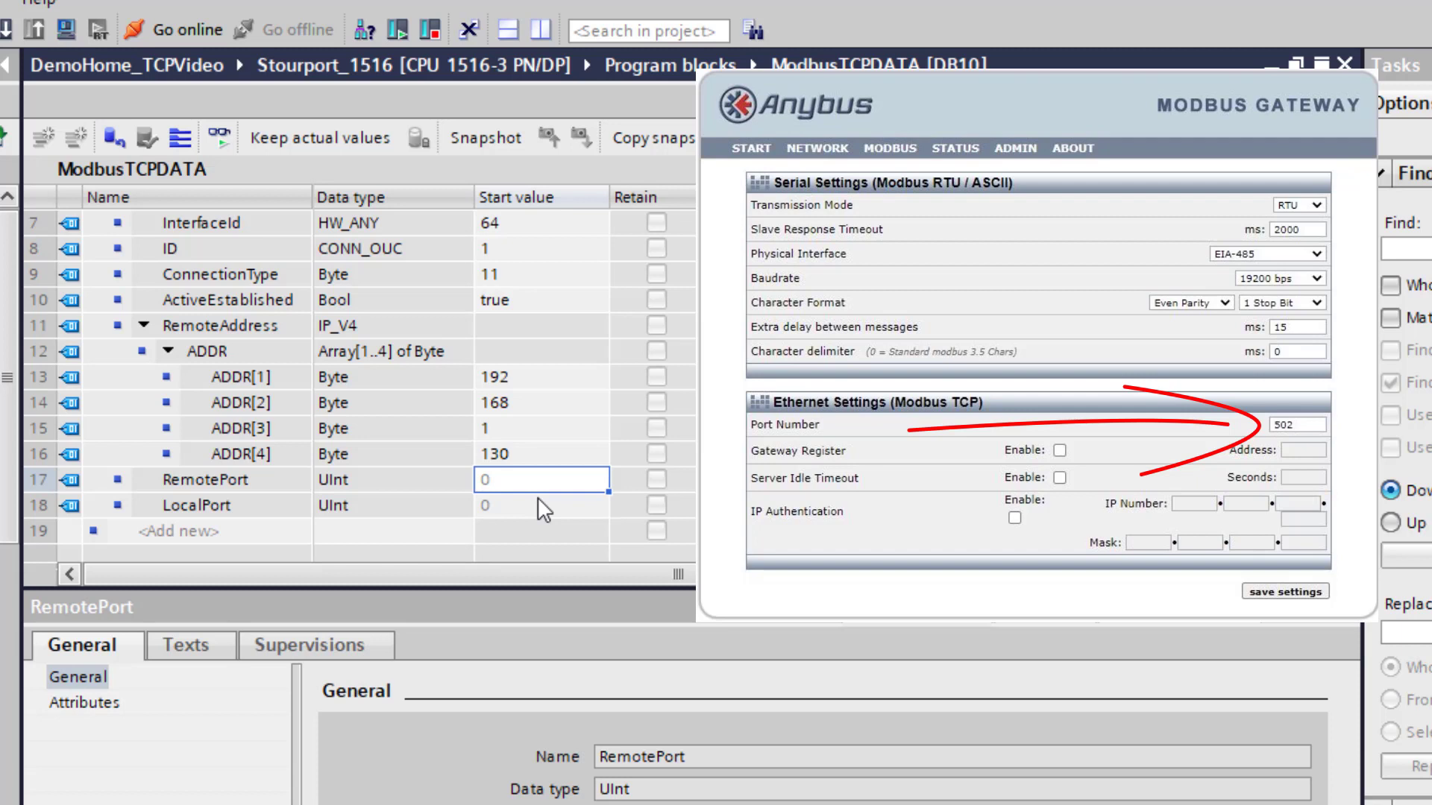
text(502)
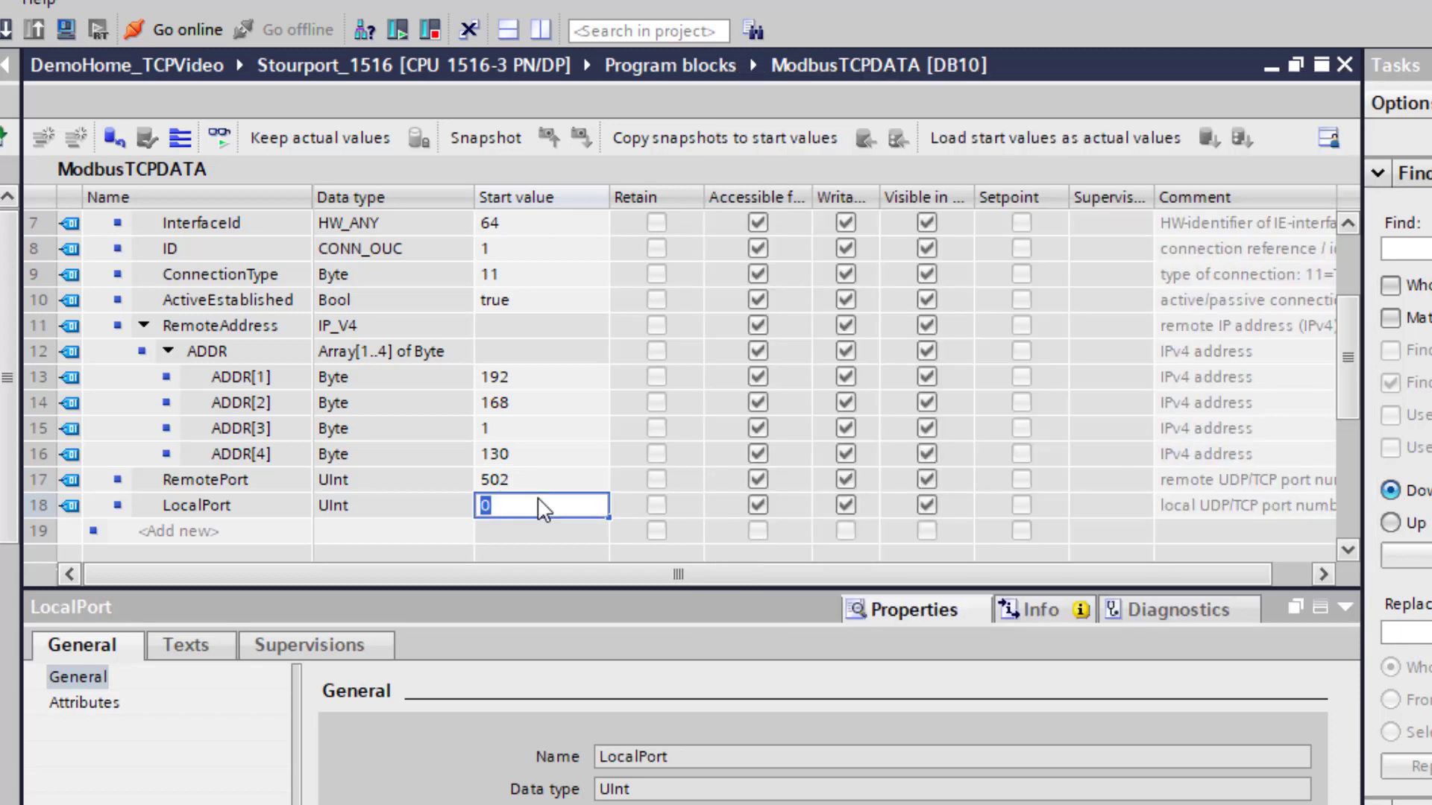
Accept LocalPort 0 in the Connect settings
key(Return)
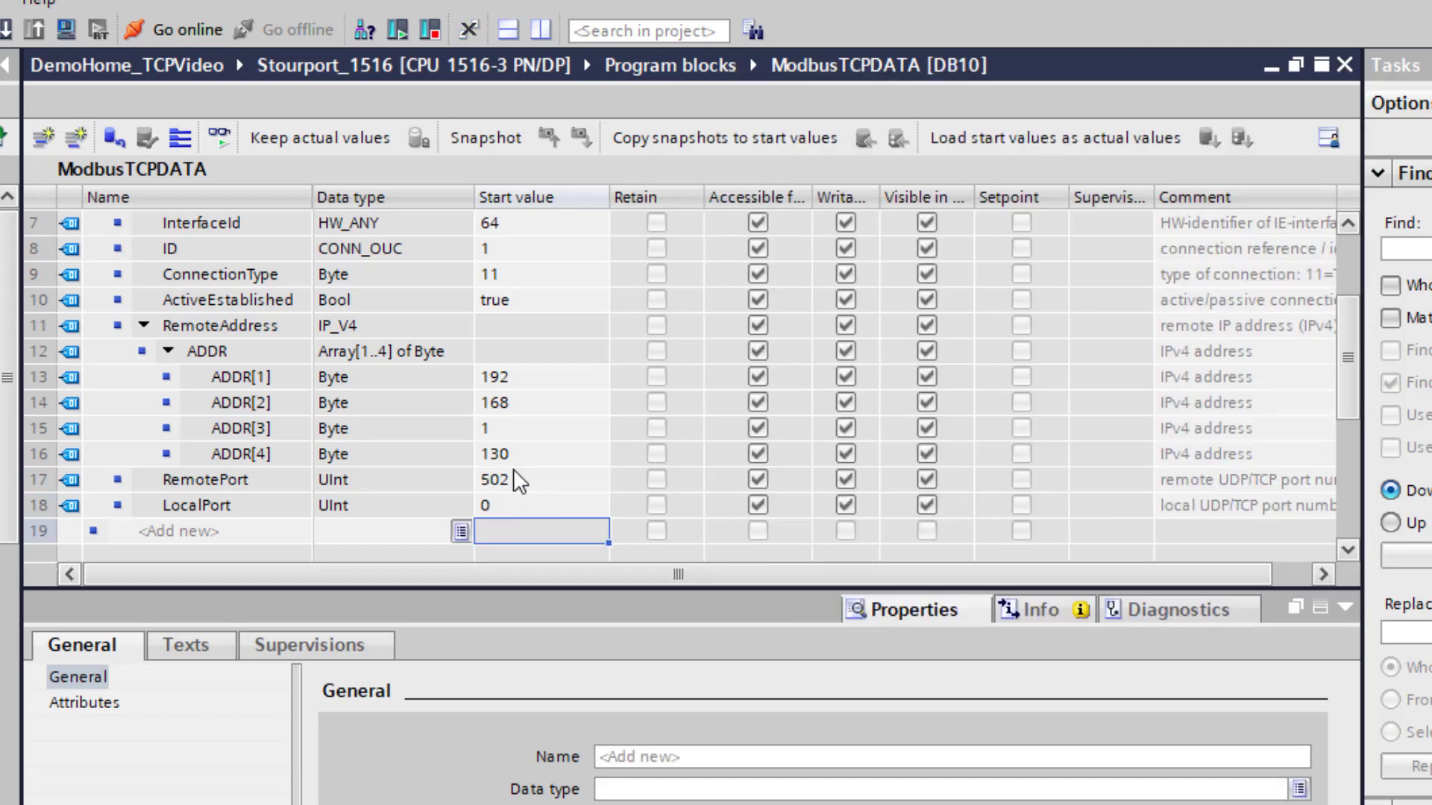
mouse_move(497, 529)
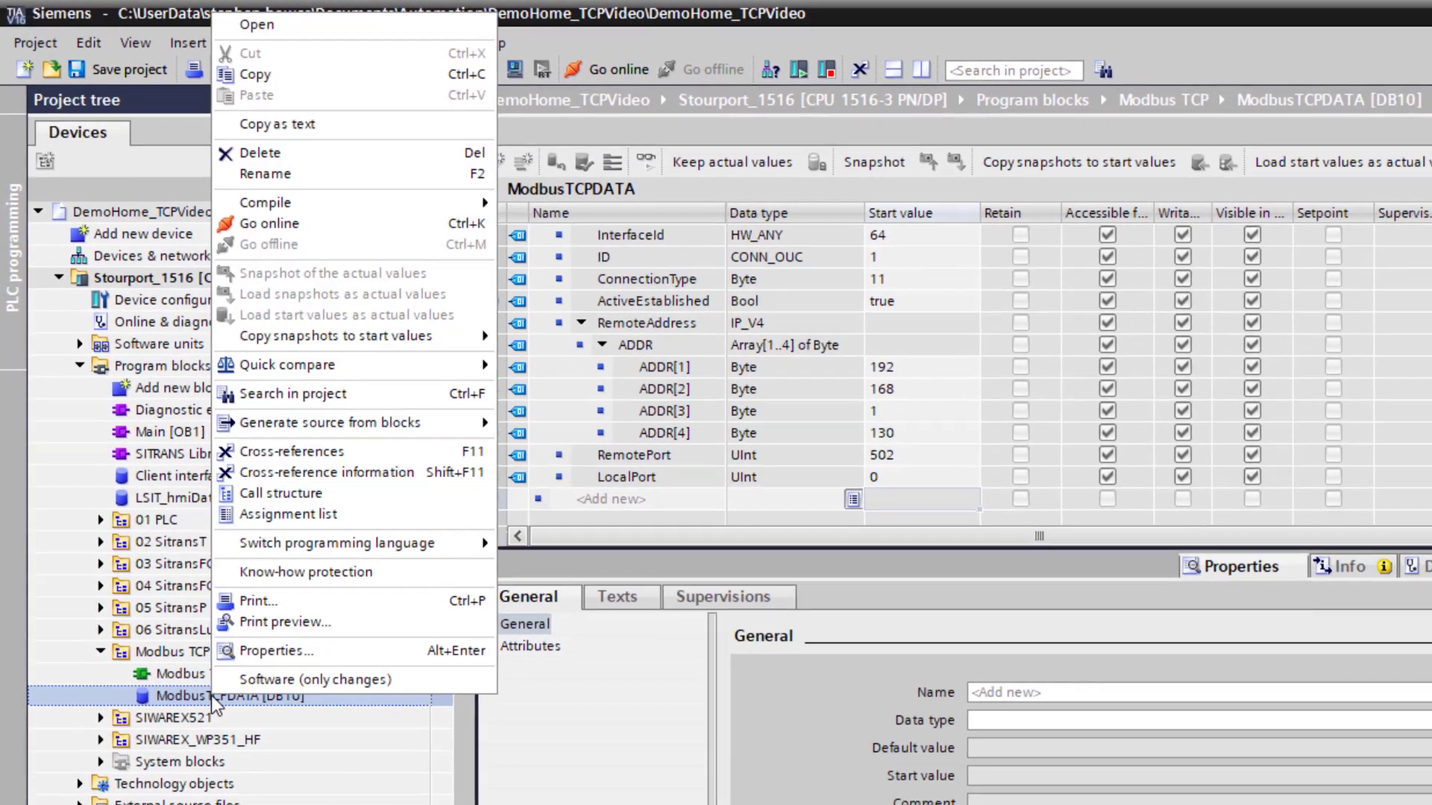
Uncheck Optimized block access in ModbusTCPDATA [DB10] properties, confirming the warning
click(276, 650)
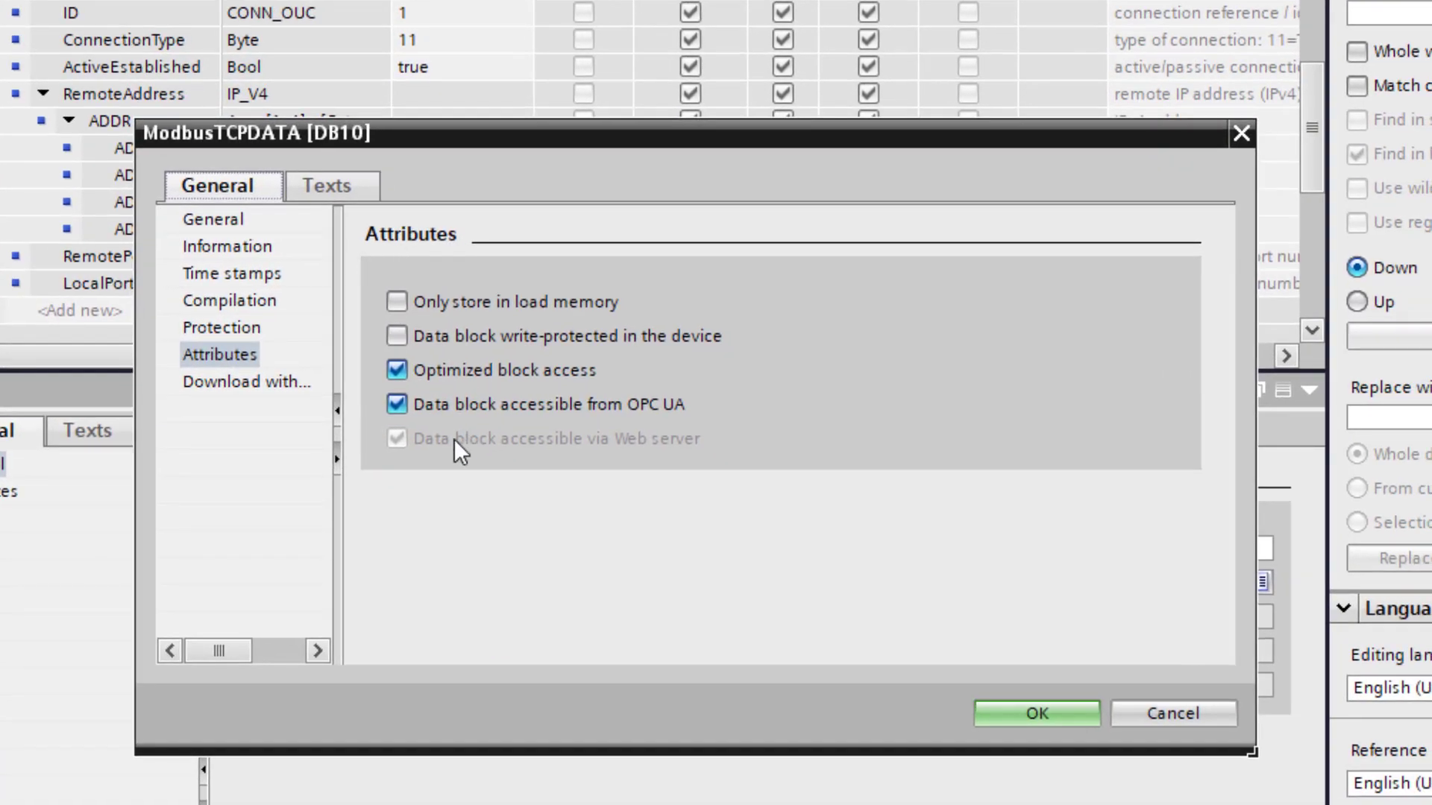
click(396, 369)
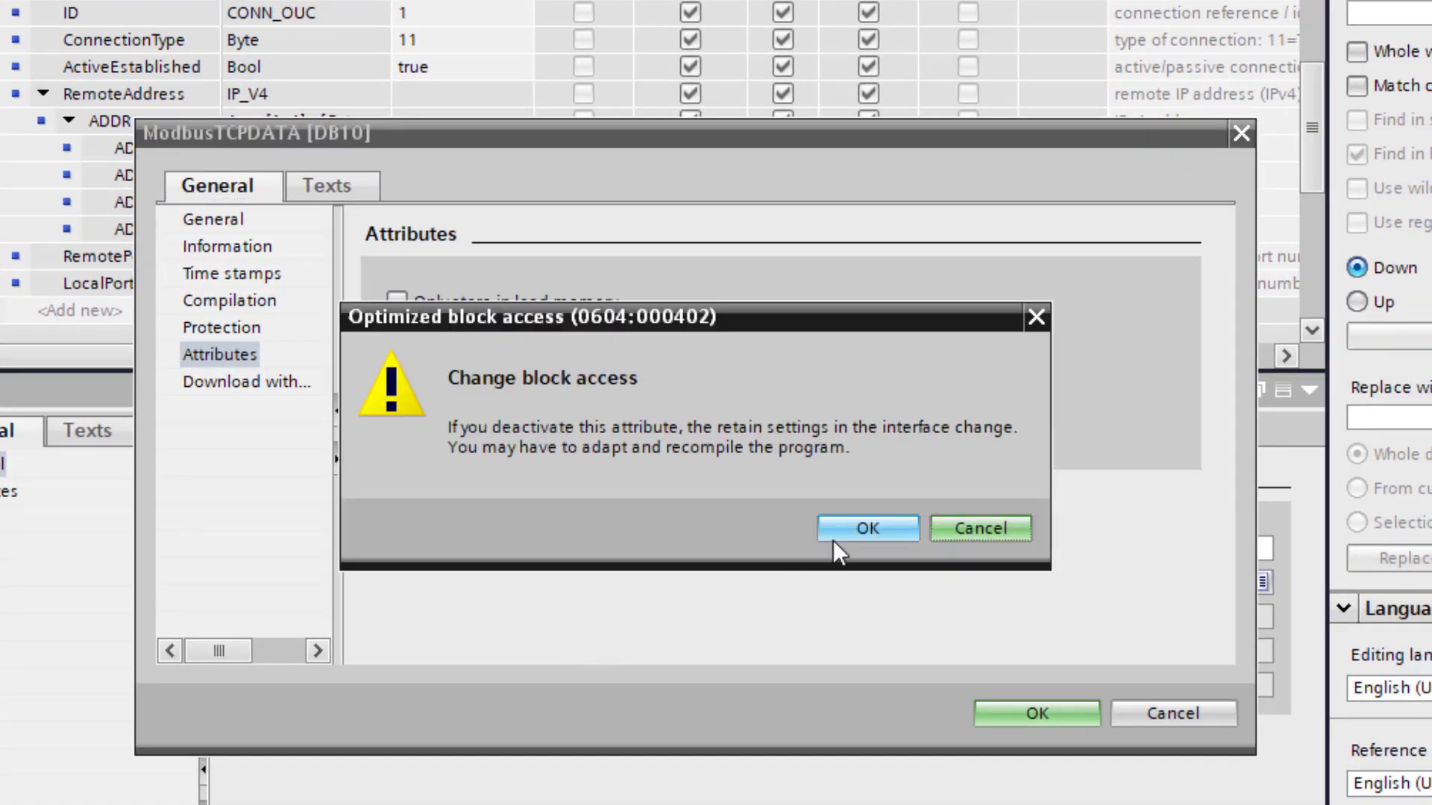
click(866, 528)
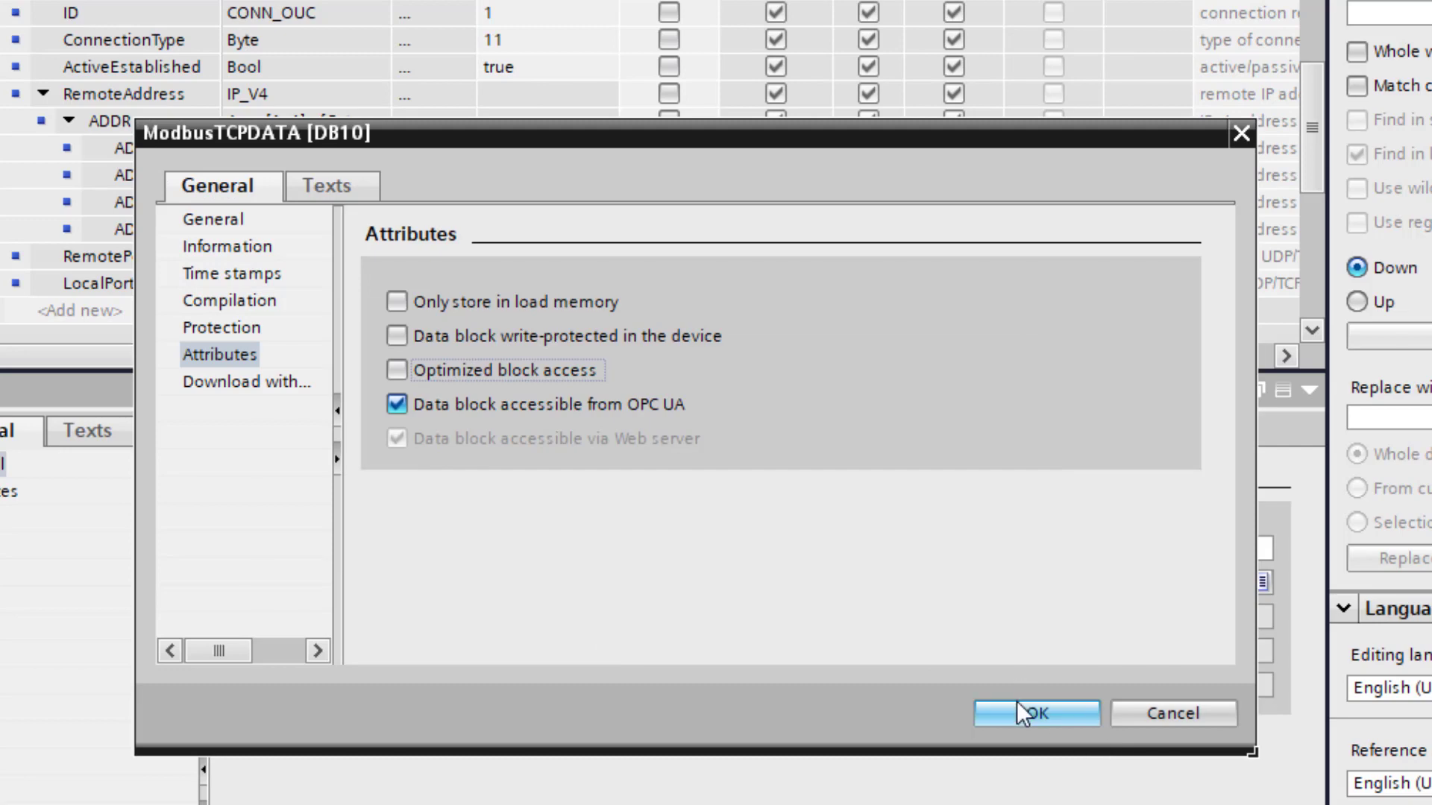
click(1036, 713)
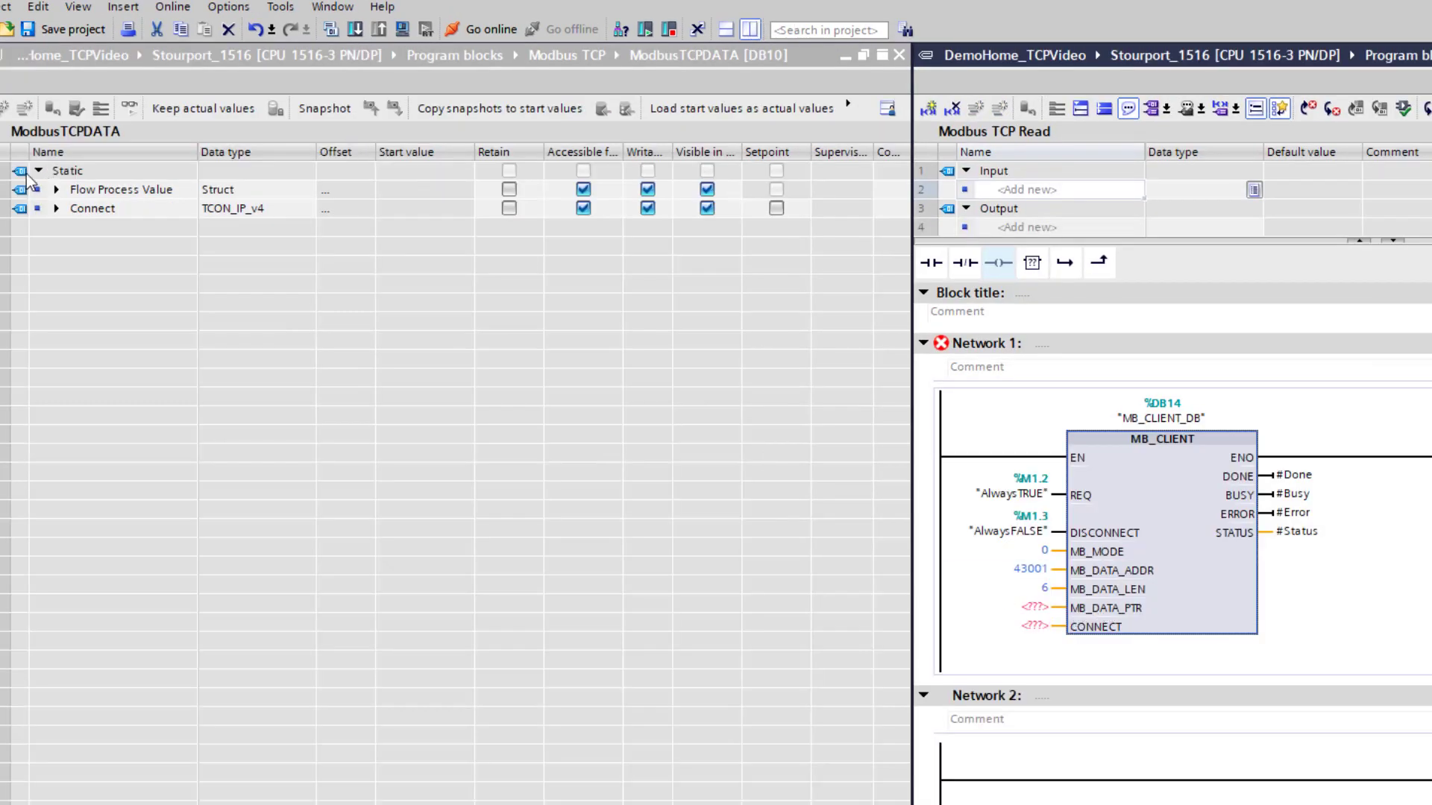
Wire Flow Process Value to MB_DATA_PTR and Connect to CONNECT, then close the DB editor
click(119, 189)
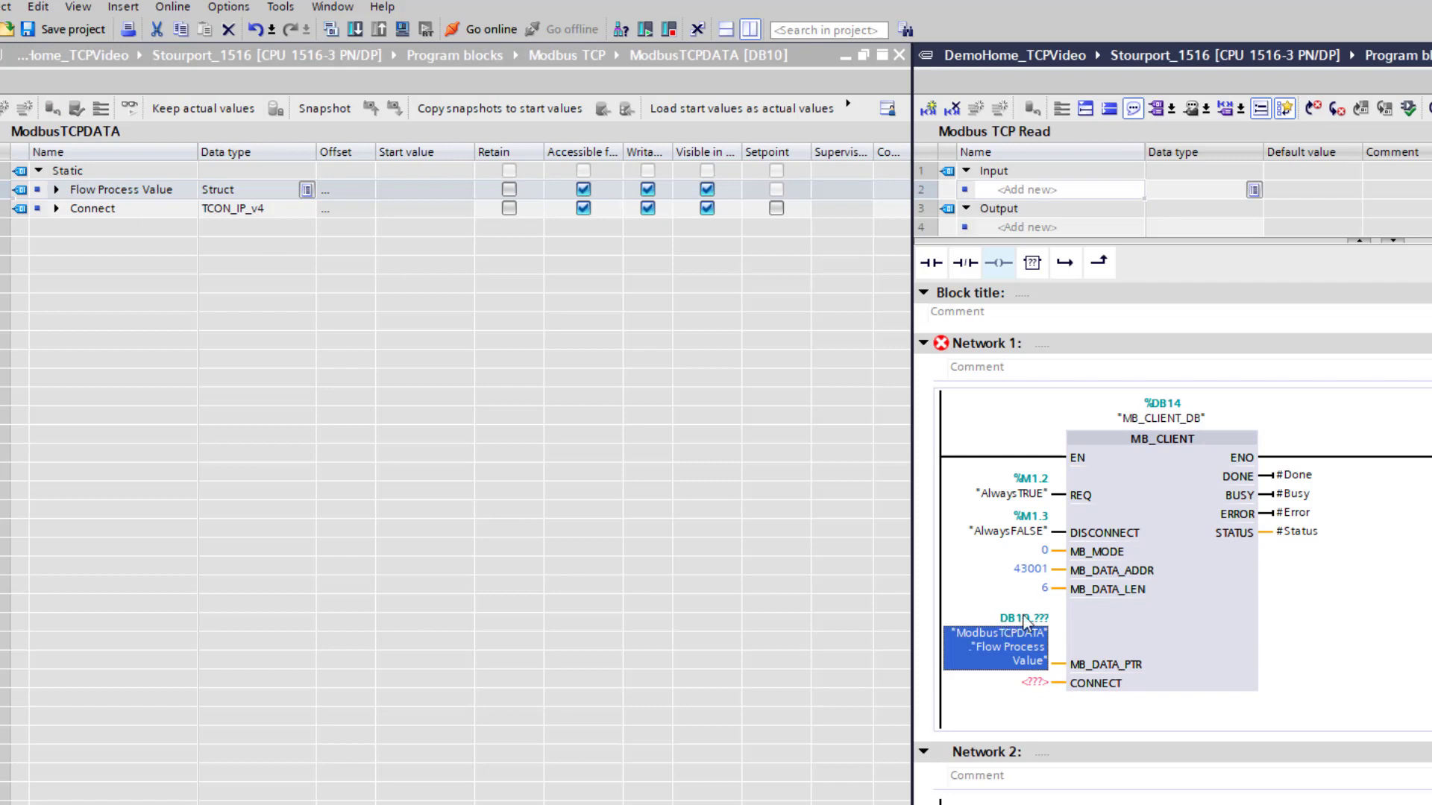
mouse_move(1032, 627)
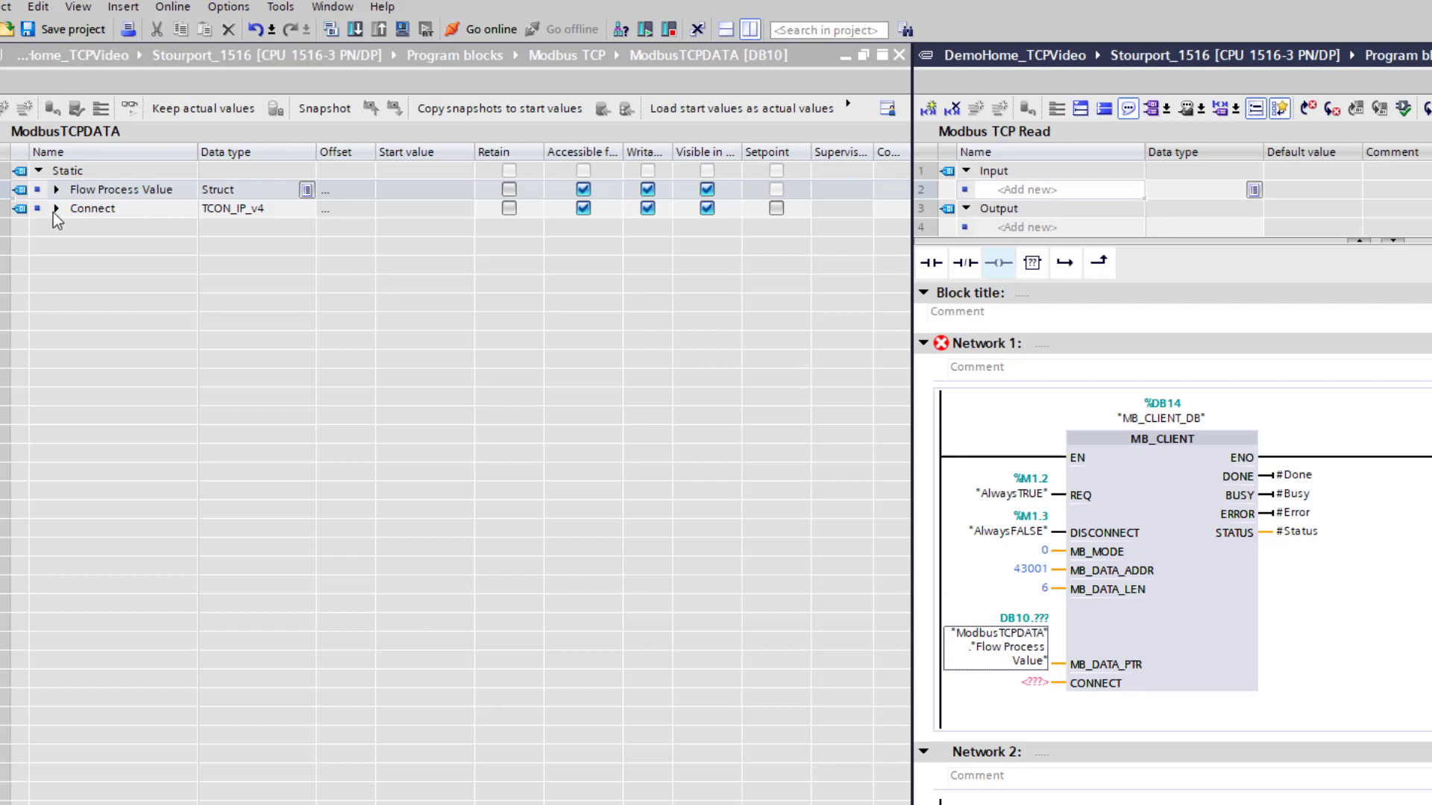
click(121, 189)
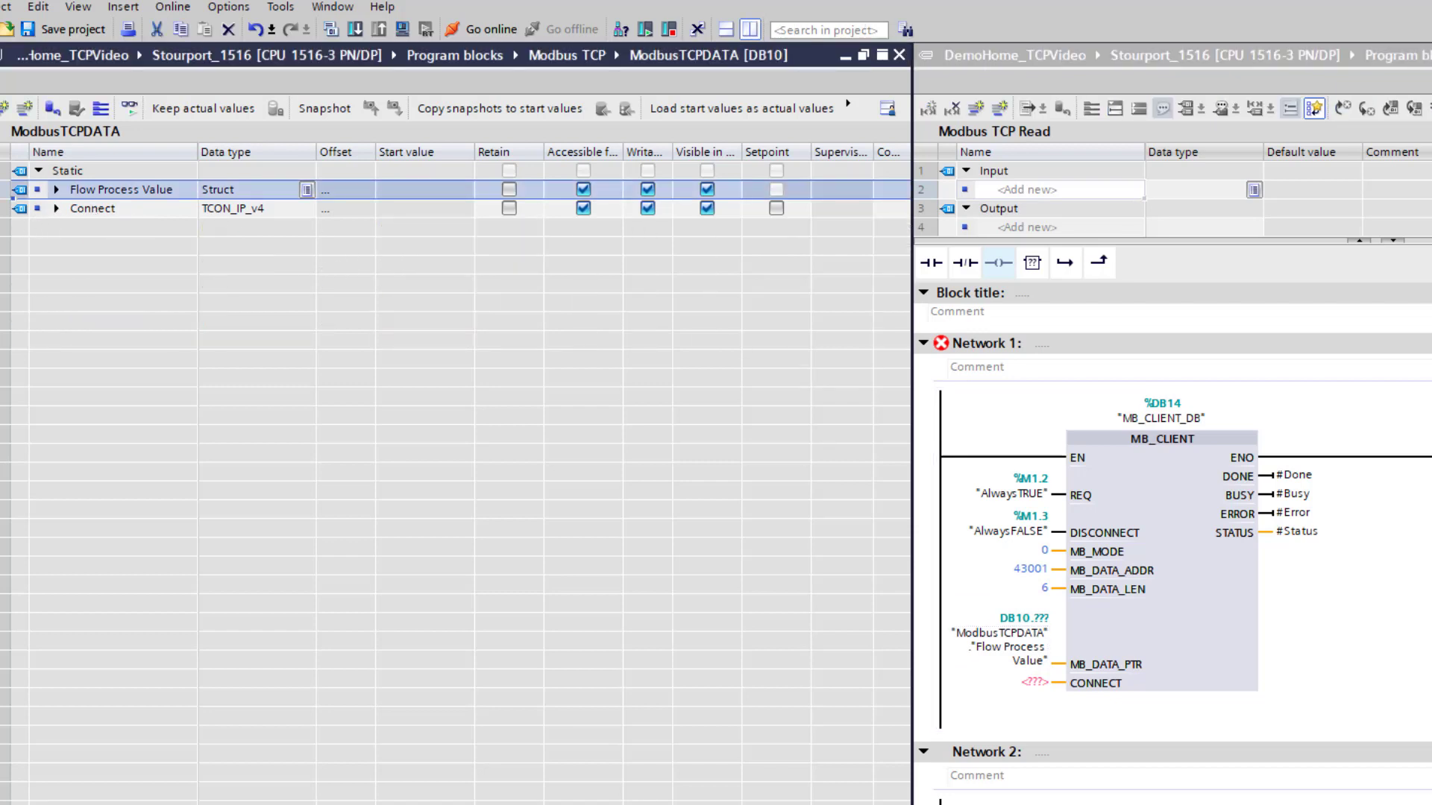
click(93, 208)
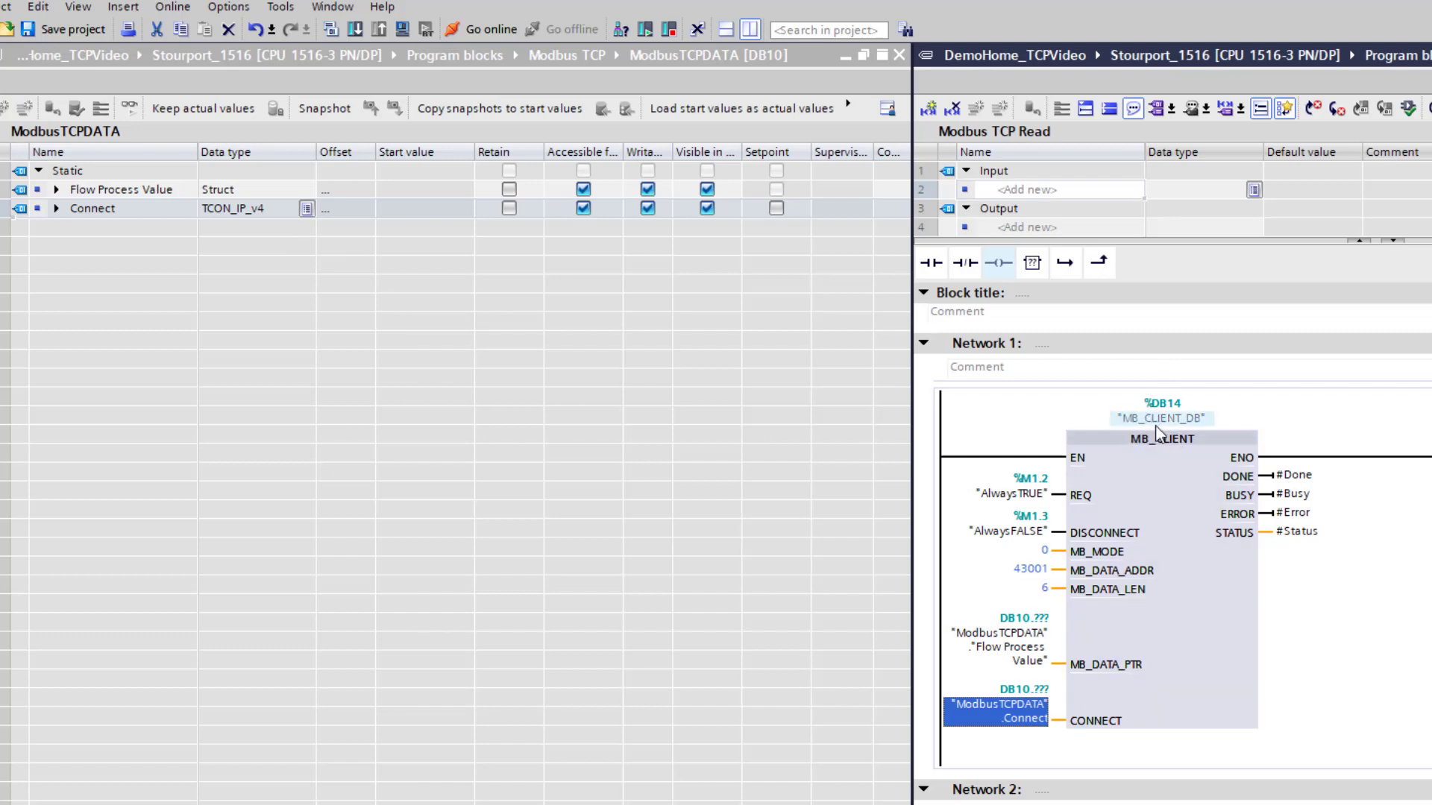
mouse_move(1159, 438)
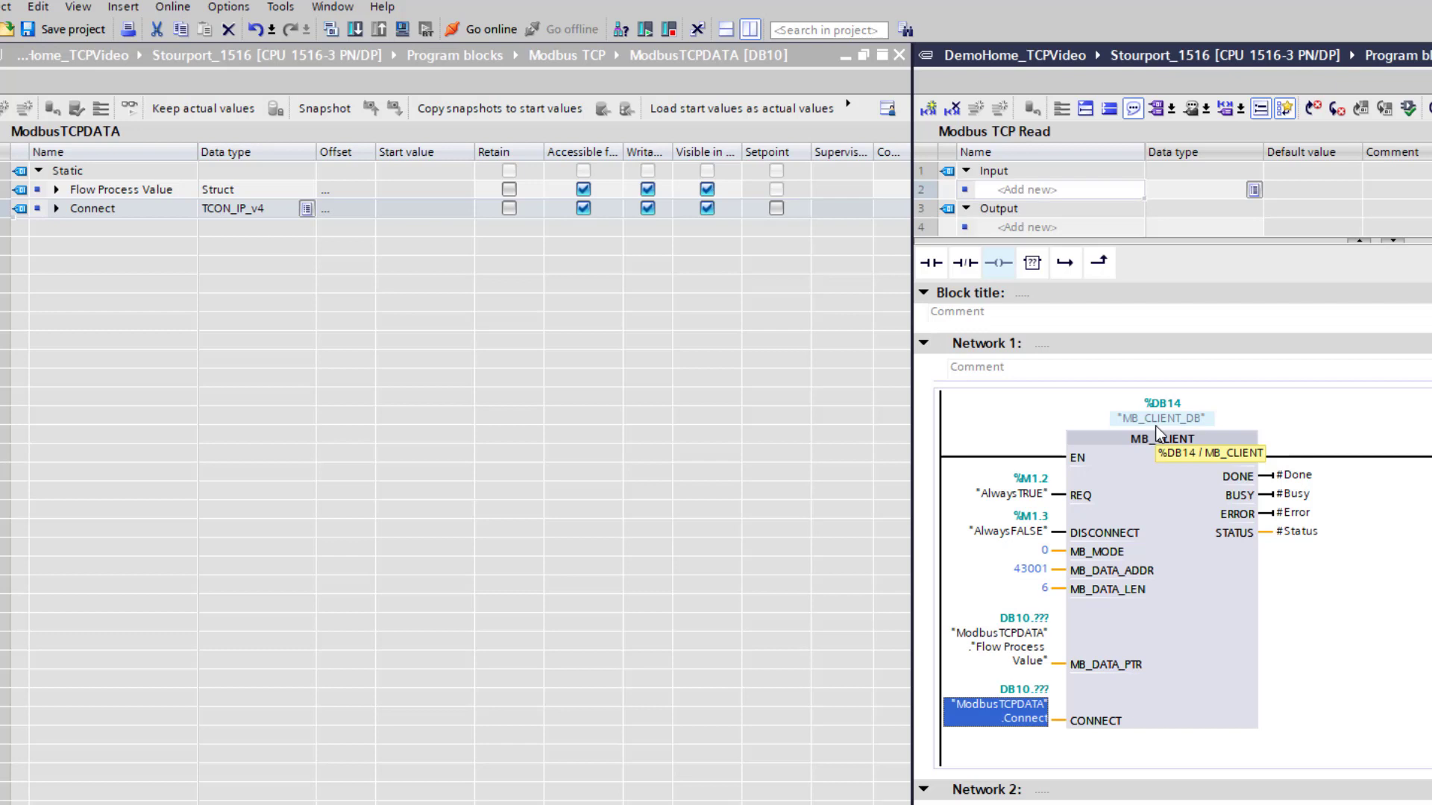
mouse_move(1172, 495)
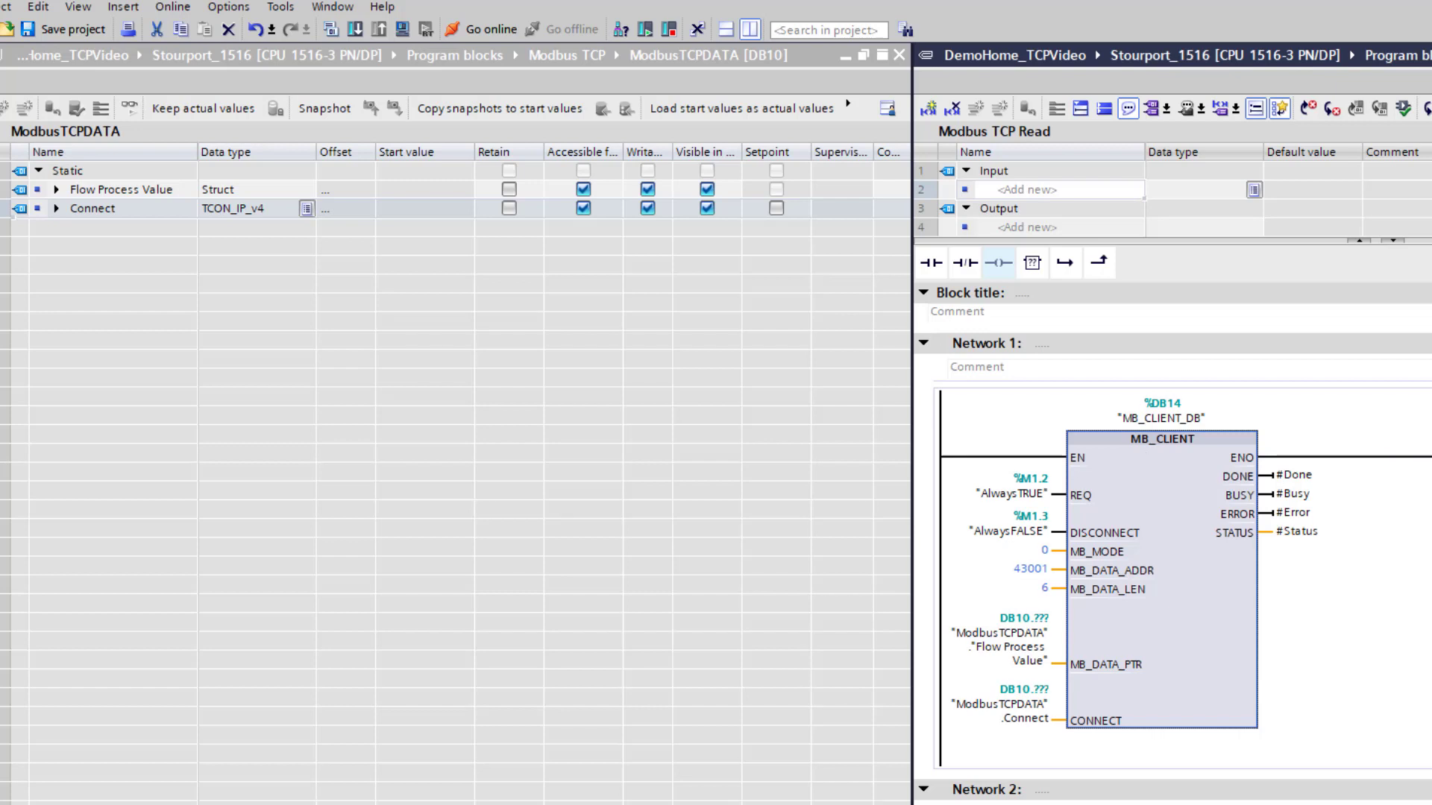
mouse_move(1190, 412)
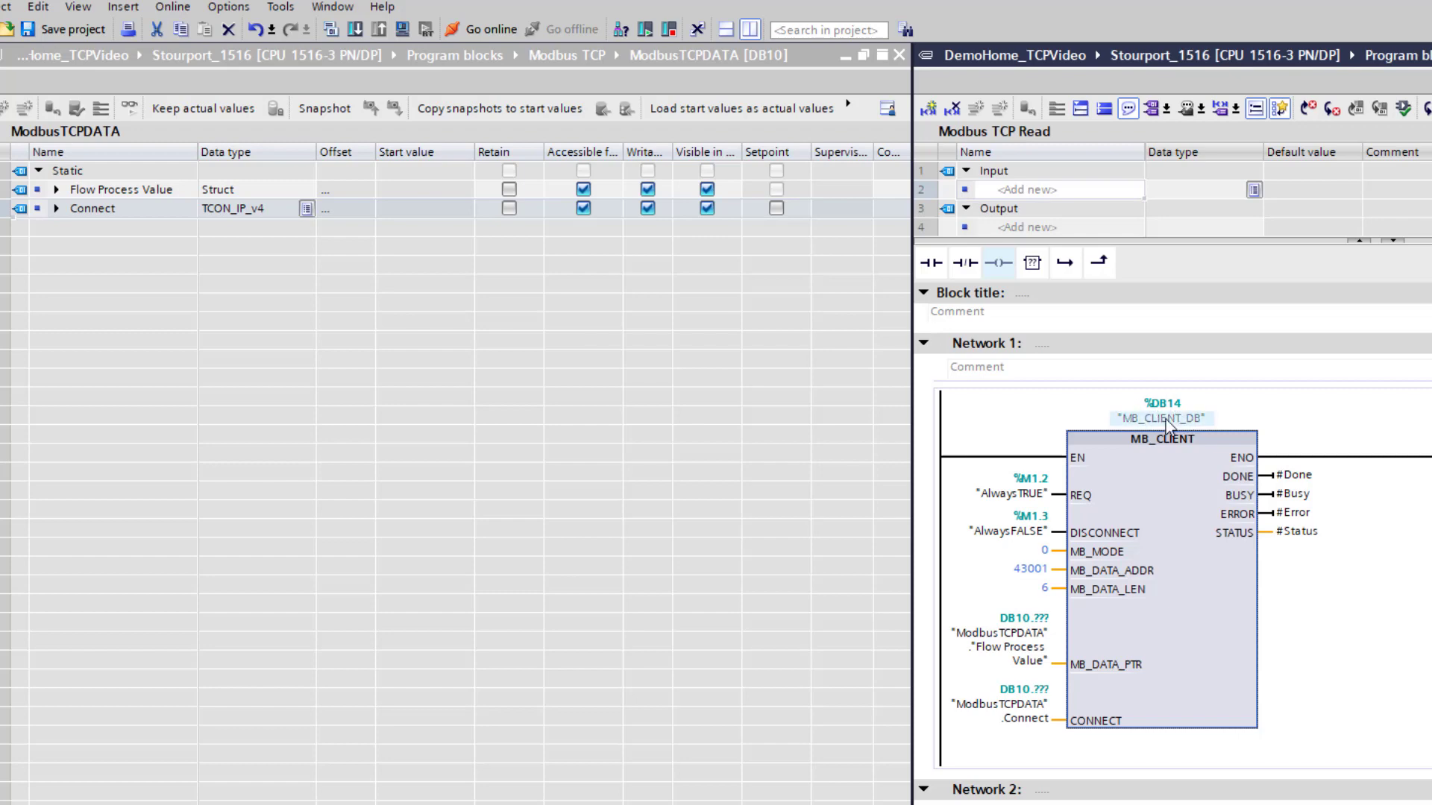
click(752, 29)
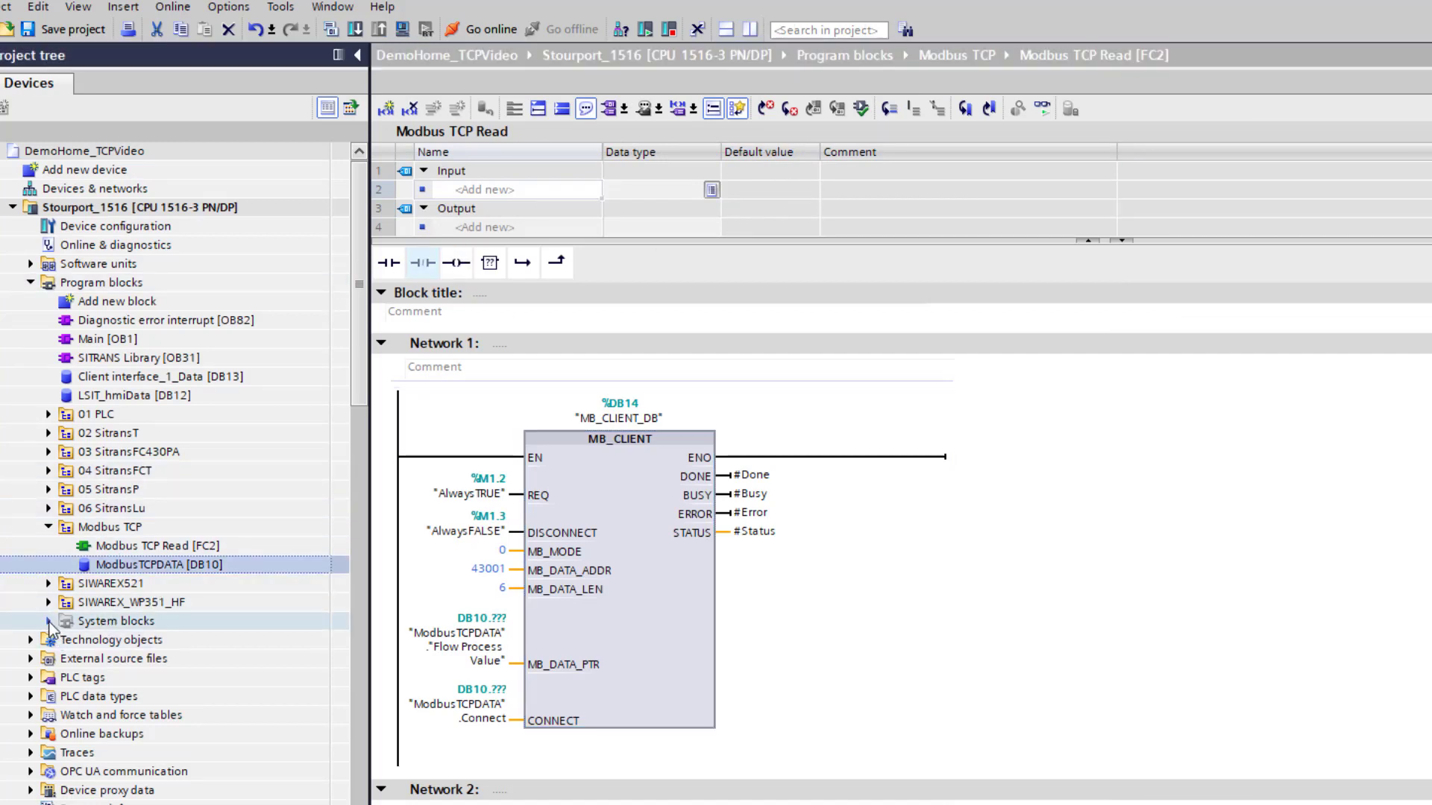
Open MB_CLIENT_DB [DB14] from Program resources and select the MB_Unit_ID row (value 3)
click(50, 620)
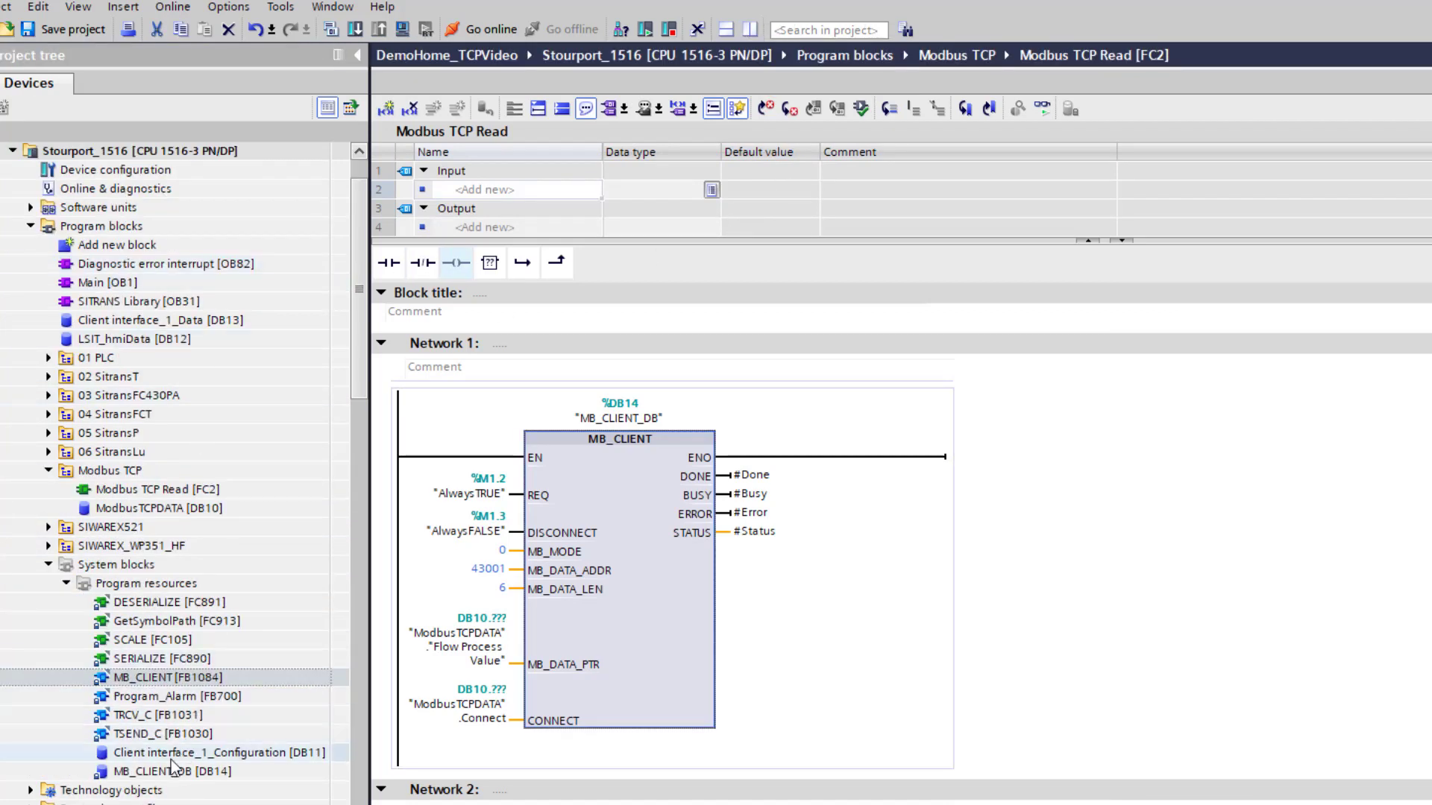
click(173, 771)
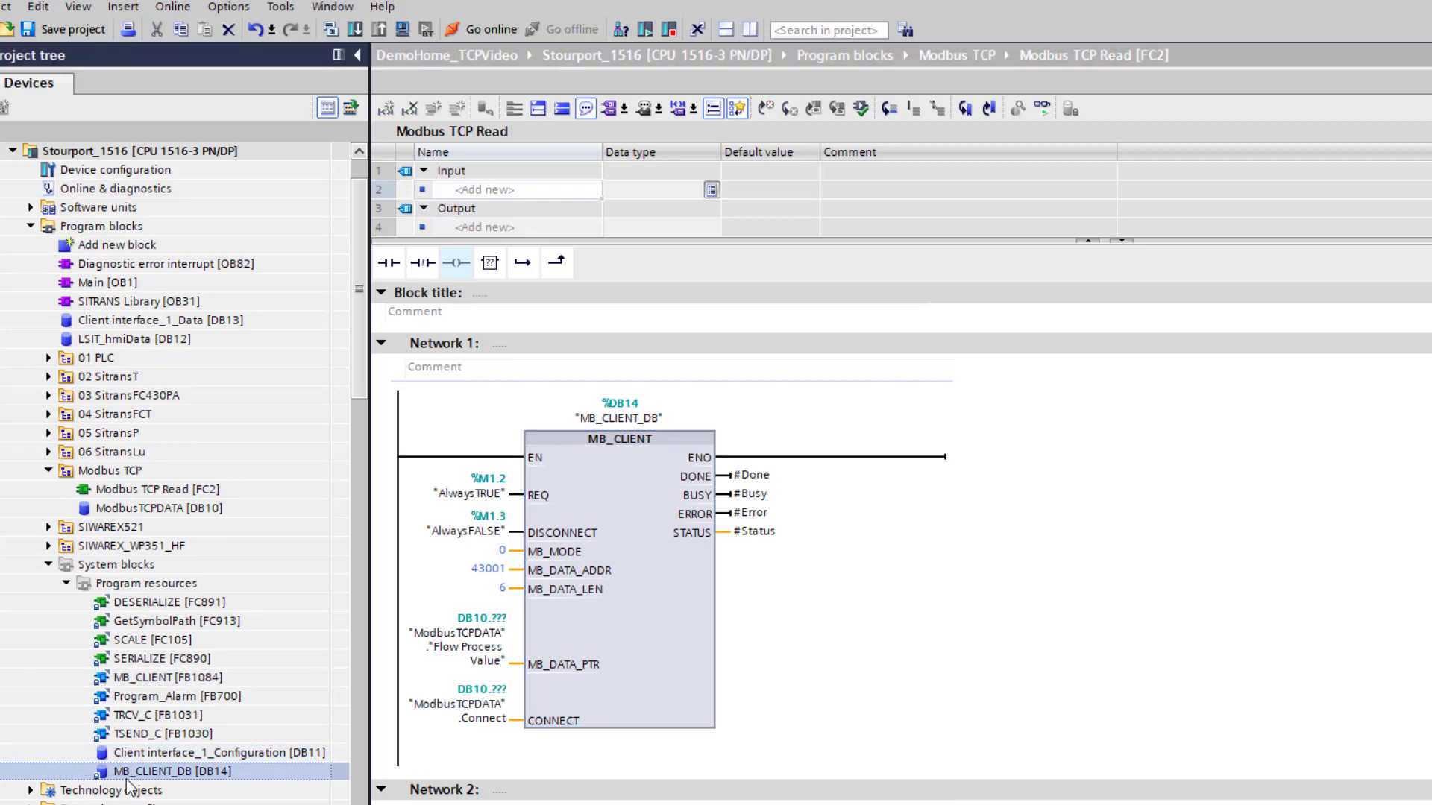
double_click(152, 771)
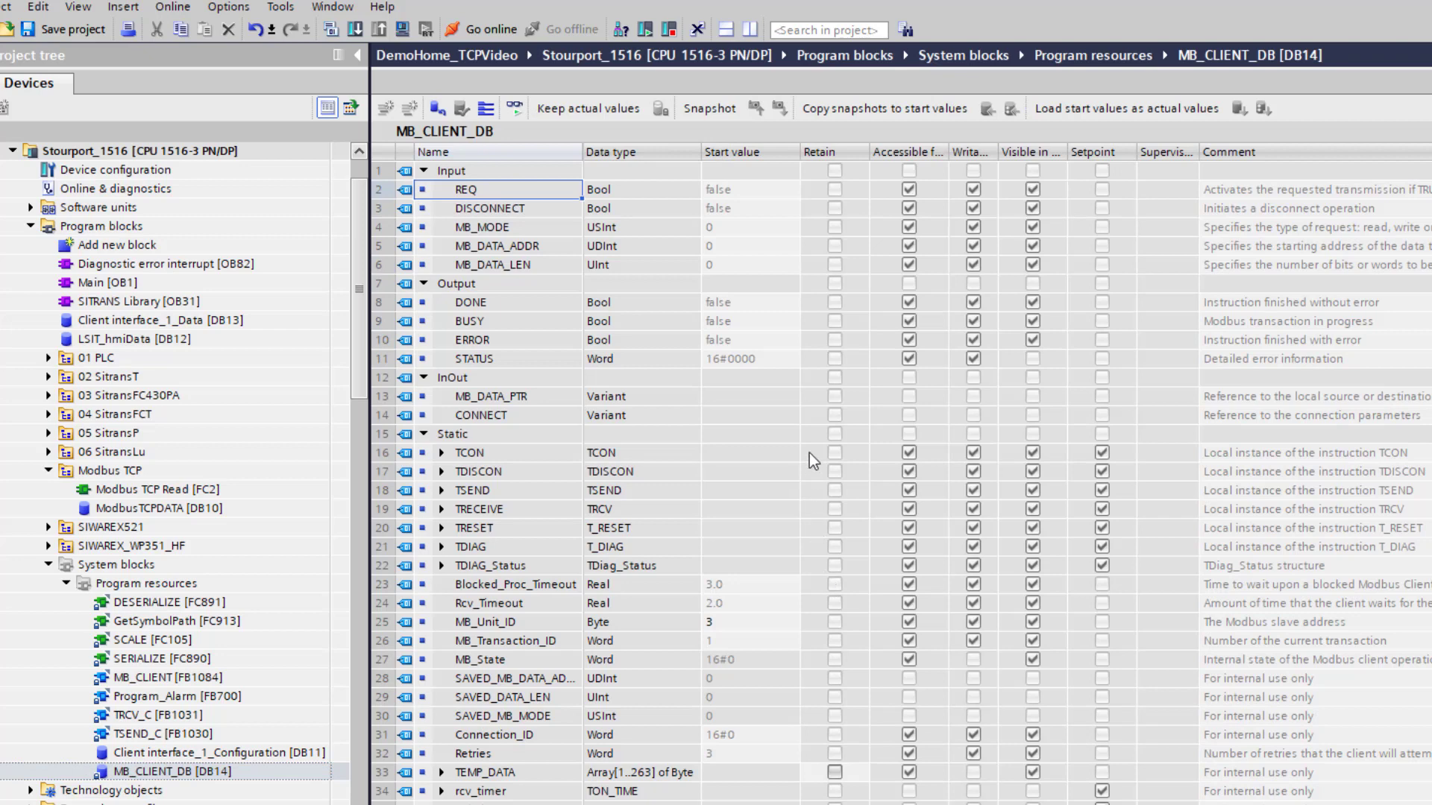
scroll(down, 3)
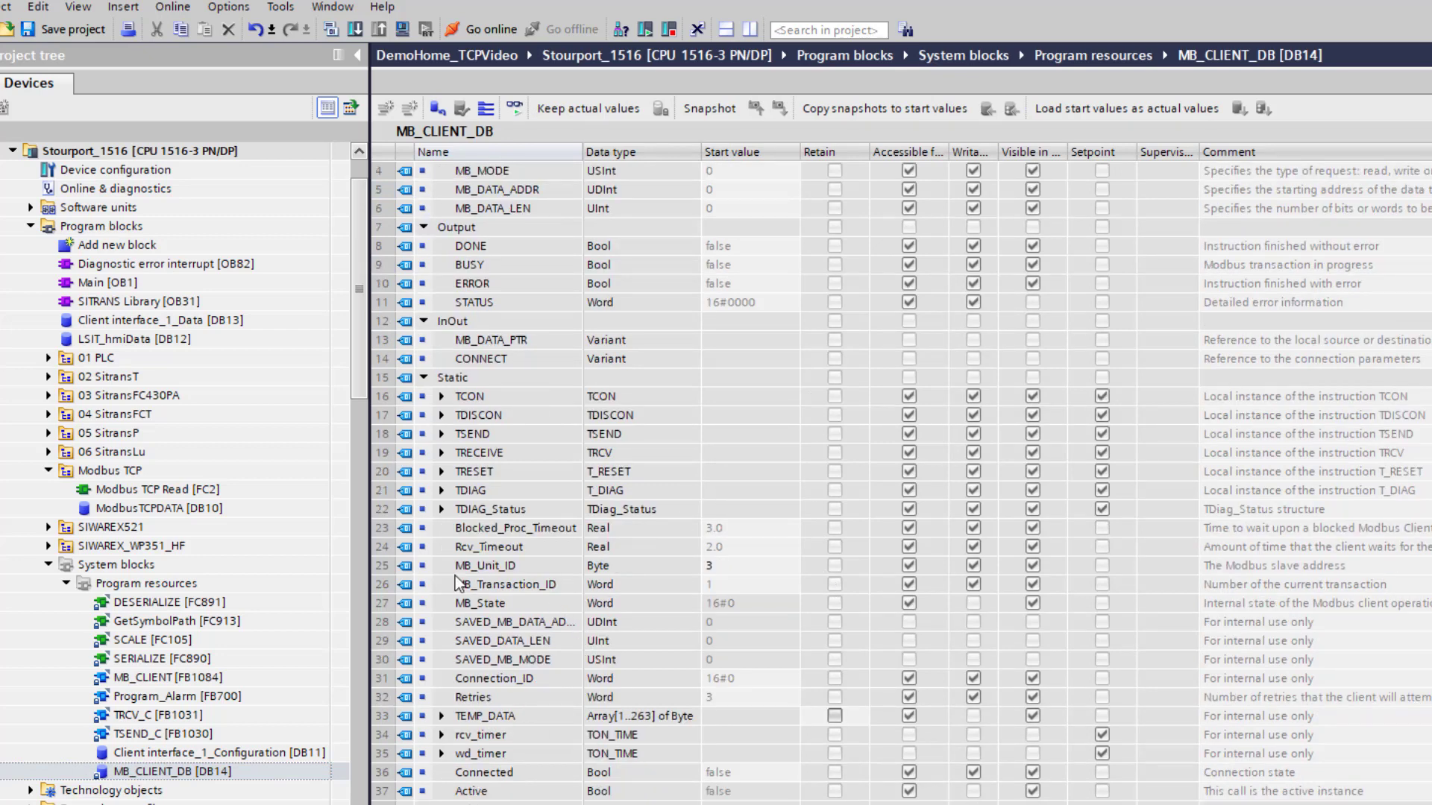
click(484, 566)
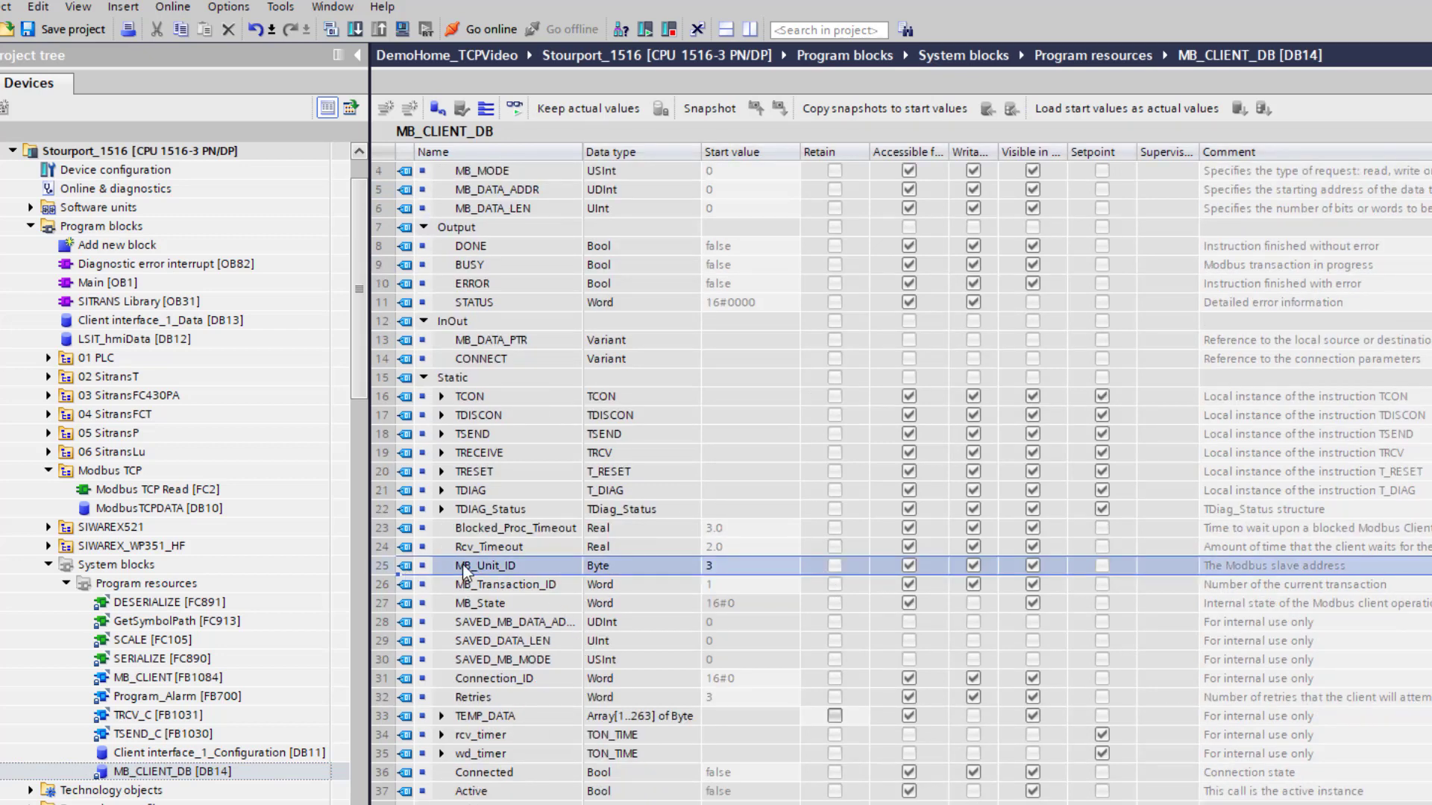
mouse_move(639, 611)
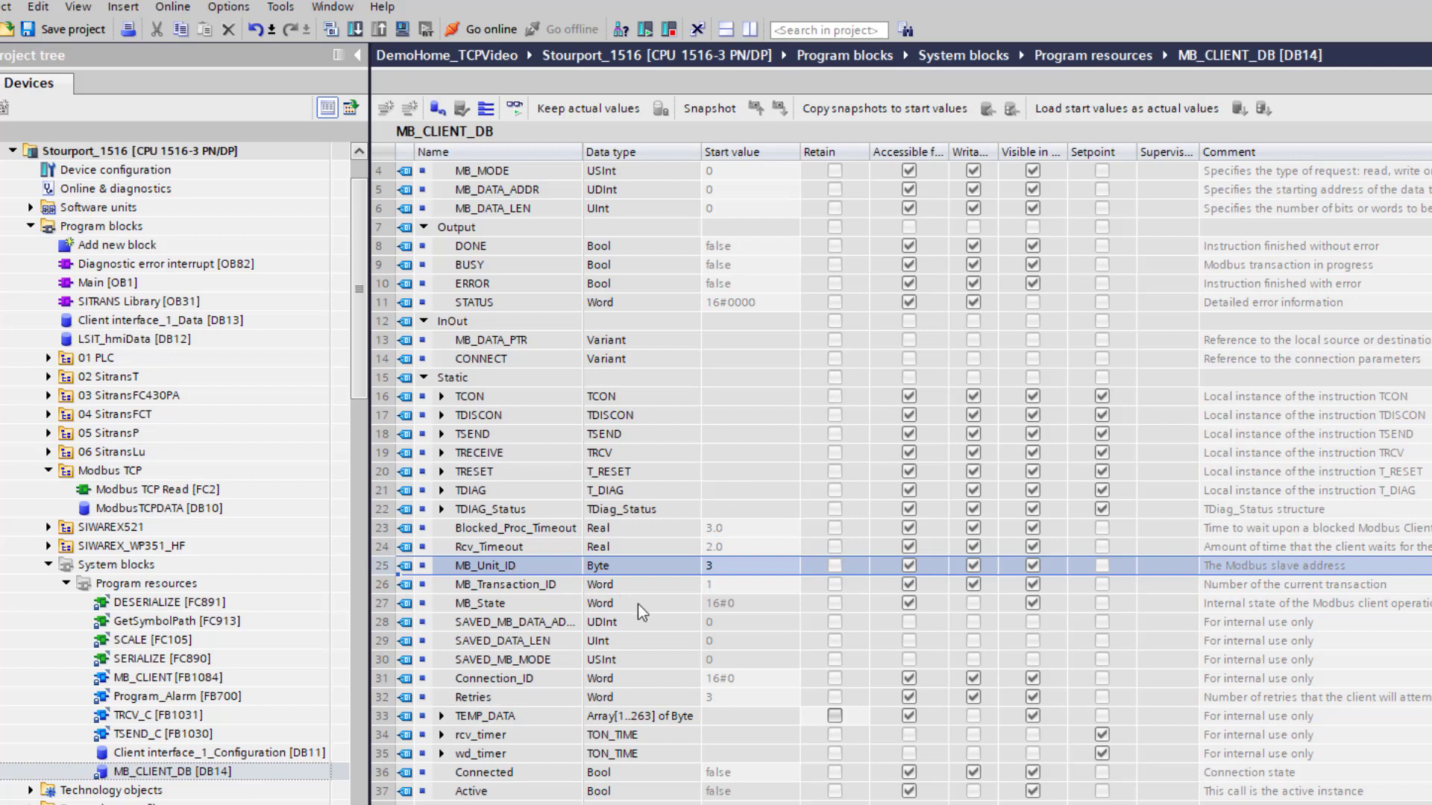
mouse_move(1272, 582)
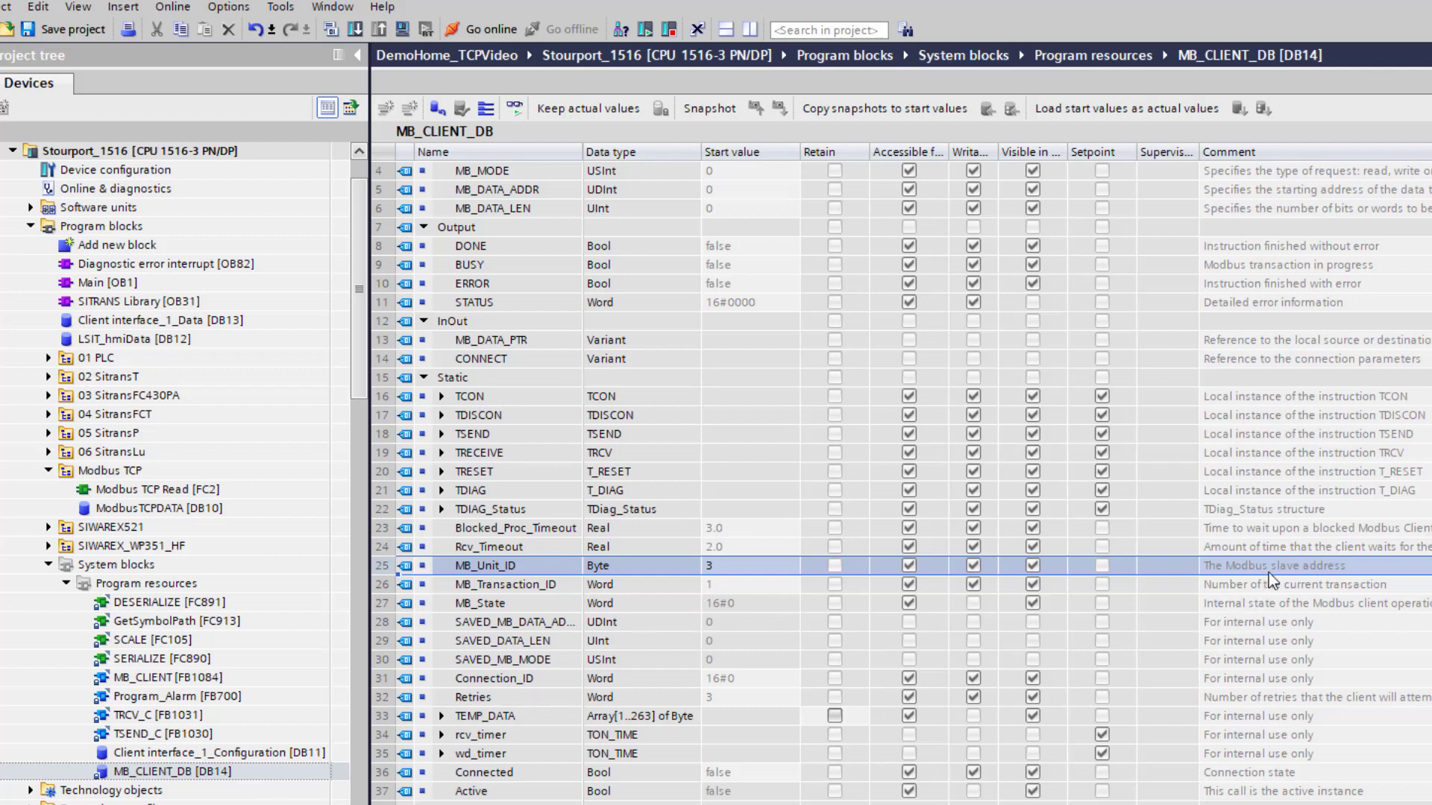
mouse_move(1205, 594)
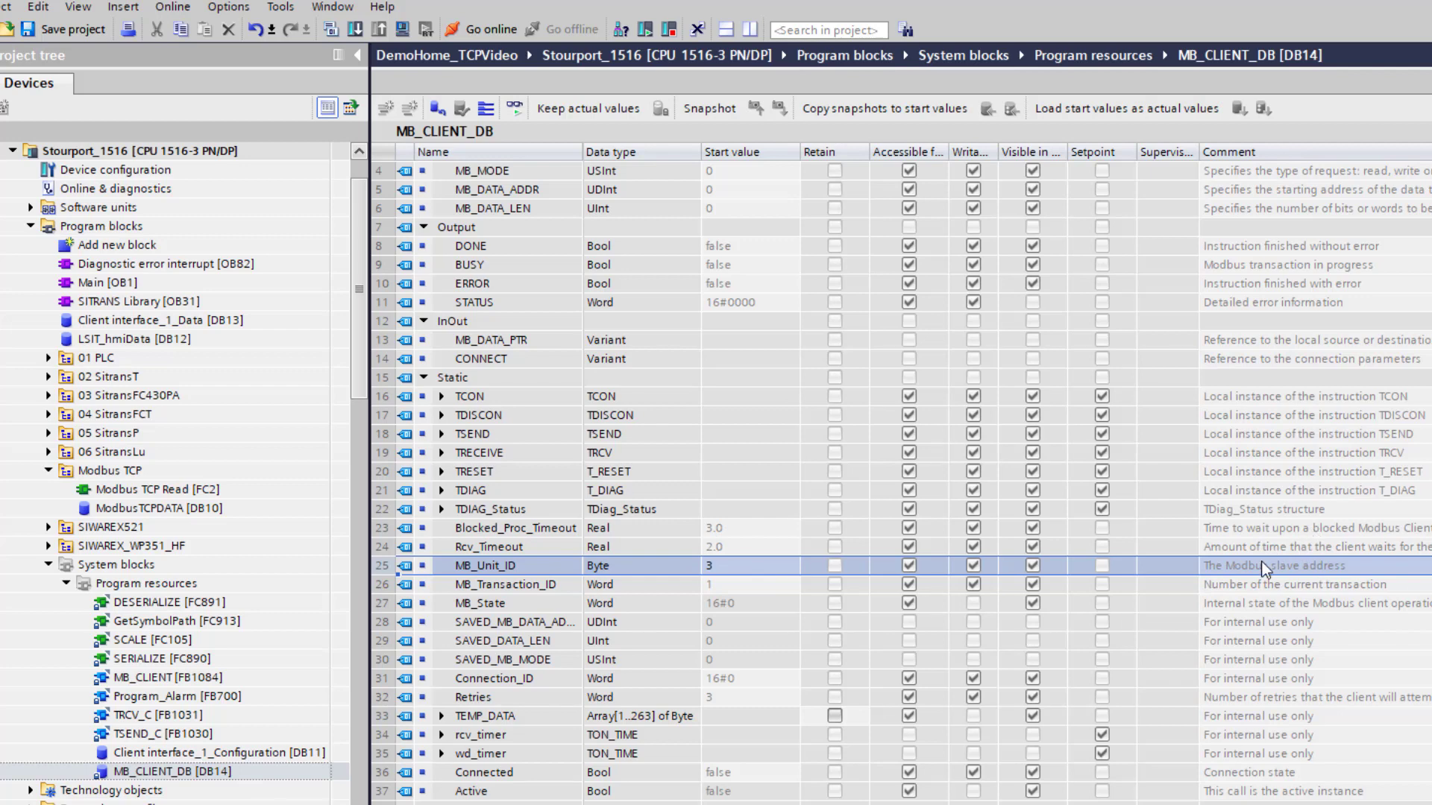
mouse_move(370, 560)
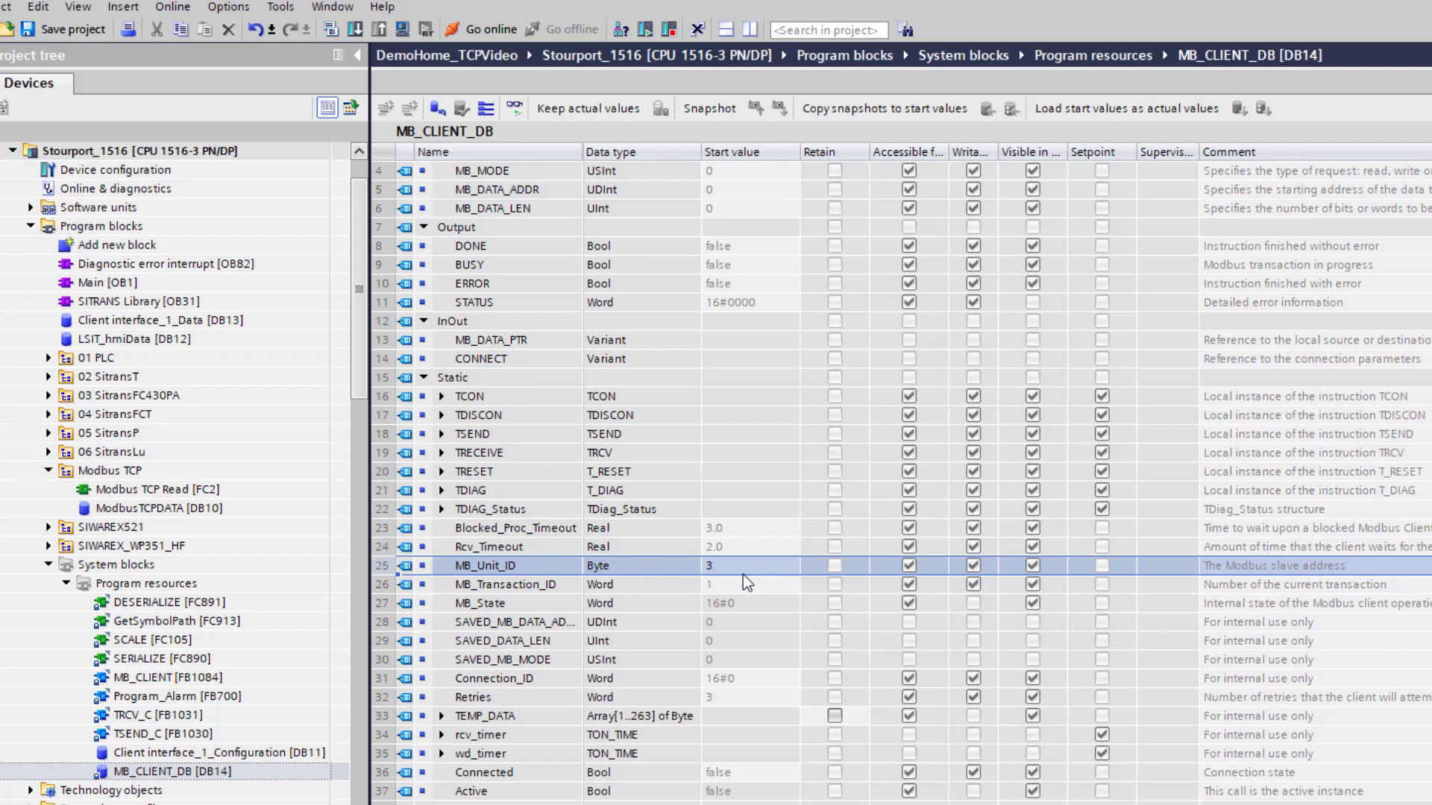
mouse_move(717, 570)
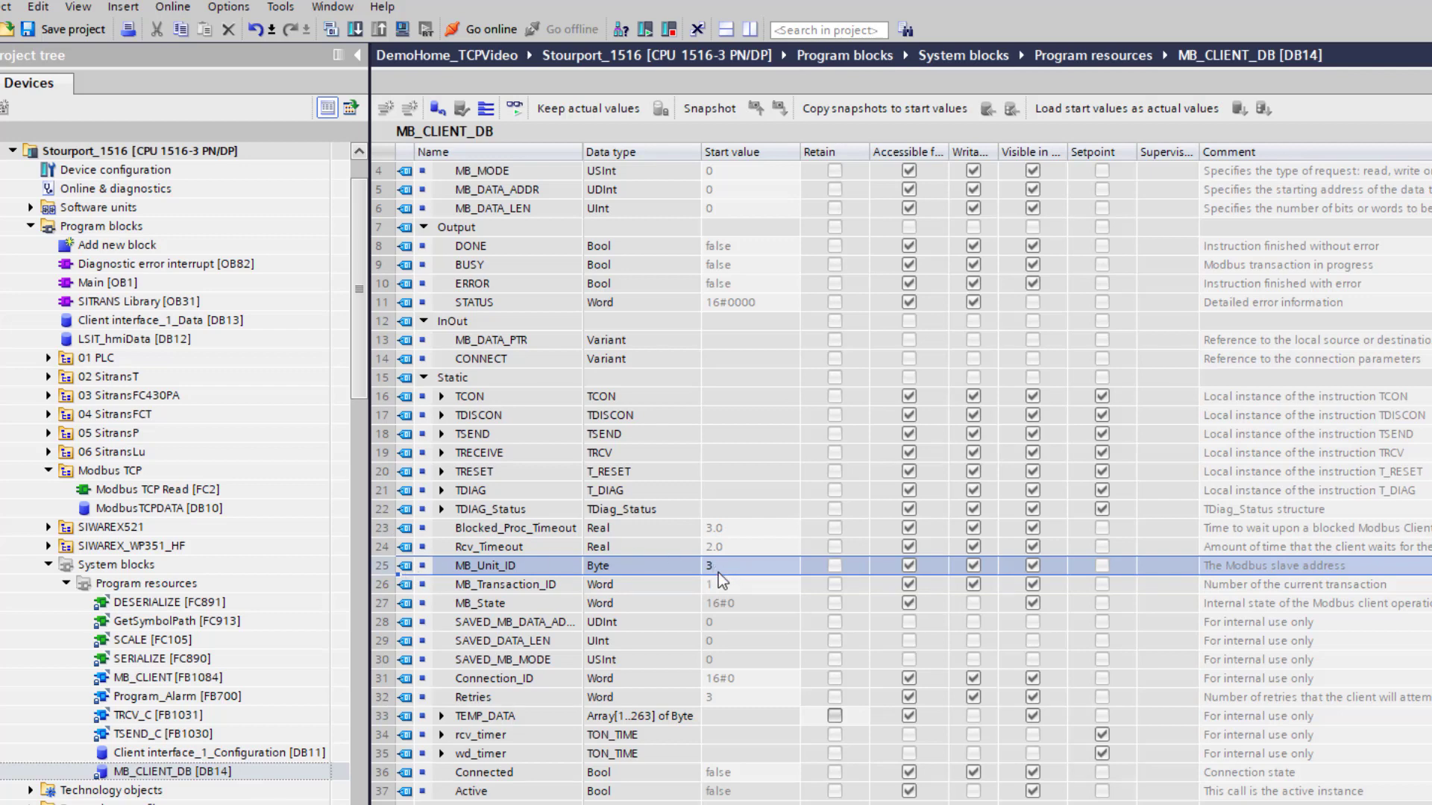
mouse_move(358, 262)
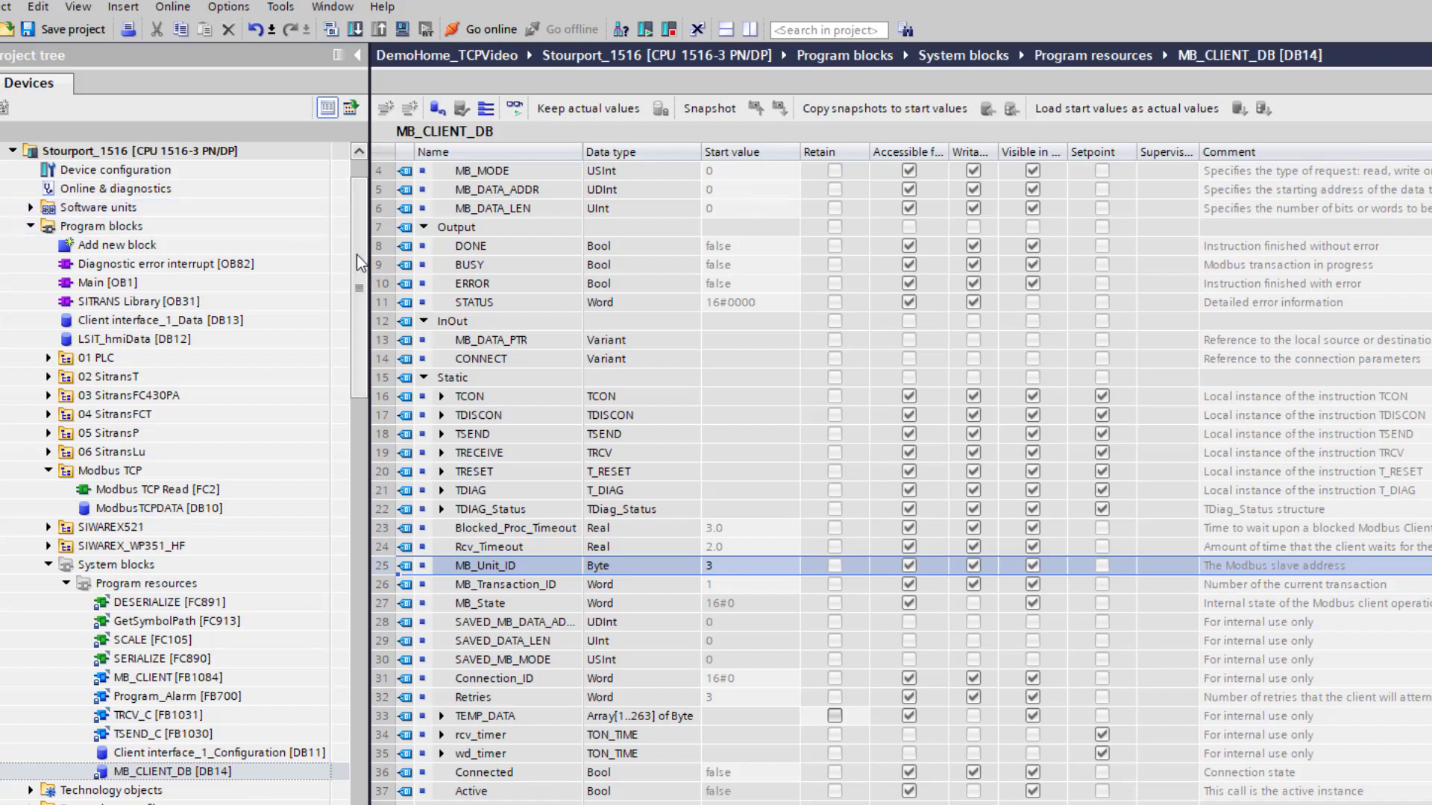
right_click(101, 207)
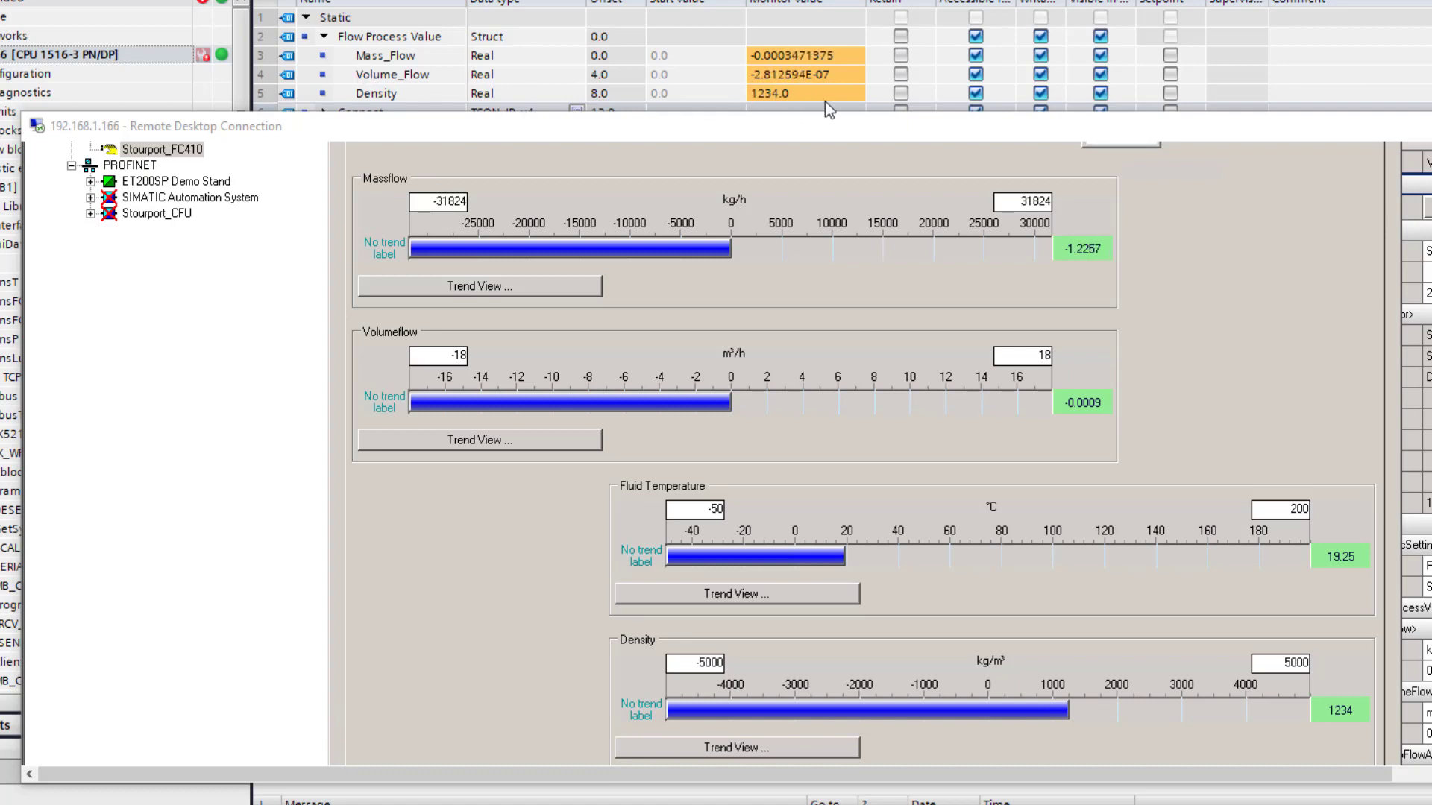
mouse_move(657, 78)
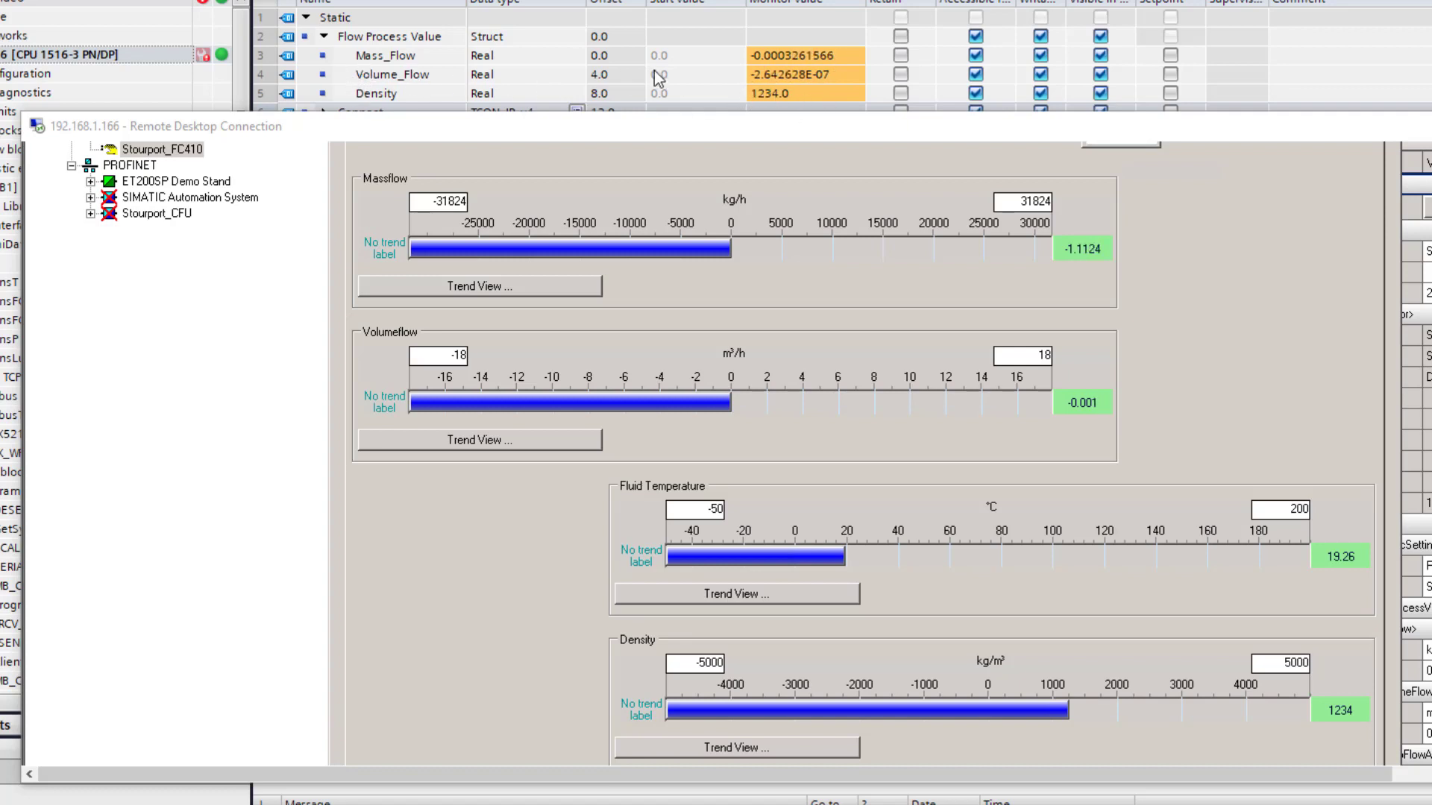
mouse_move(594, 138)
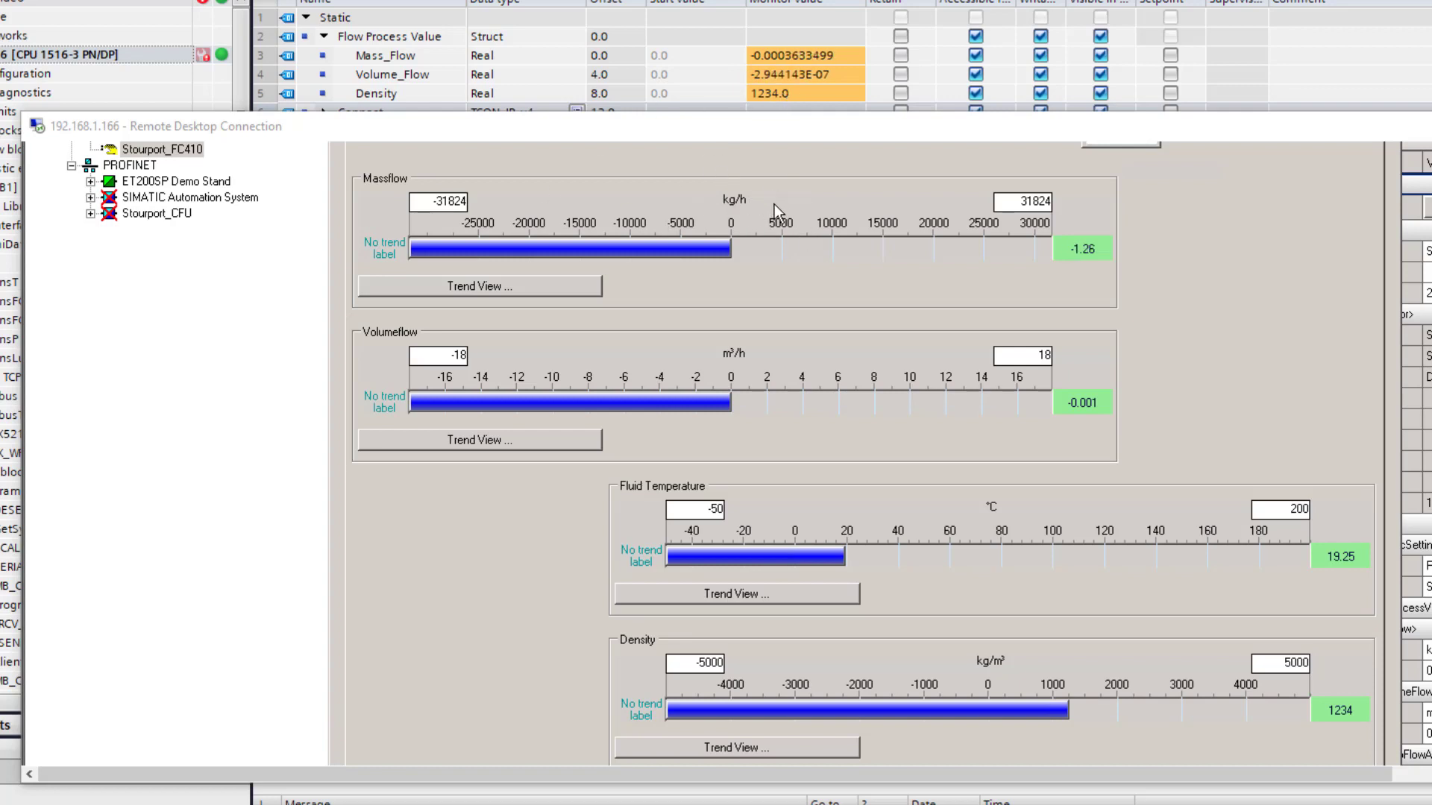
mouse_move(1069, 459)
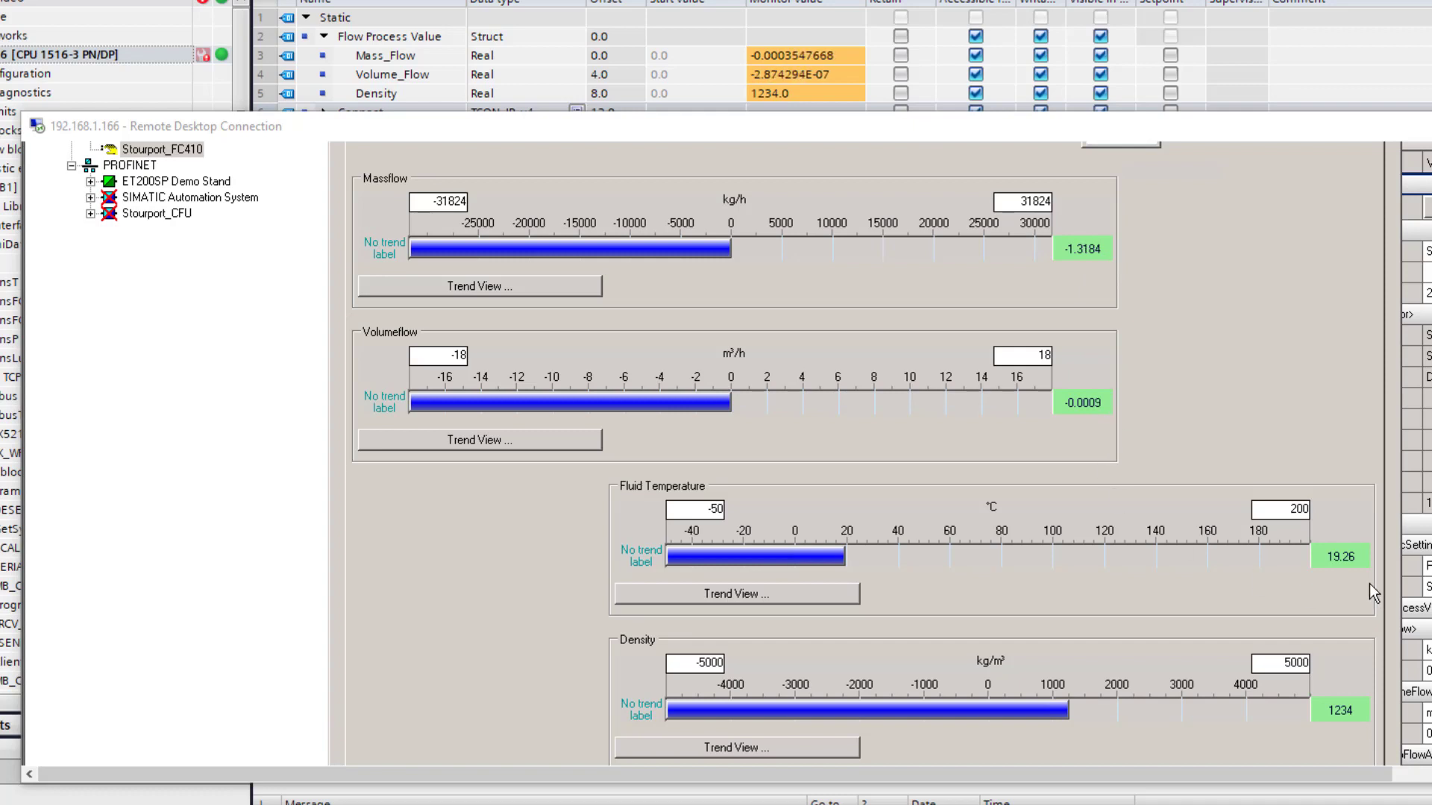
mouse_move(1219, 278)
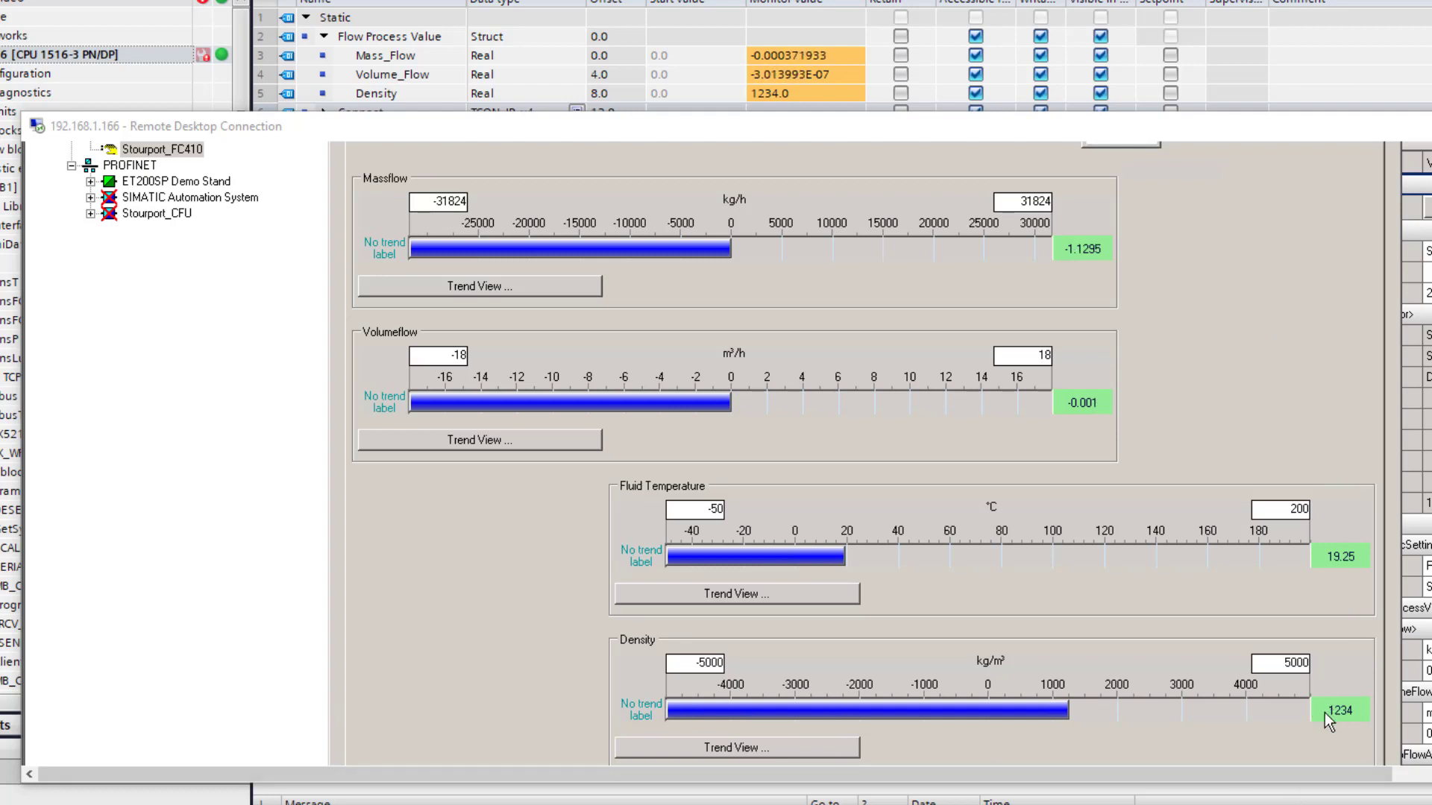
mouse_move(1185, 381)
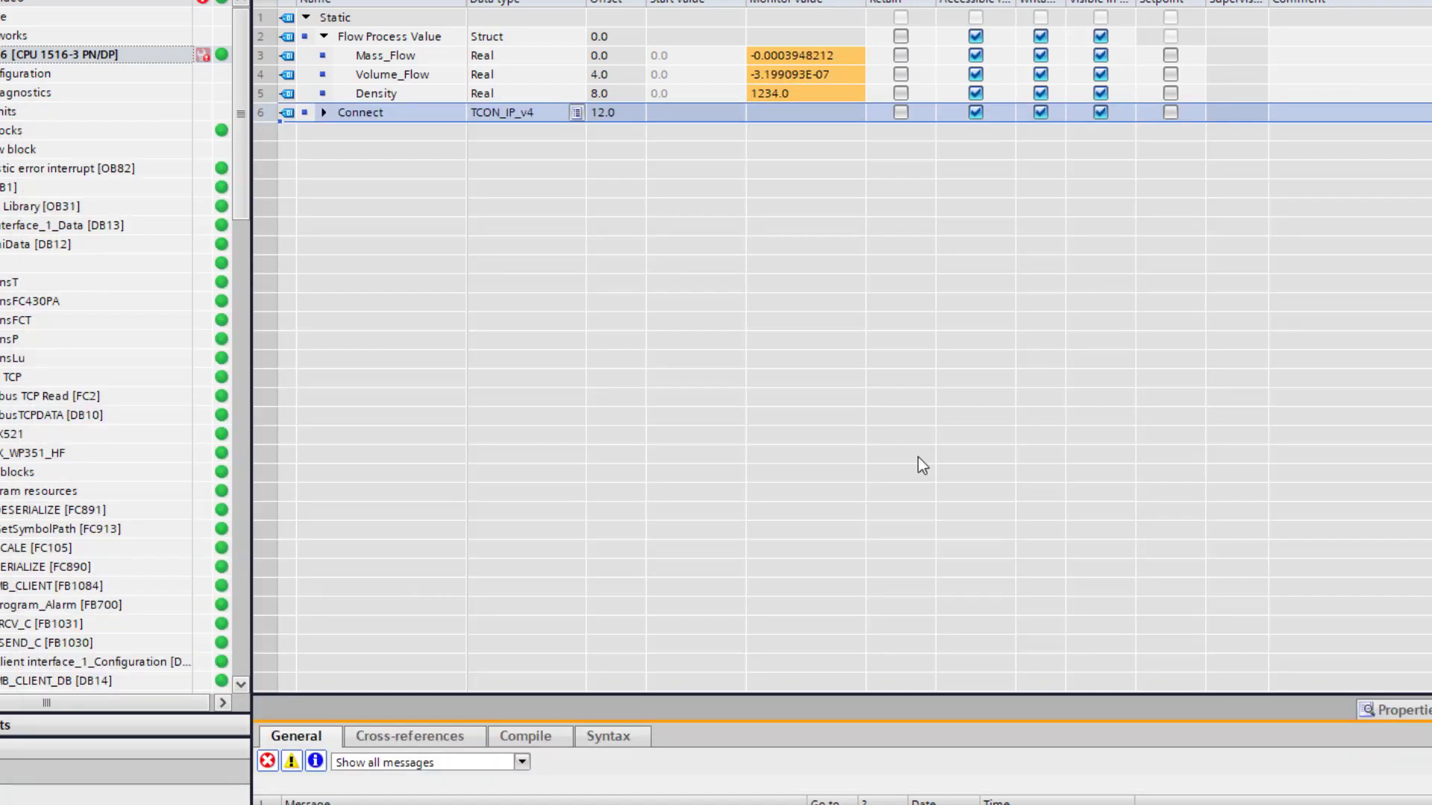
mouse_move(151, 351)
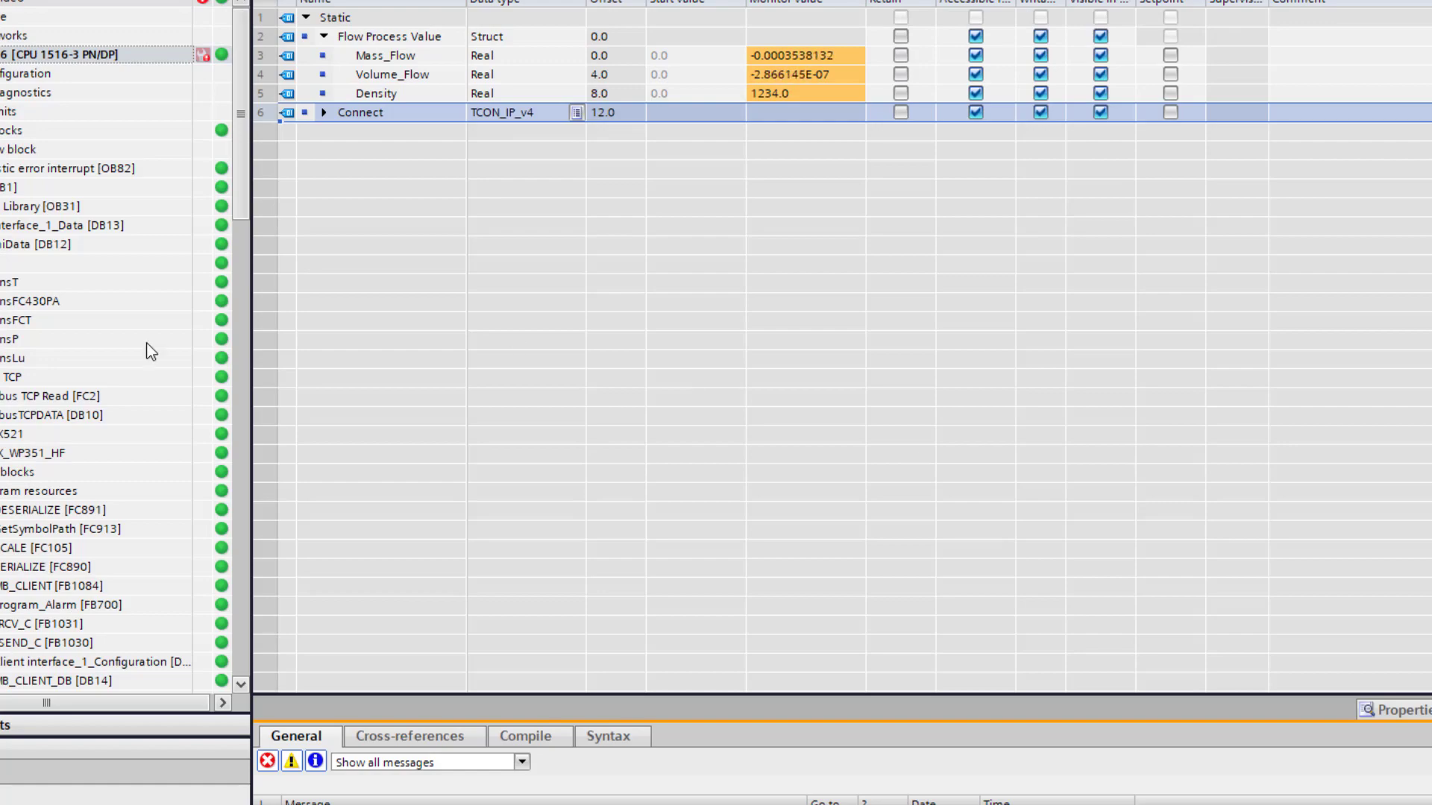
Open MB_CLIENT_DB [DB14] and turn on Monitor all for live values
click(54, 681)
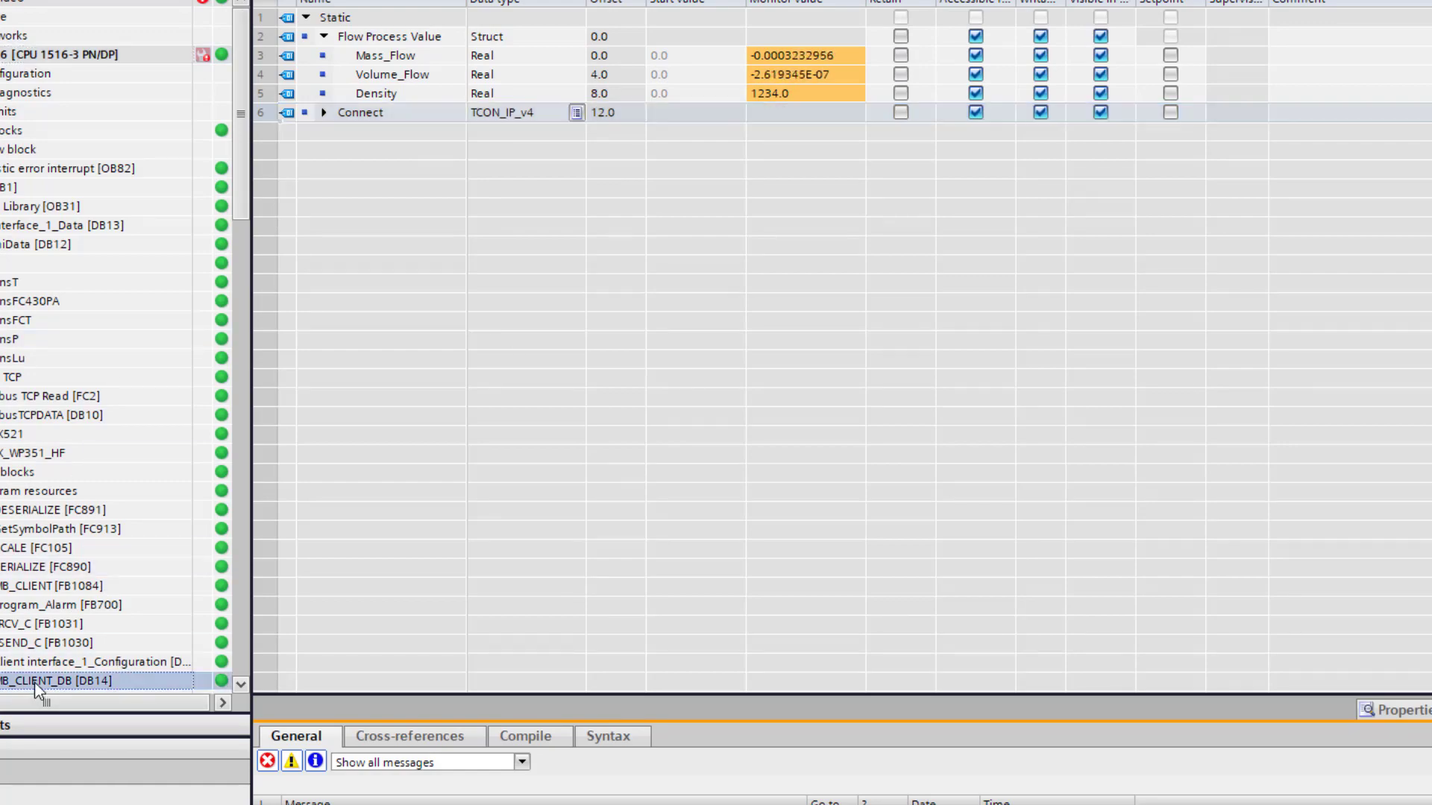
double_click(61, 680)
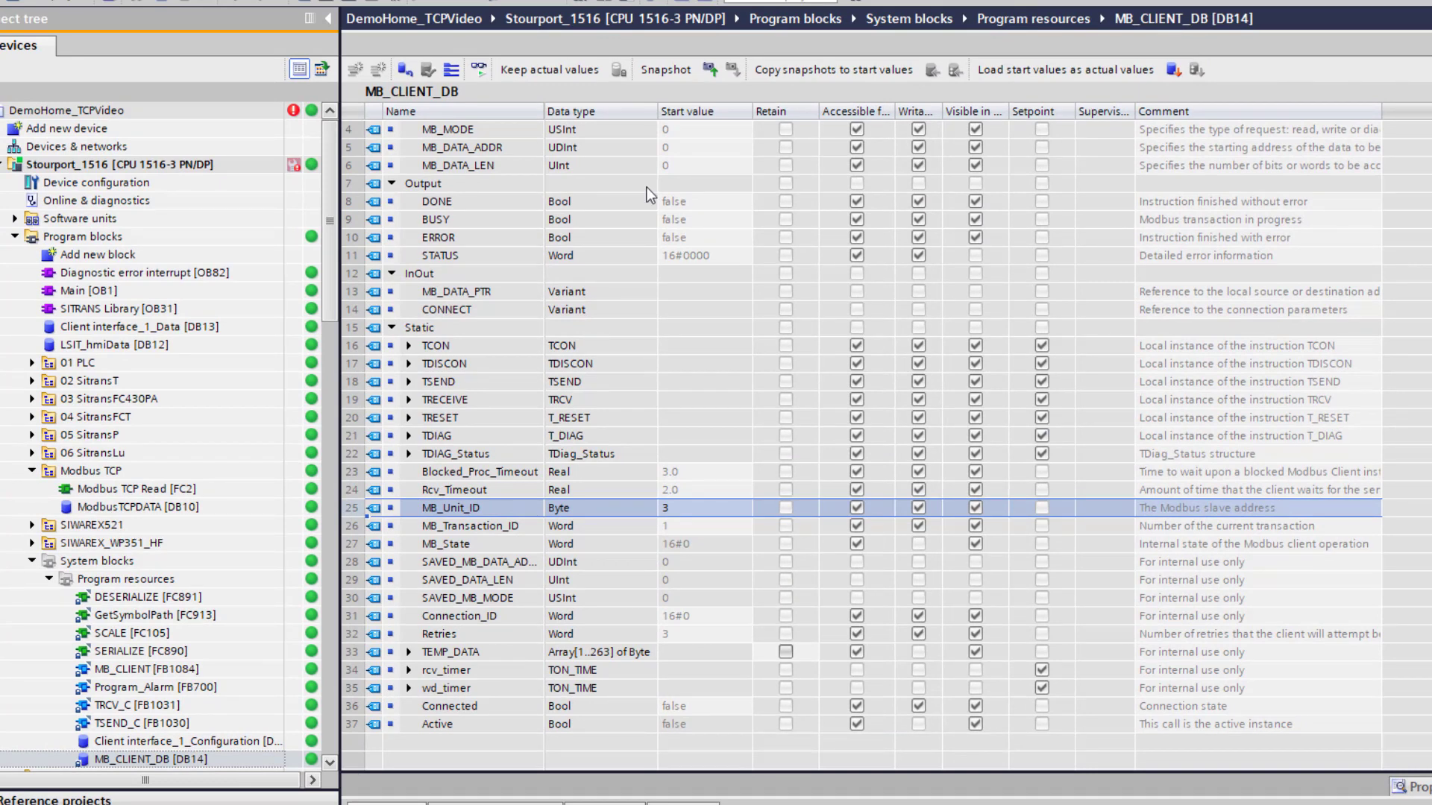
click(479, 70)
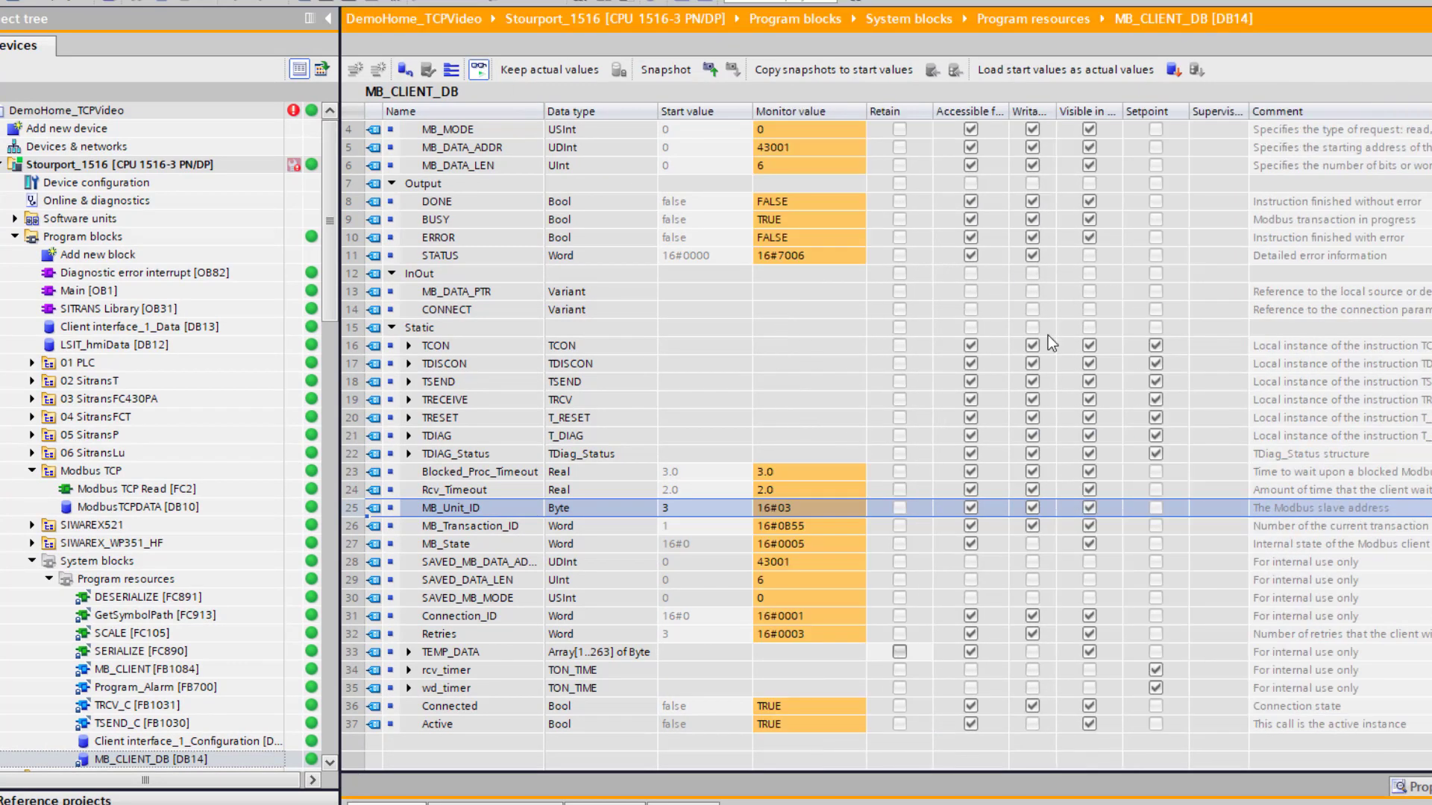
mouse_move(672, 518)
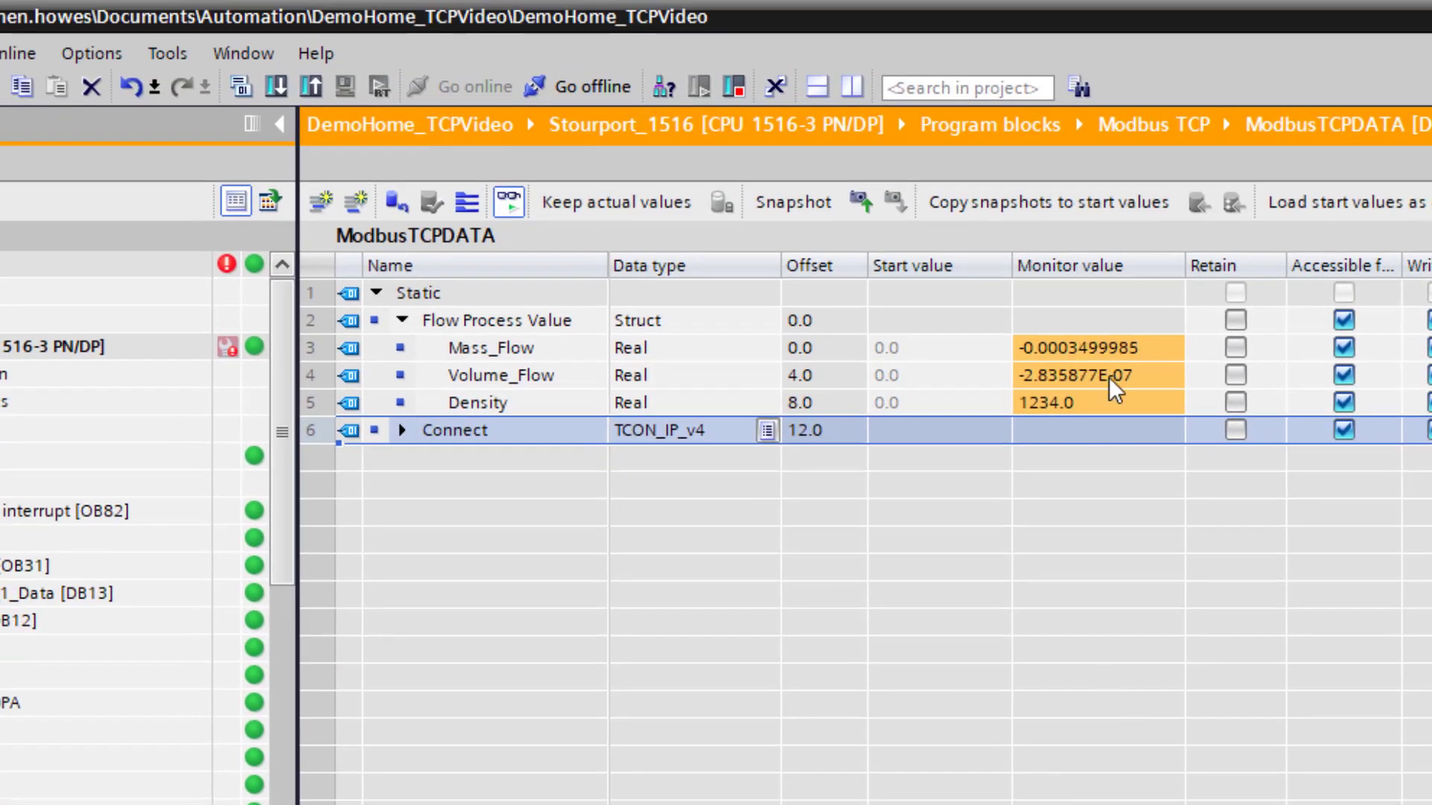
mouse_move(1099, 513)
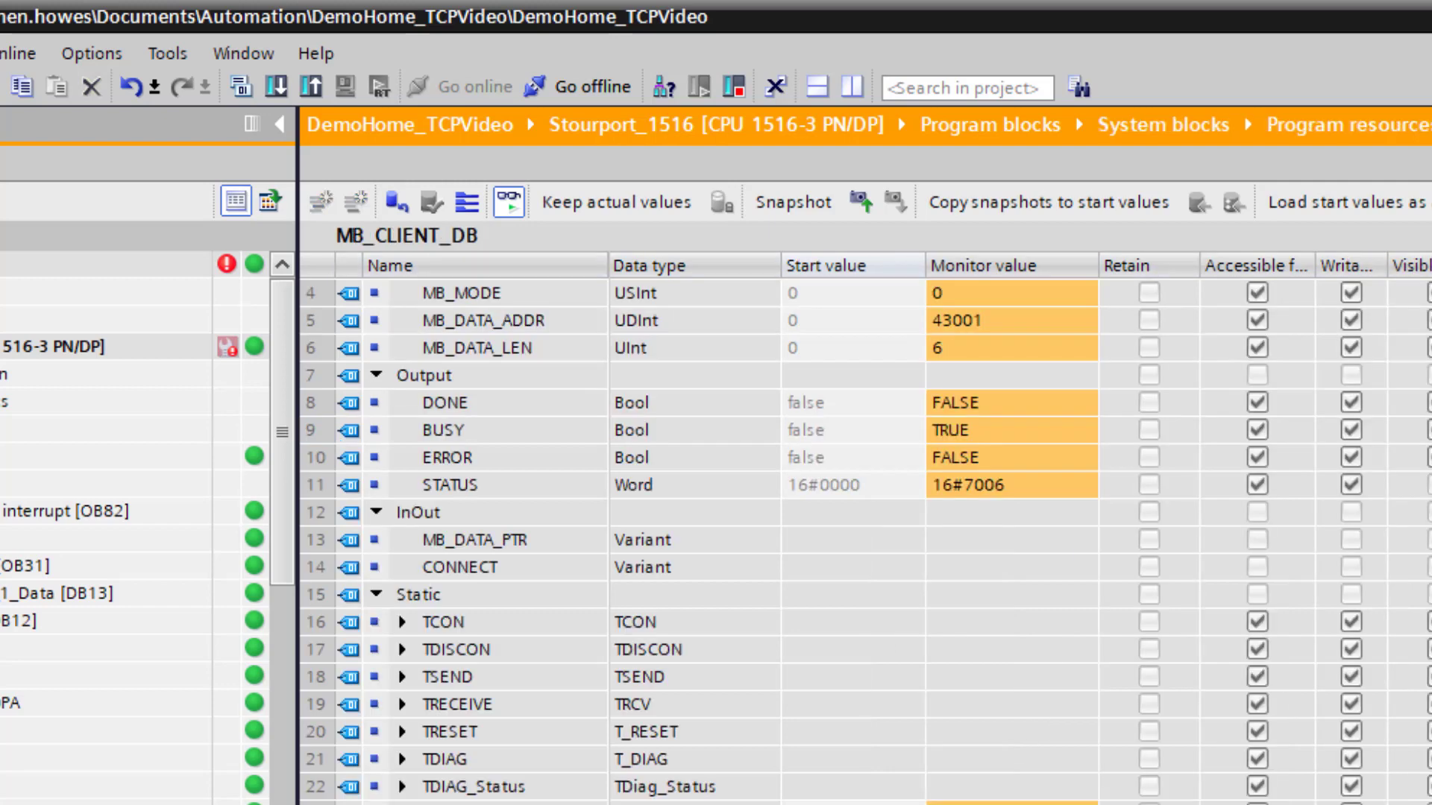
Enter 4 as the MB_Unit_ID slave address value
click(661, 81)
text(4)
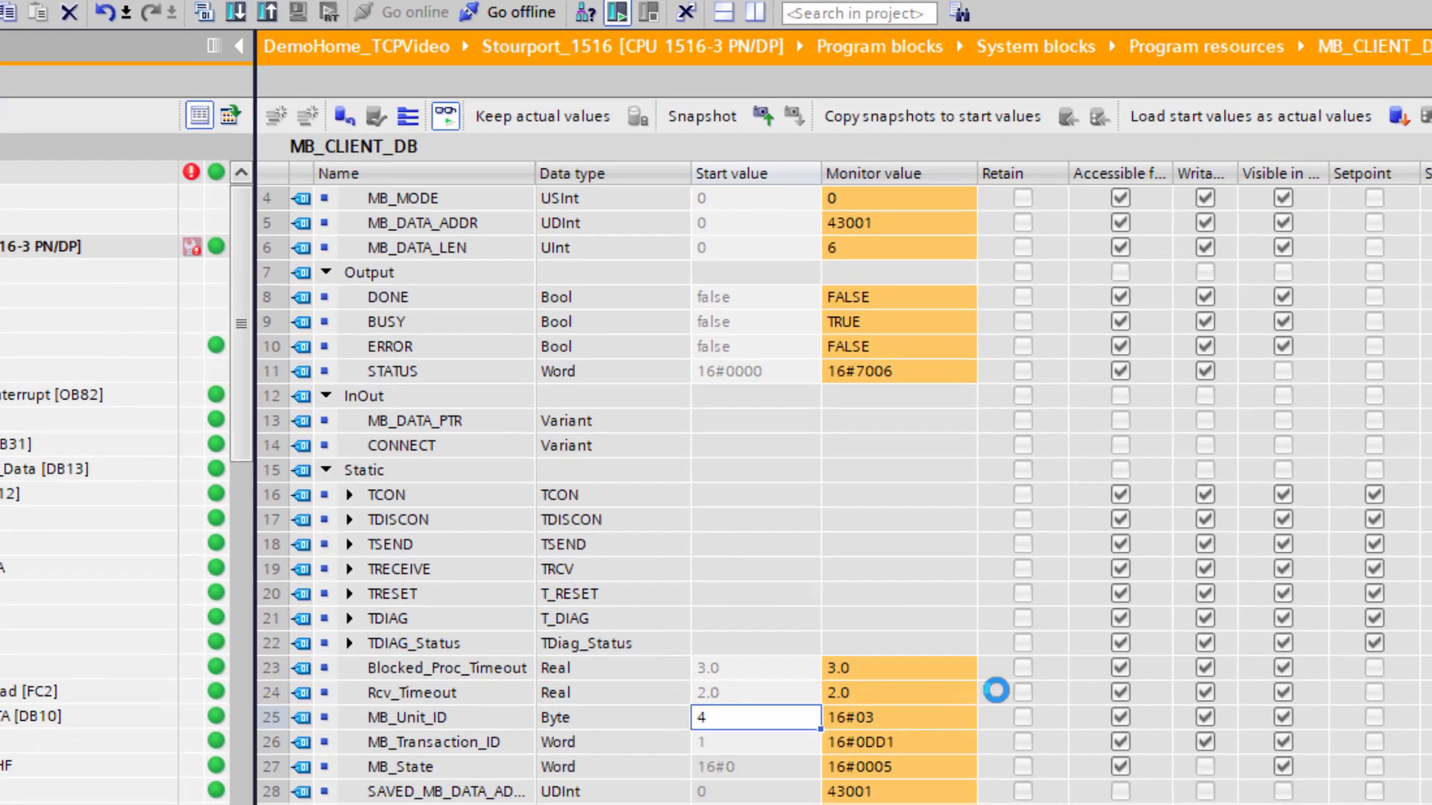
scroll(down, 3)
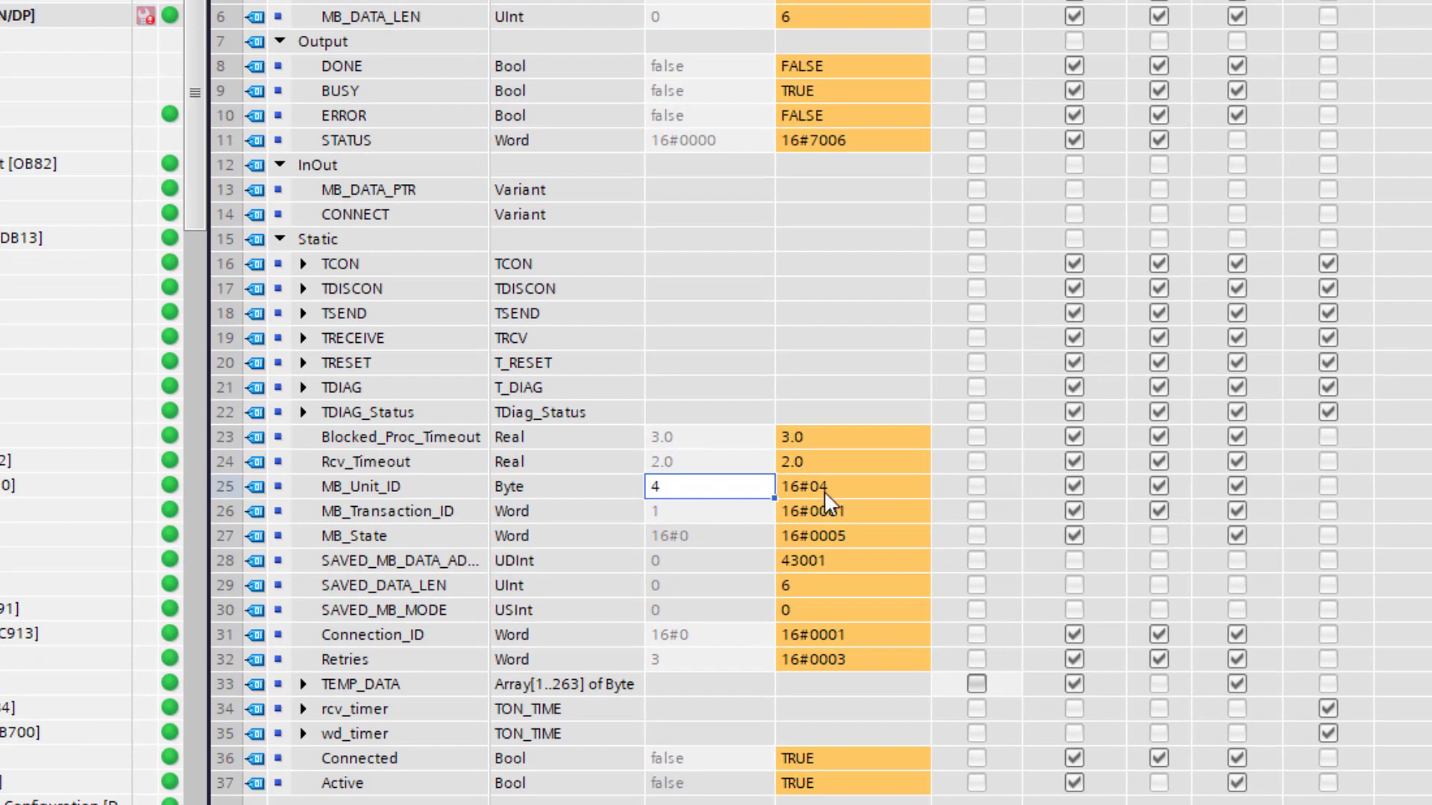